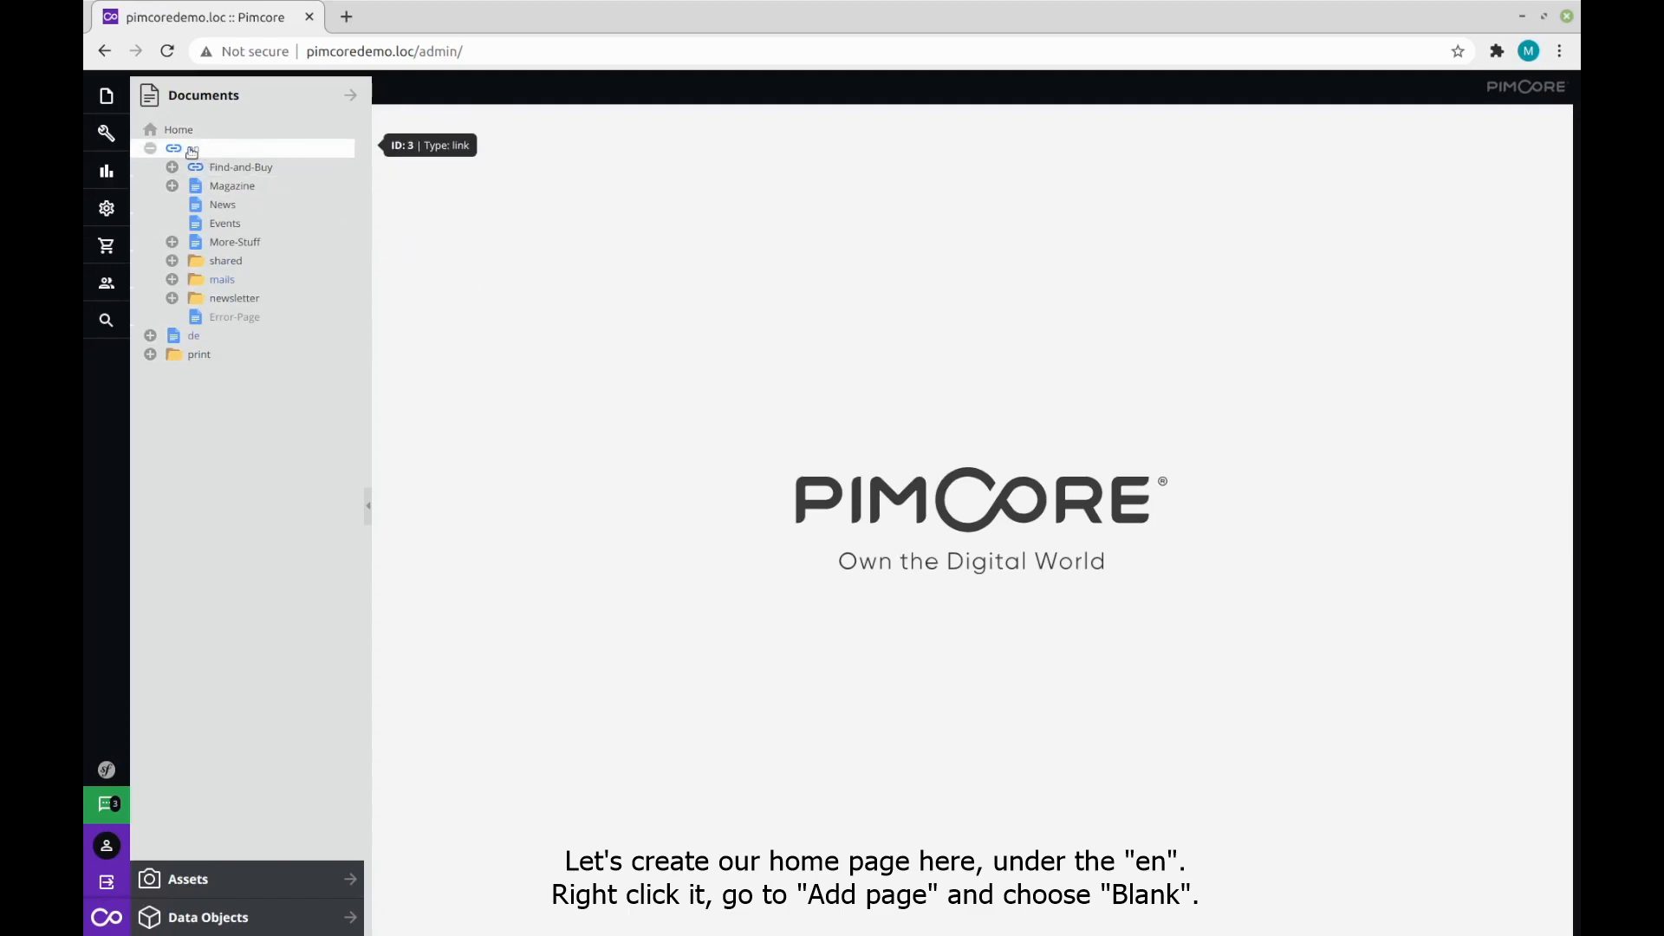
Add a blank page titled 'home-page' under the en documents.
right_click(196, 148)
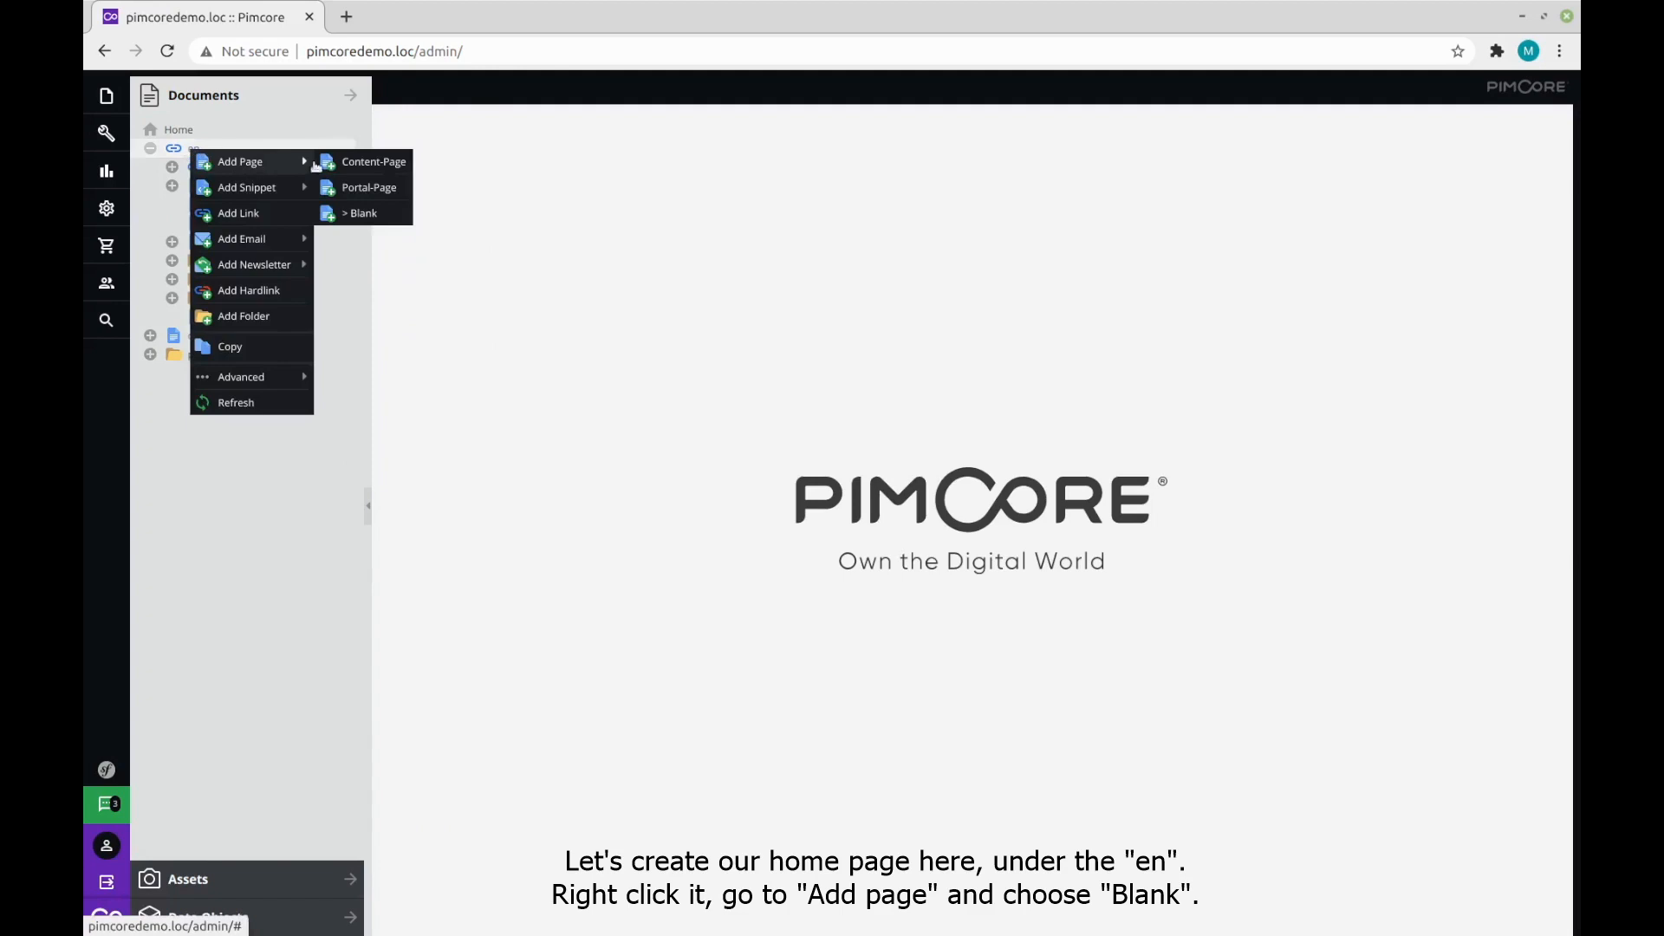
click(363, 213)
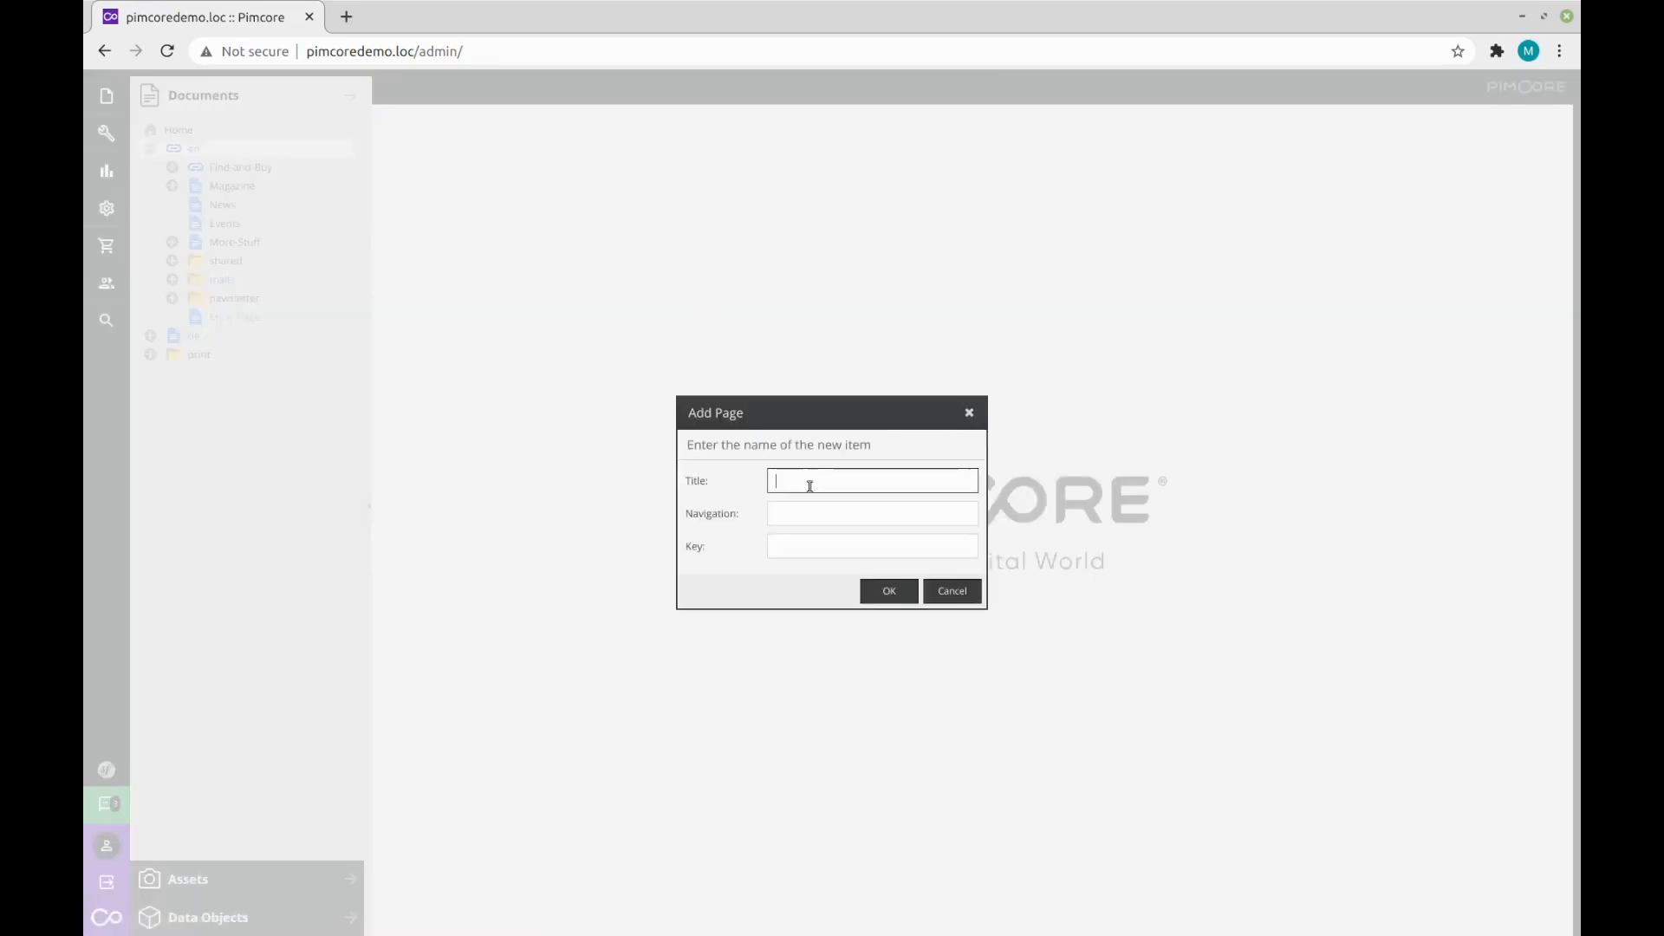
text(home-page)
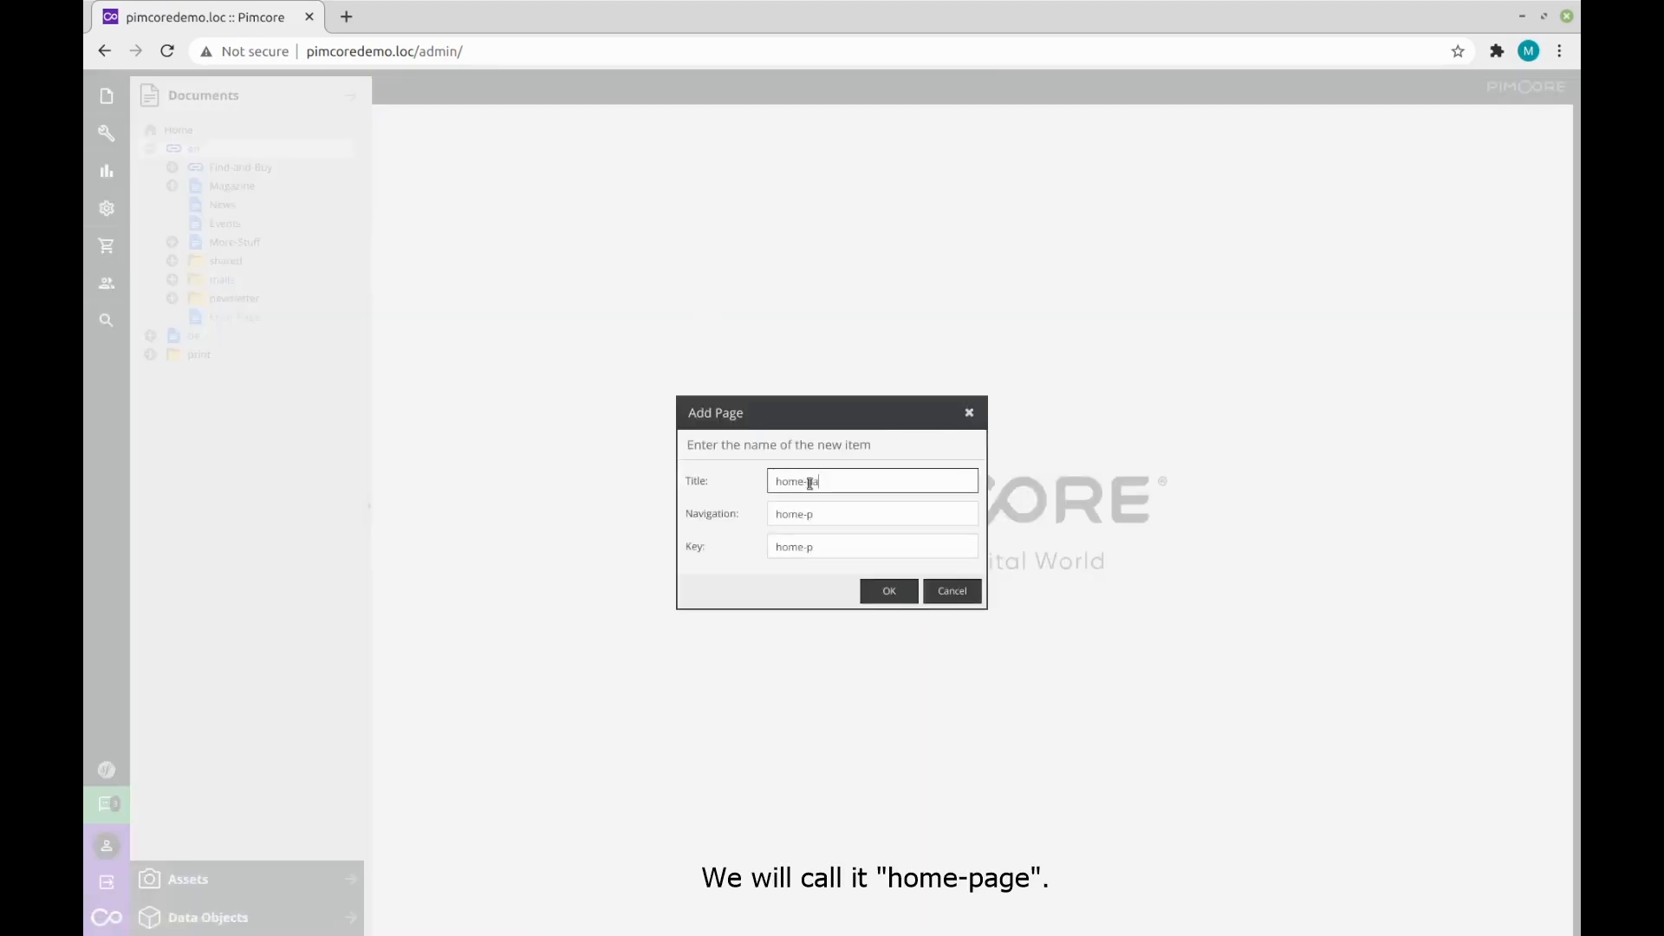
click(888, 591)
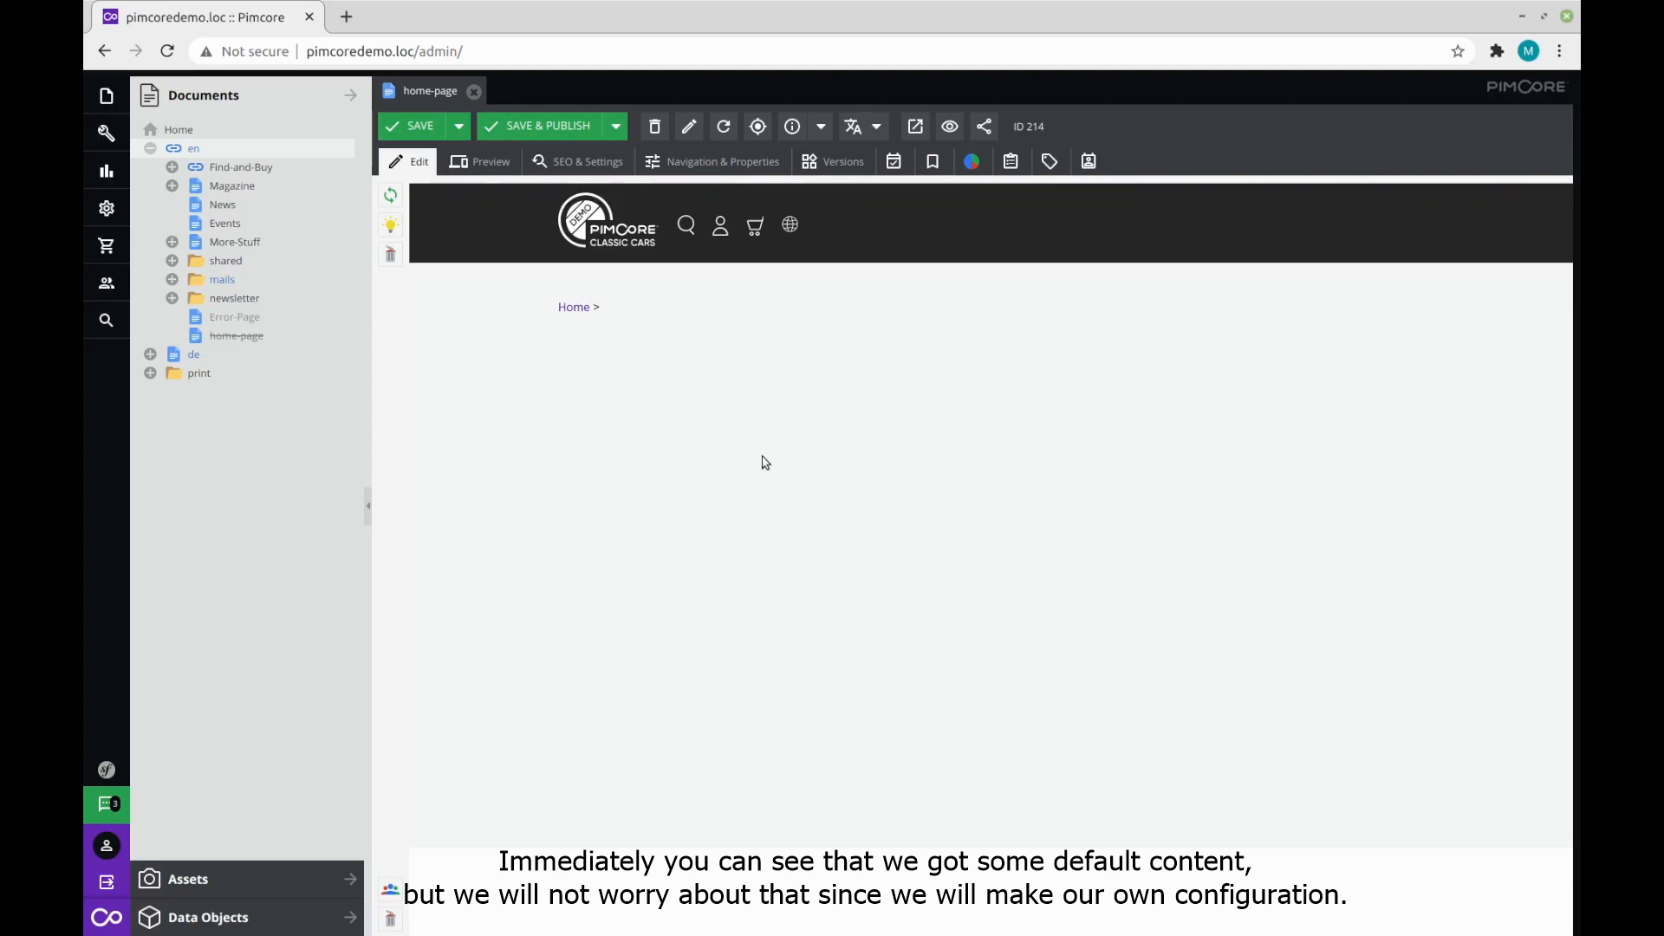
mouse_move(743, 464)
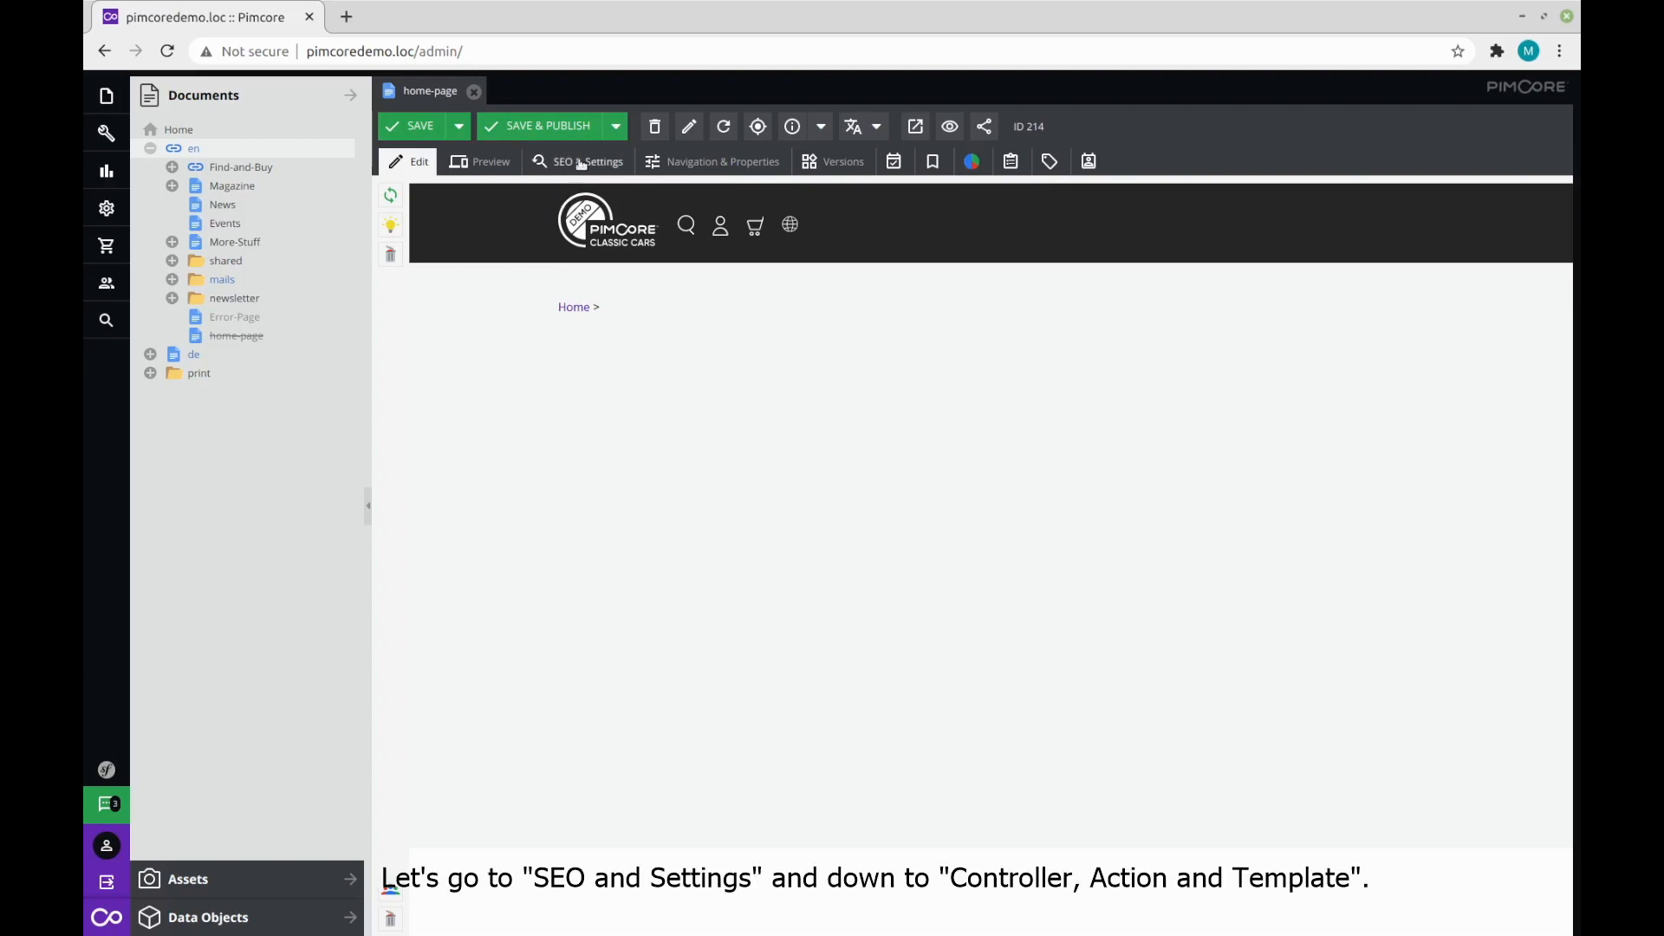
In SEO & Settings, set the controller to ContentController with the portal action.
click(587, 161)
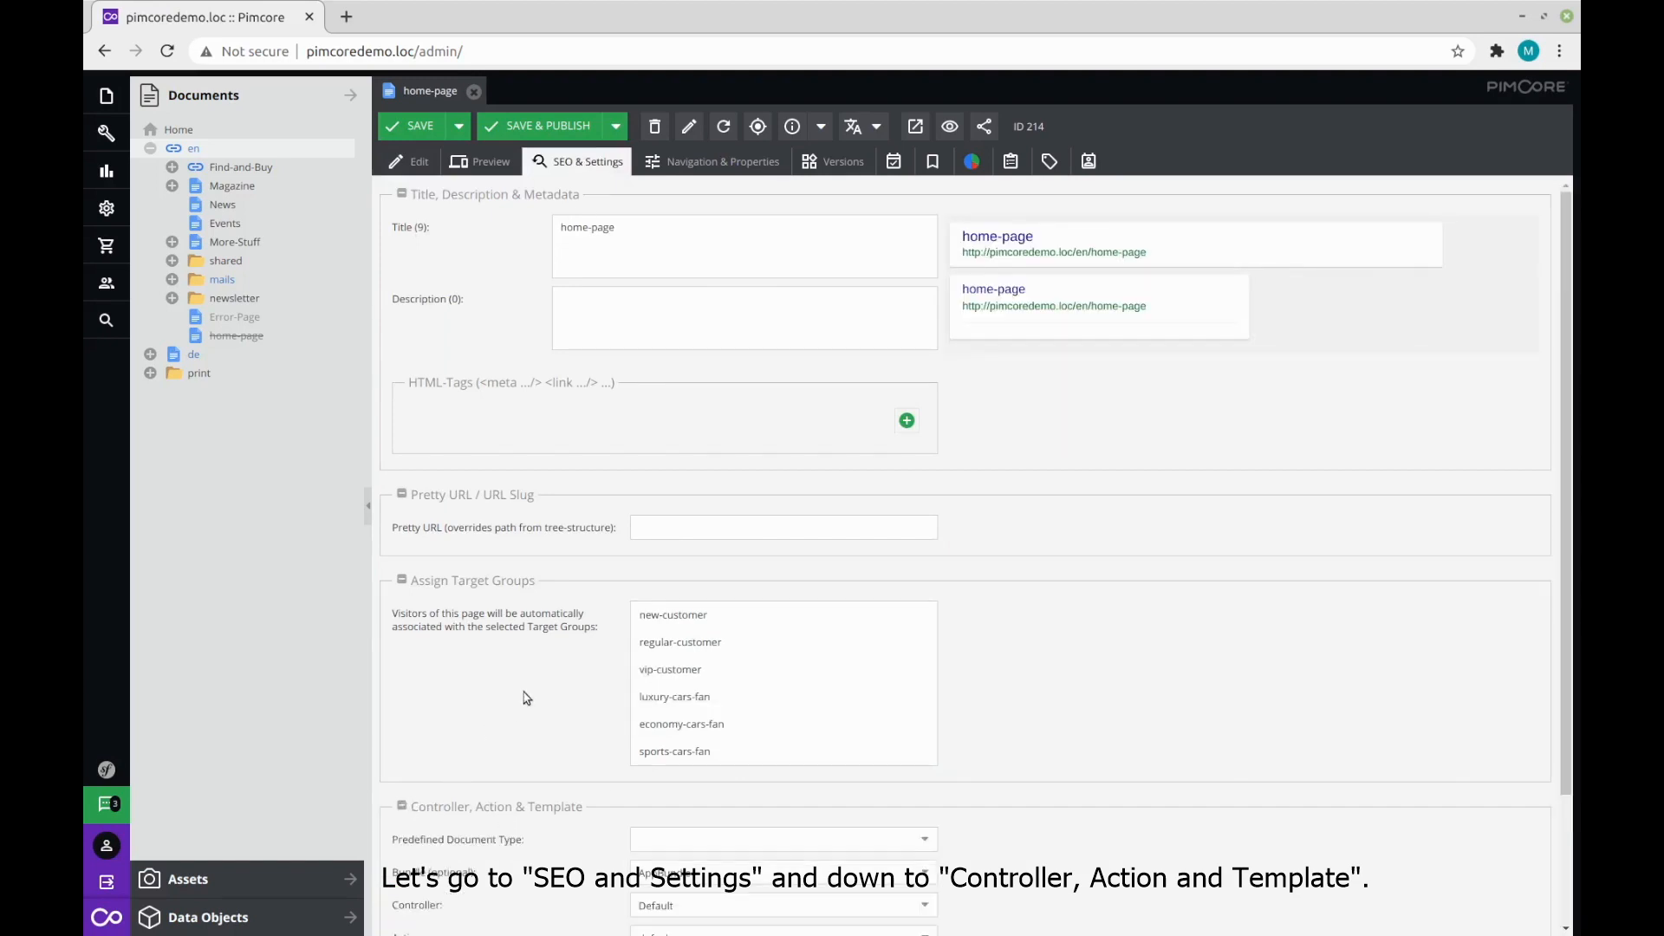
scroll(down, 3)
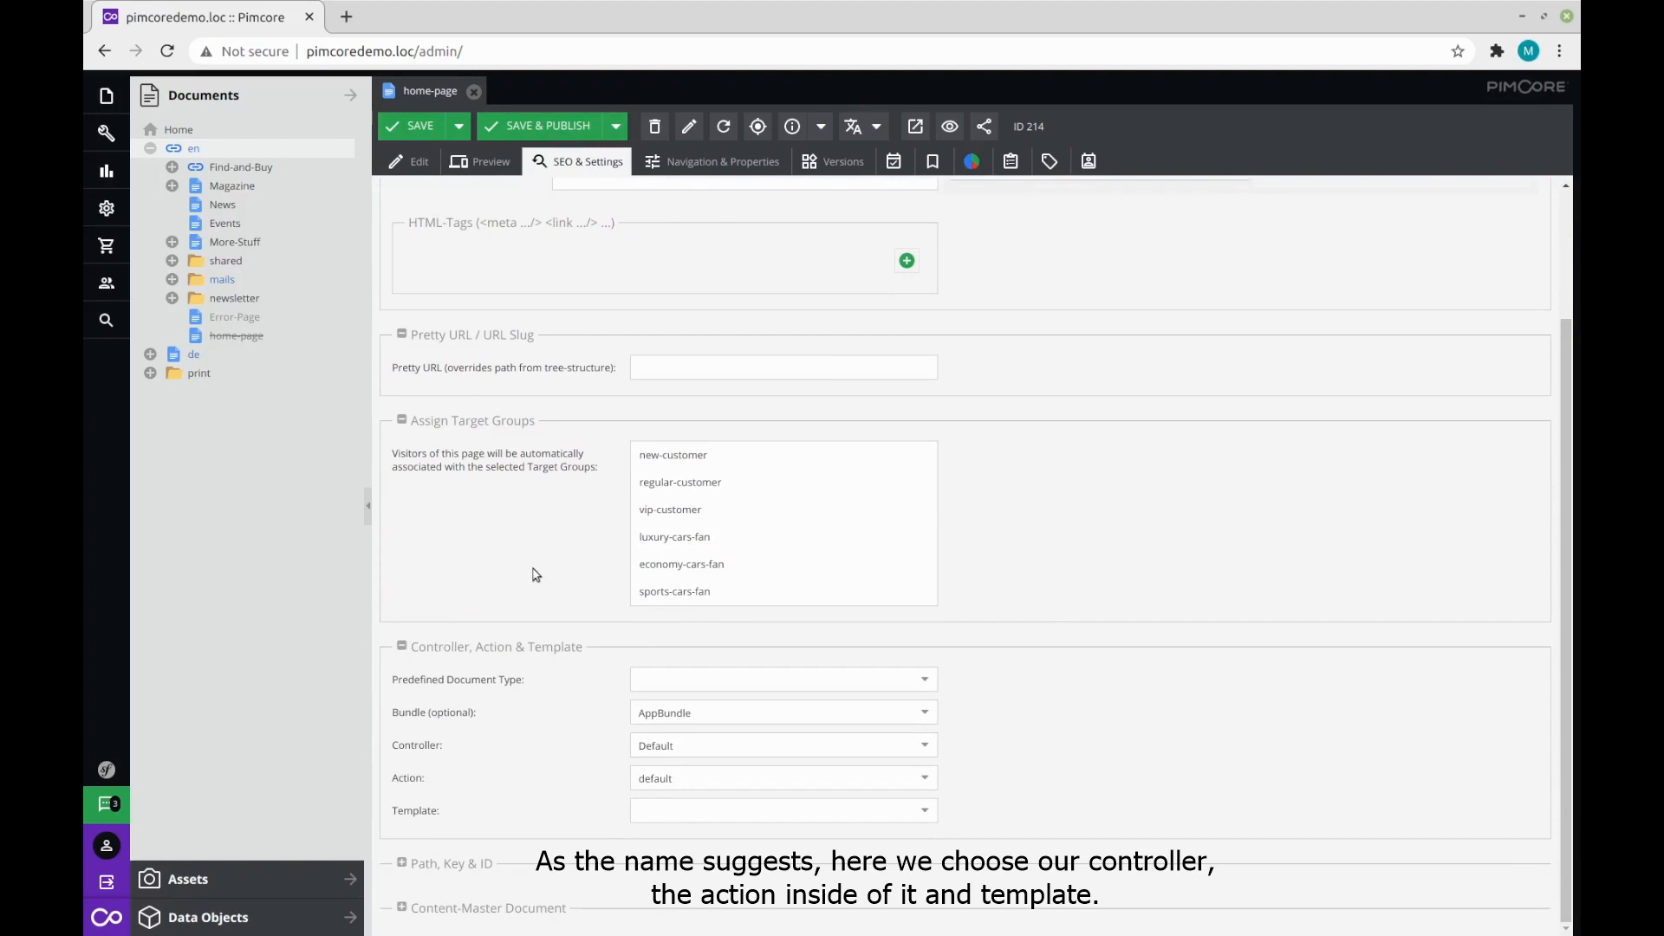
mouse_move(550, 603)
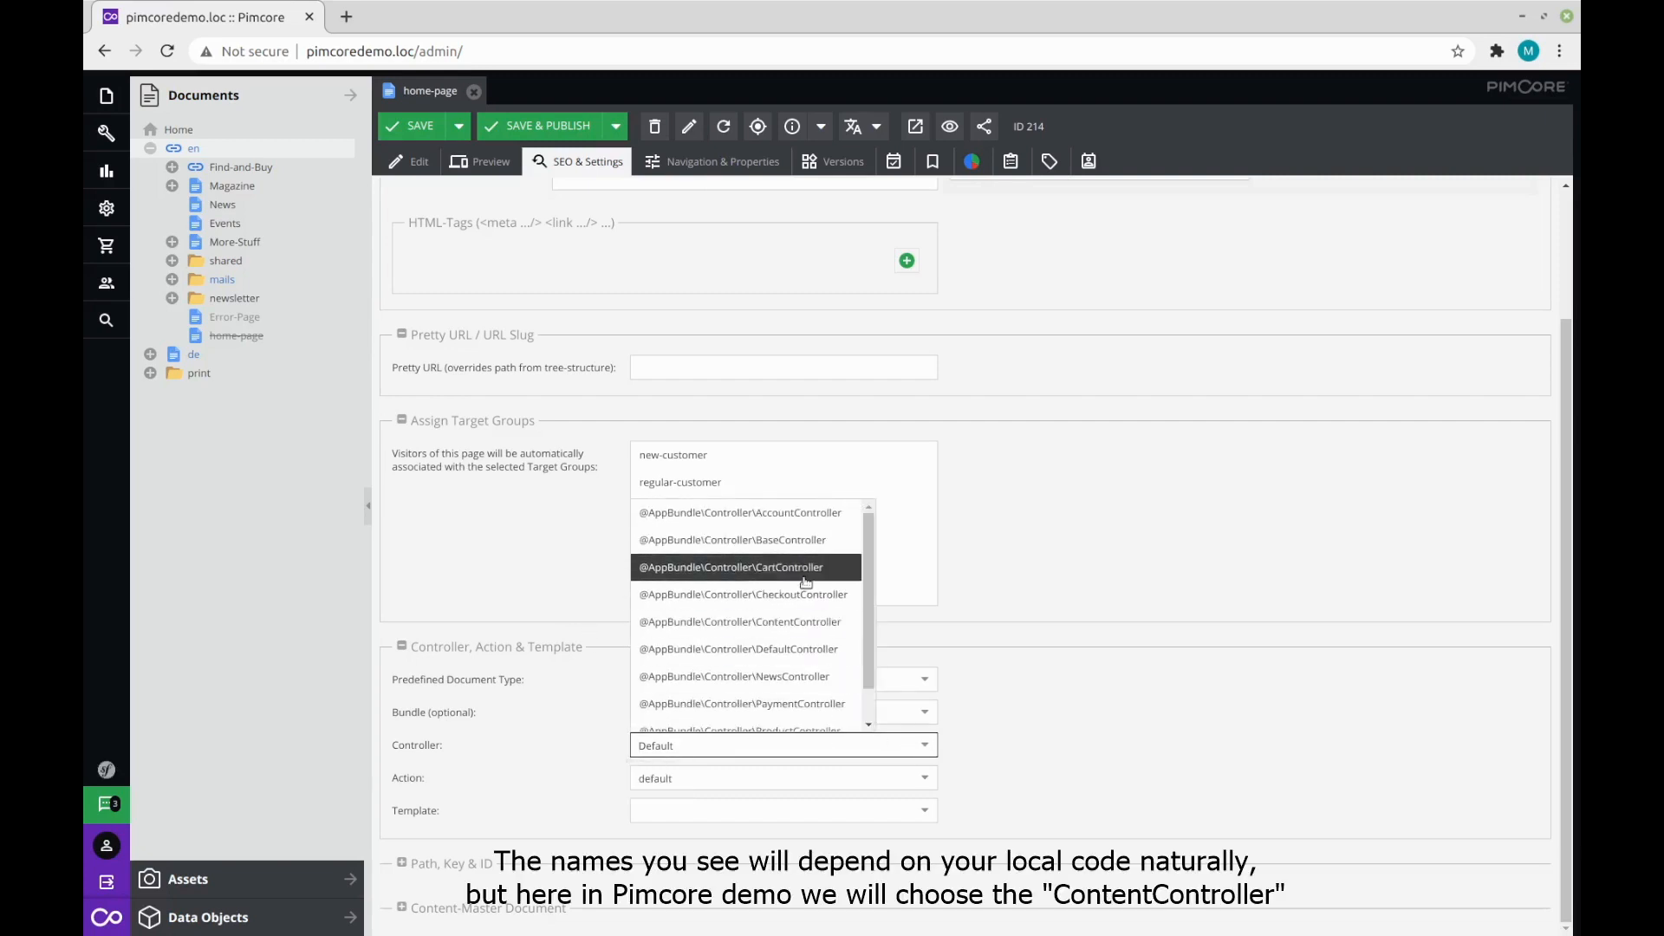
mouse_move(743, 594)
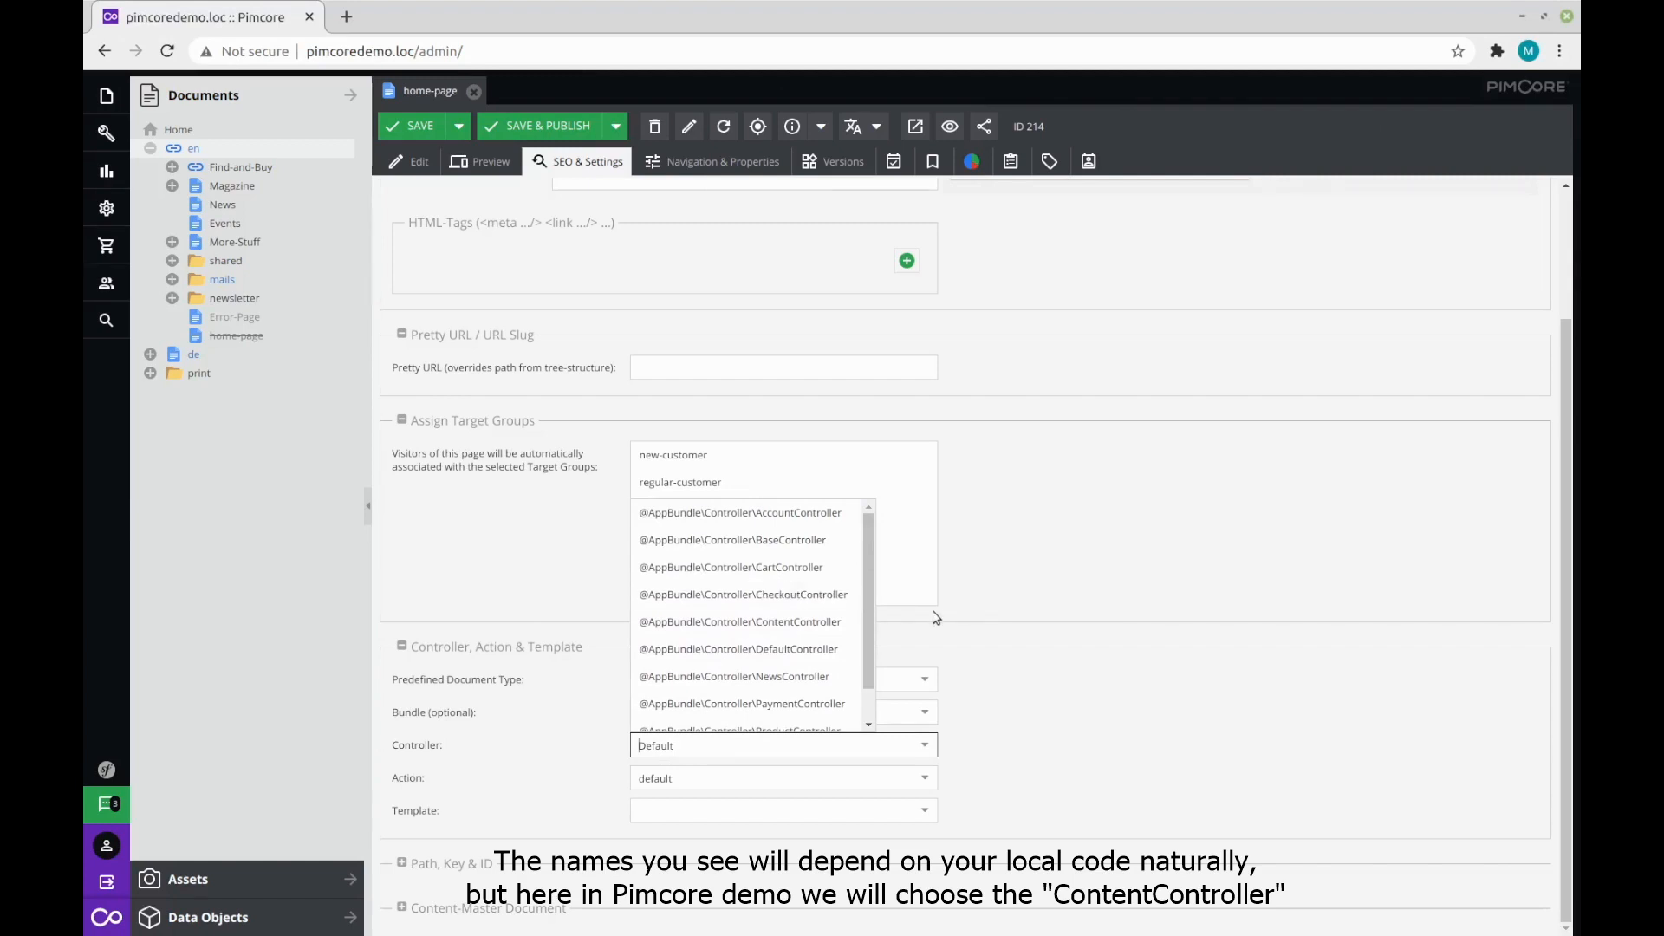
click(740, 621)
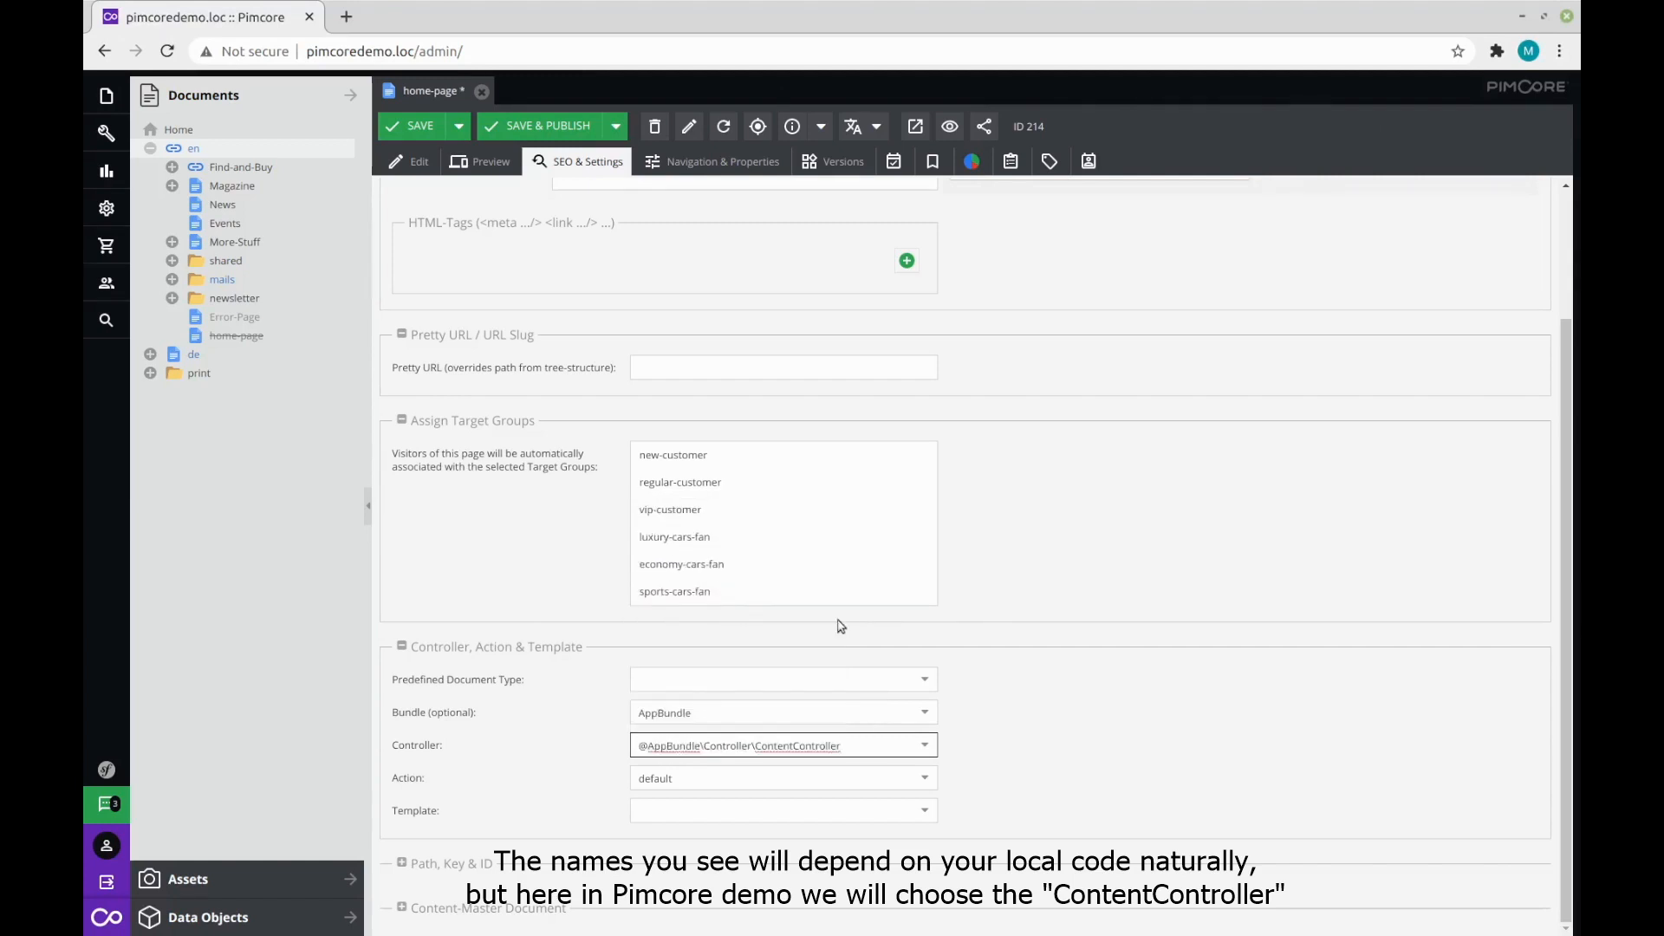
click(922, 779)
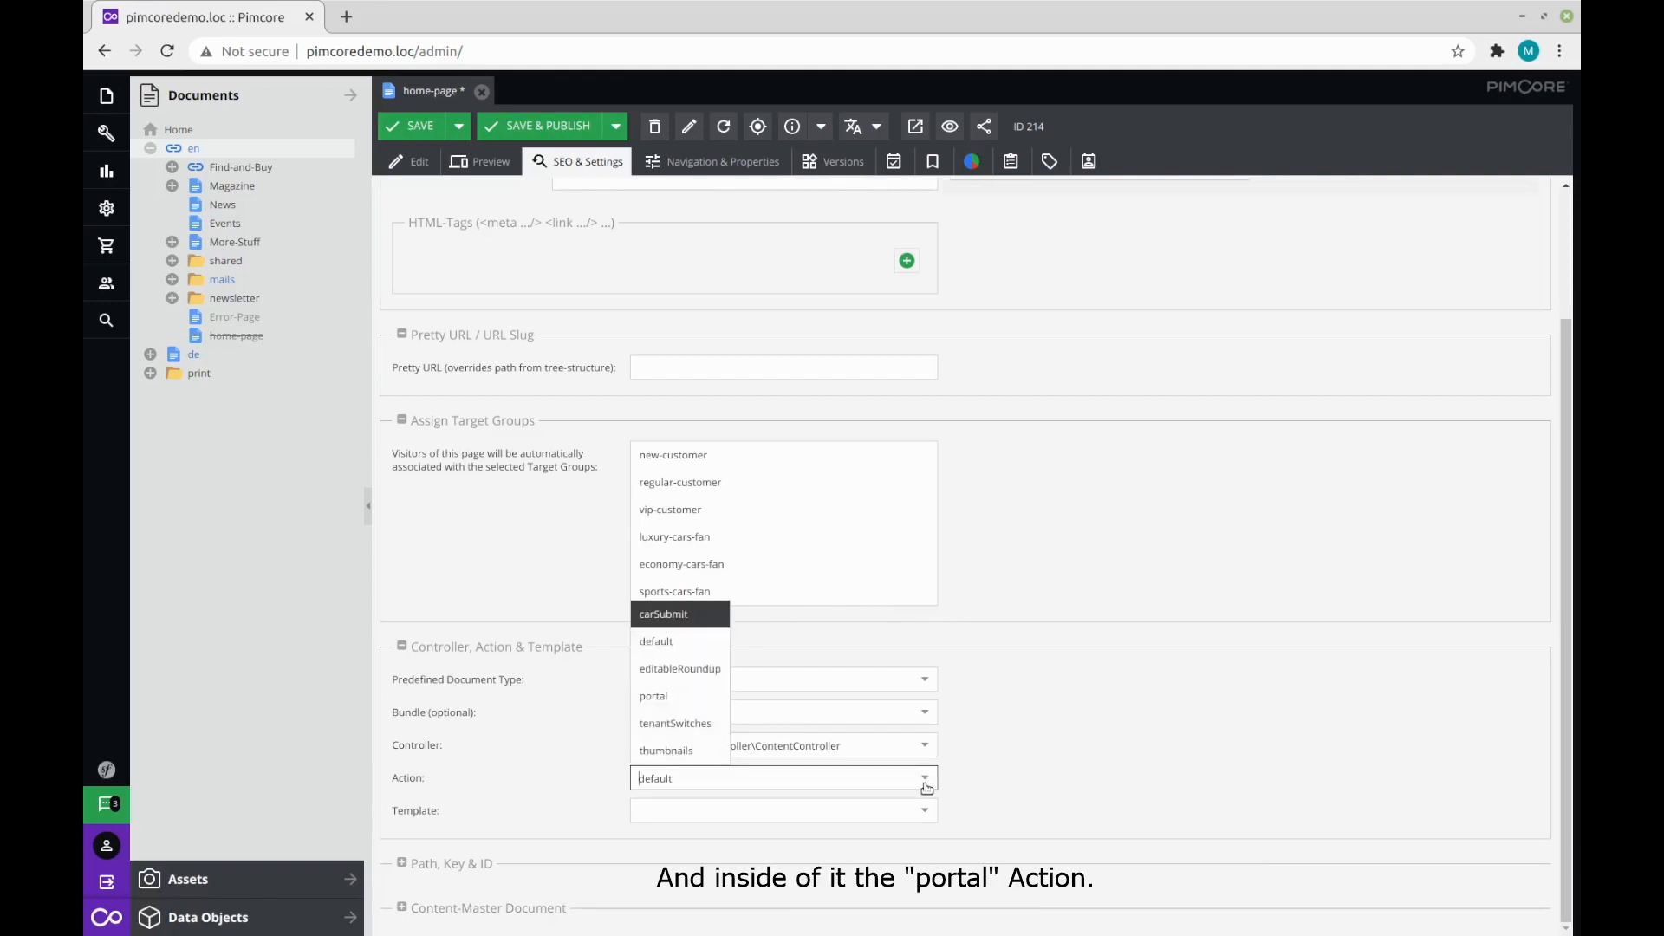
mouse_move(653, 696)
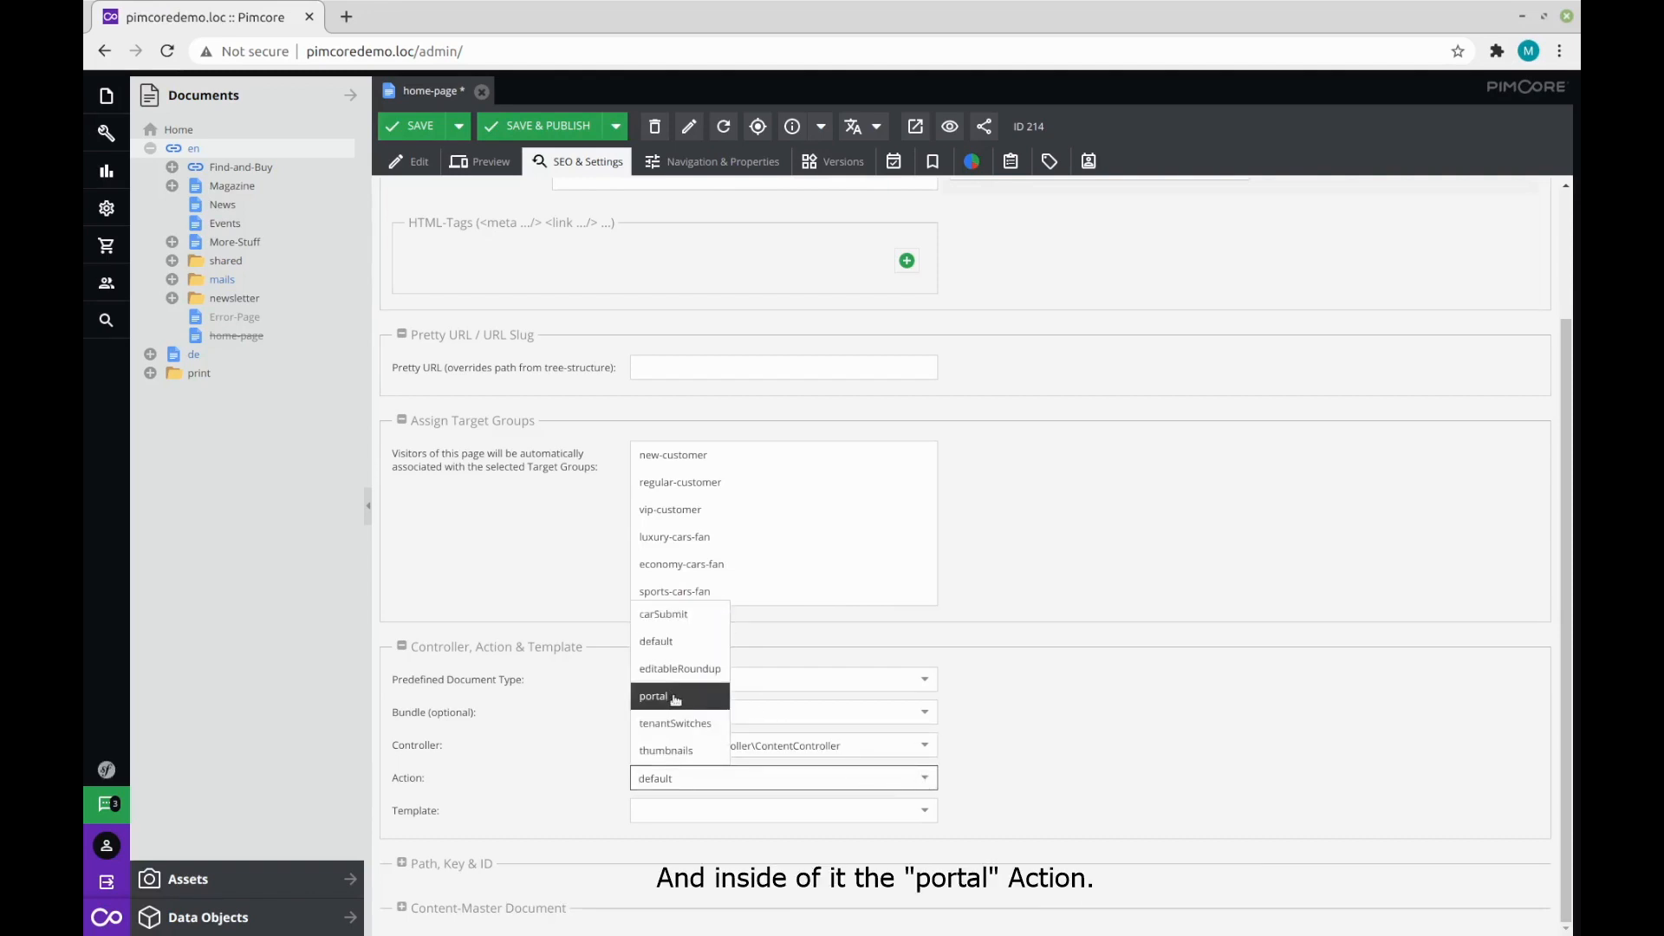
click(652, 696)
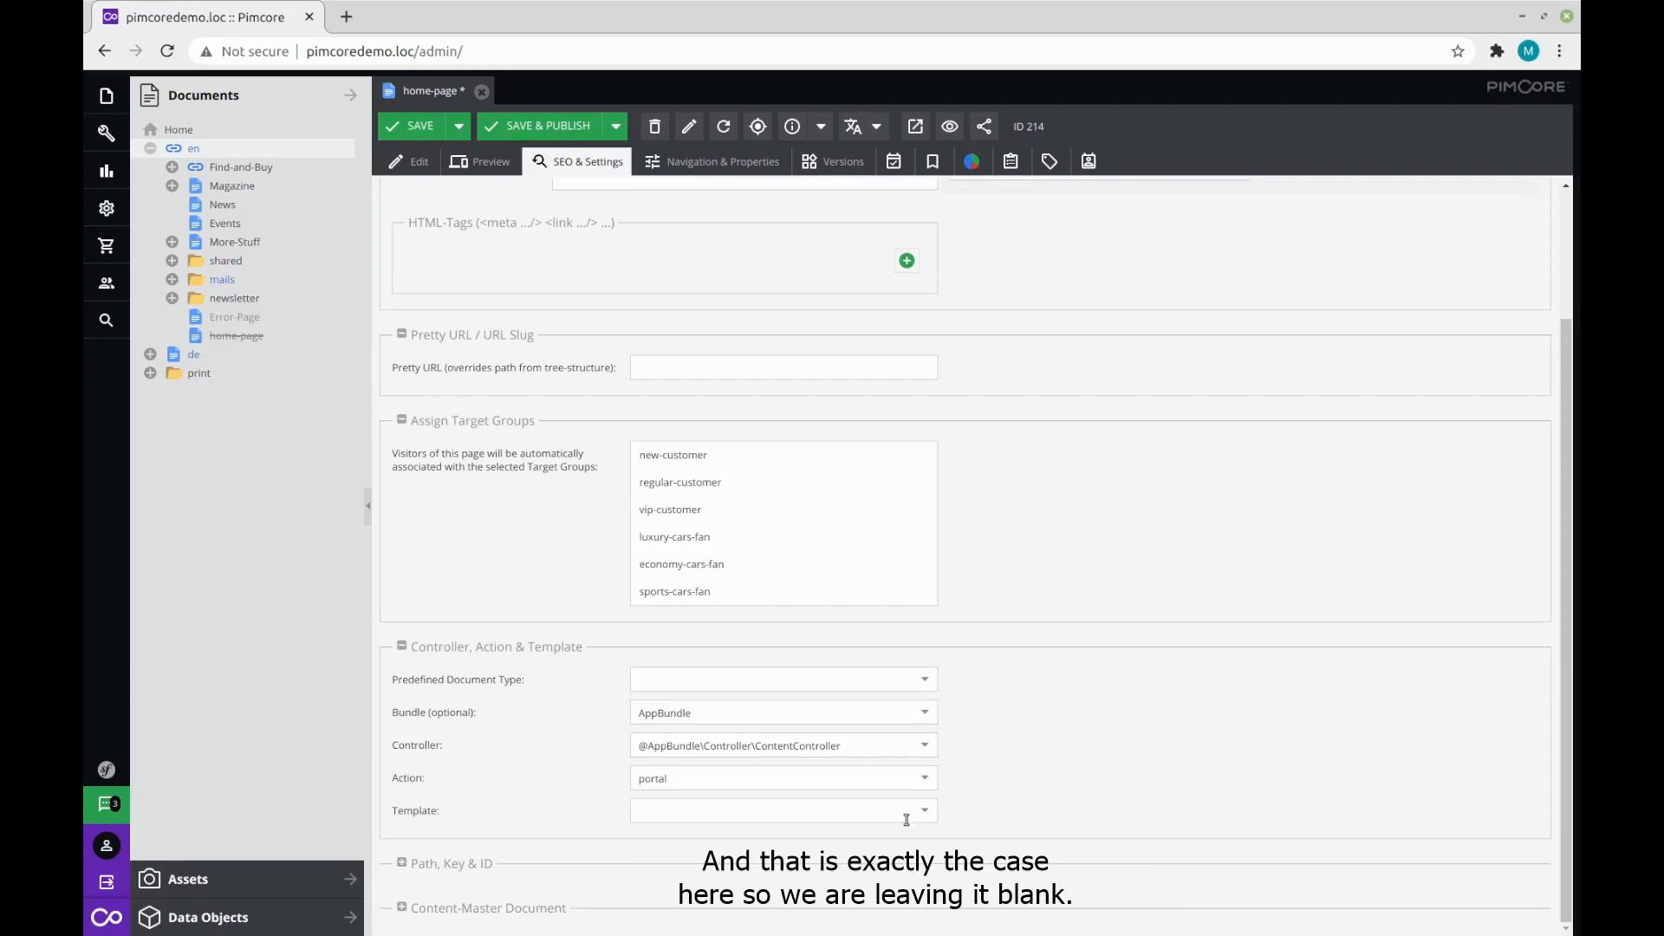
mouse_move(1007, 791)
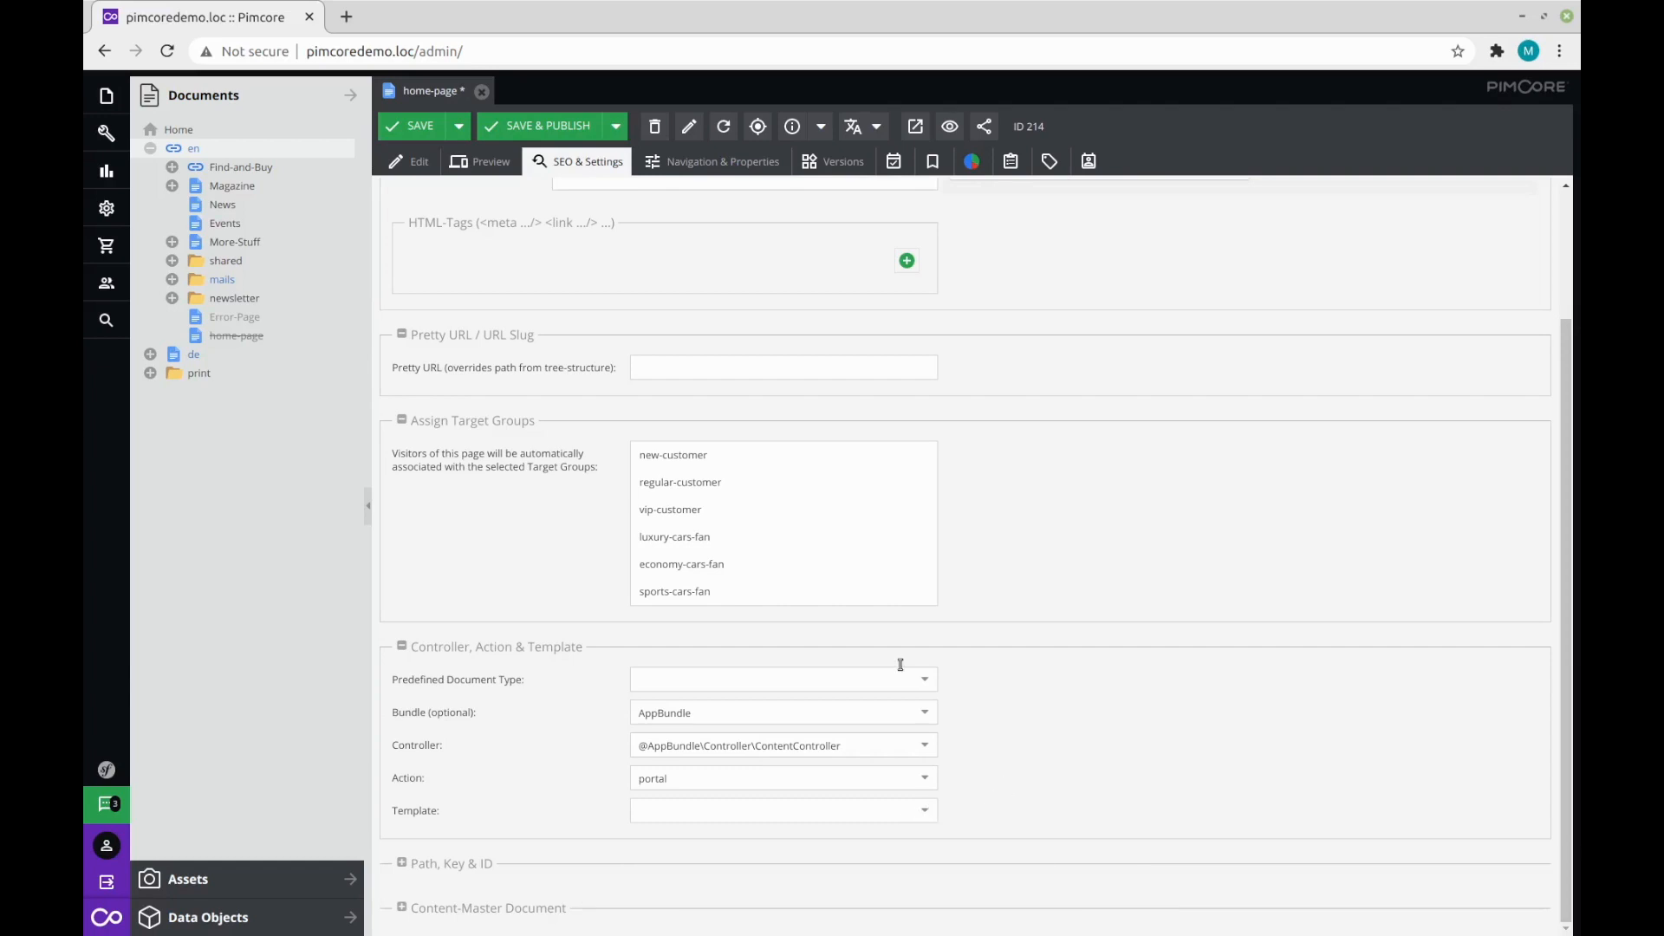
Save & Publish the home-page, then reload the Edit view to load the portal layout.
click(543, 125)
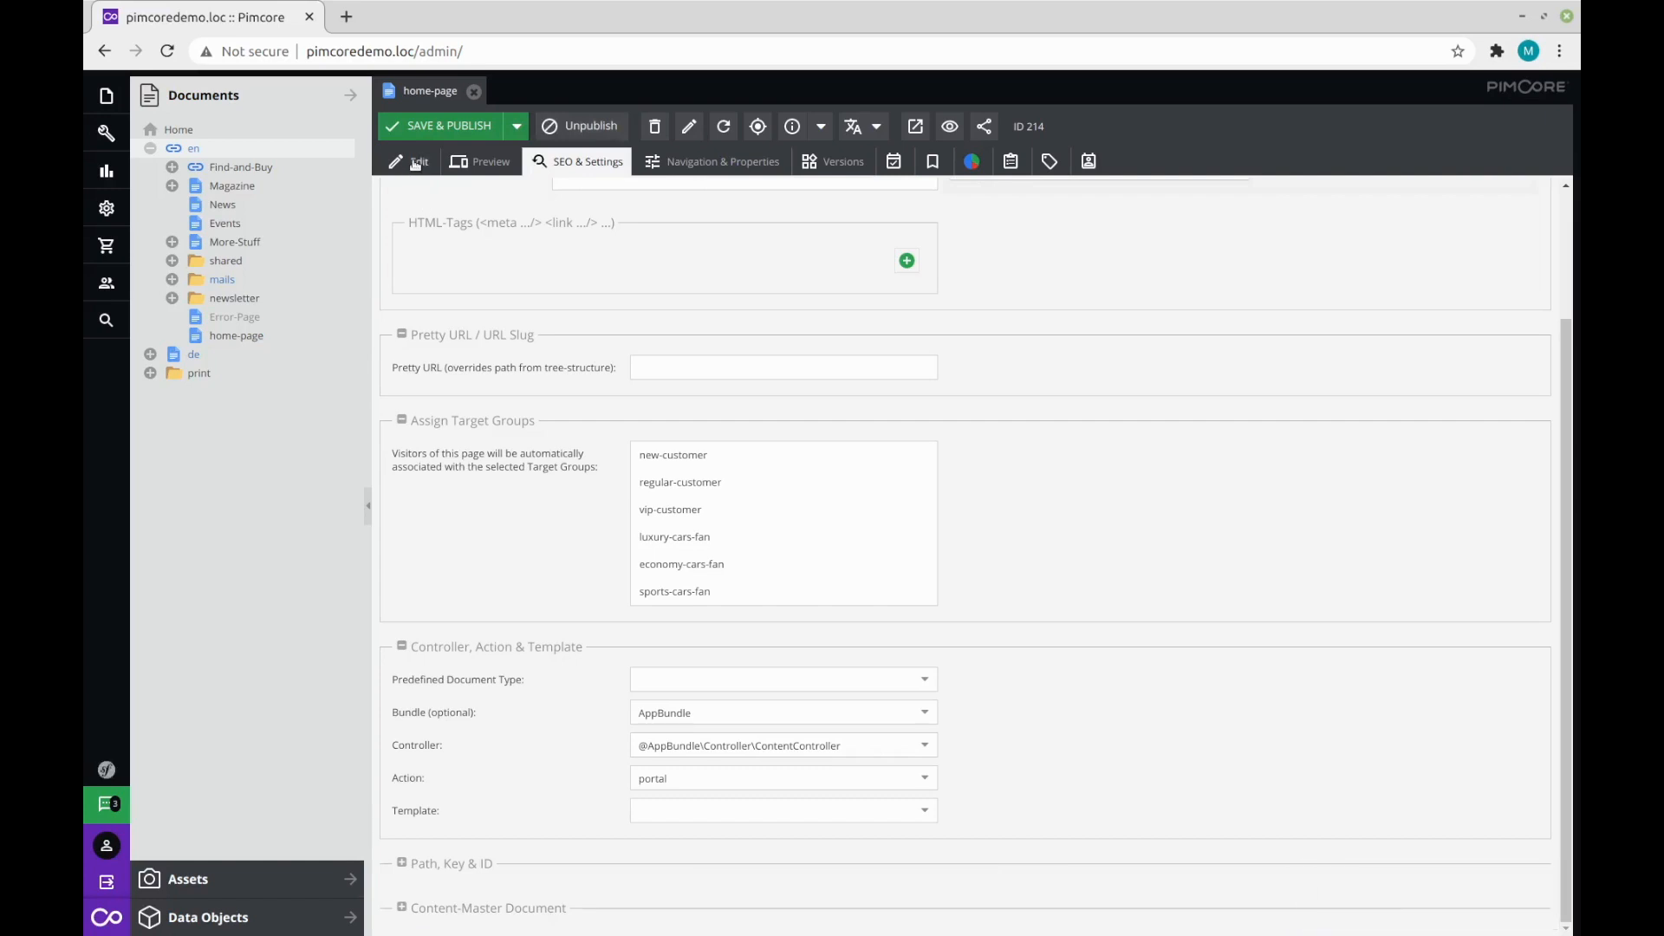
click(418, 161)
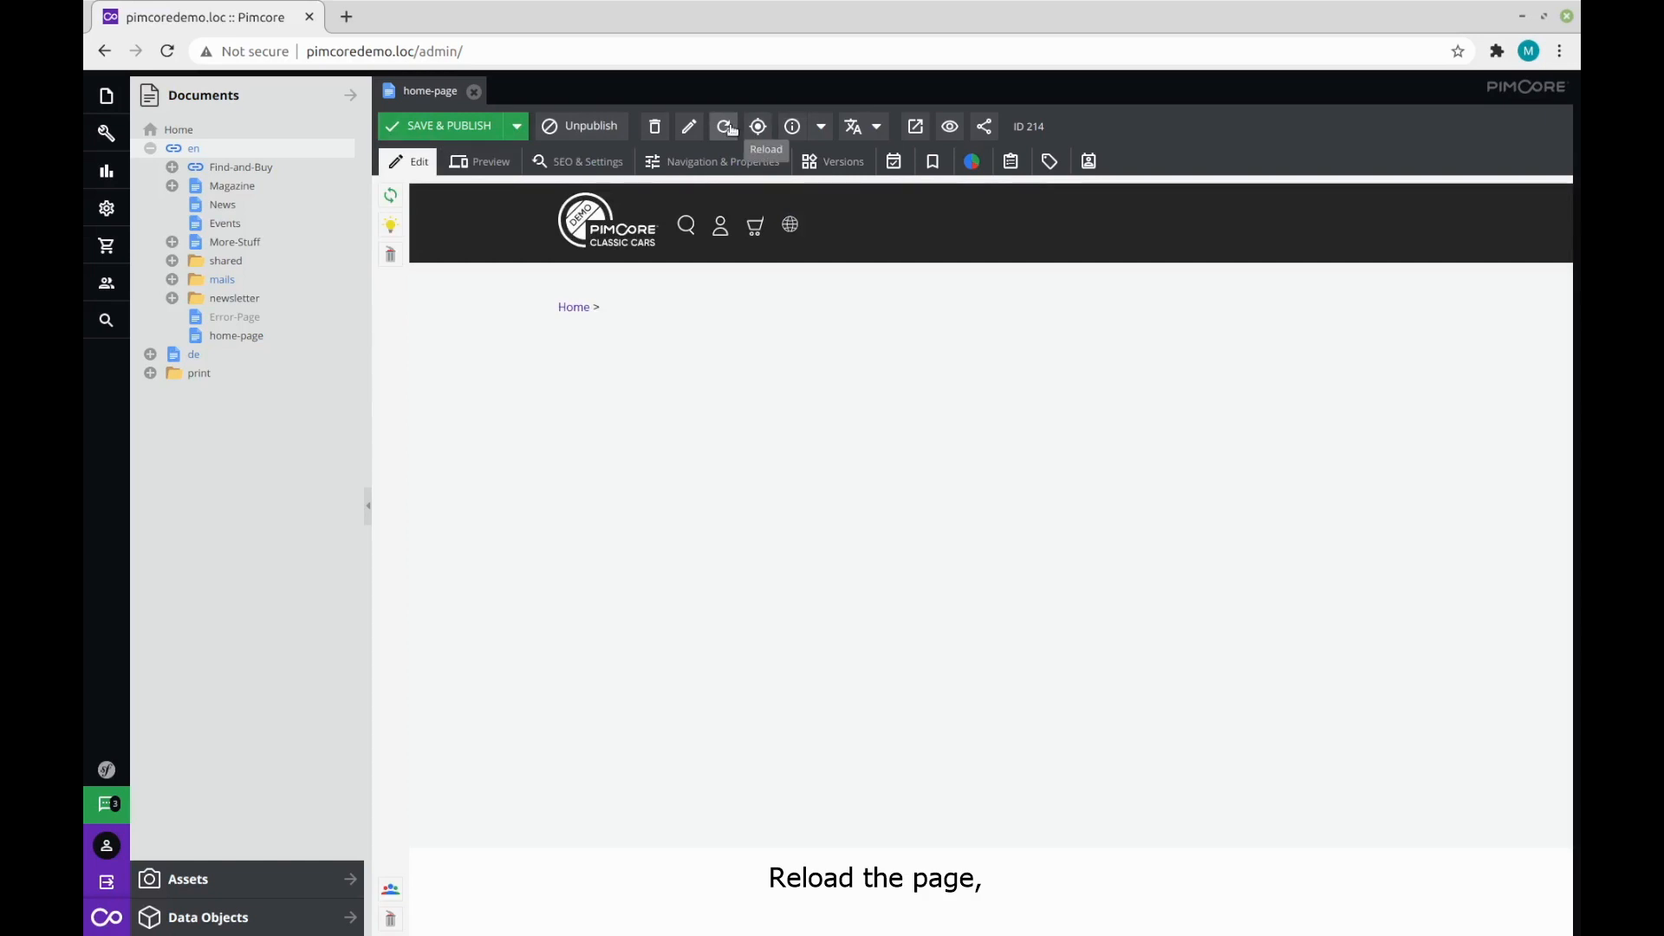
click(724, 126)
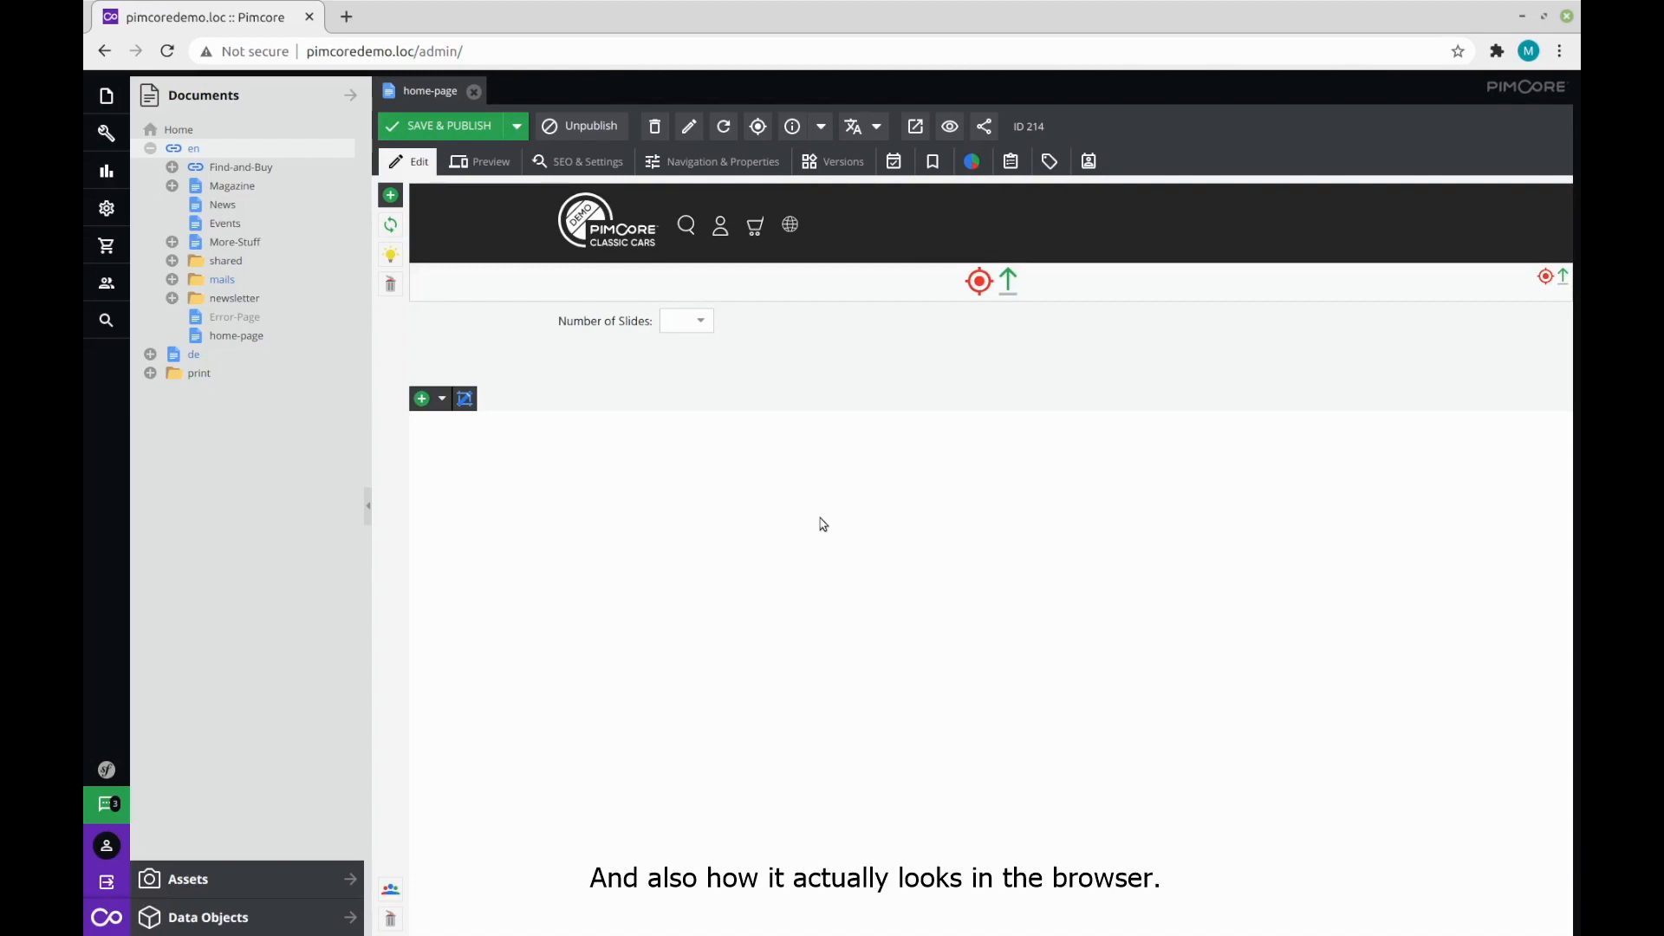
mouse_move(761, 550)
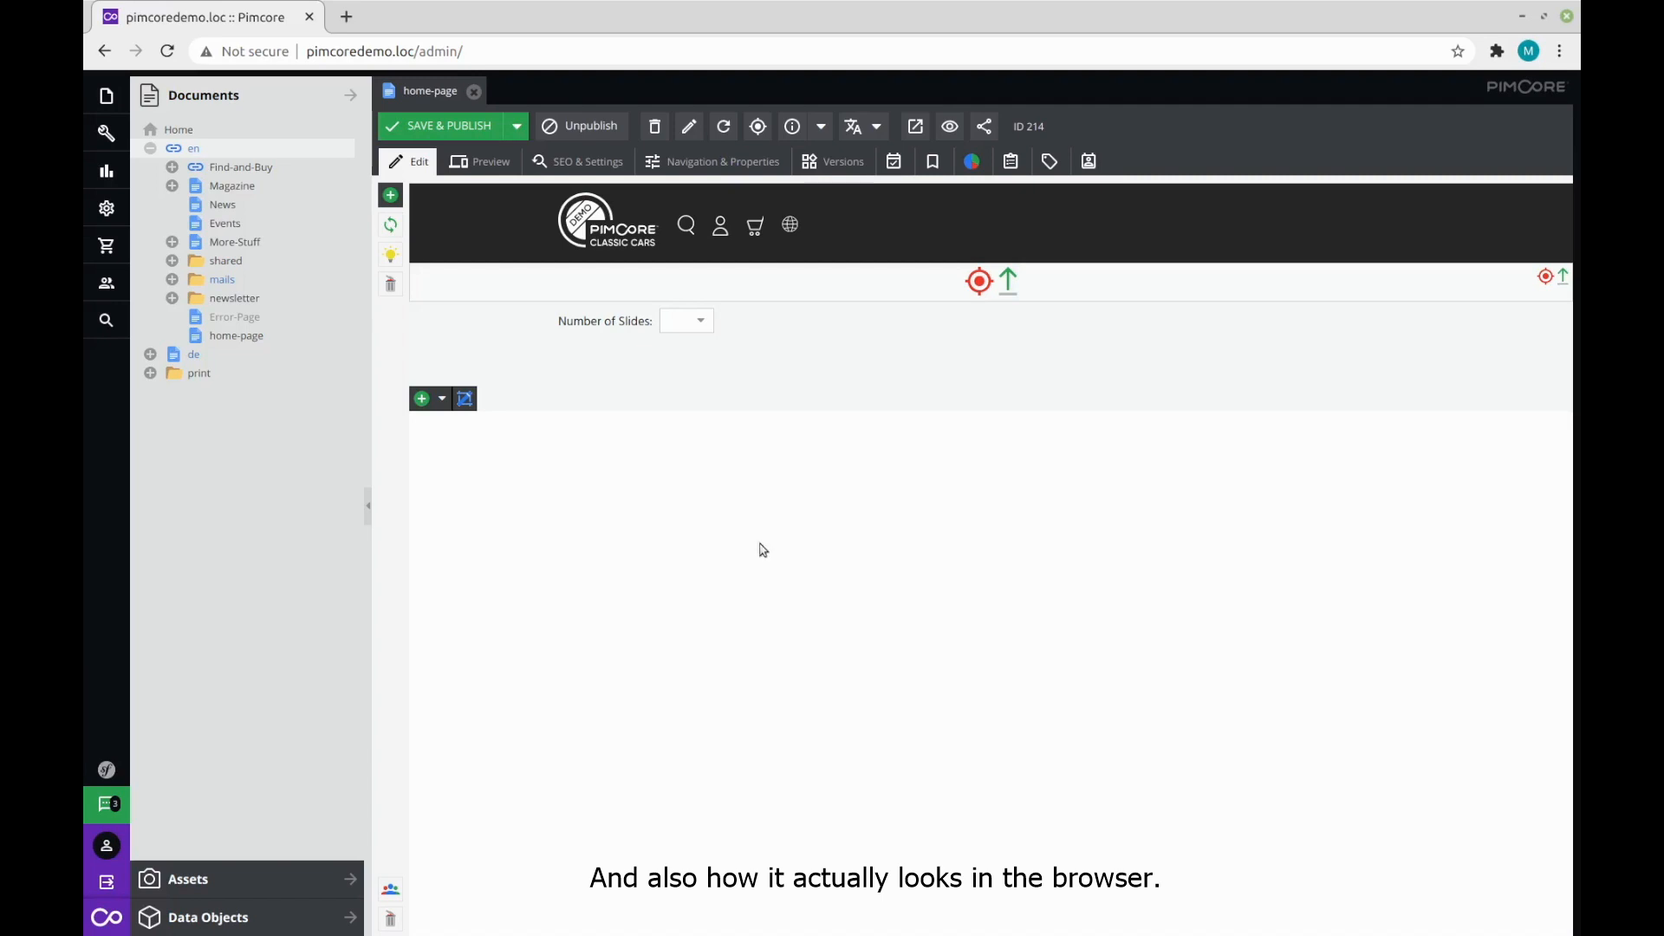
mouse_move(571, 489)
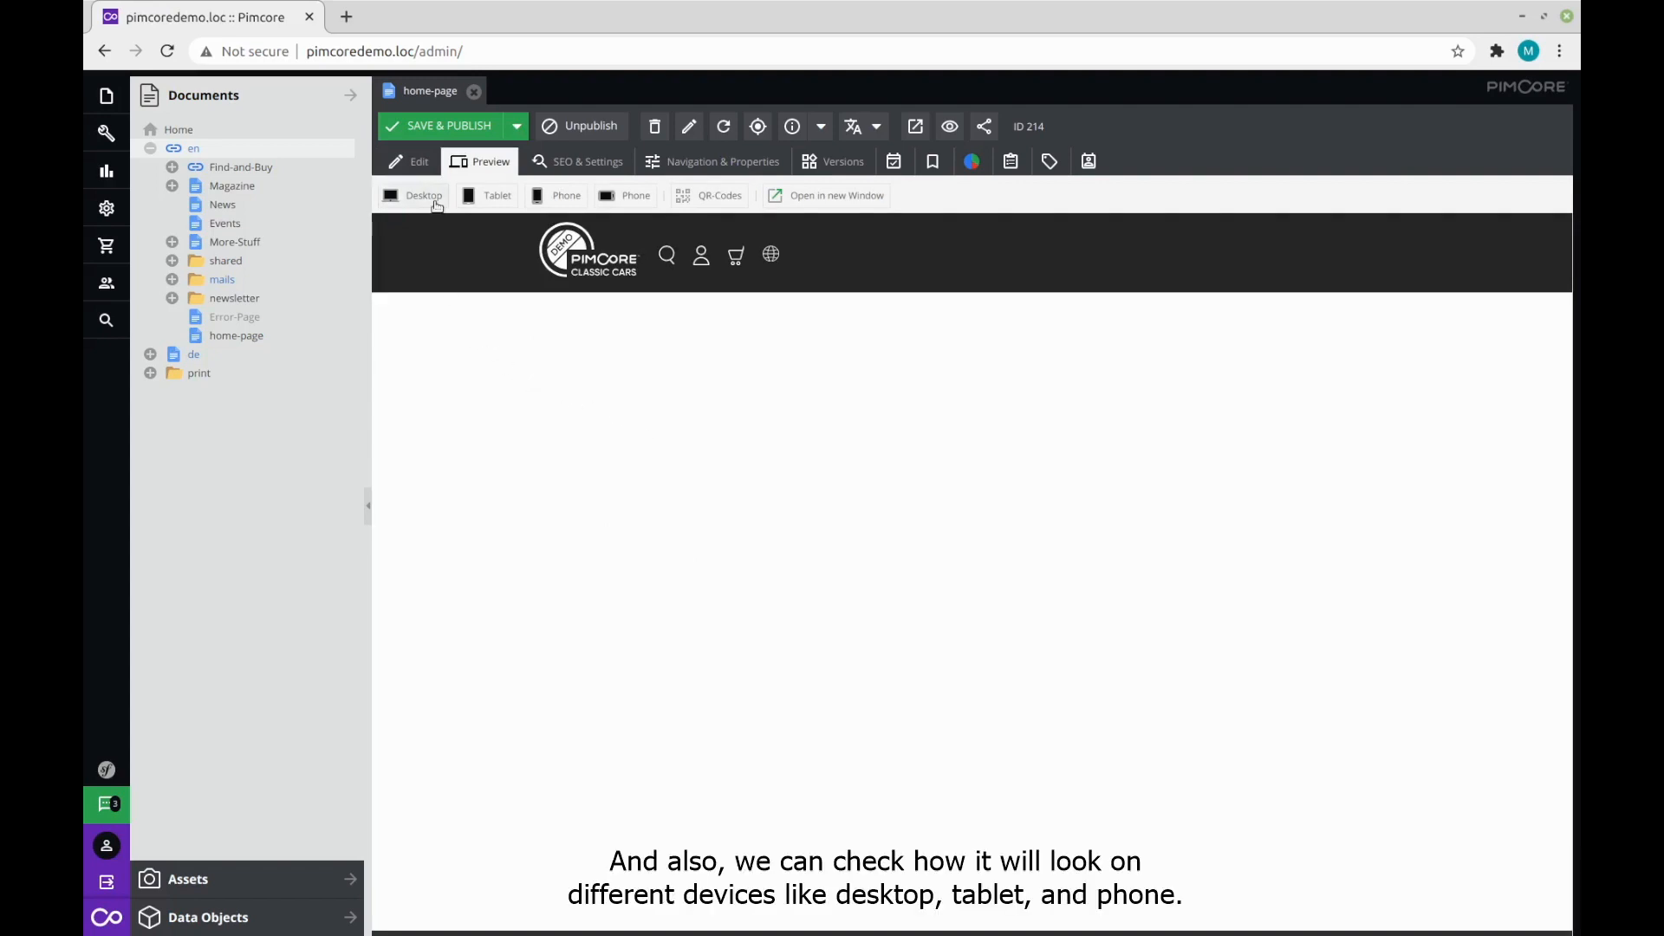
click(565, 195)
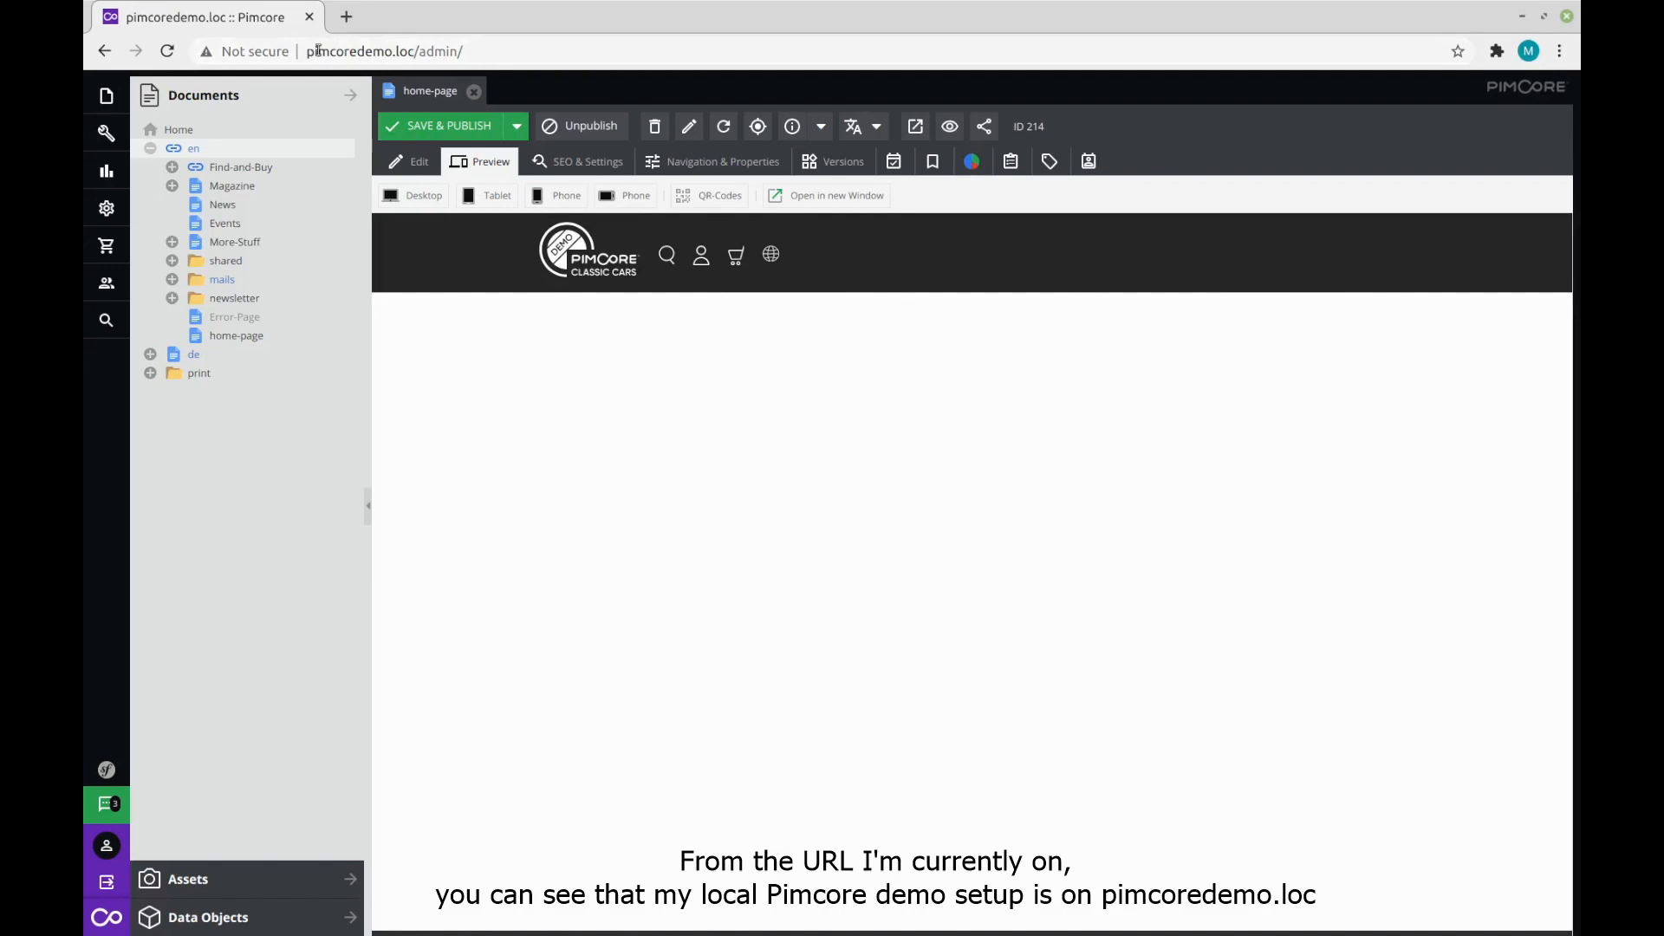
double_click(361, 51)
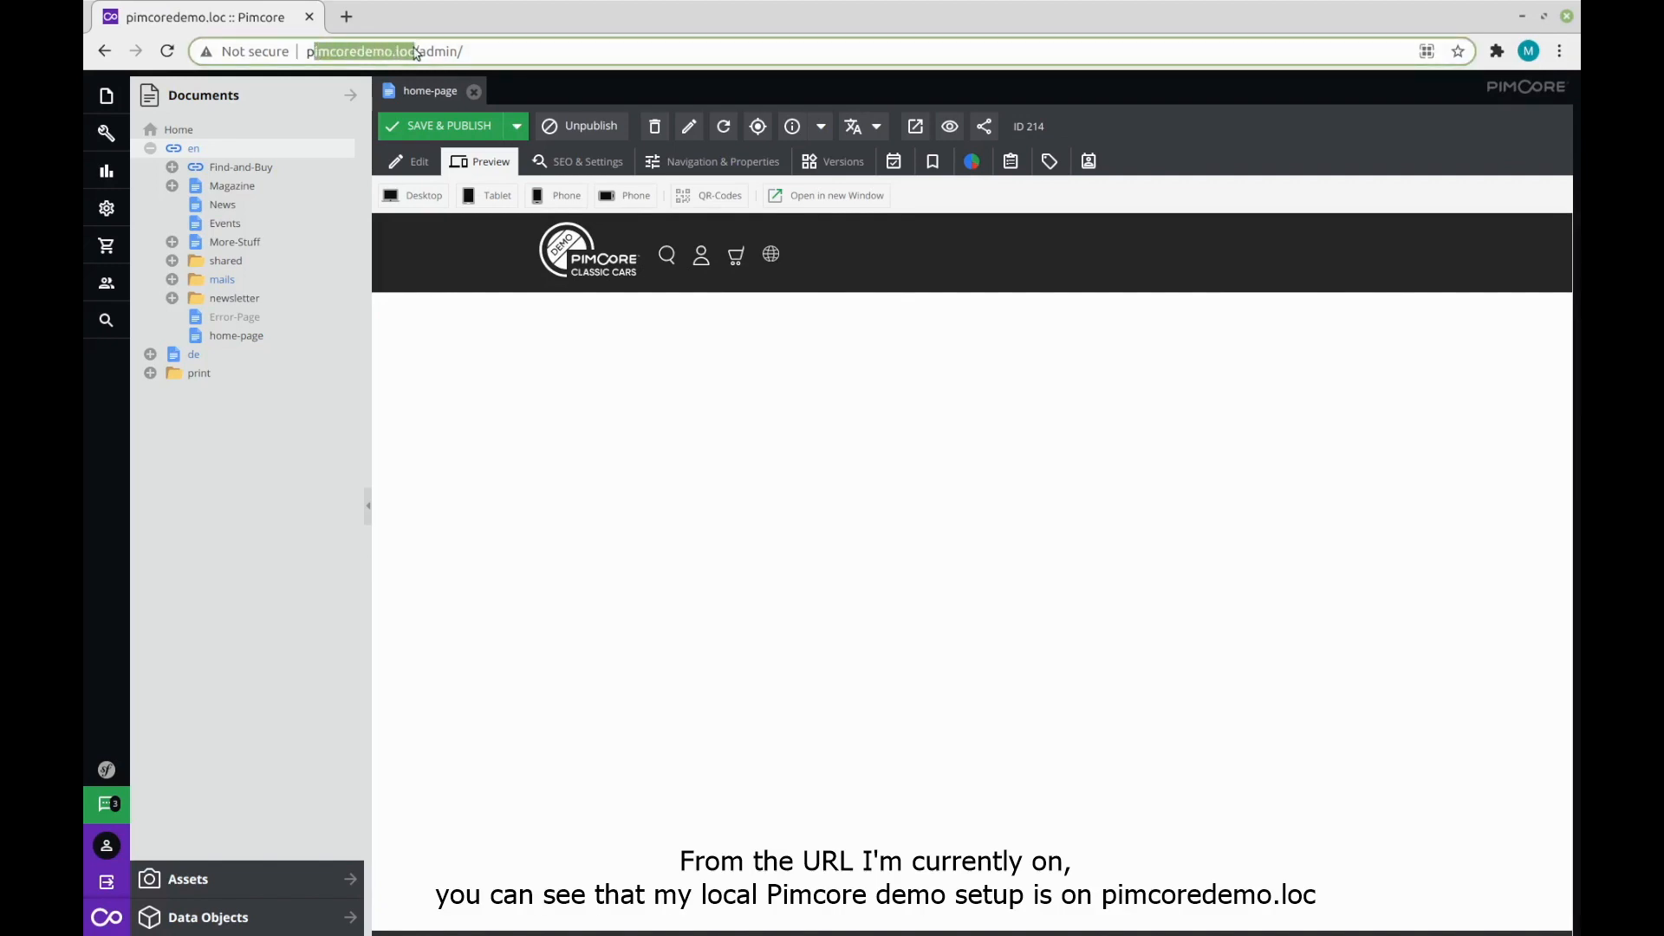
mouse_move(531, 510)
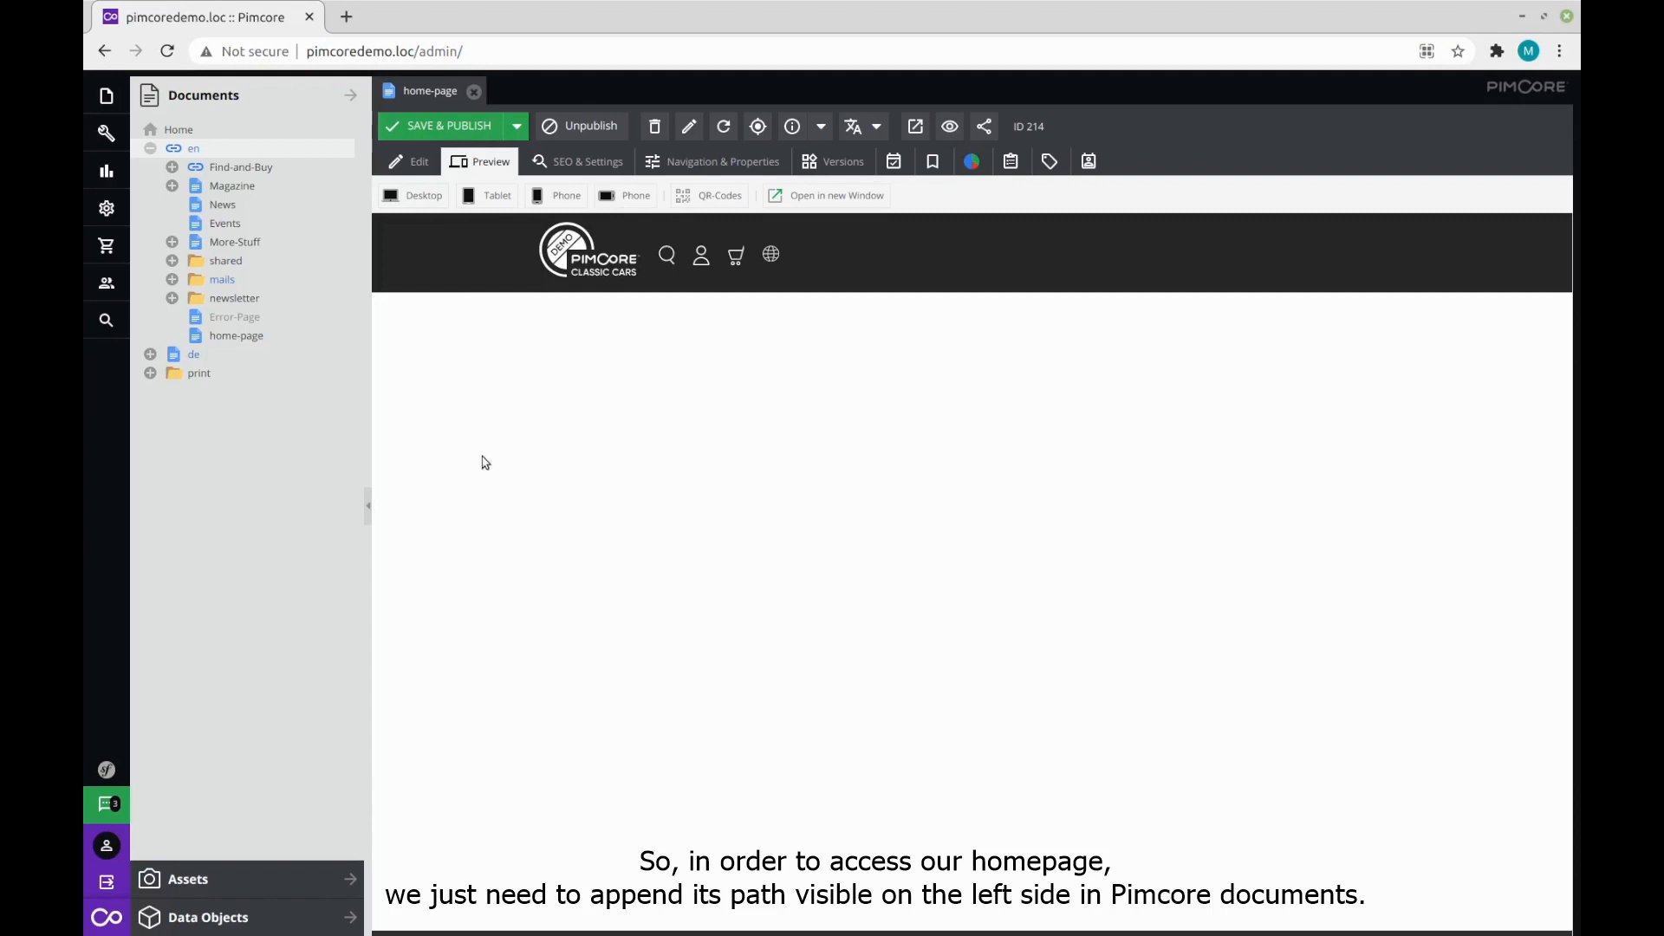
mouse_move(287, 489)
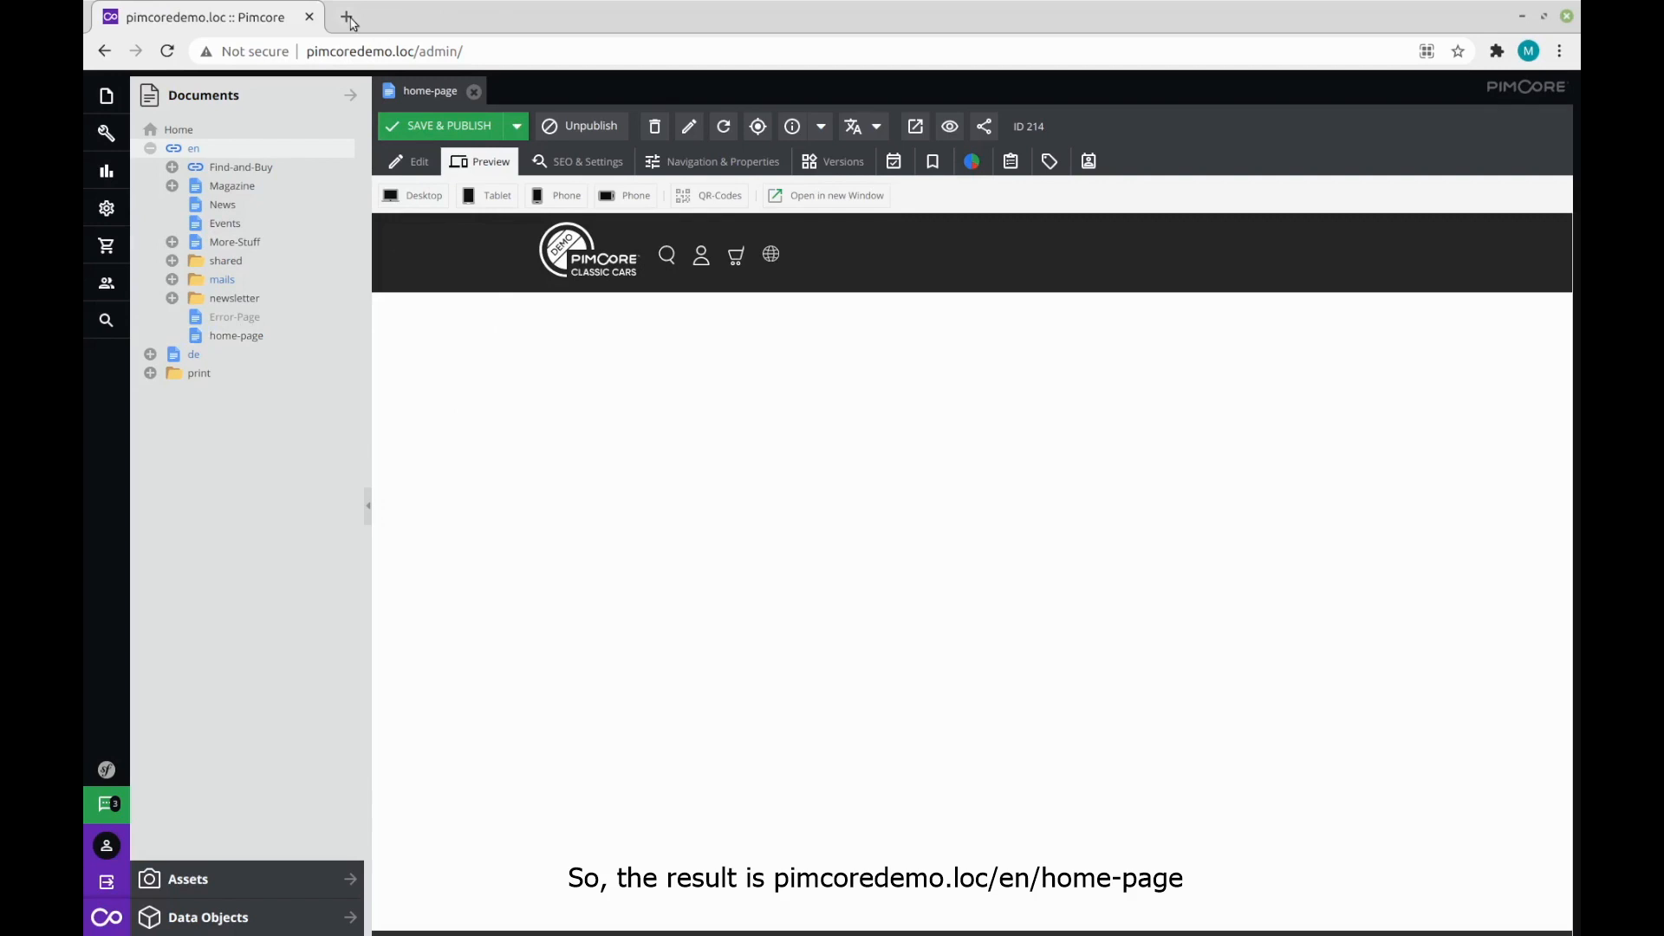
Open a new Chrome tab and enter the pimcoredemo.loc home-page address.
click(349, 17)
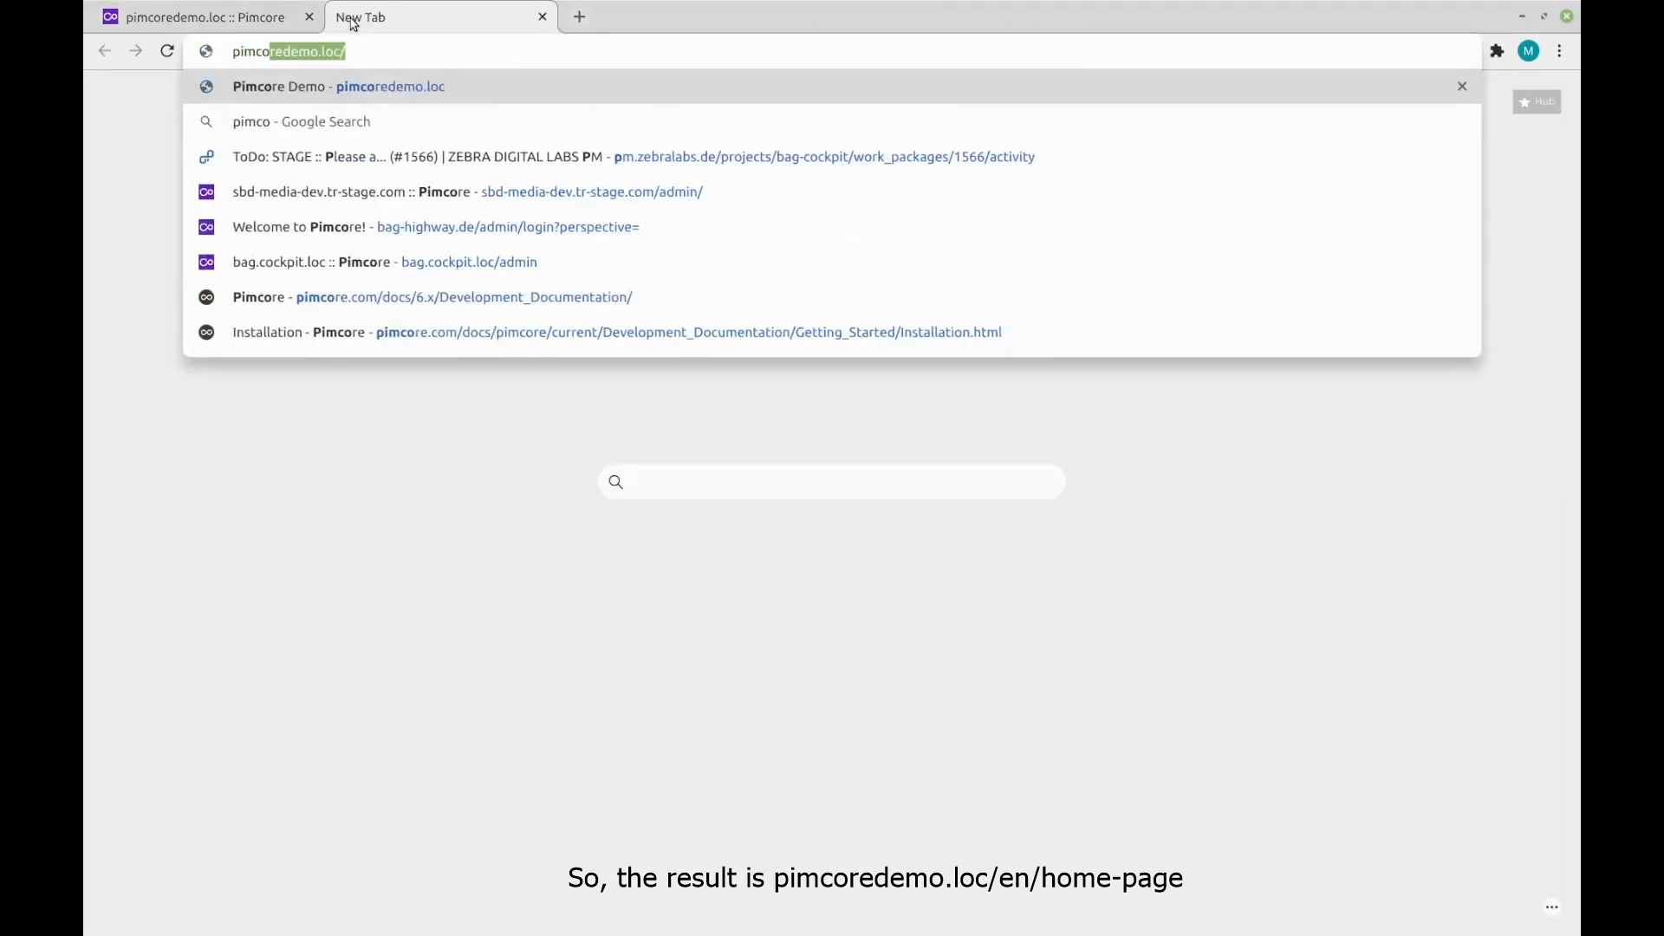
text(pimcoredemo.loc/admin/)
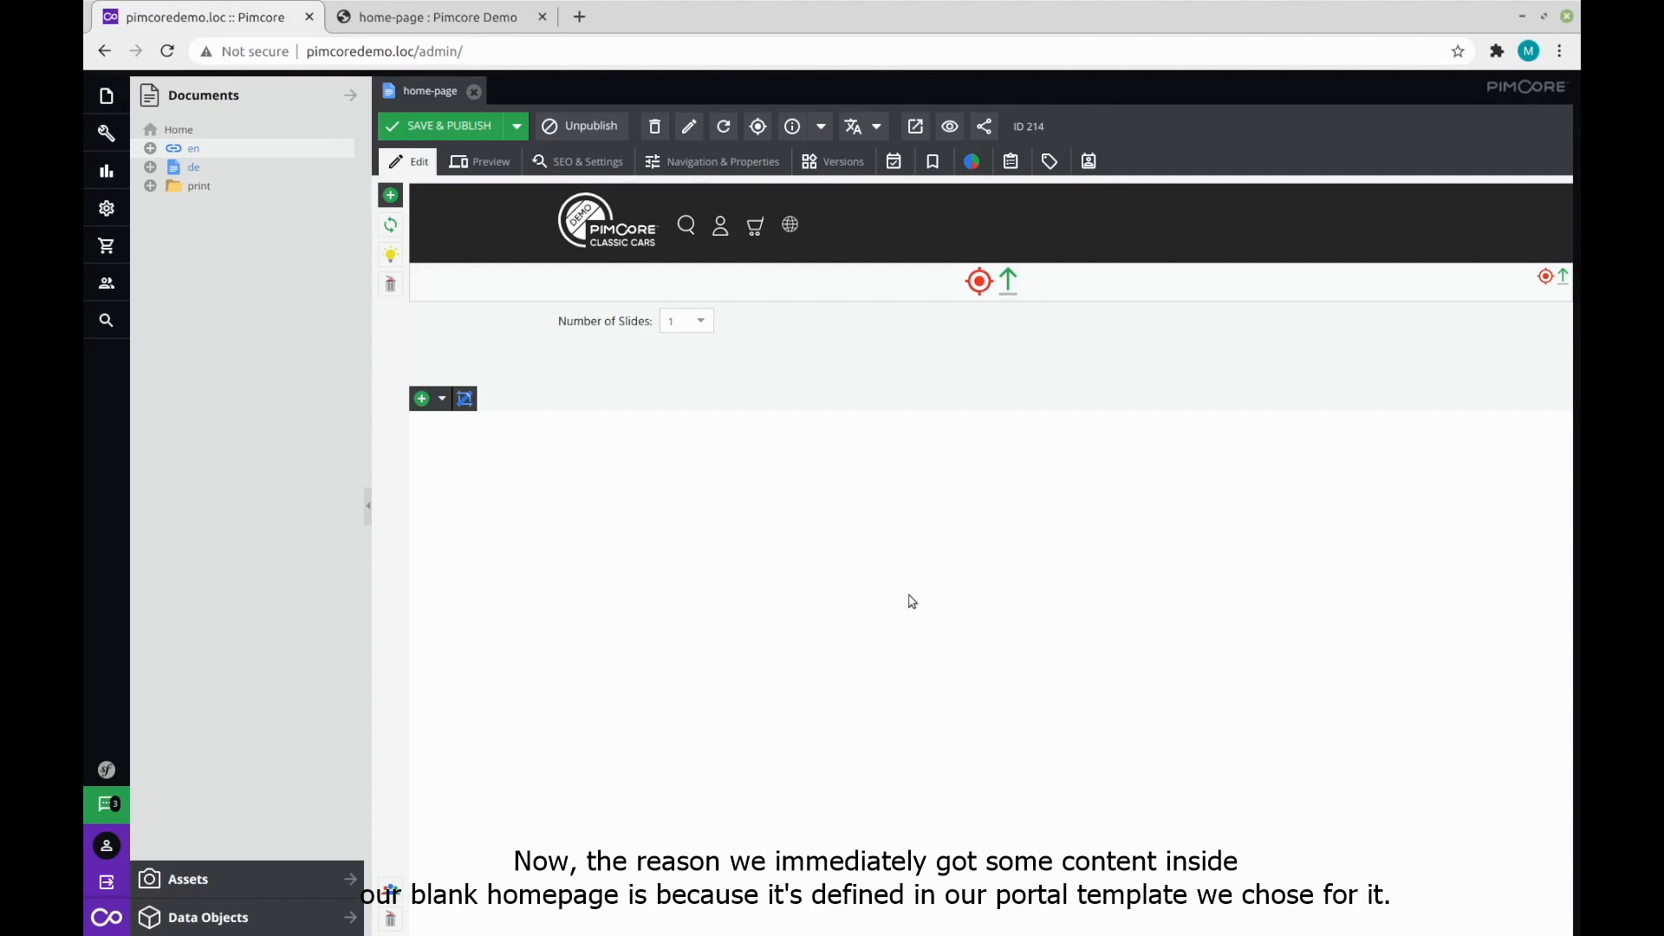
mouse_move(1130, 481)
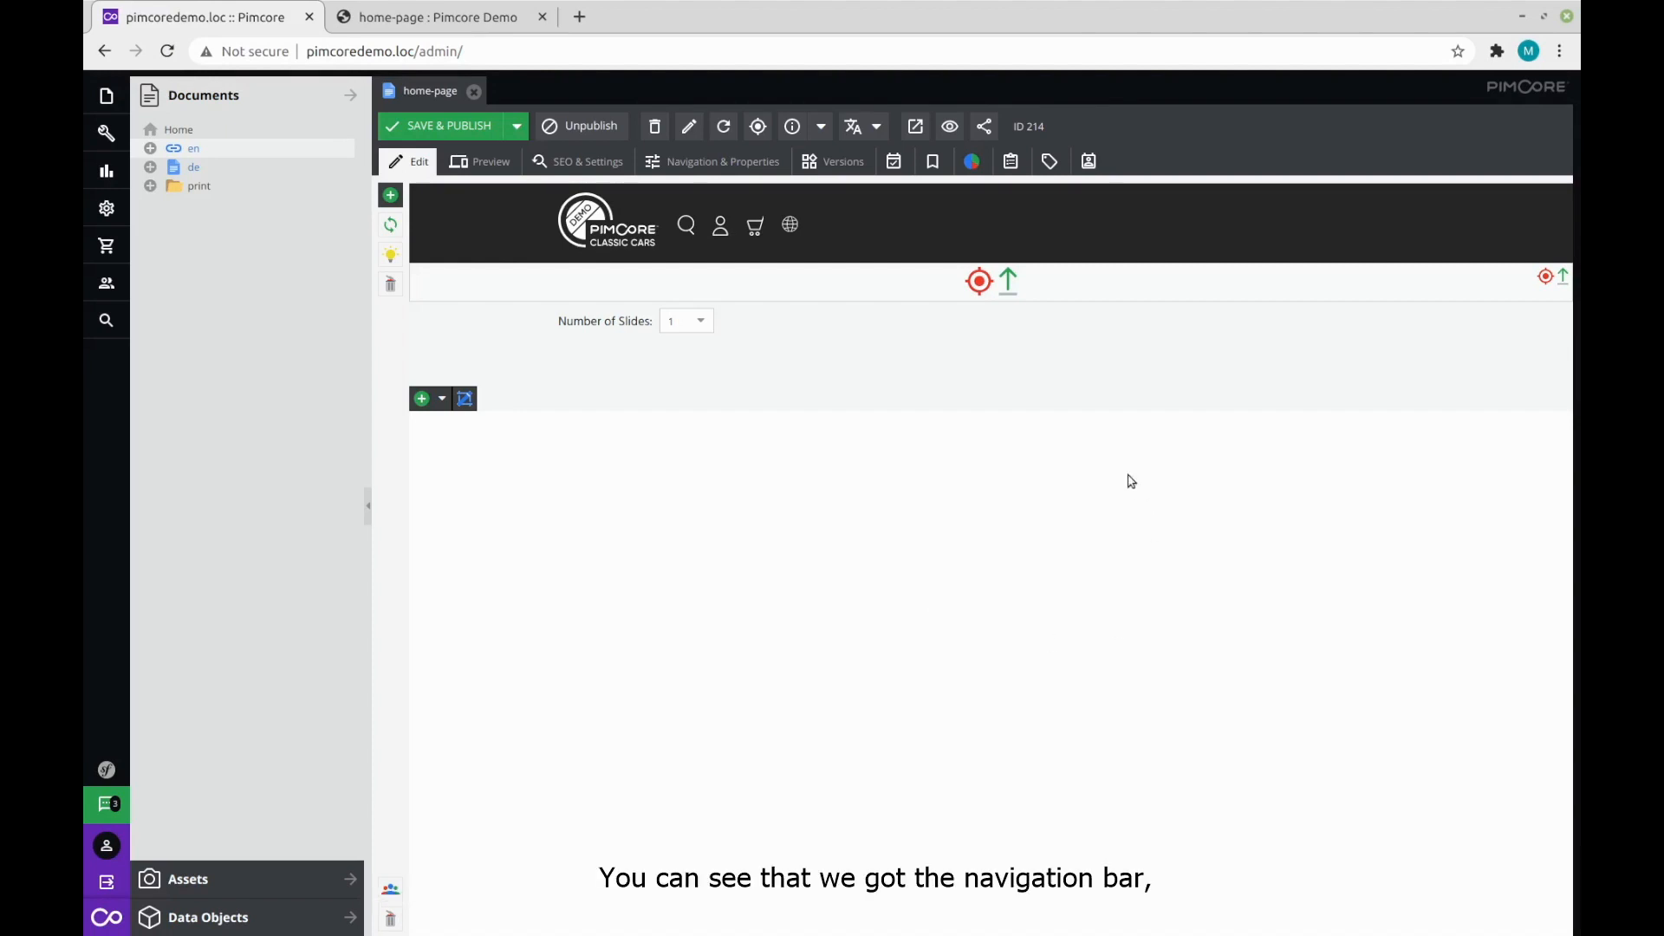
mouse_move(807, 235)
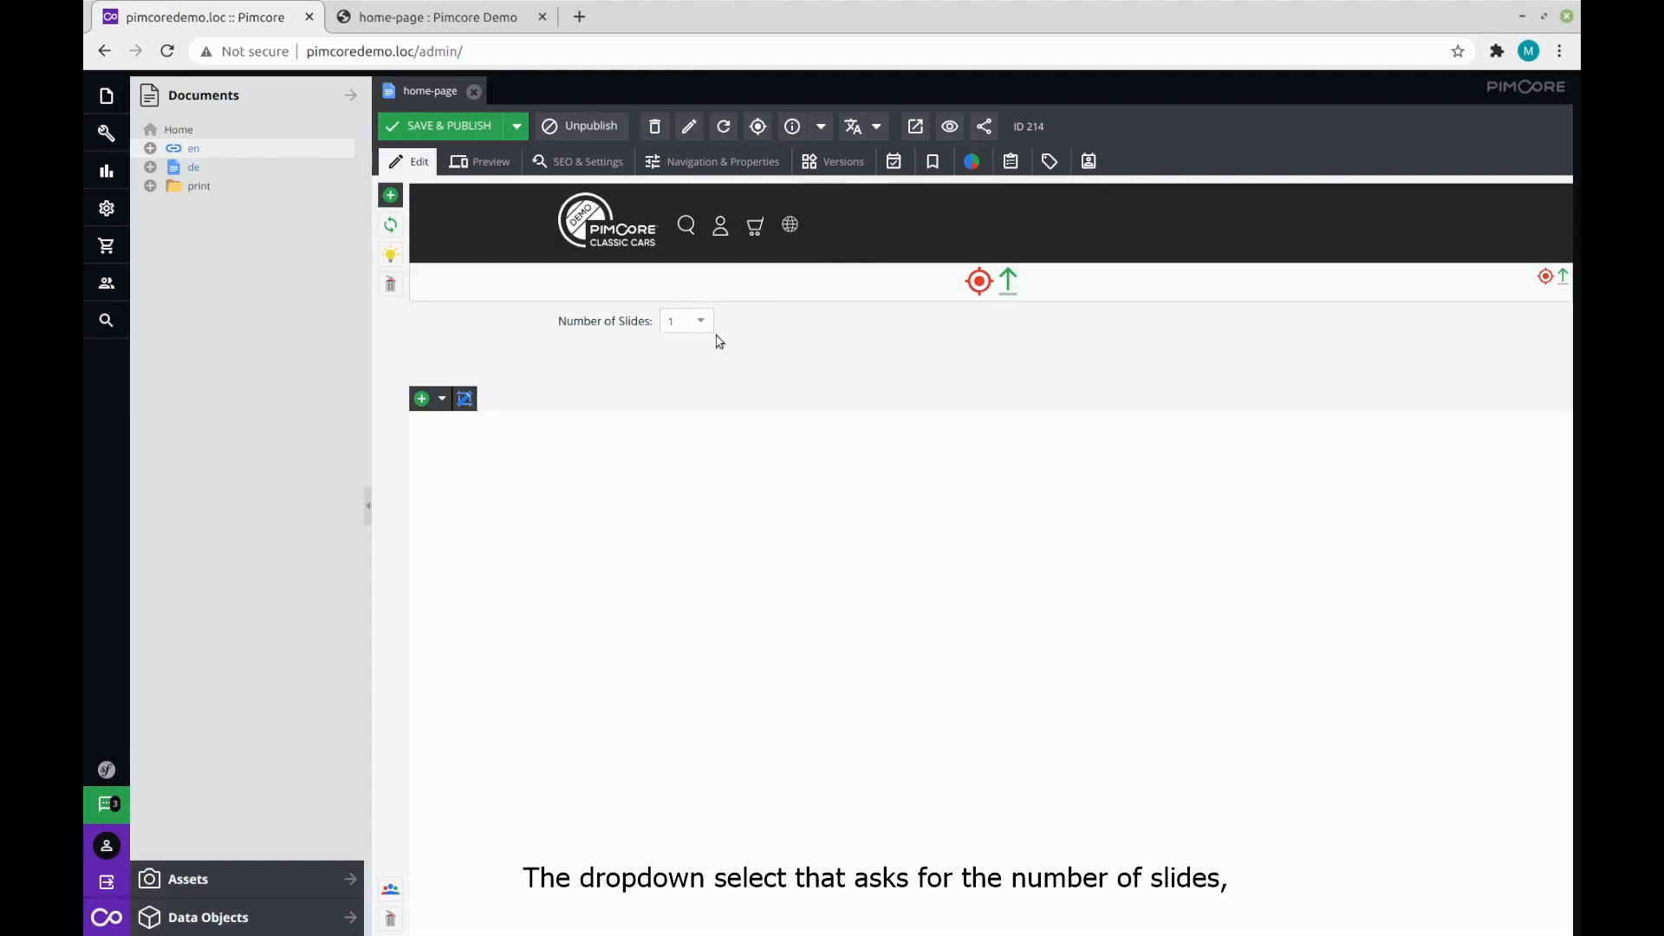
mouse_move(690, 637)
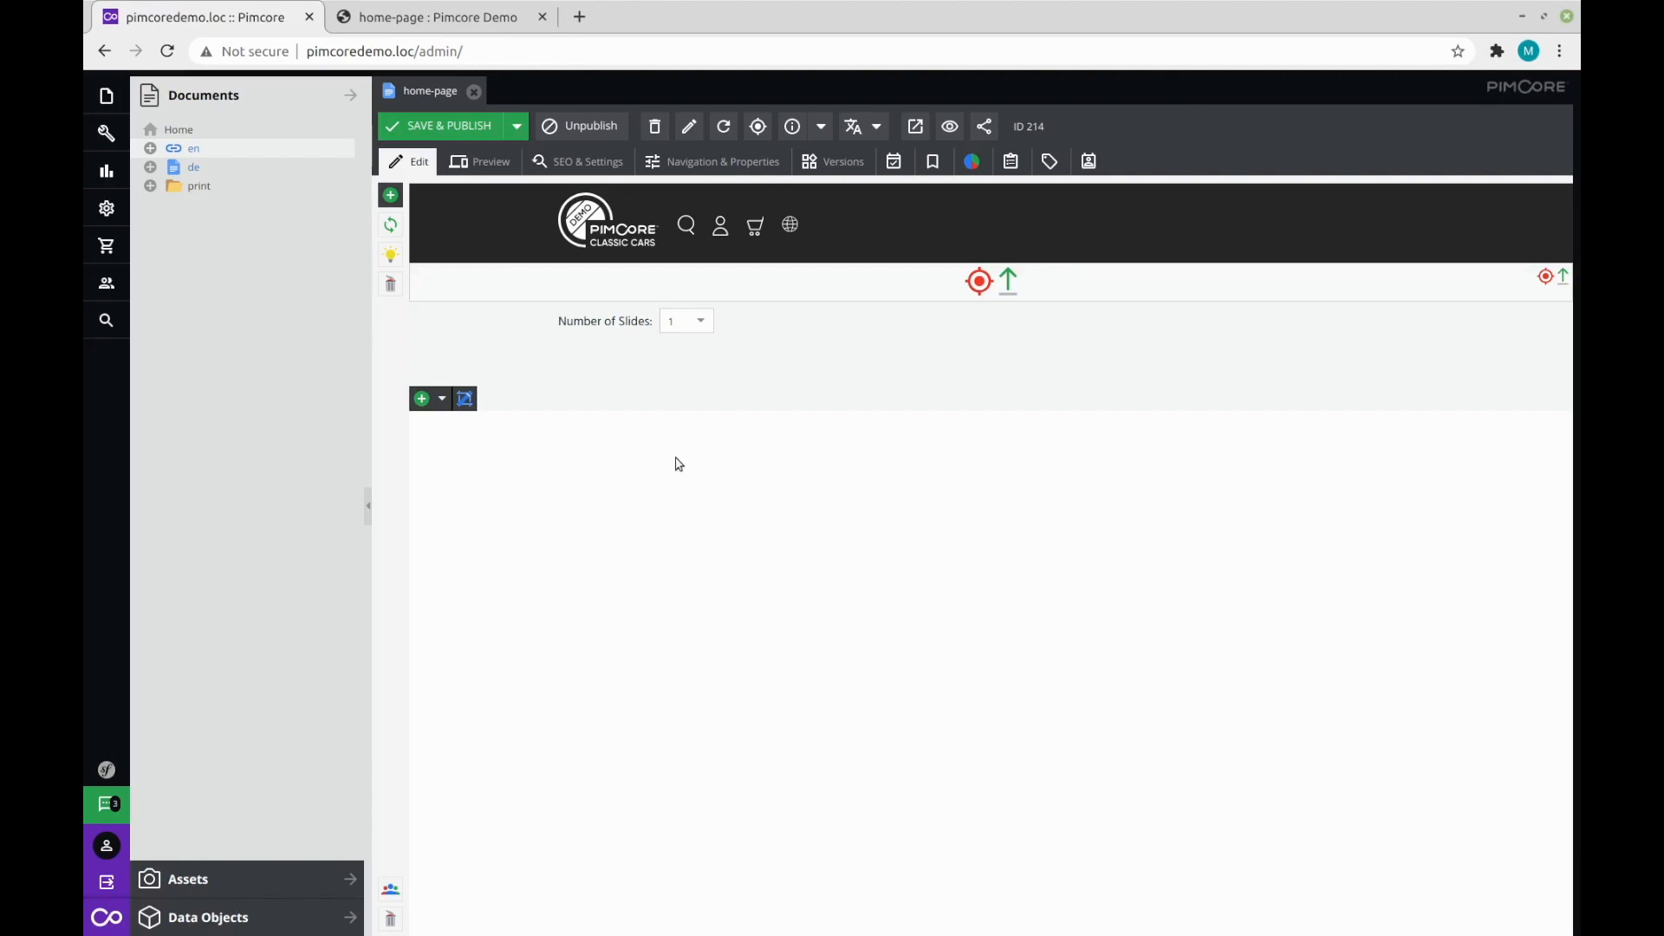
Add a Document-type custom property named navigation_root to the home-page.
click(723, 161)
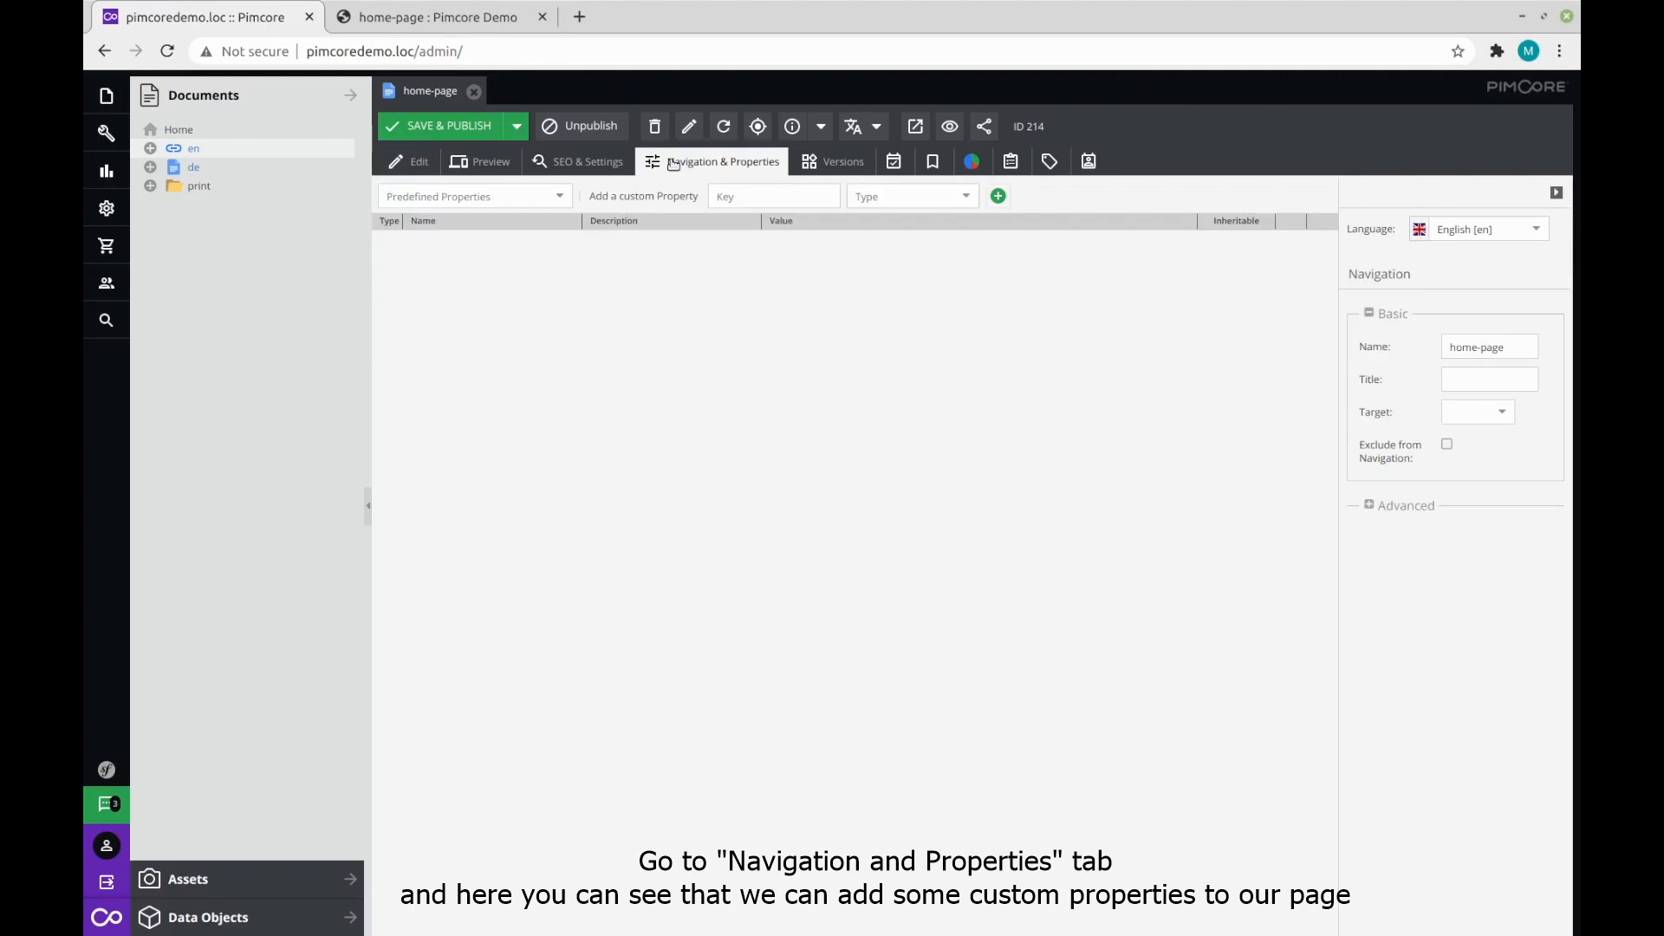
mouse_move(654, 175)
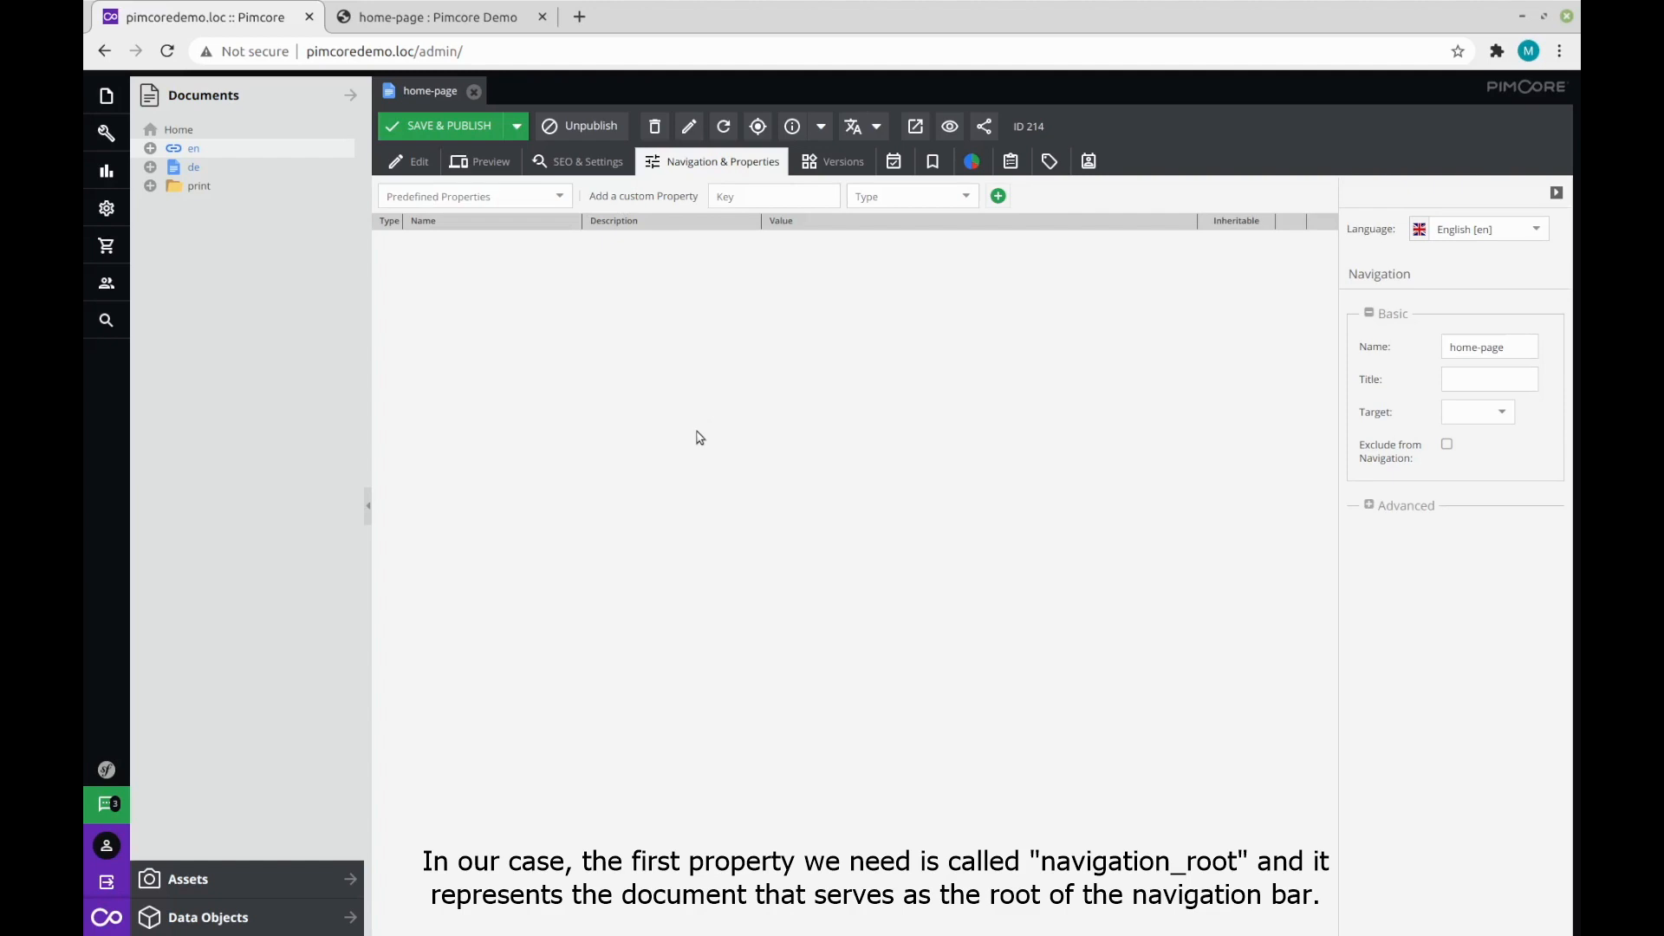
mouse_move(753, 643)
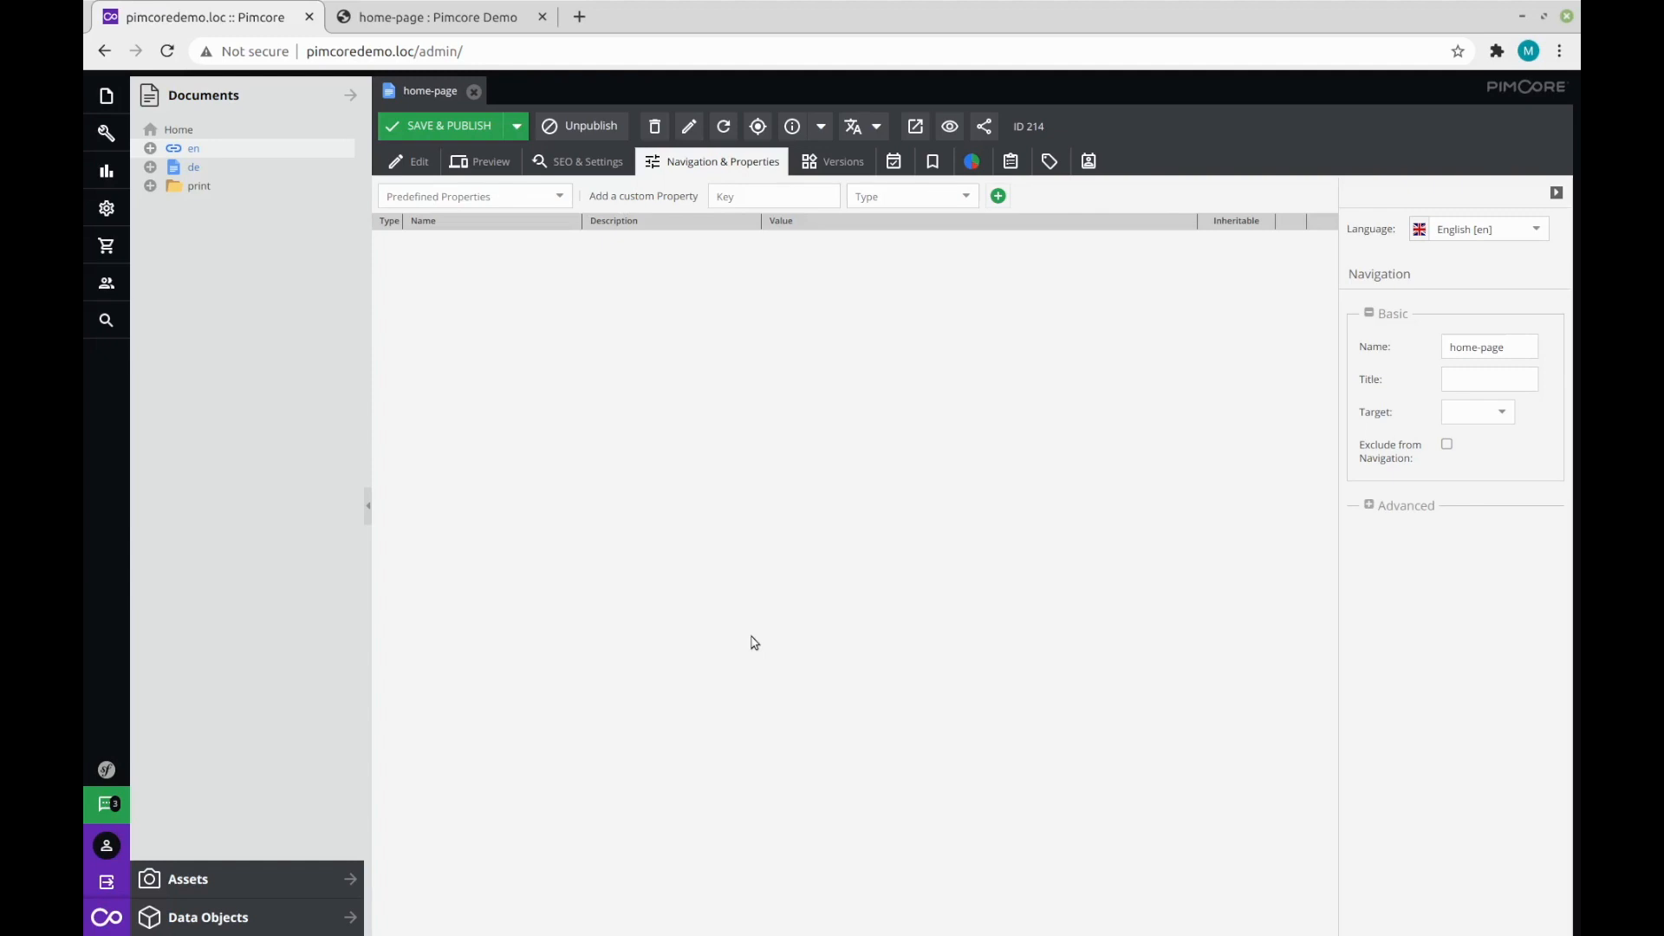
text(n)
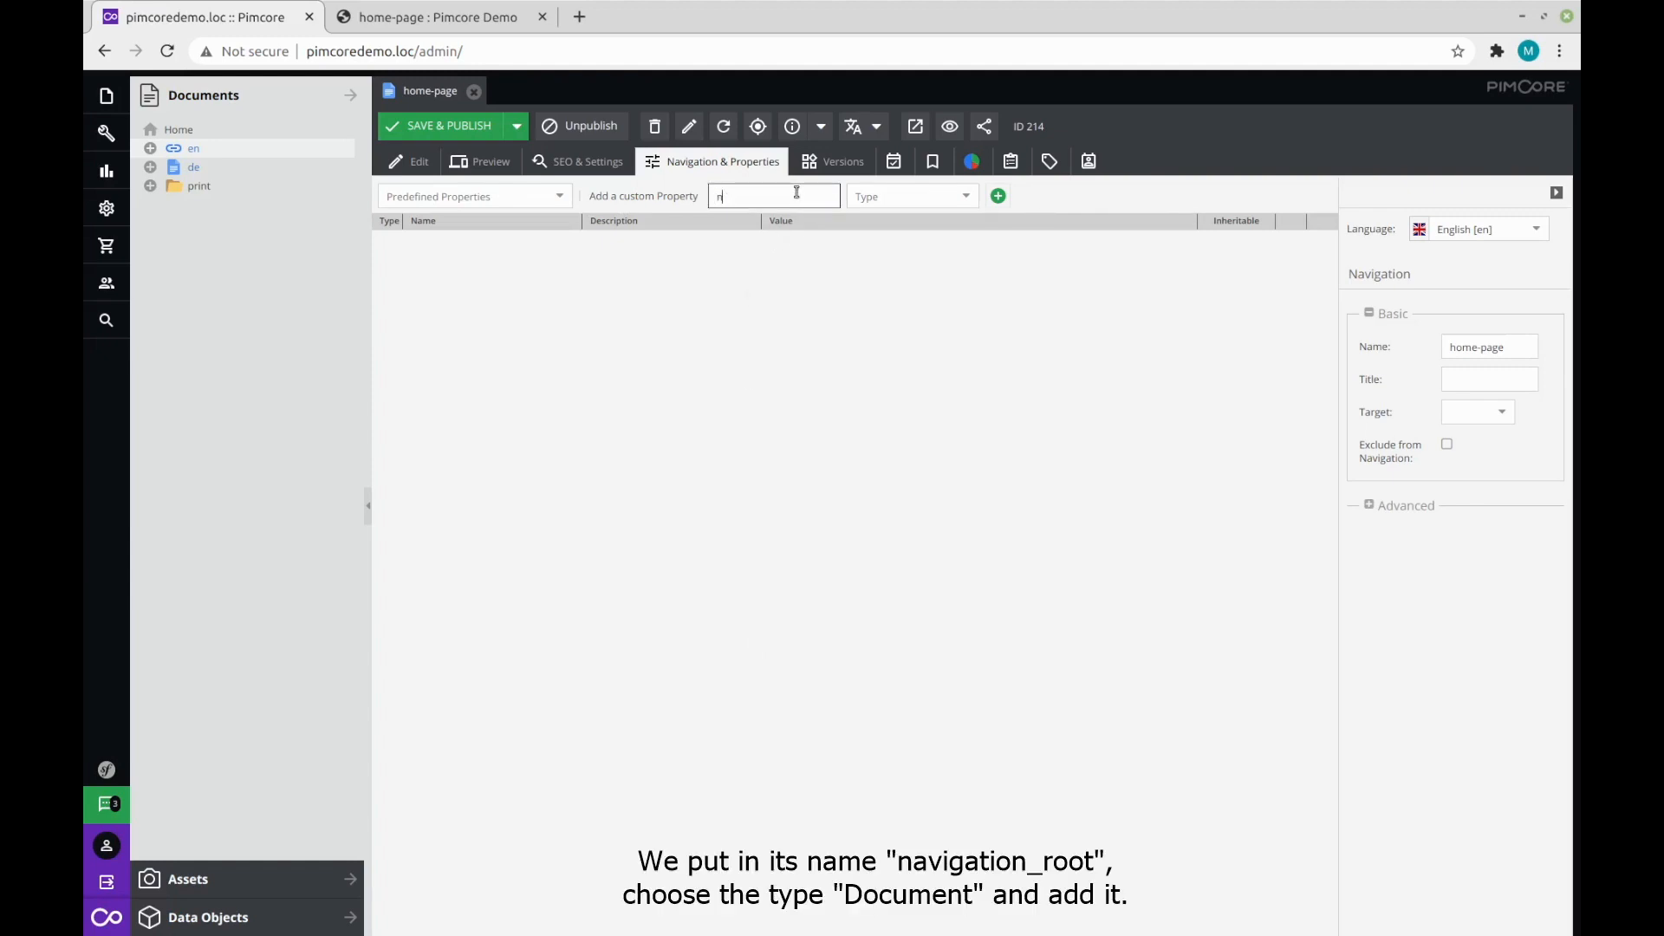
text(avigation_root)
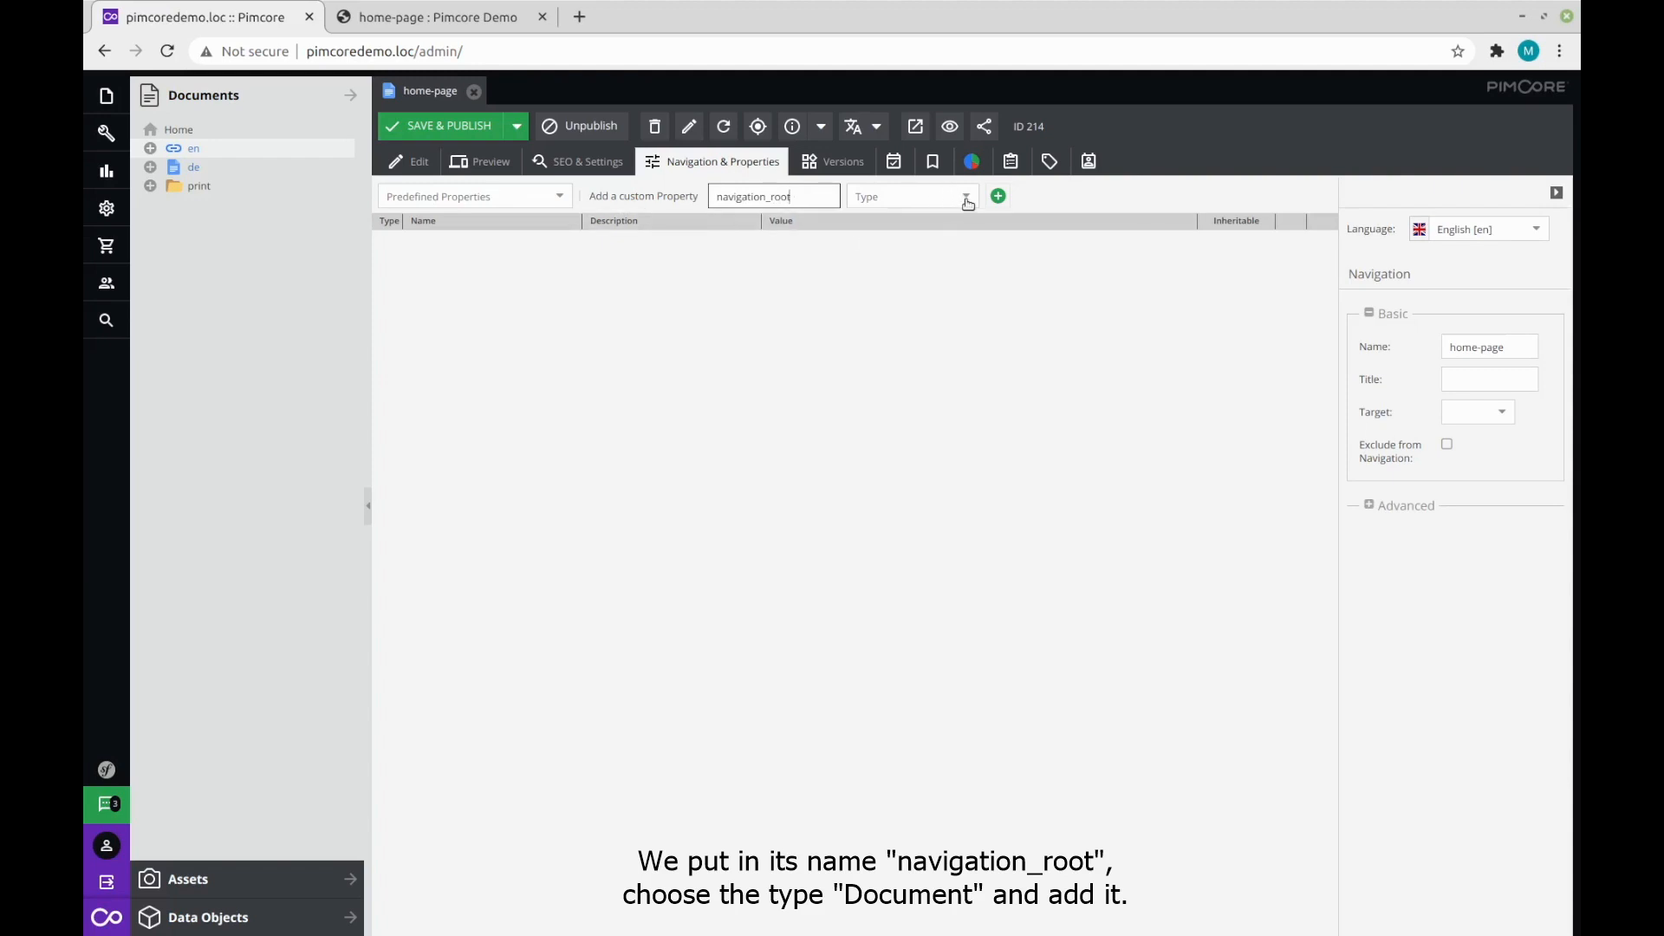
click(909, 197)
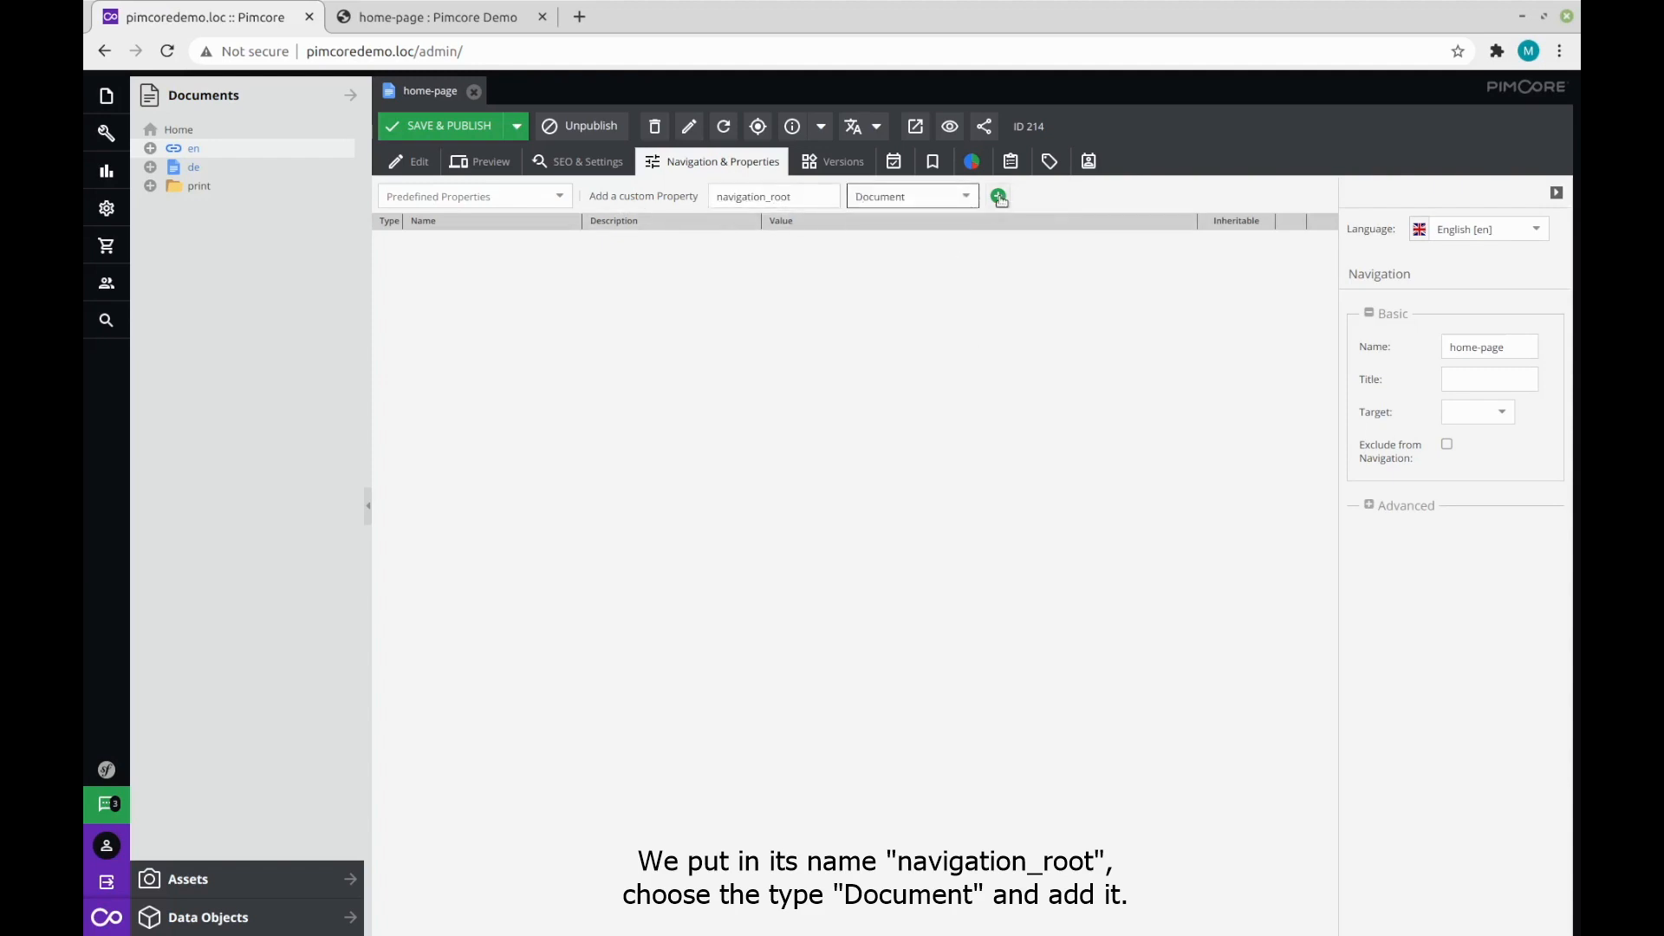
click(997, 198)
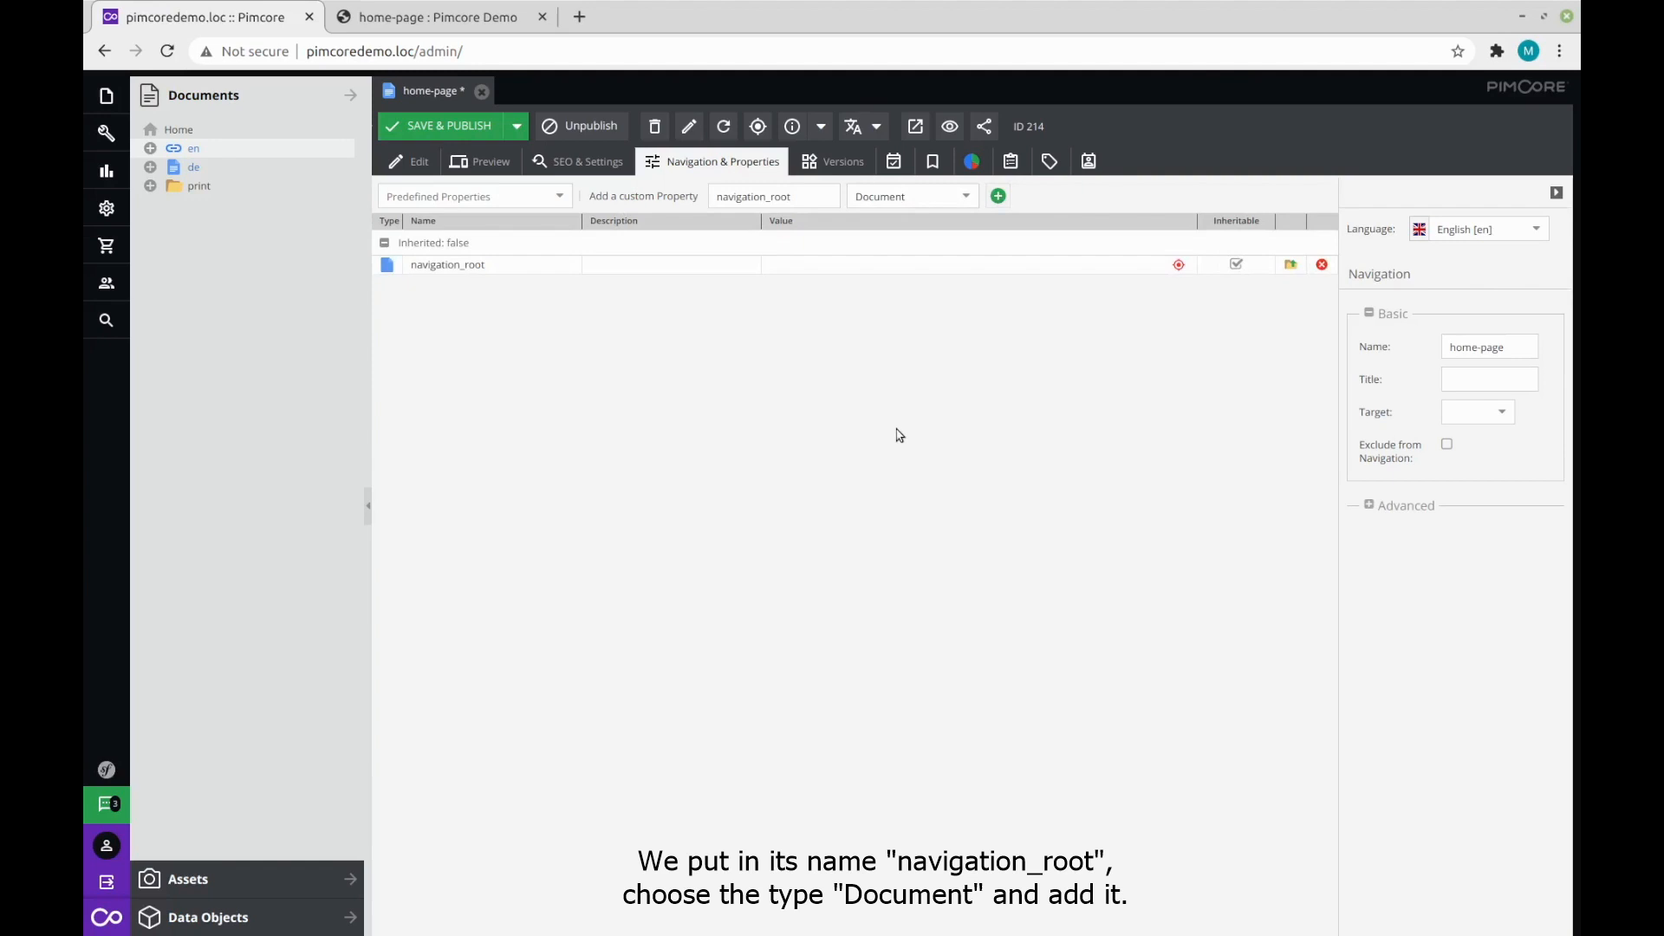
mouse_move(864, 509)
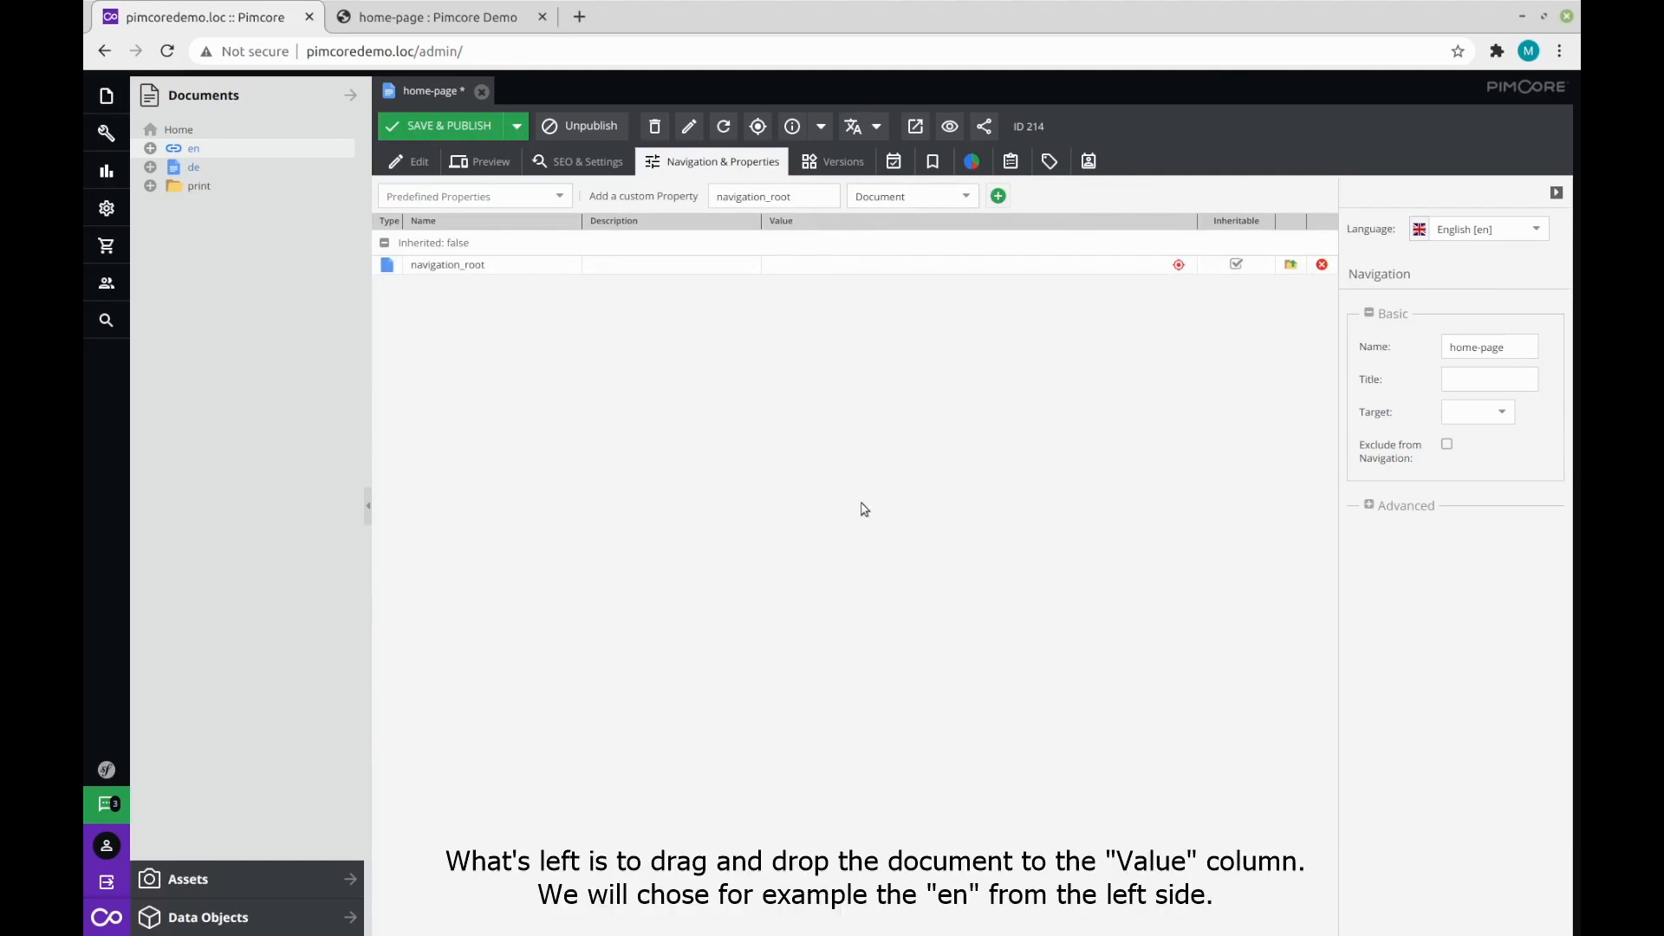
mouse_move(843, 352)
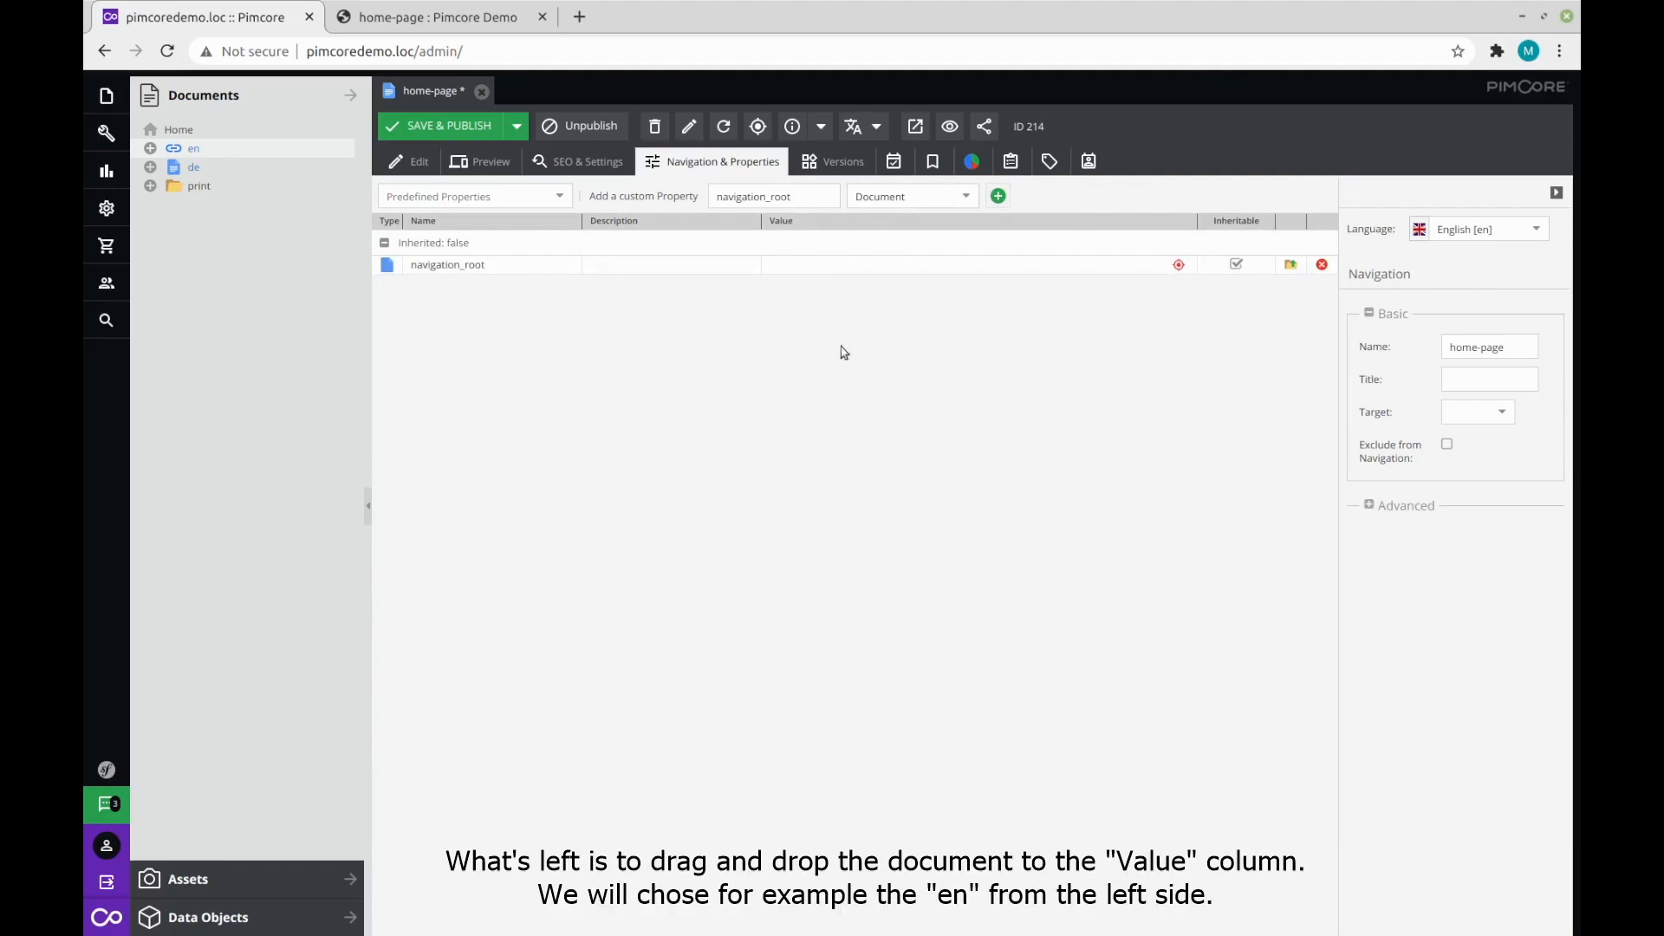
mouse_move(771, 511)
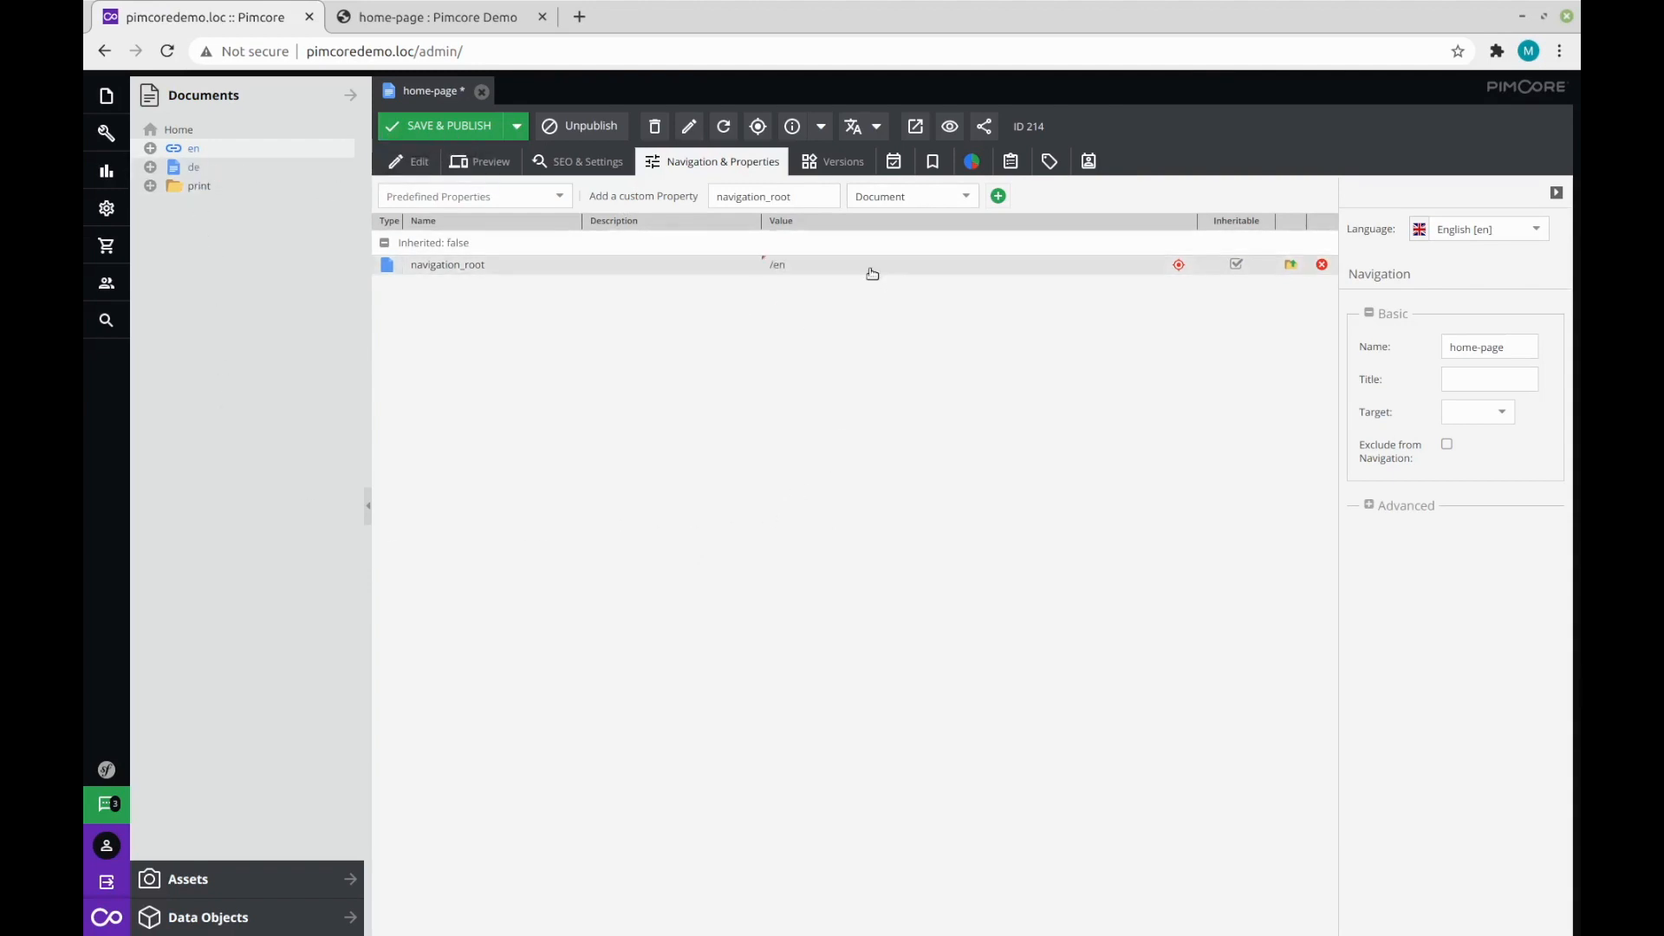
Save & Publish the page and reload the editor so the header lists en's pages.
click(448, 125)
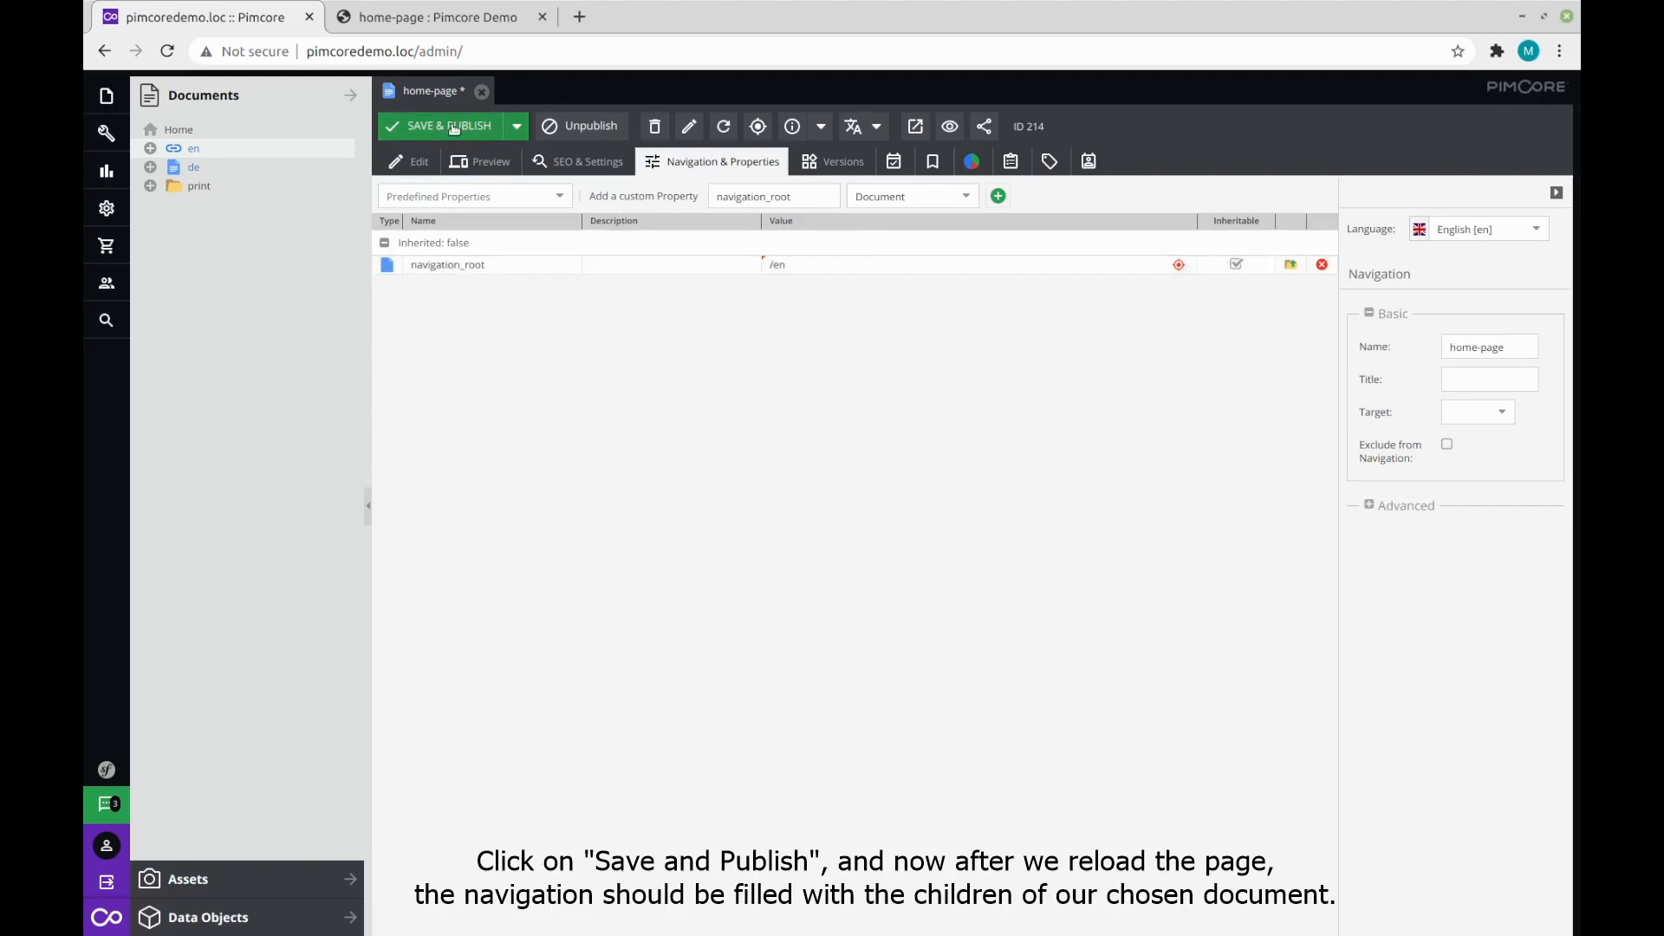
click(448, 125)
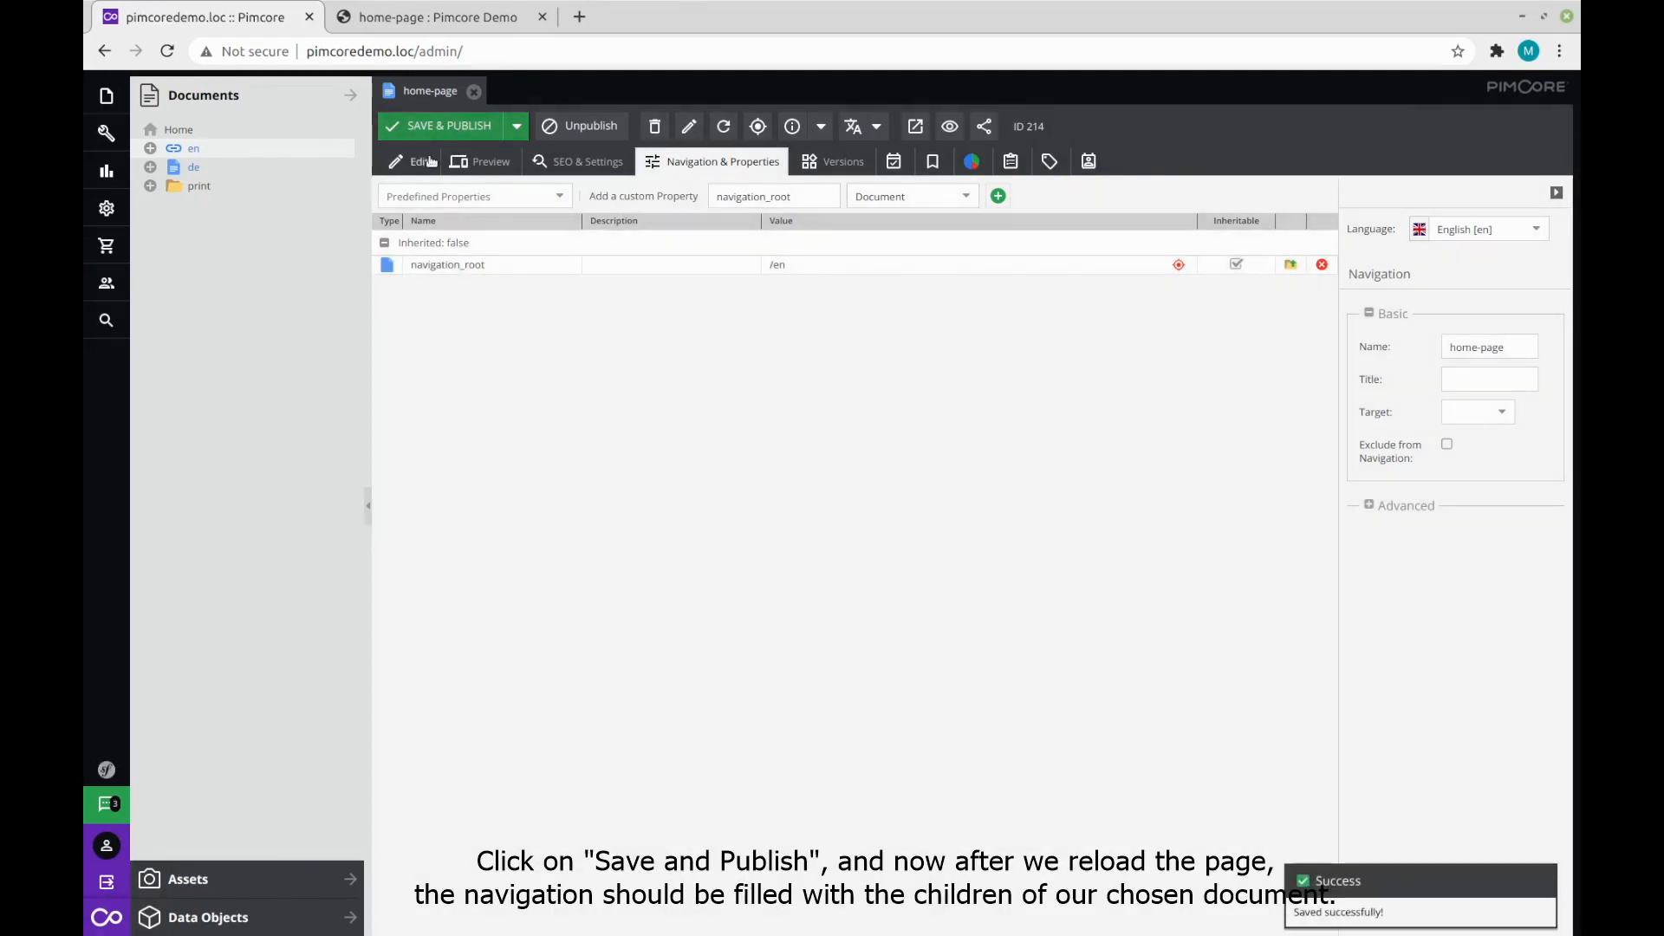
click(723, 126)
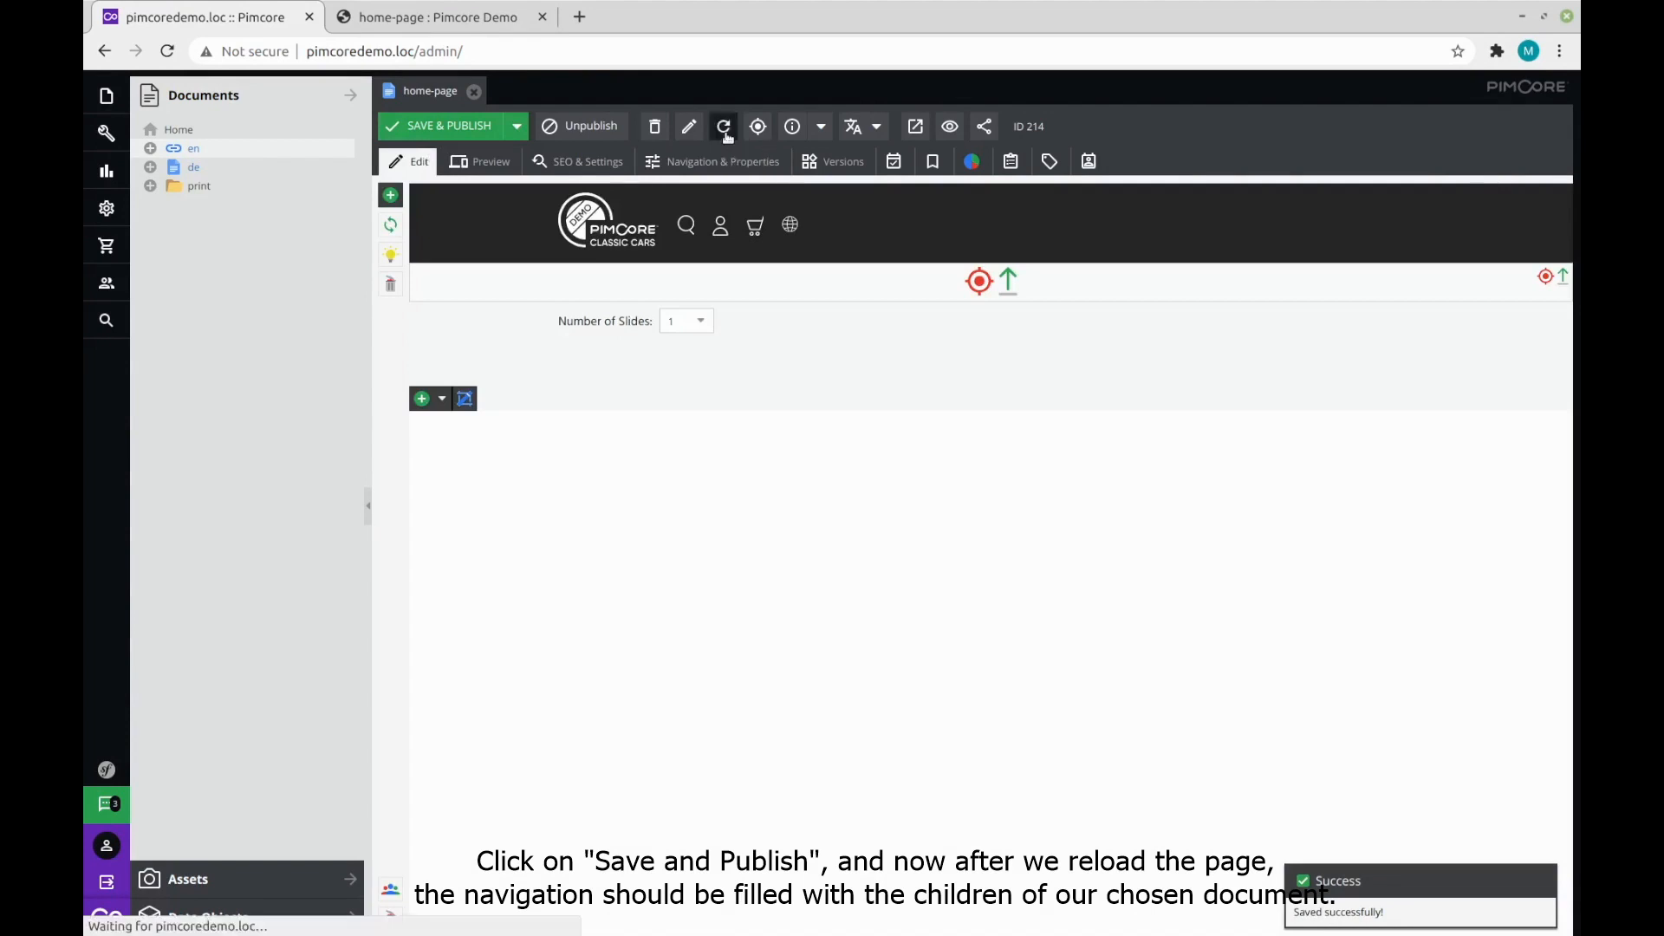
click(722, 127)
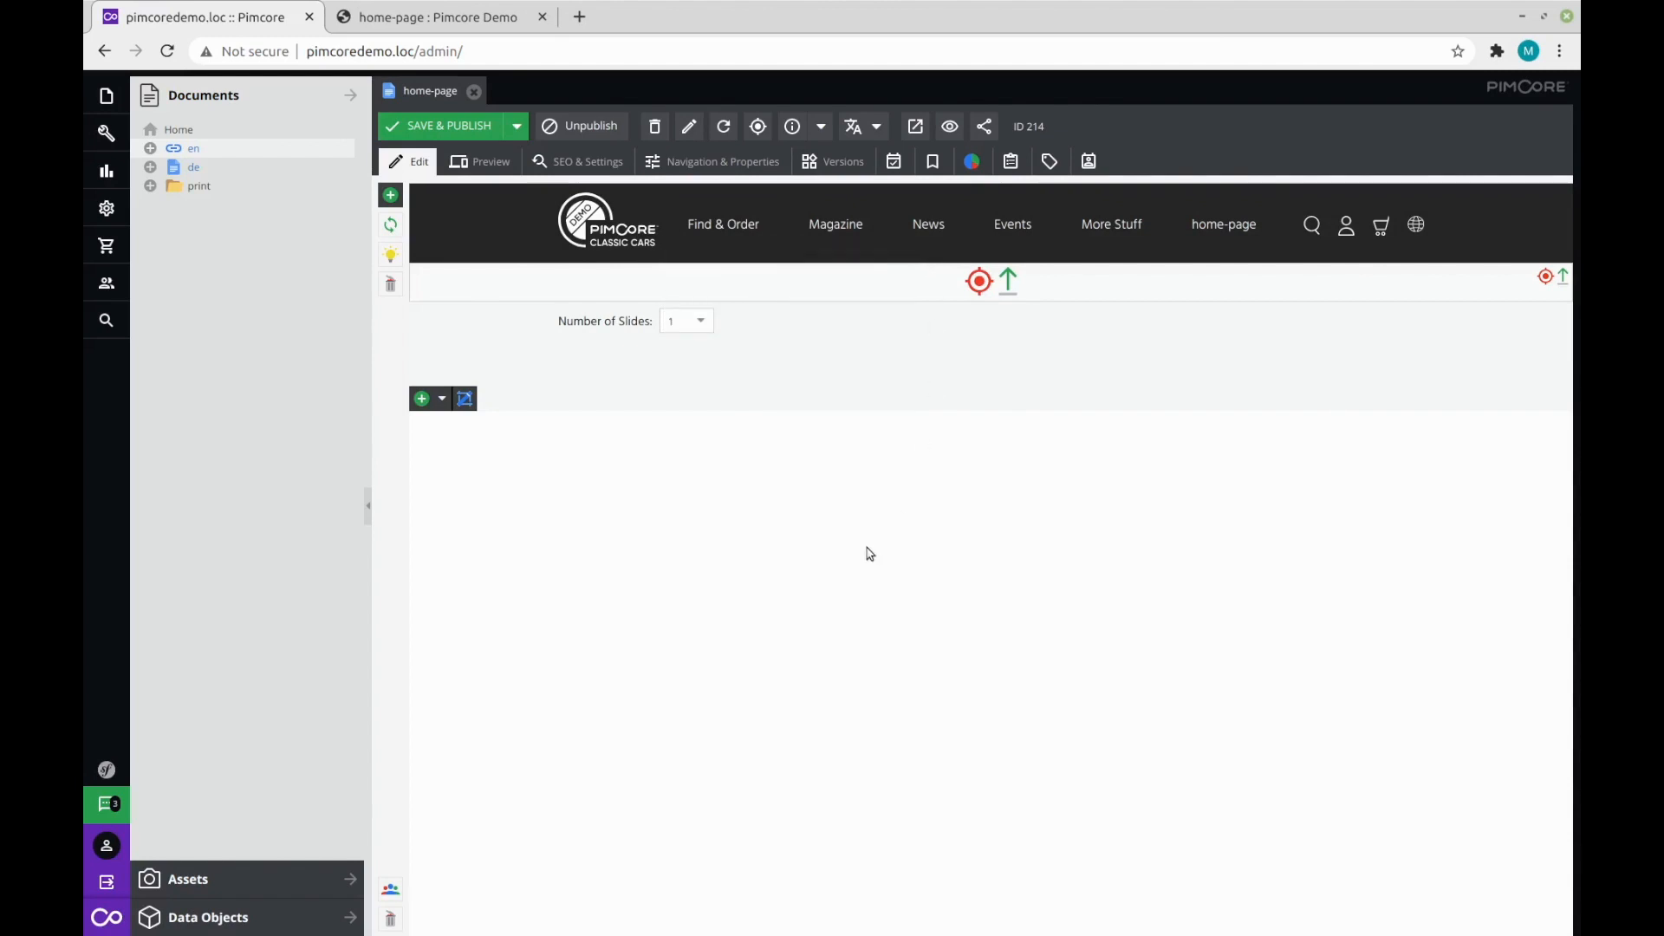
click(723, 223)
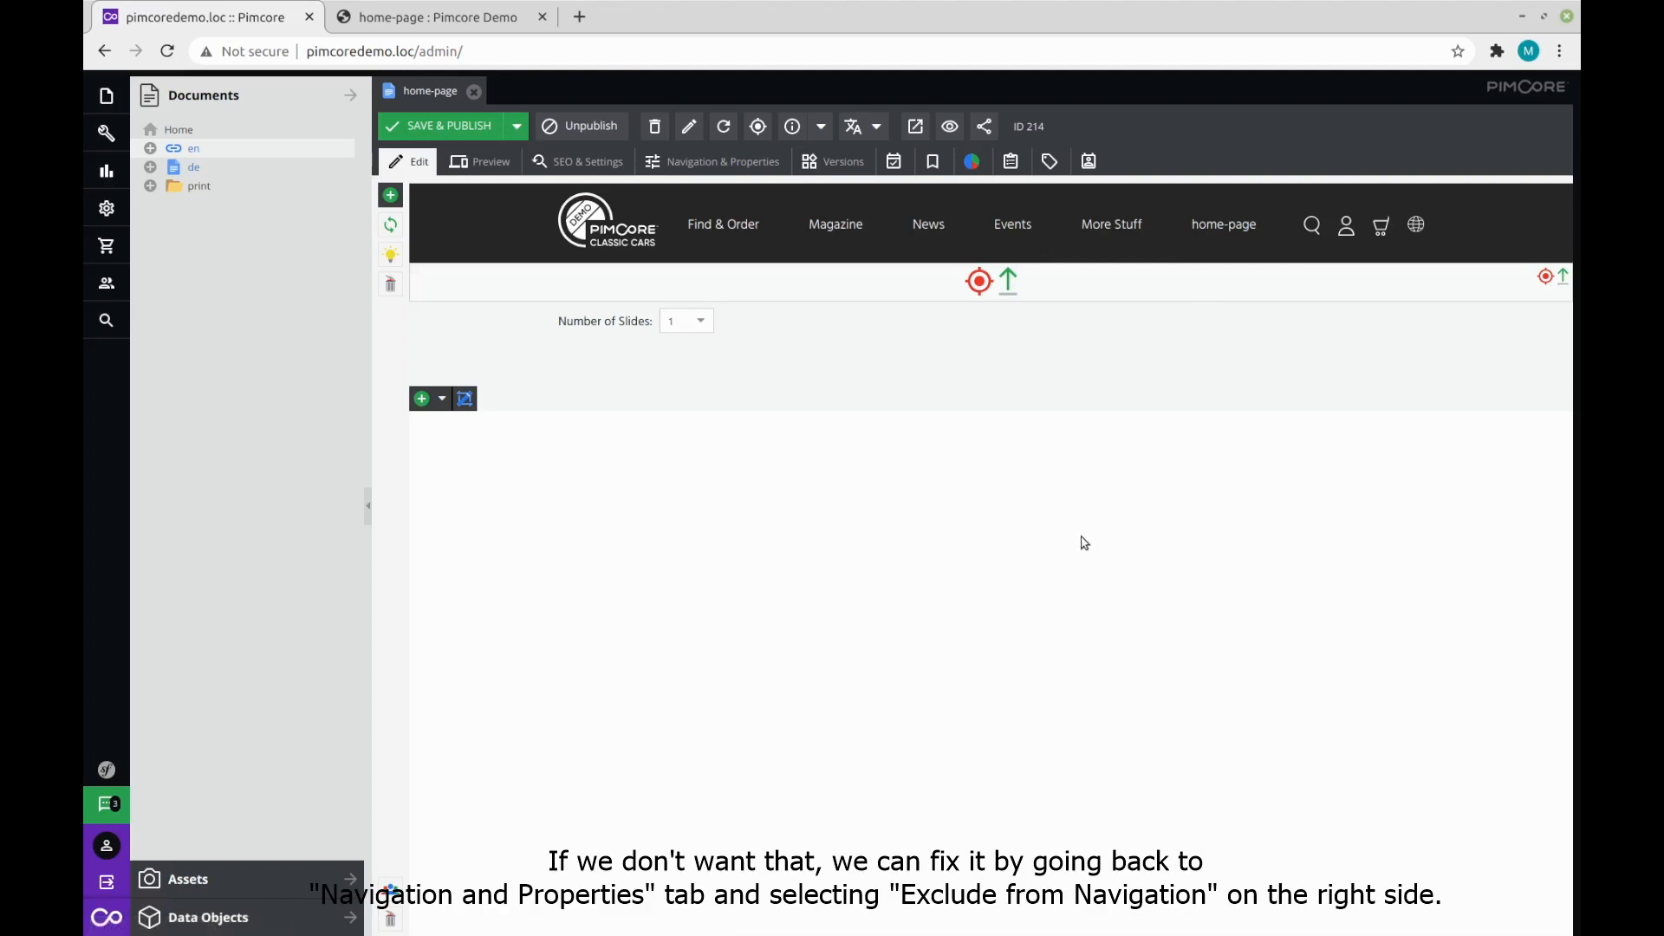
Tick Exclude from Navigation in Navigation & Properties and Save & Publish.
click(722, 161)
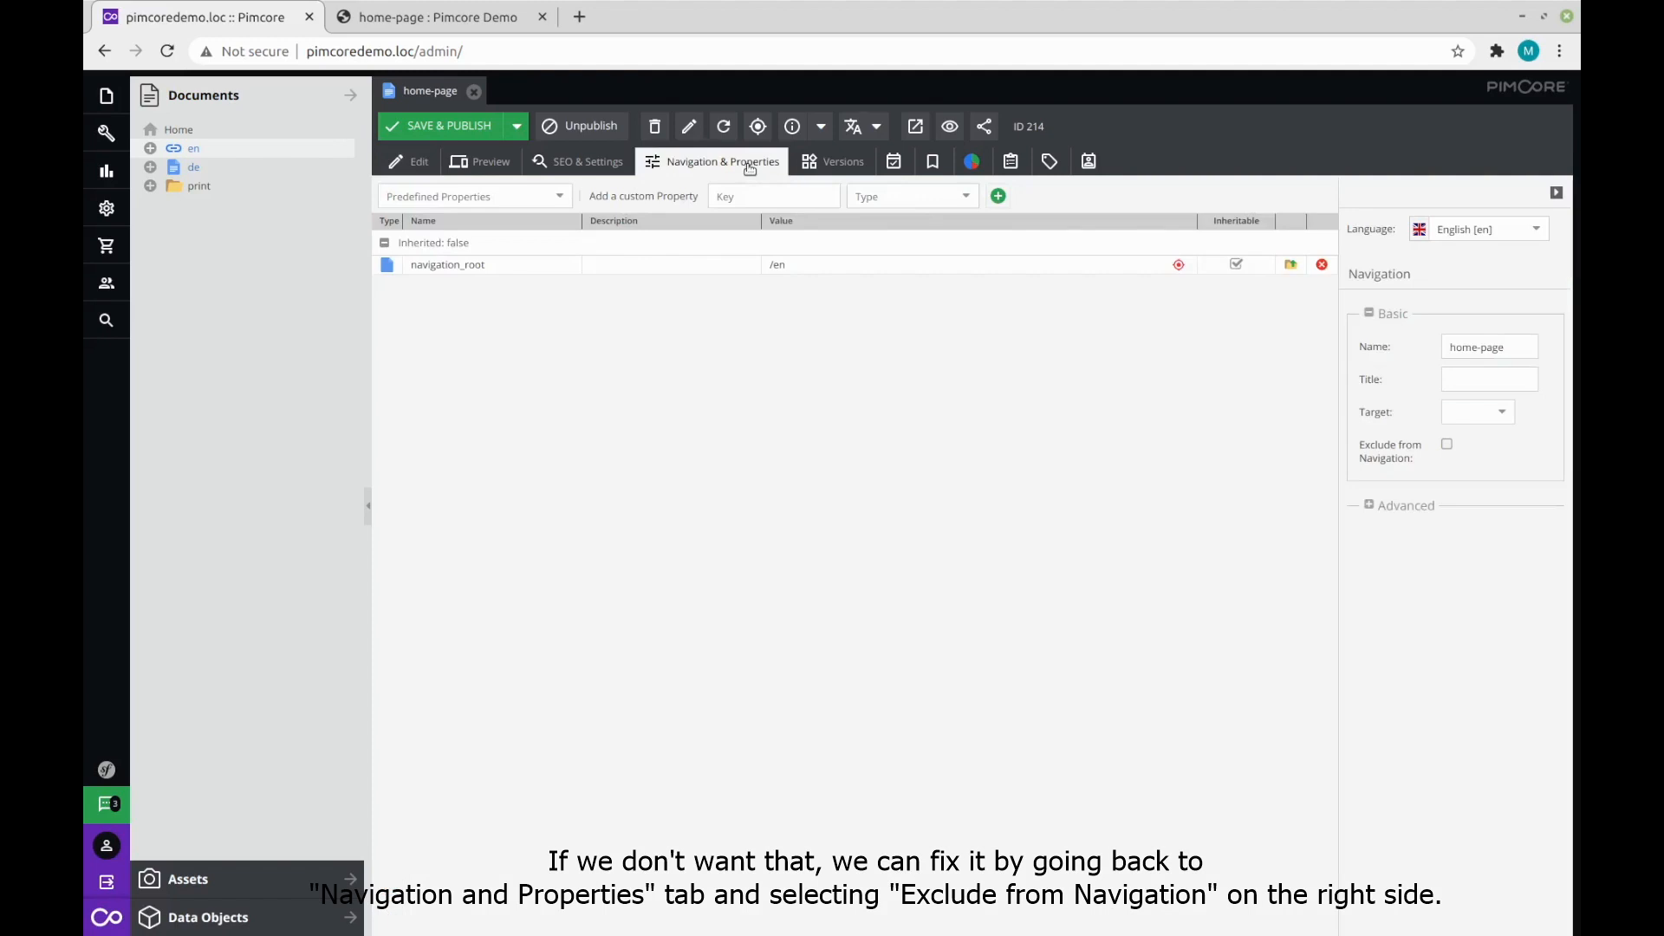
mouse_move(1279, 521)
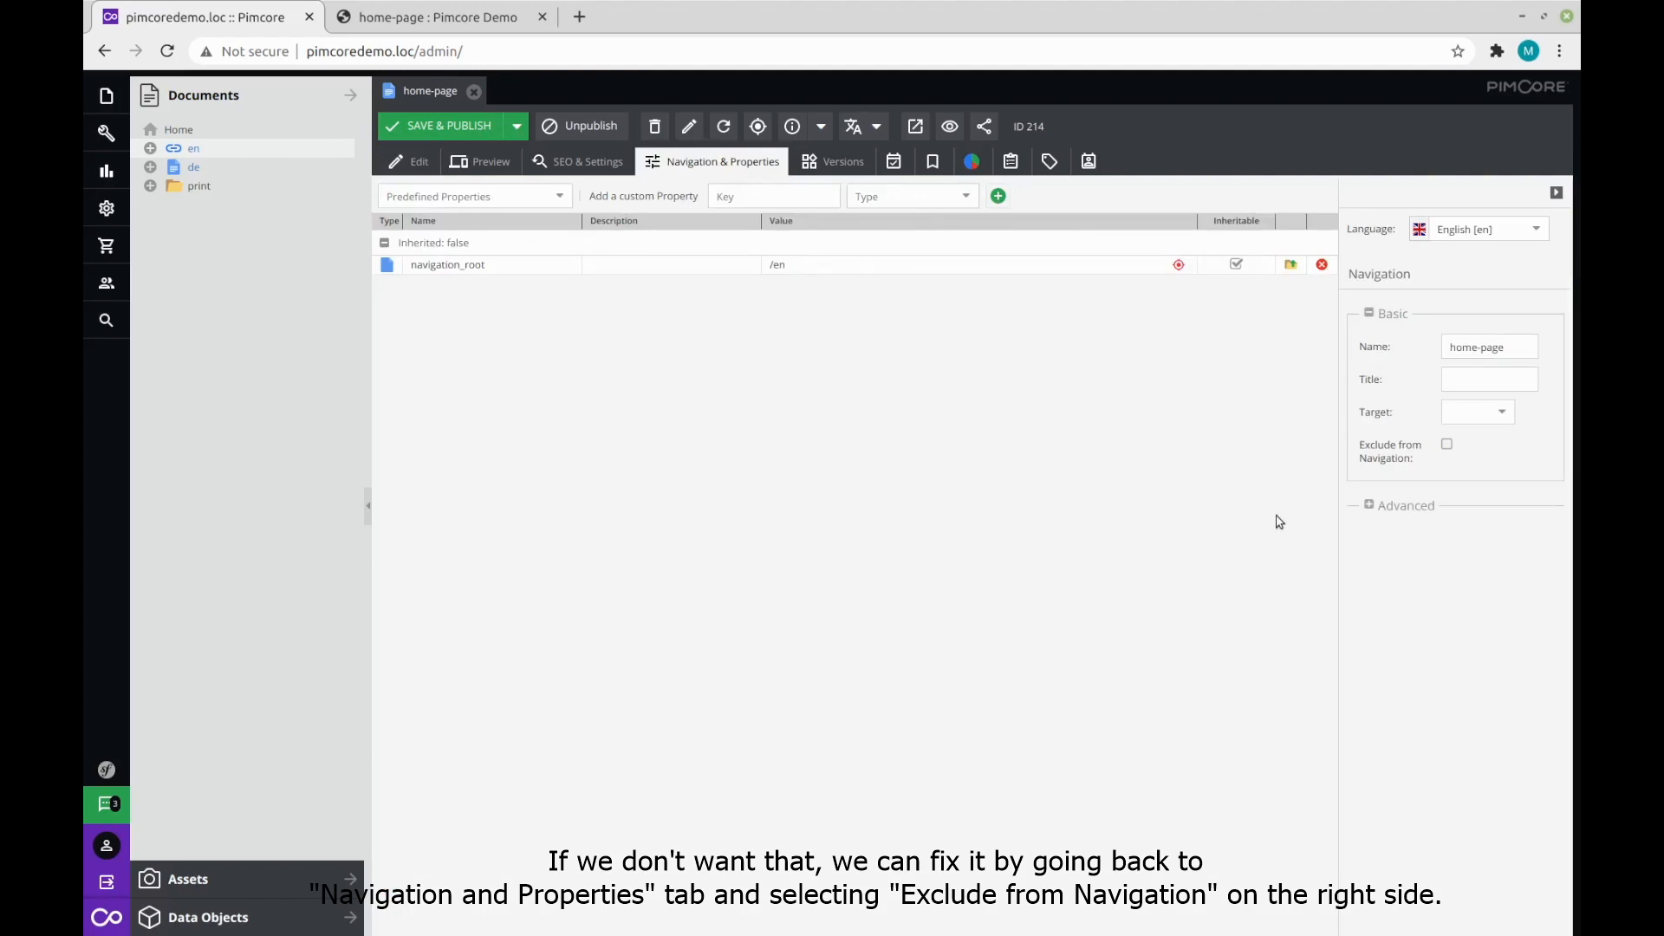
click(1445, 443)
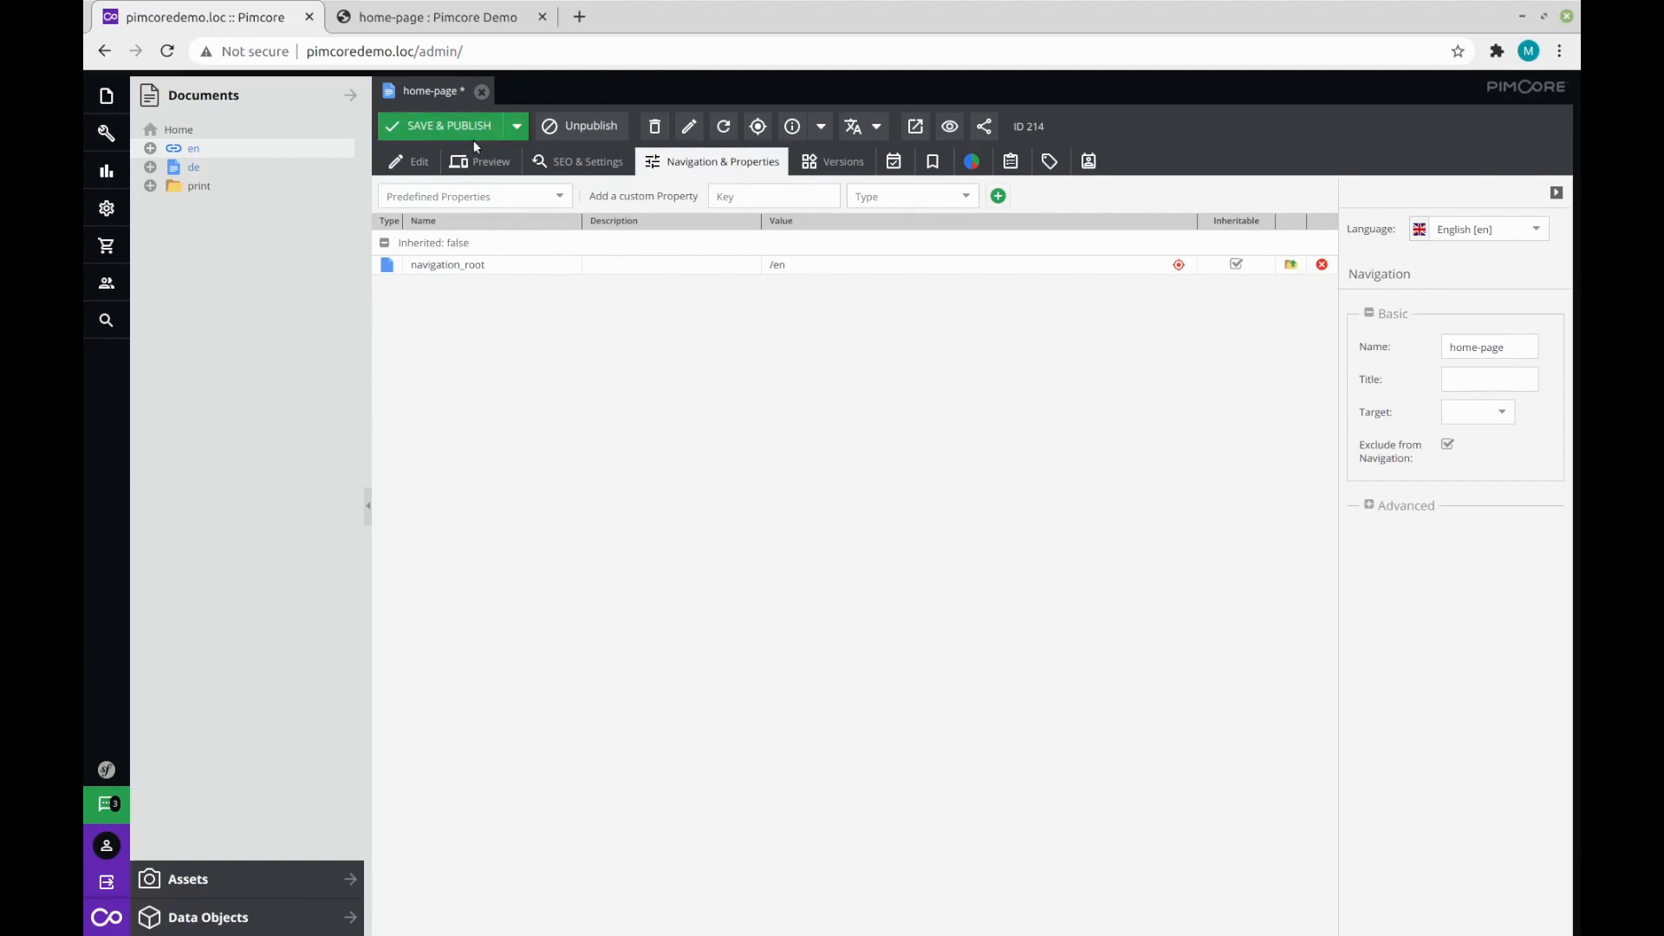
click(441, 125)
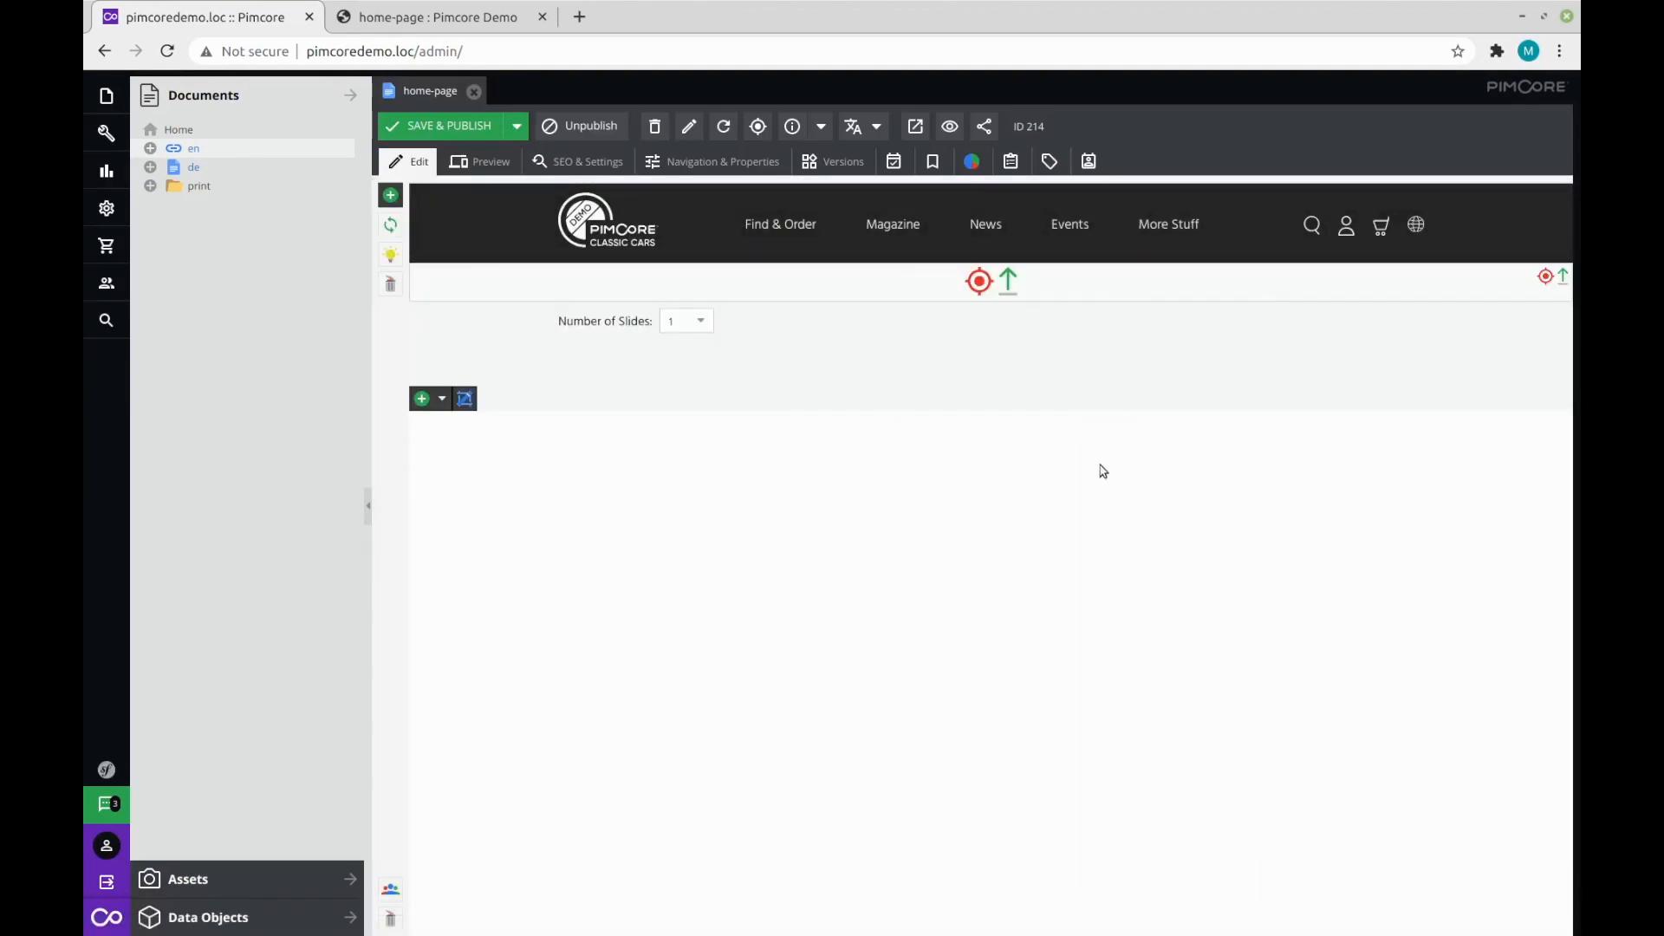
mouse_move(892, 224)
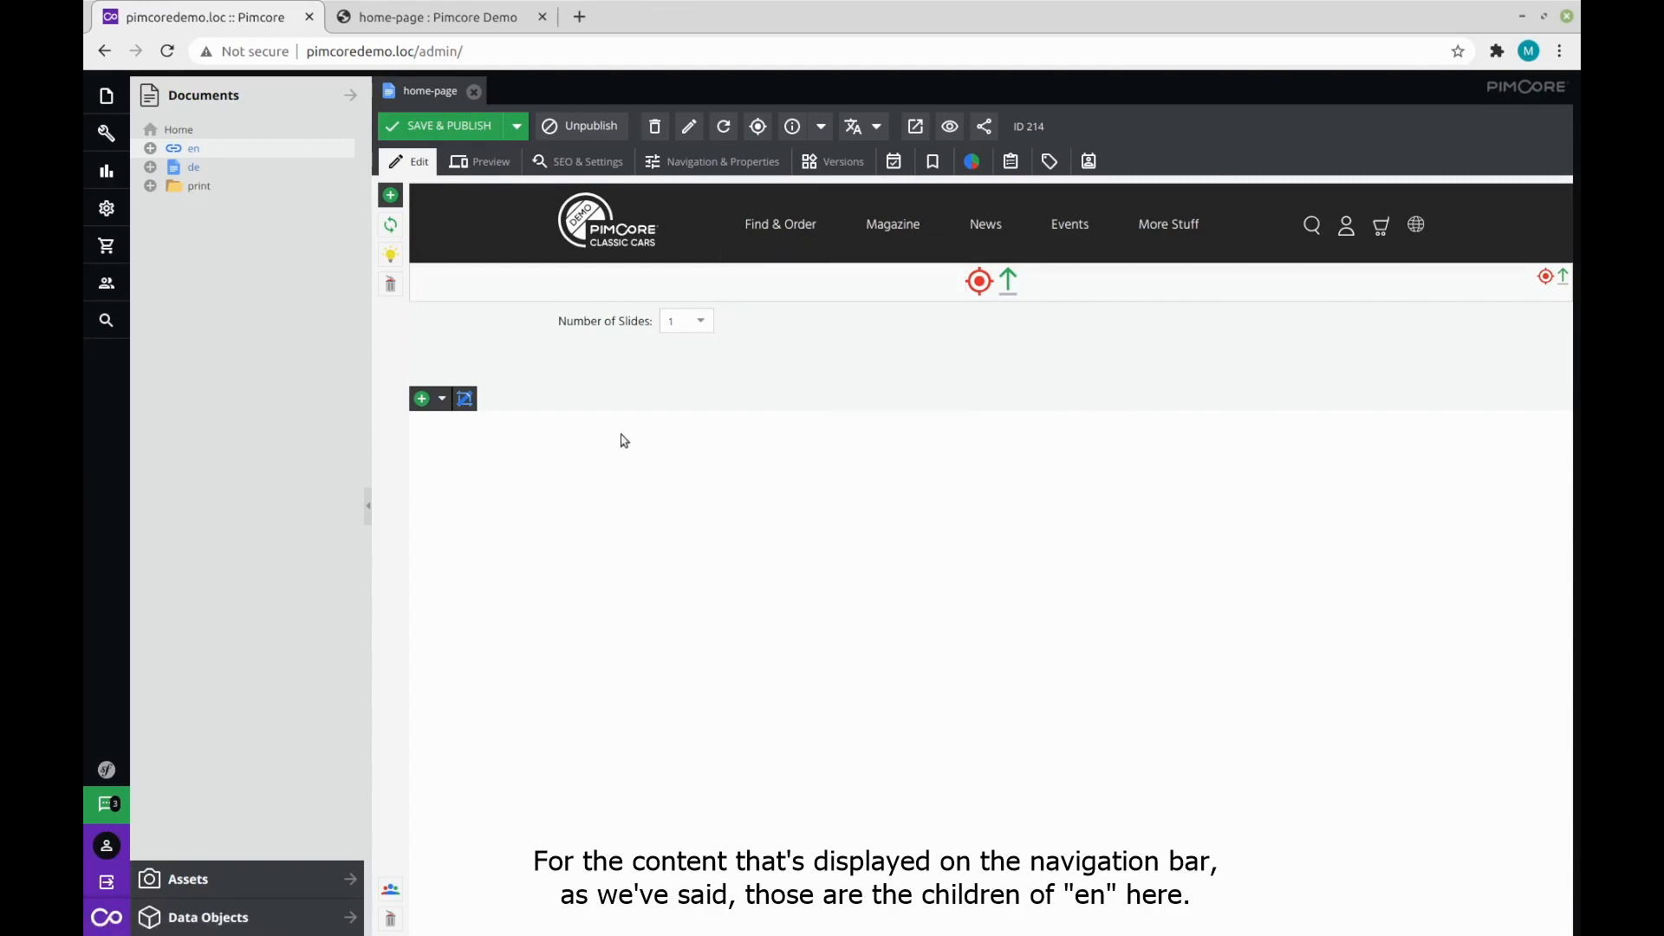
Expand en, check Find-and-Buy's navigation name 'Find & Order', then return to home-page.
click(150, 148)
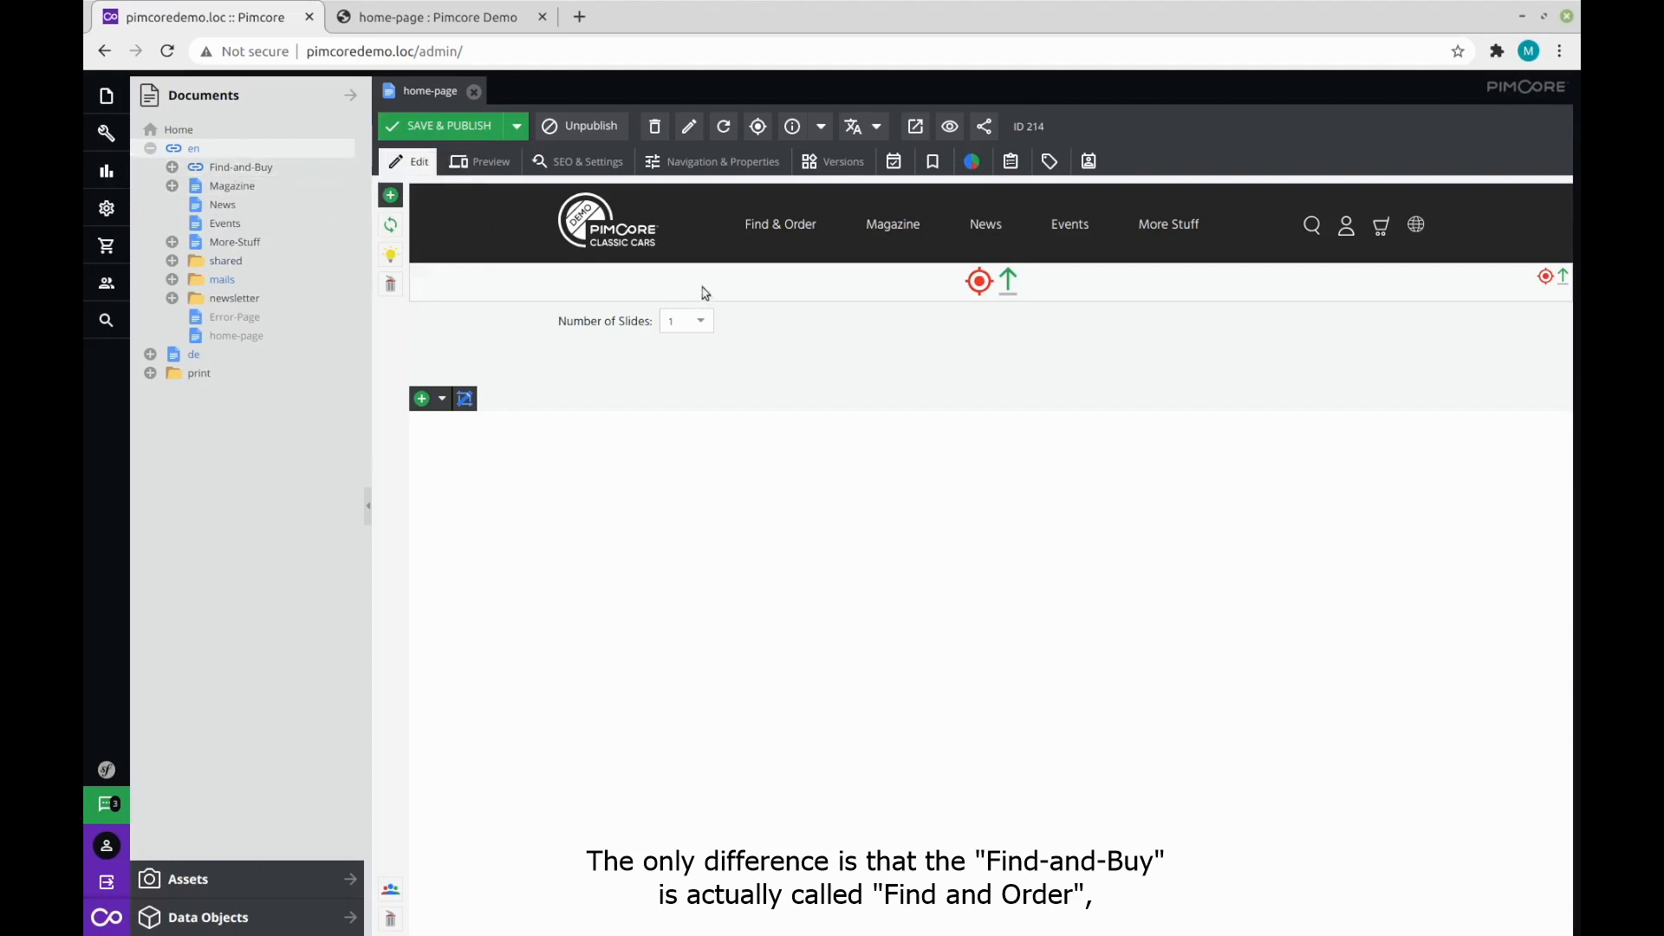
click(780, 223)
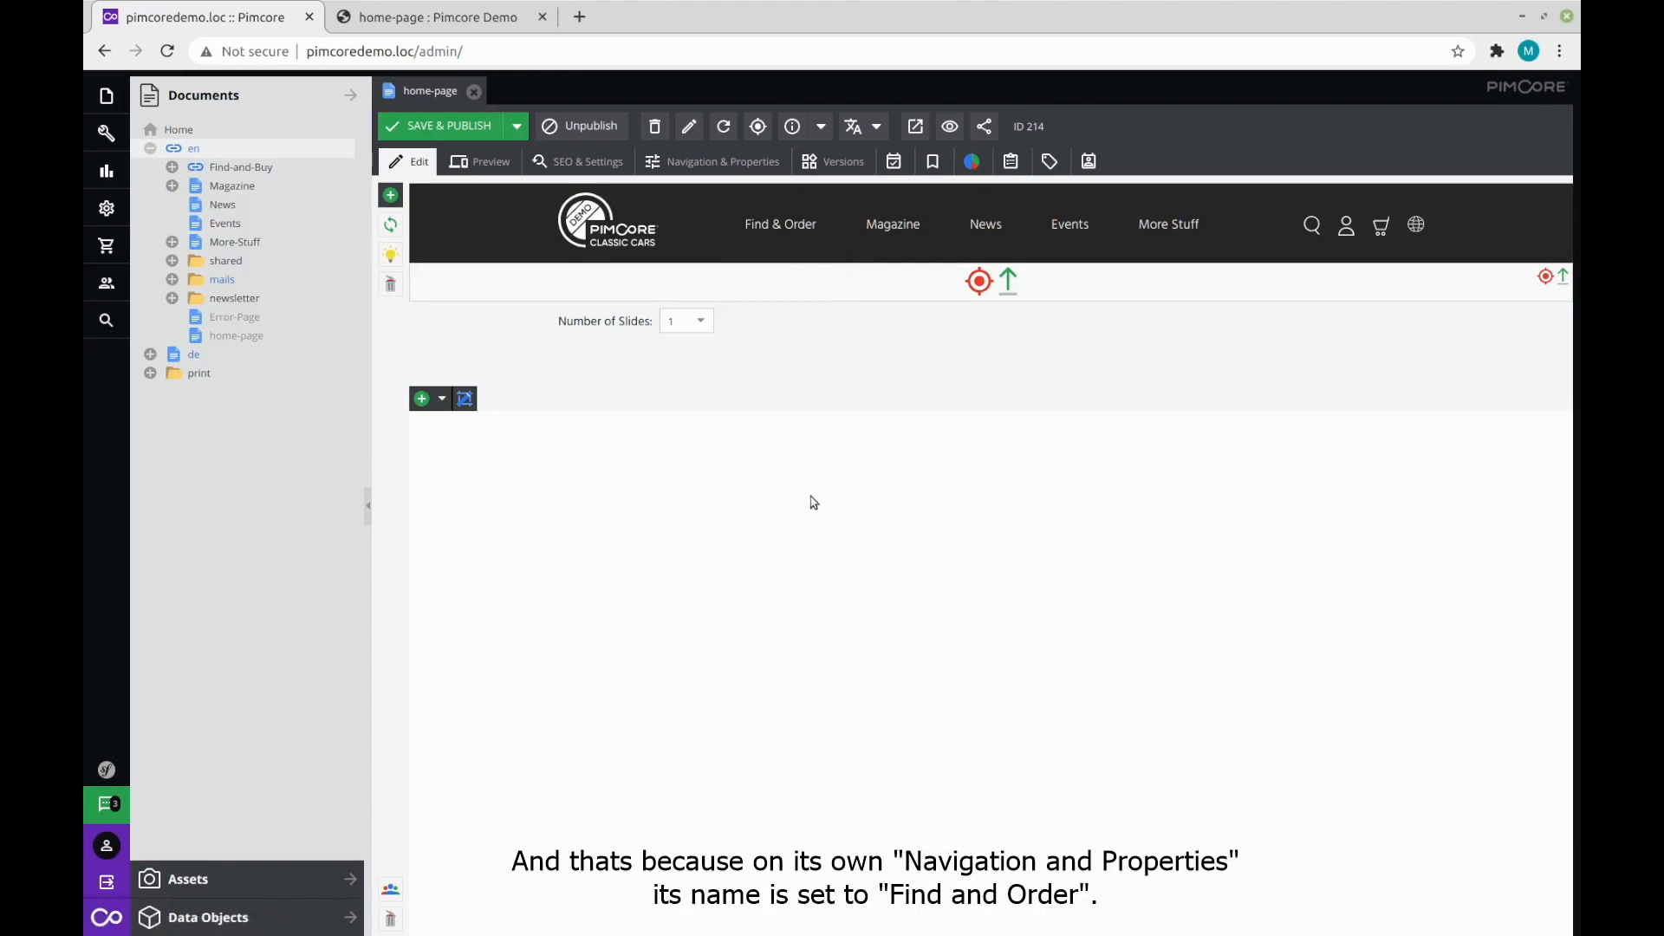
mouse_move(734, 509)
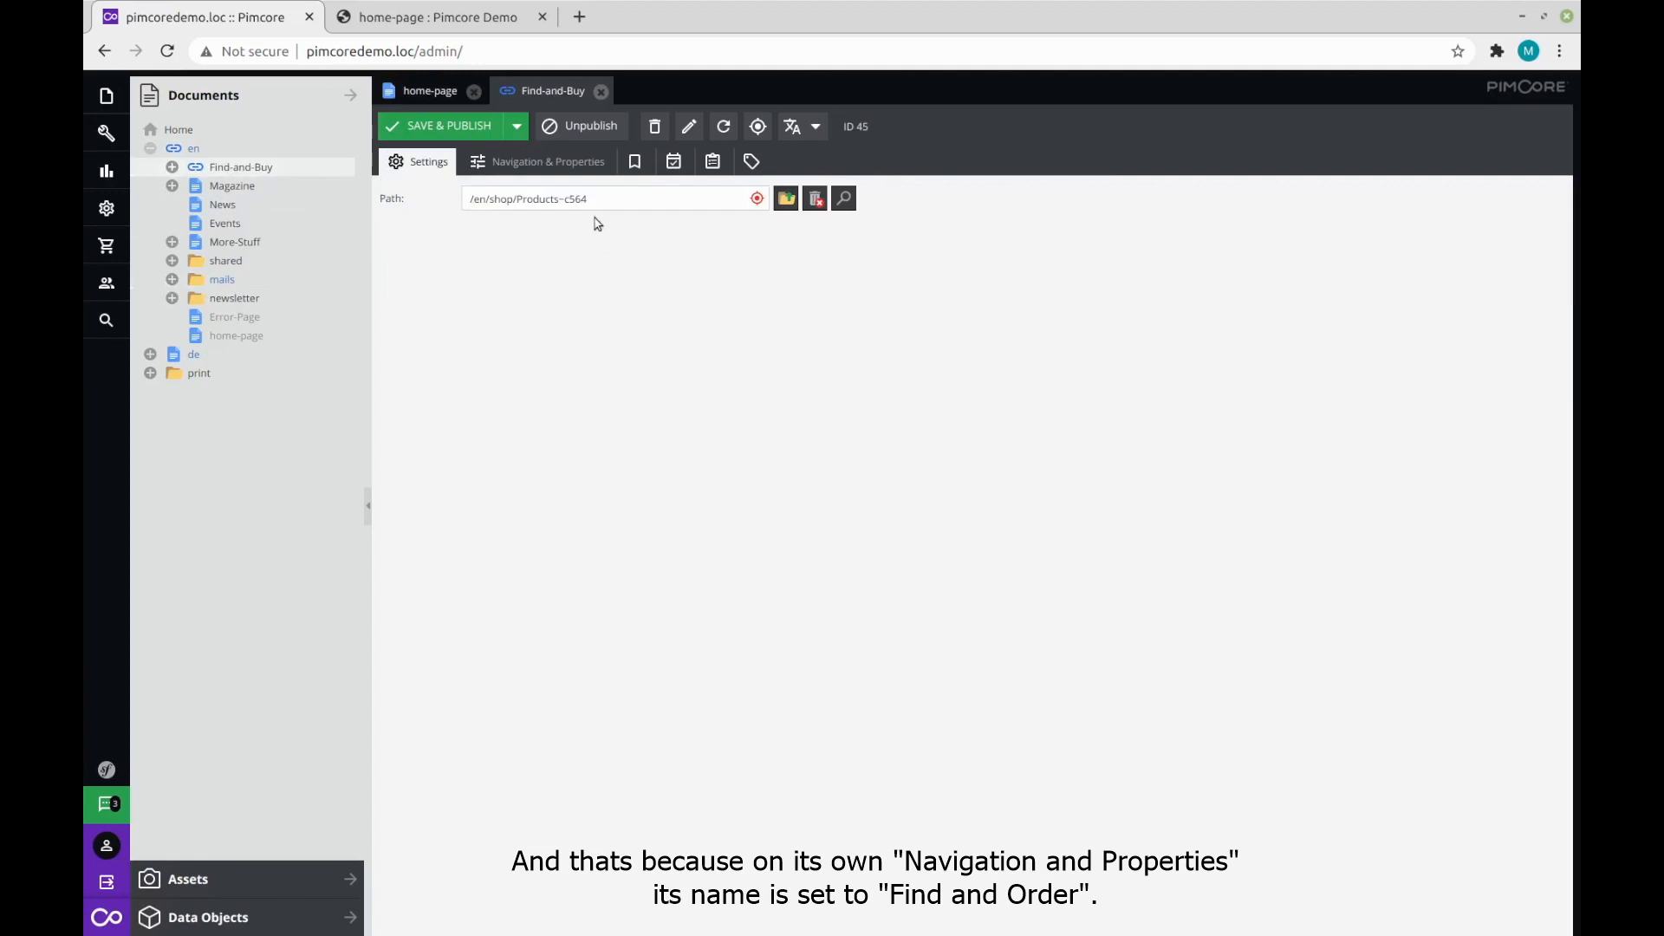
click(547, 161)
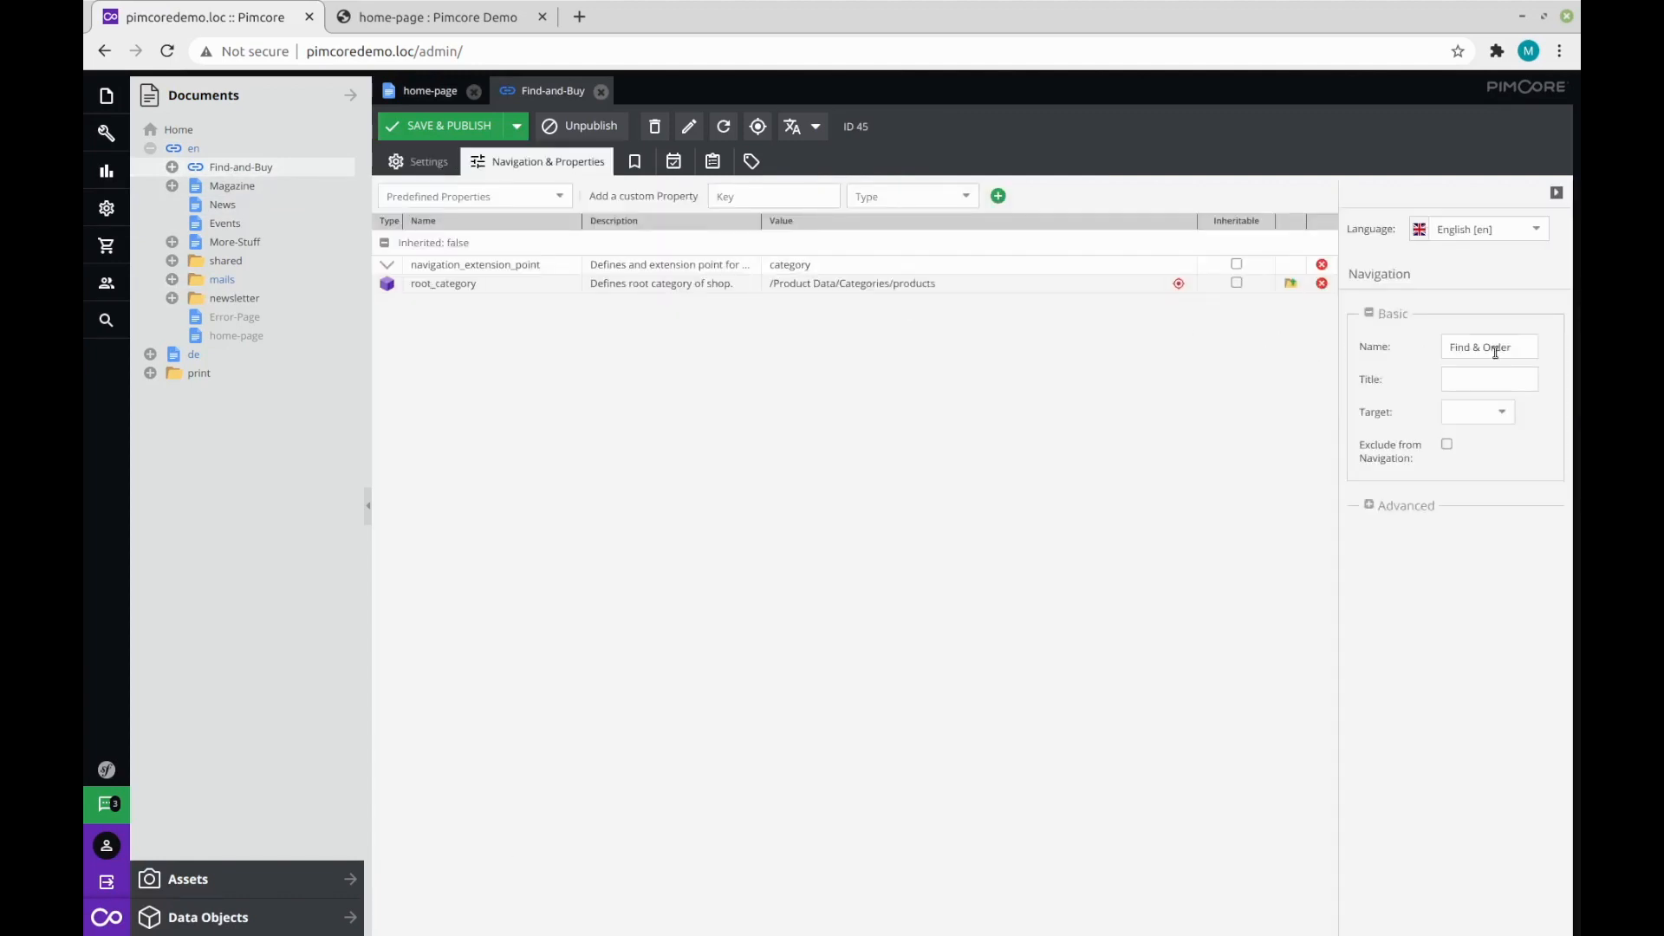
click(430, 90)
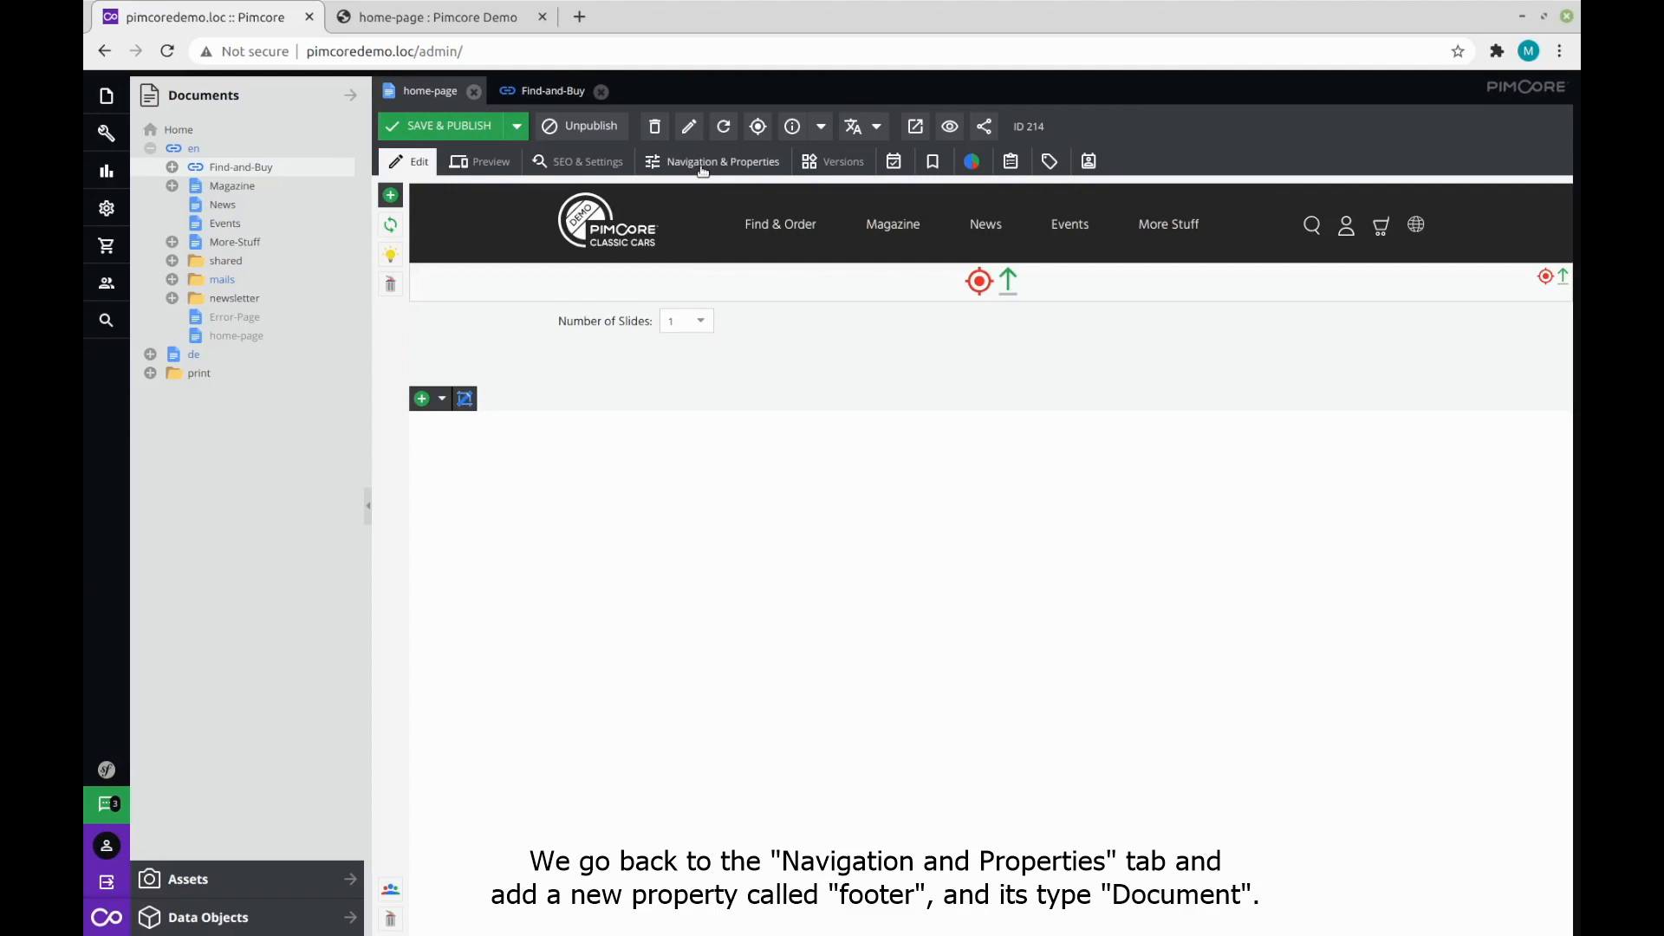
Add a Document property 'footer' pointing to /en/shared/includes/footer and Save & Publish.
click(723, 161)
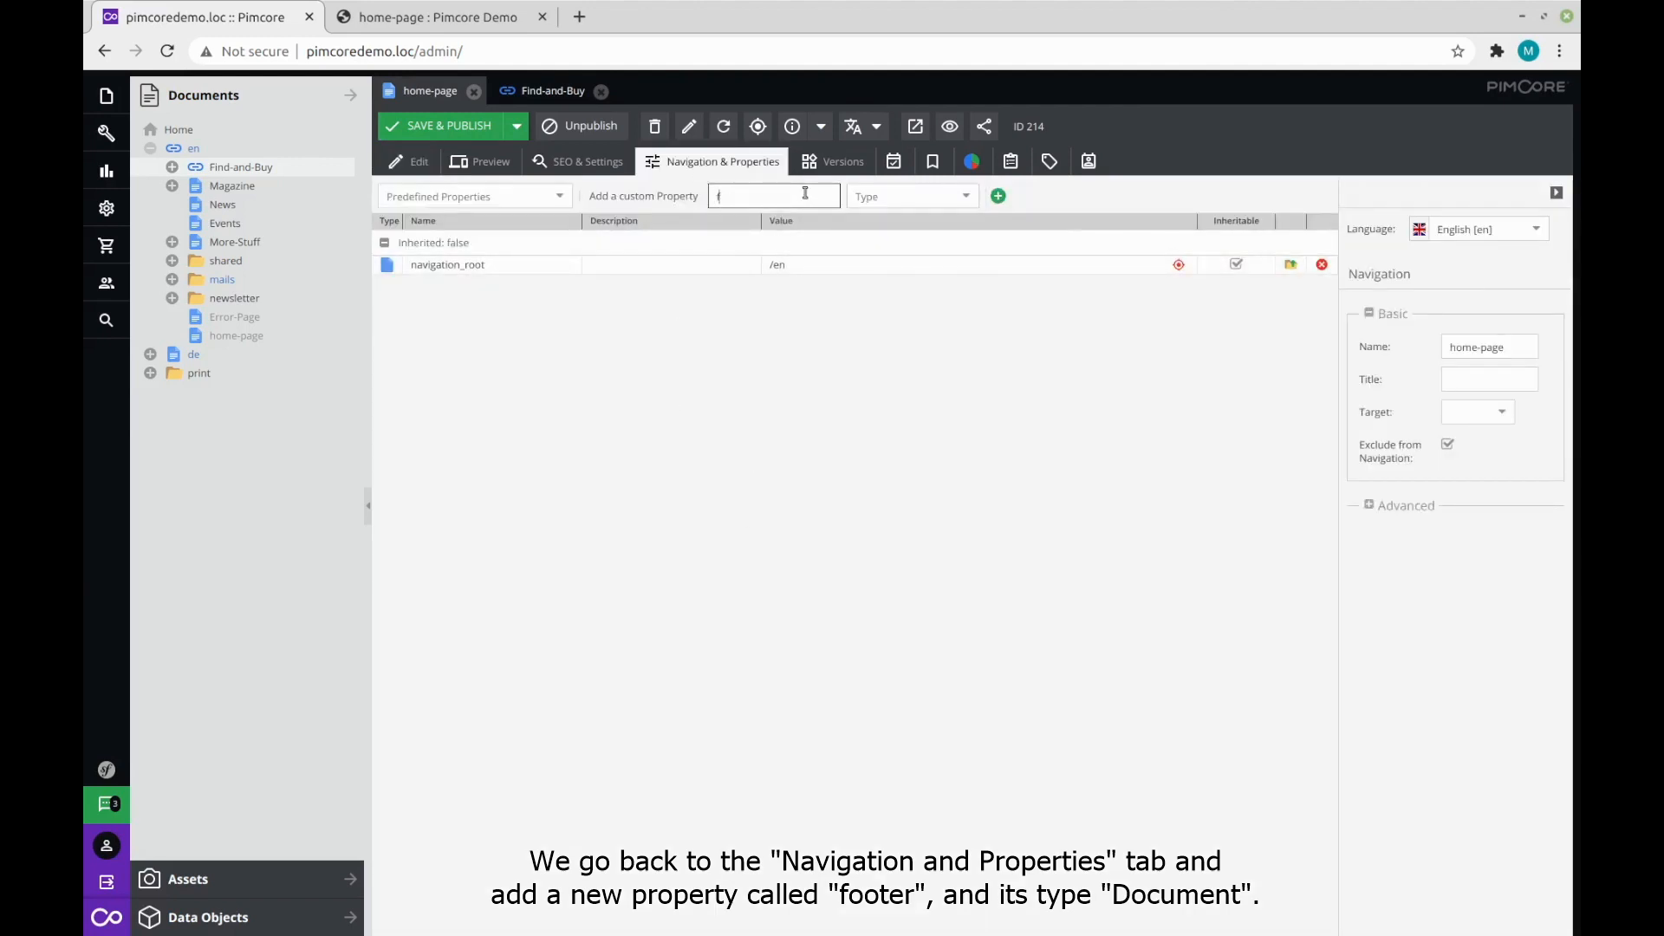
text(foote)
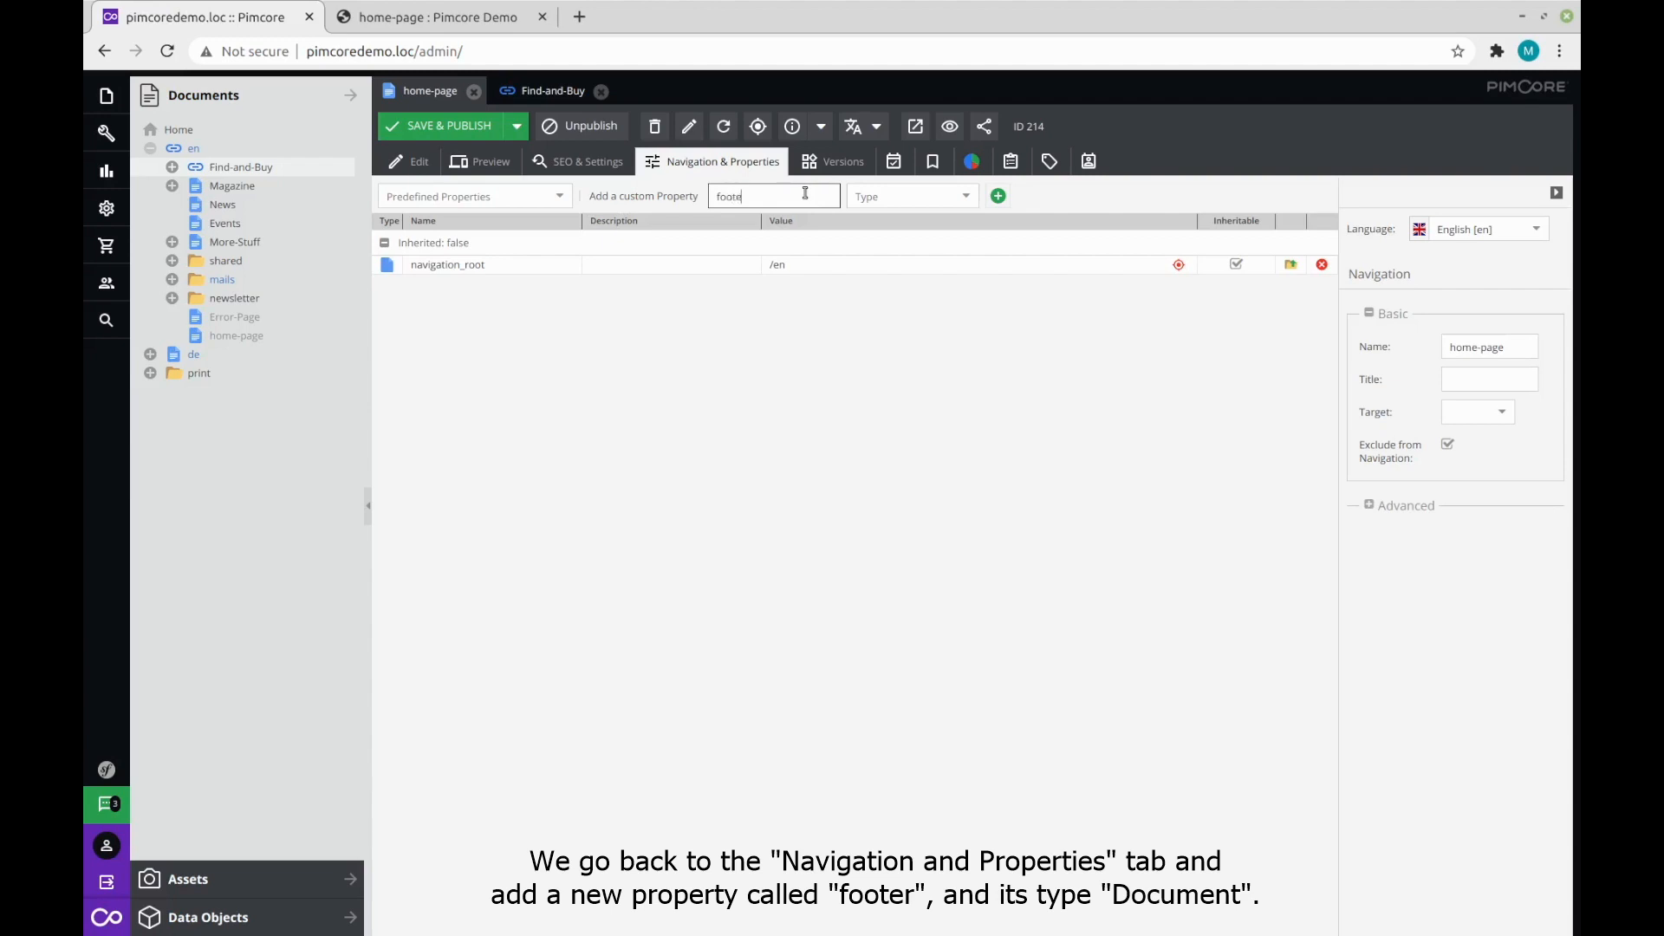
click(907, 195)
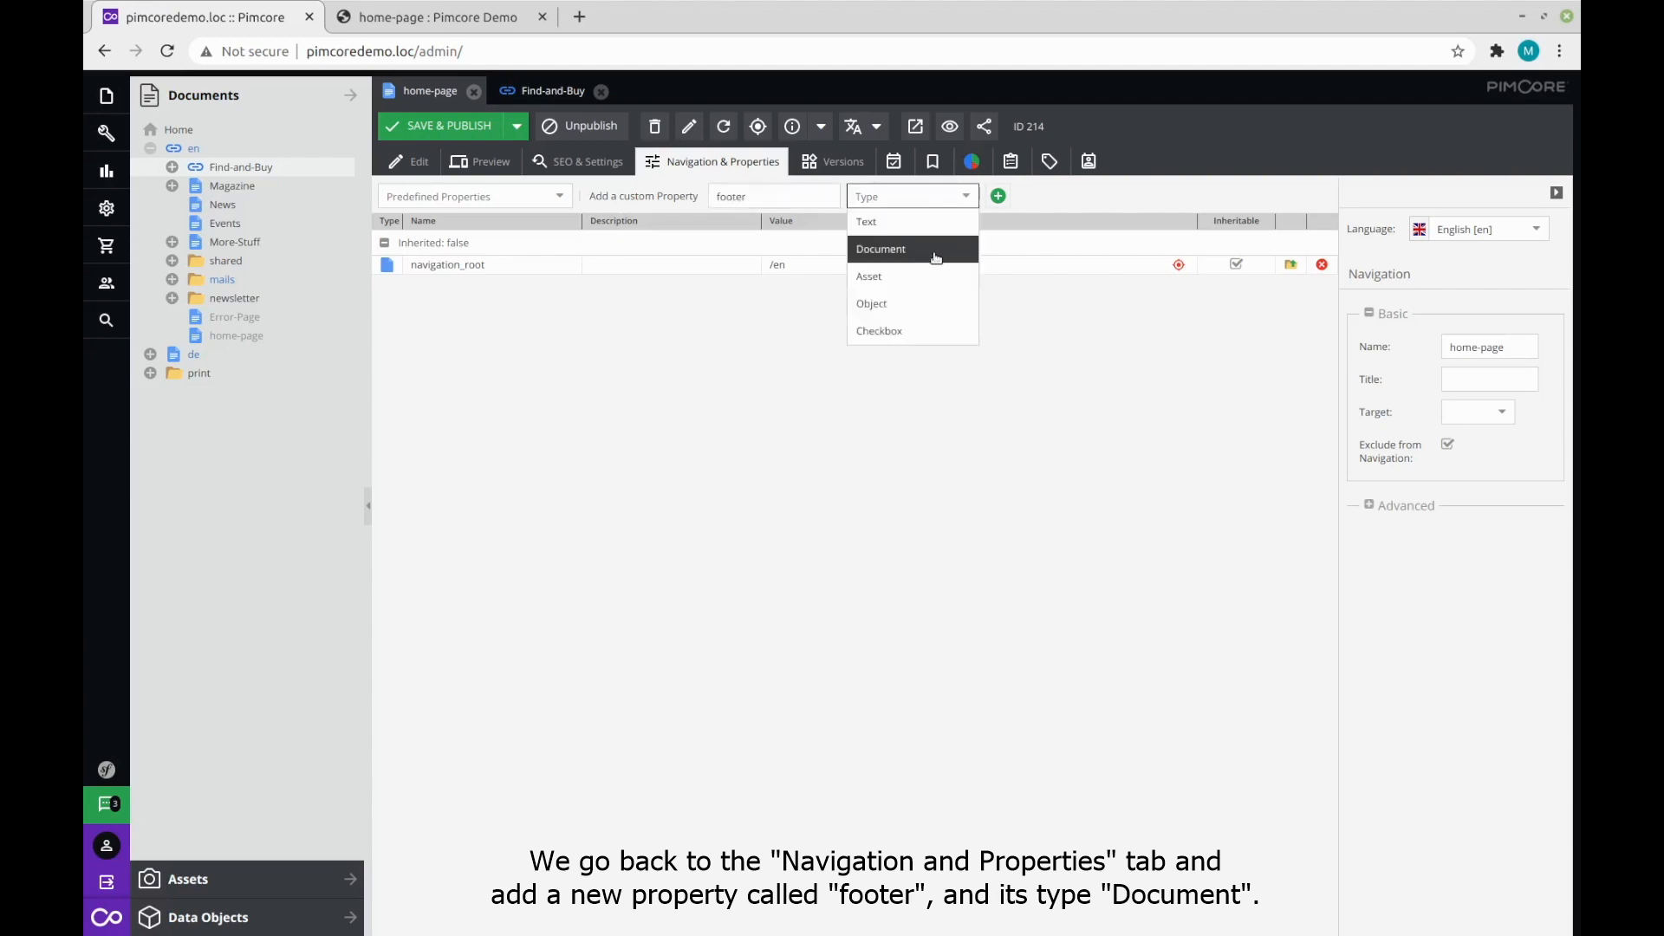
click(880, 248)
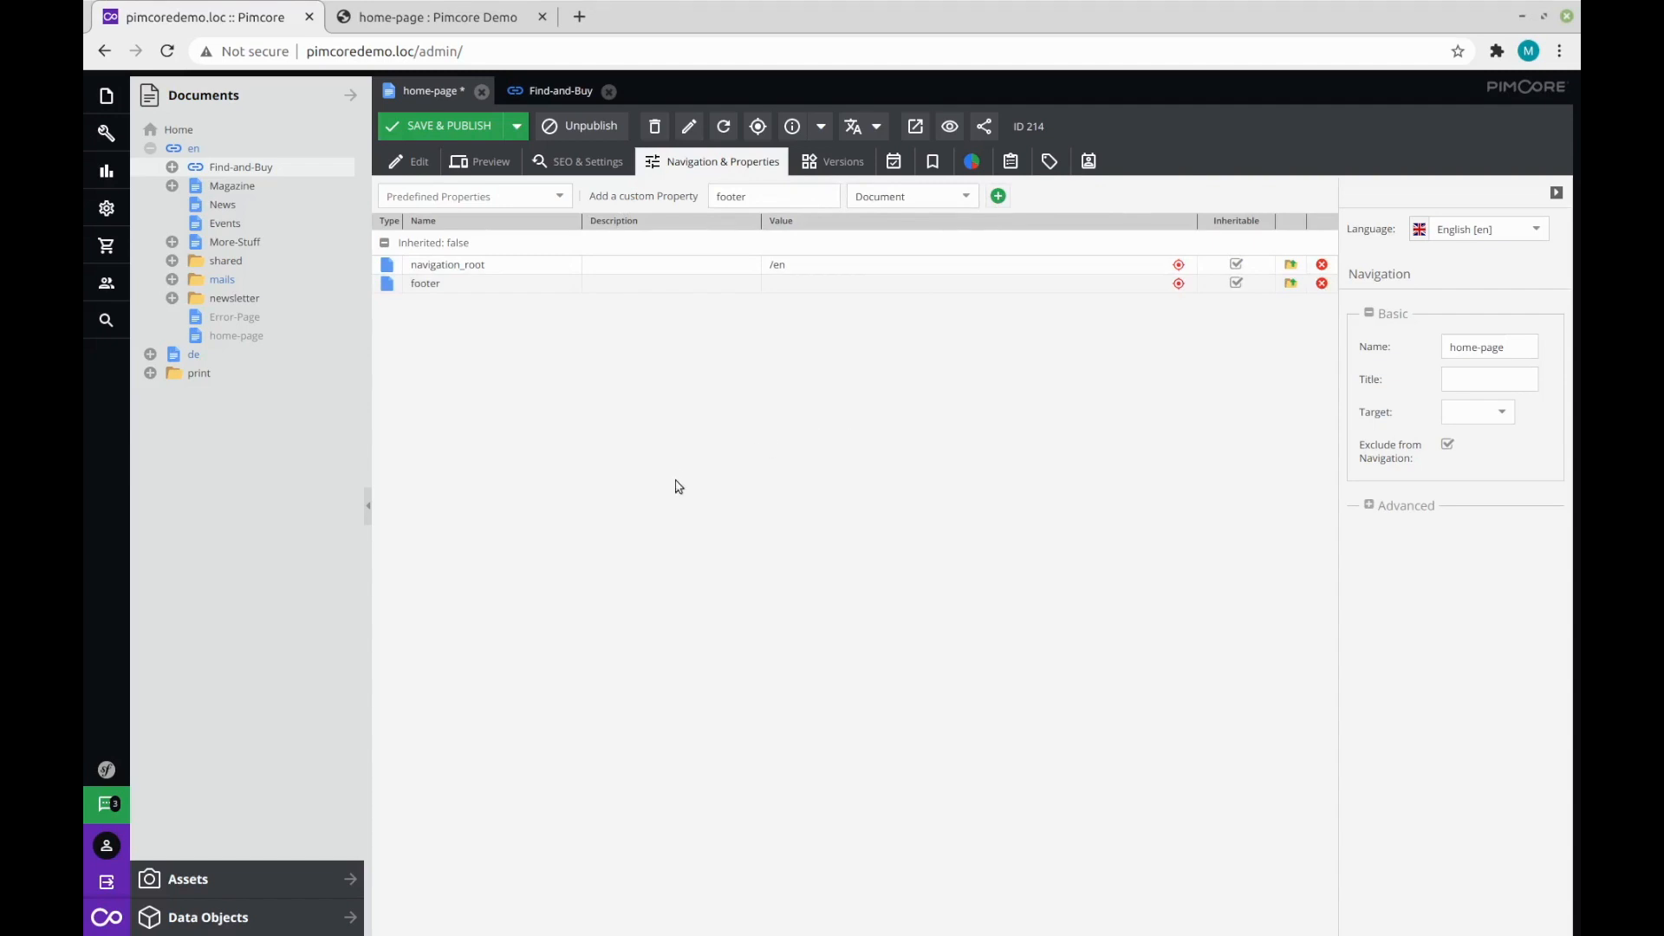
mouse_move(710, 492)
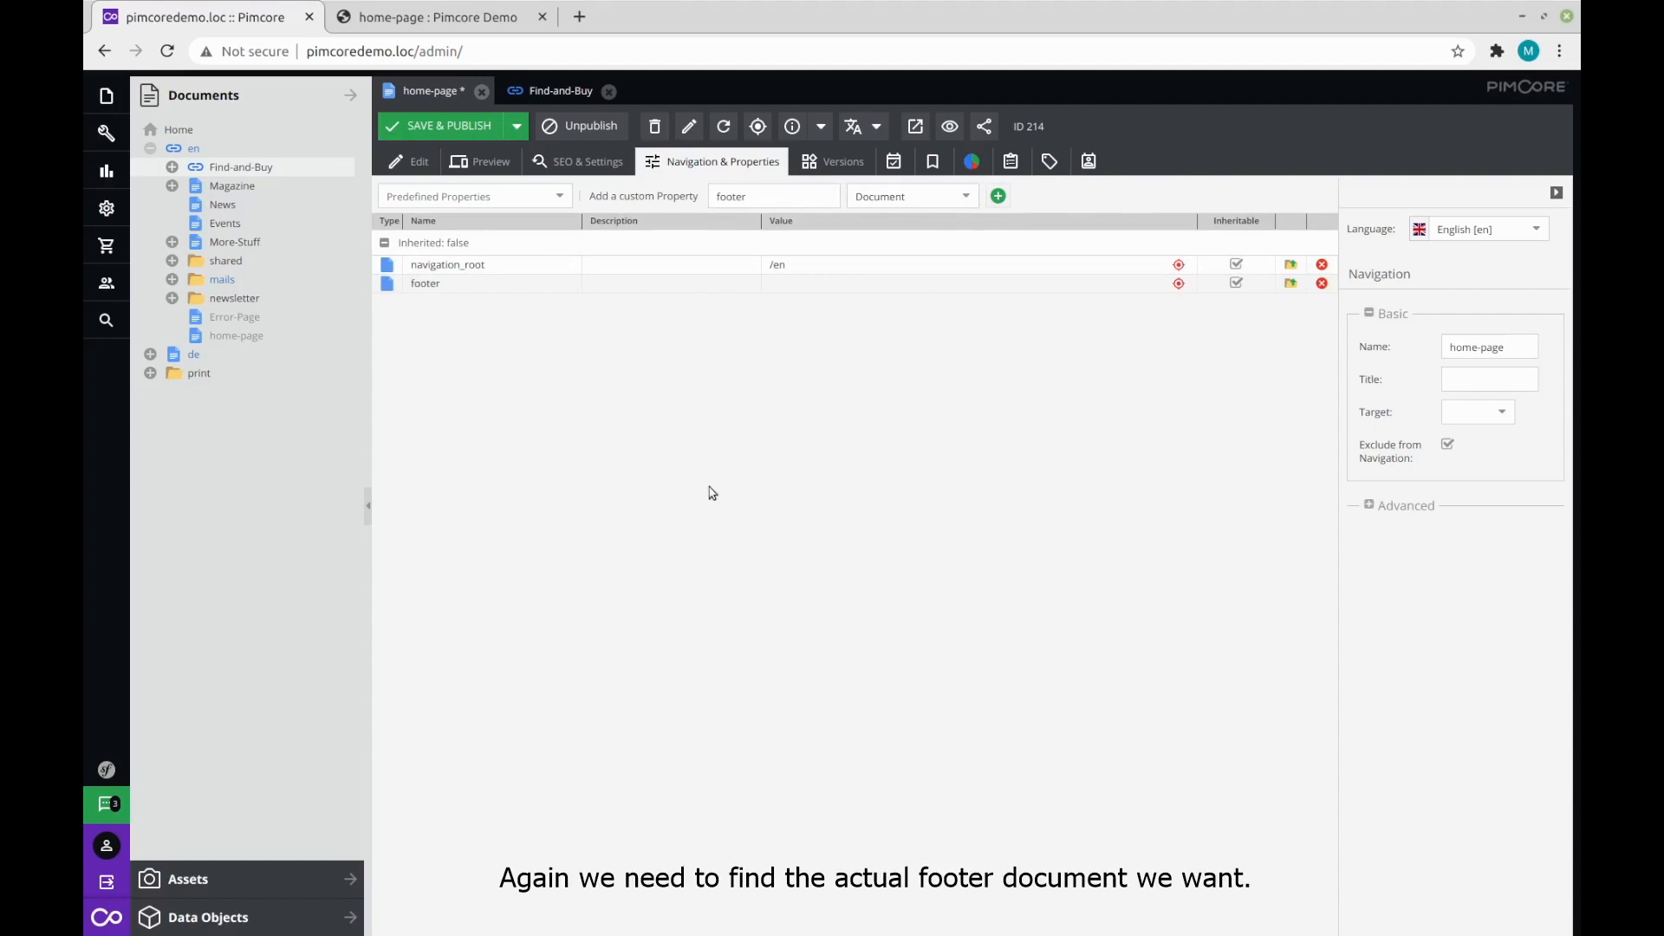
mouse_move(379, 370)
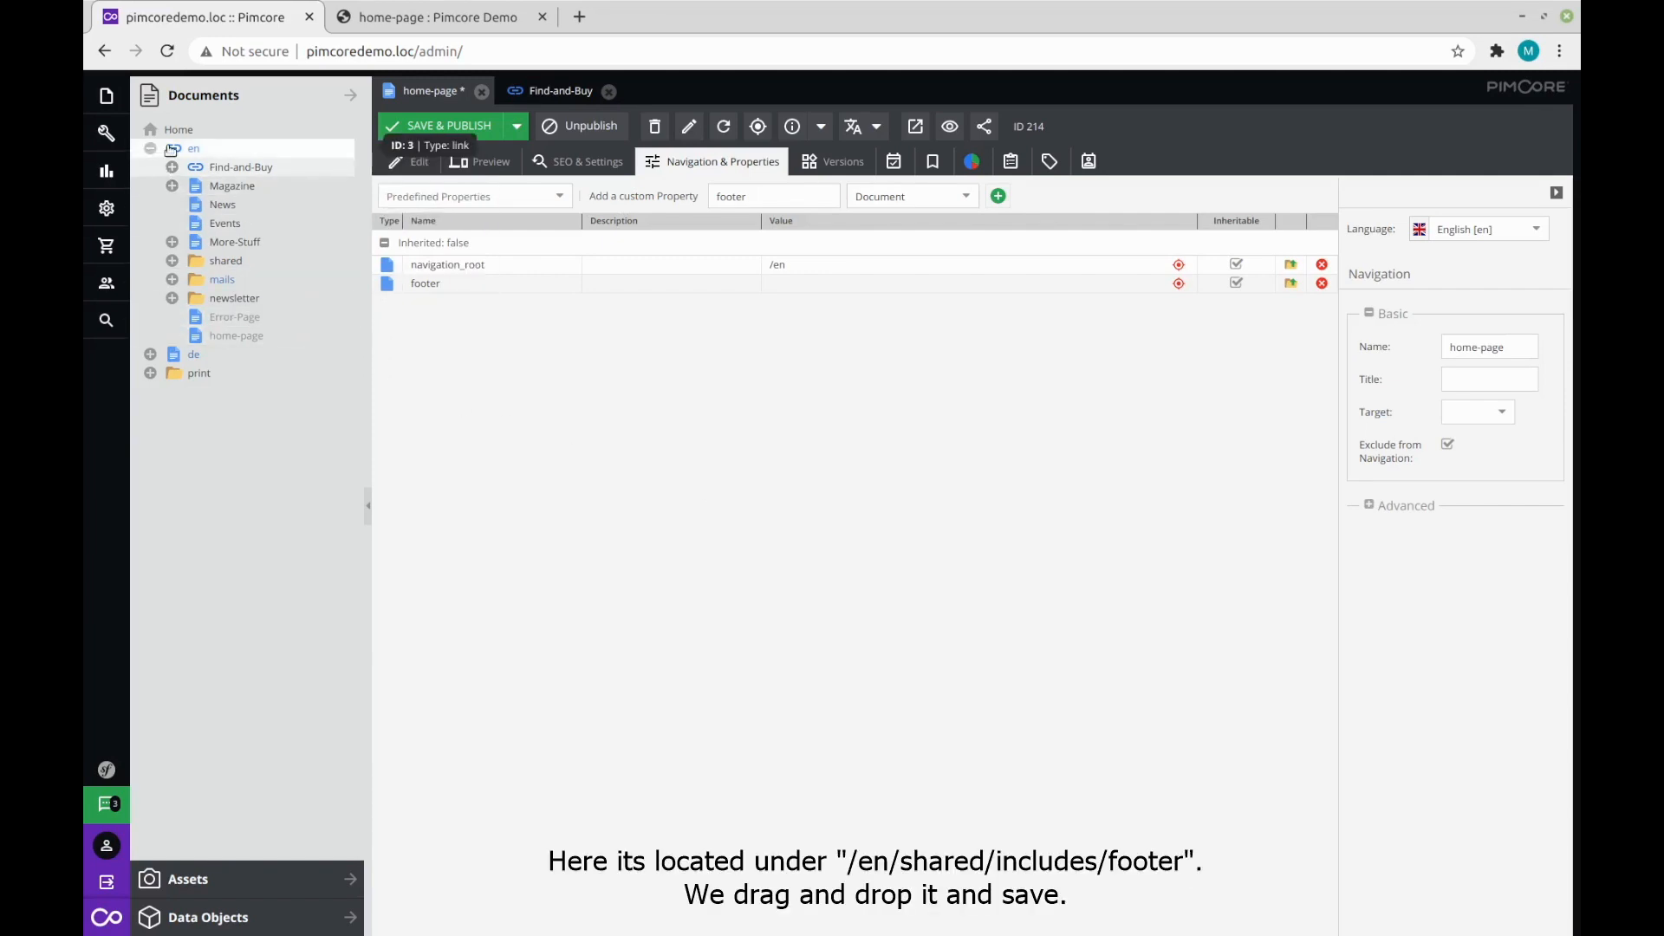
click(170, 260)
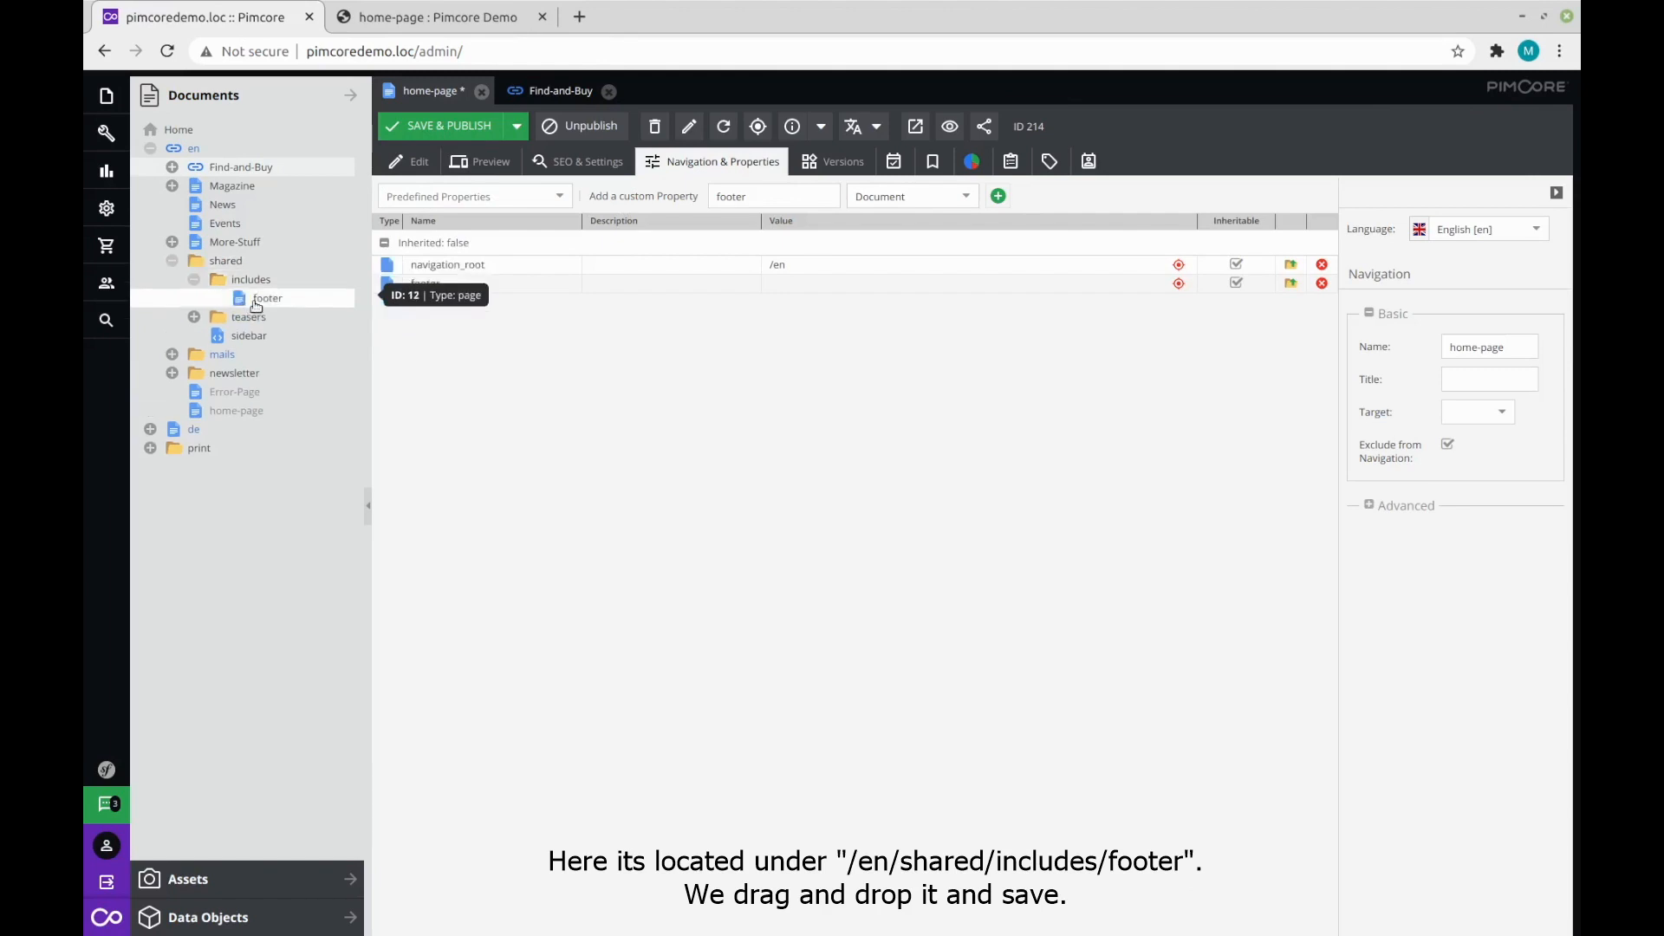
drag(268, 297, 685, 322)
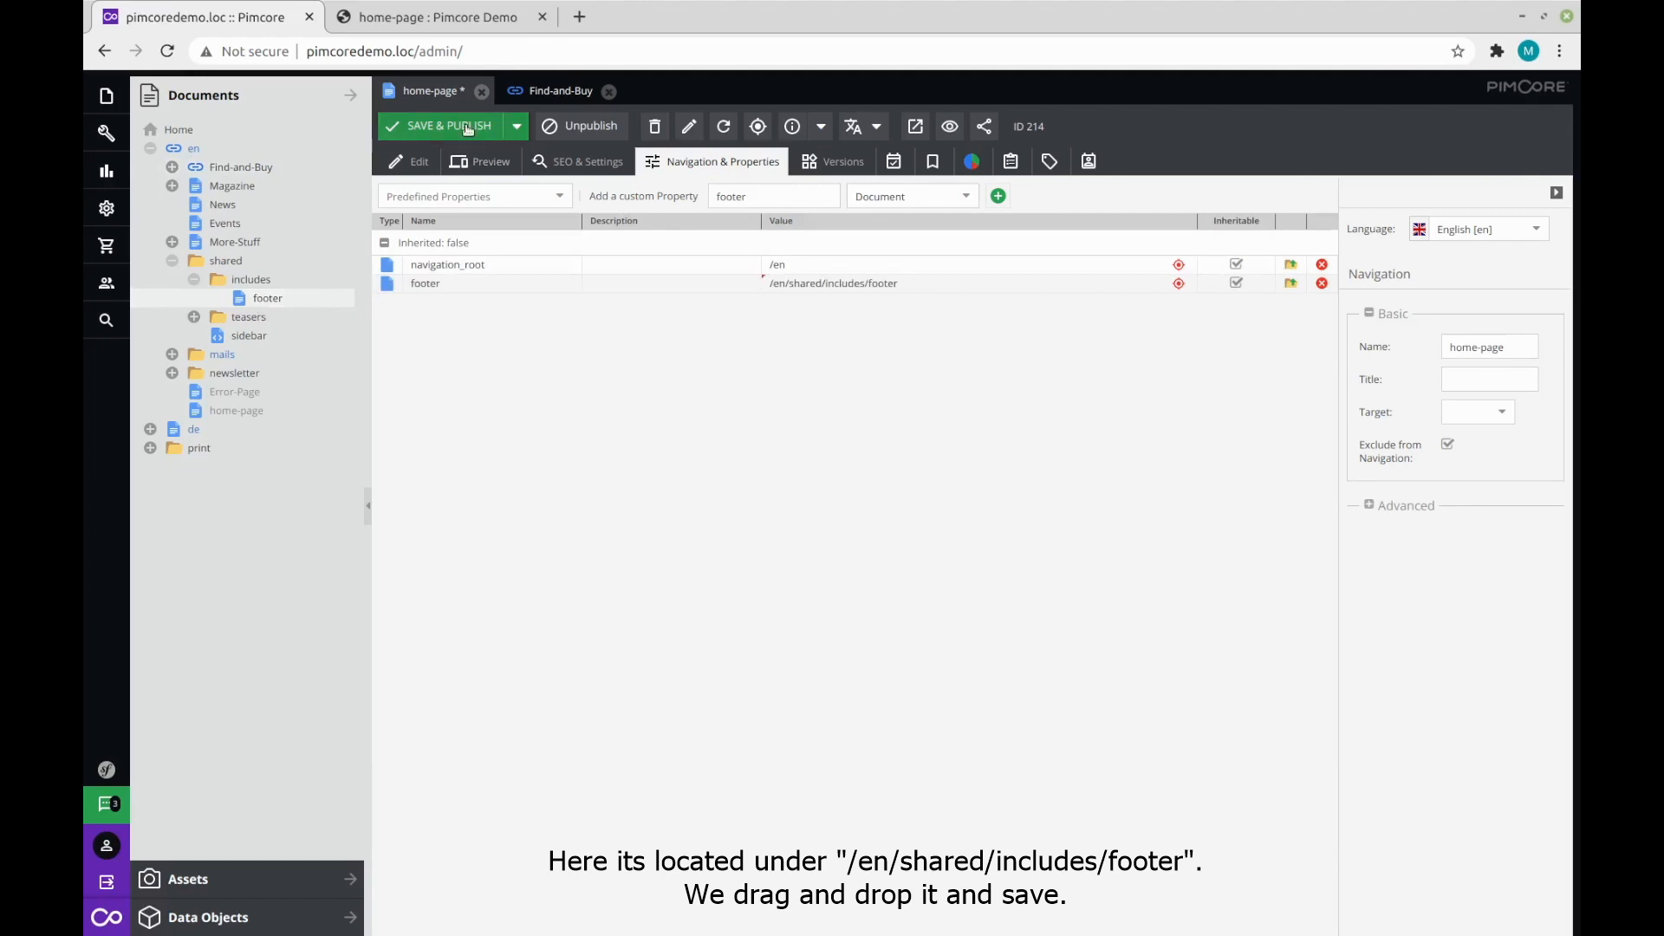
click(450, 125)
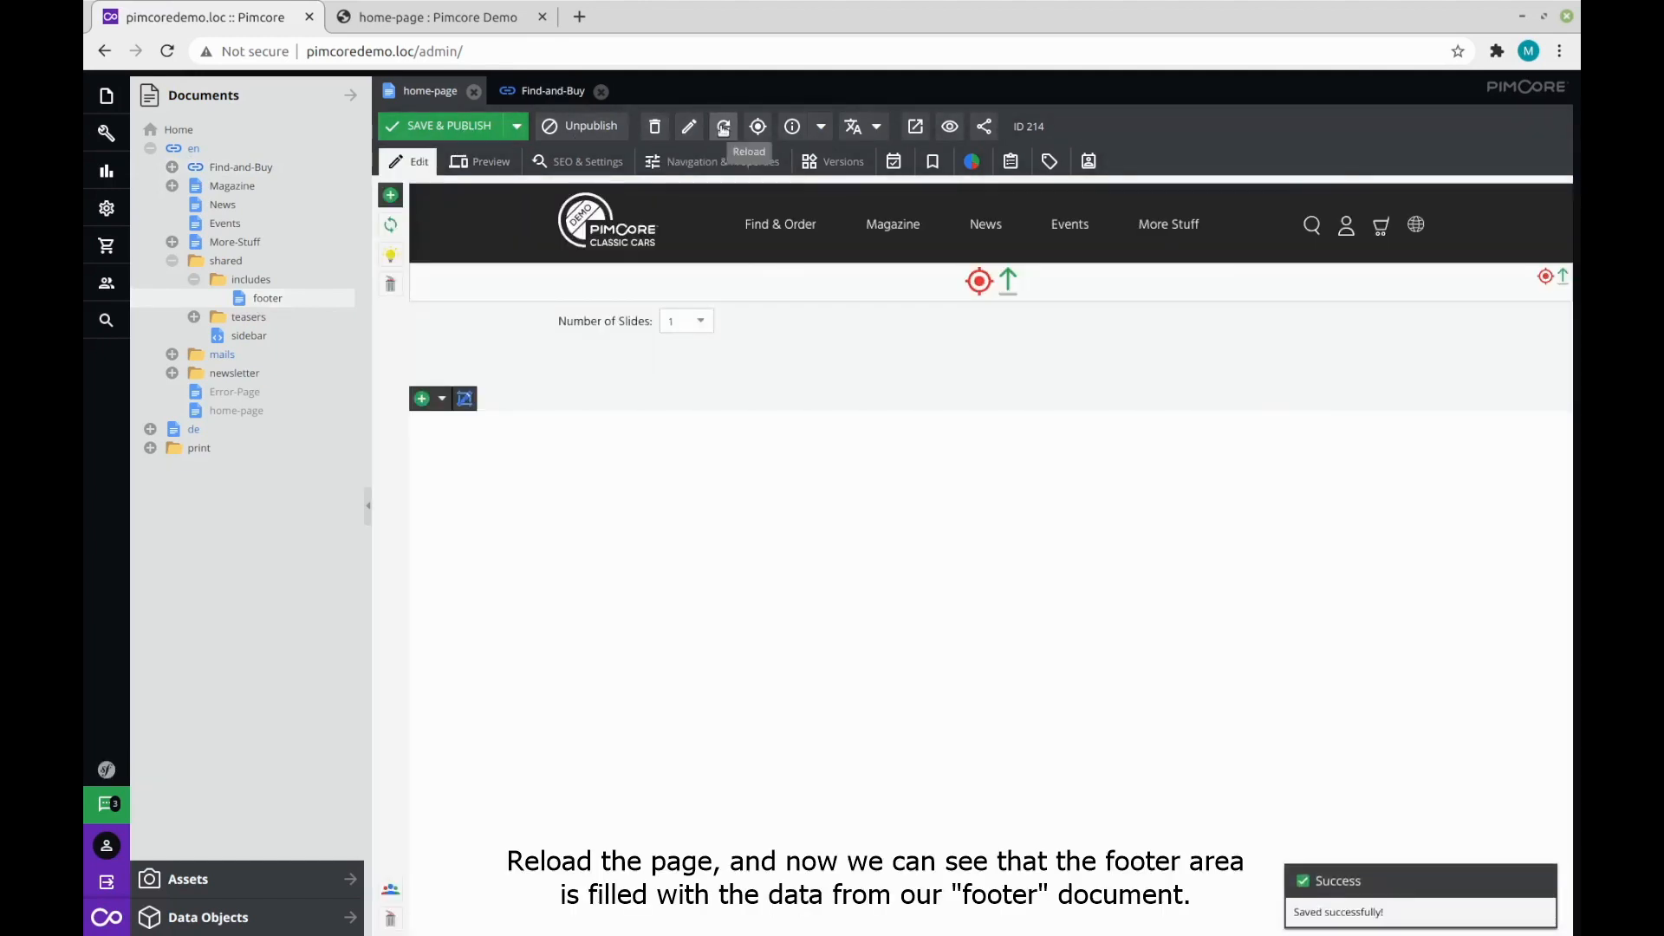
Reload the home-page editor to display the shared footer content.
click(722, 127)
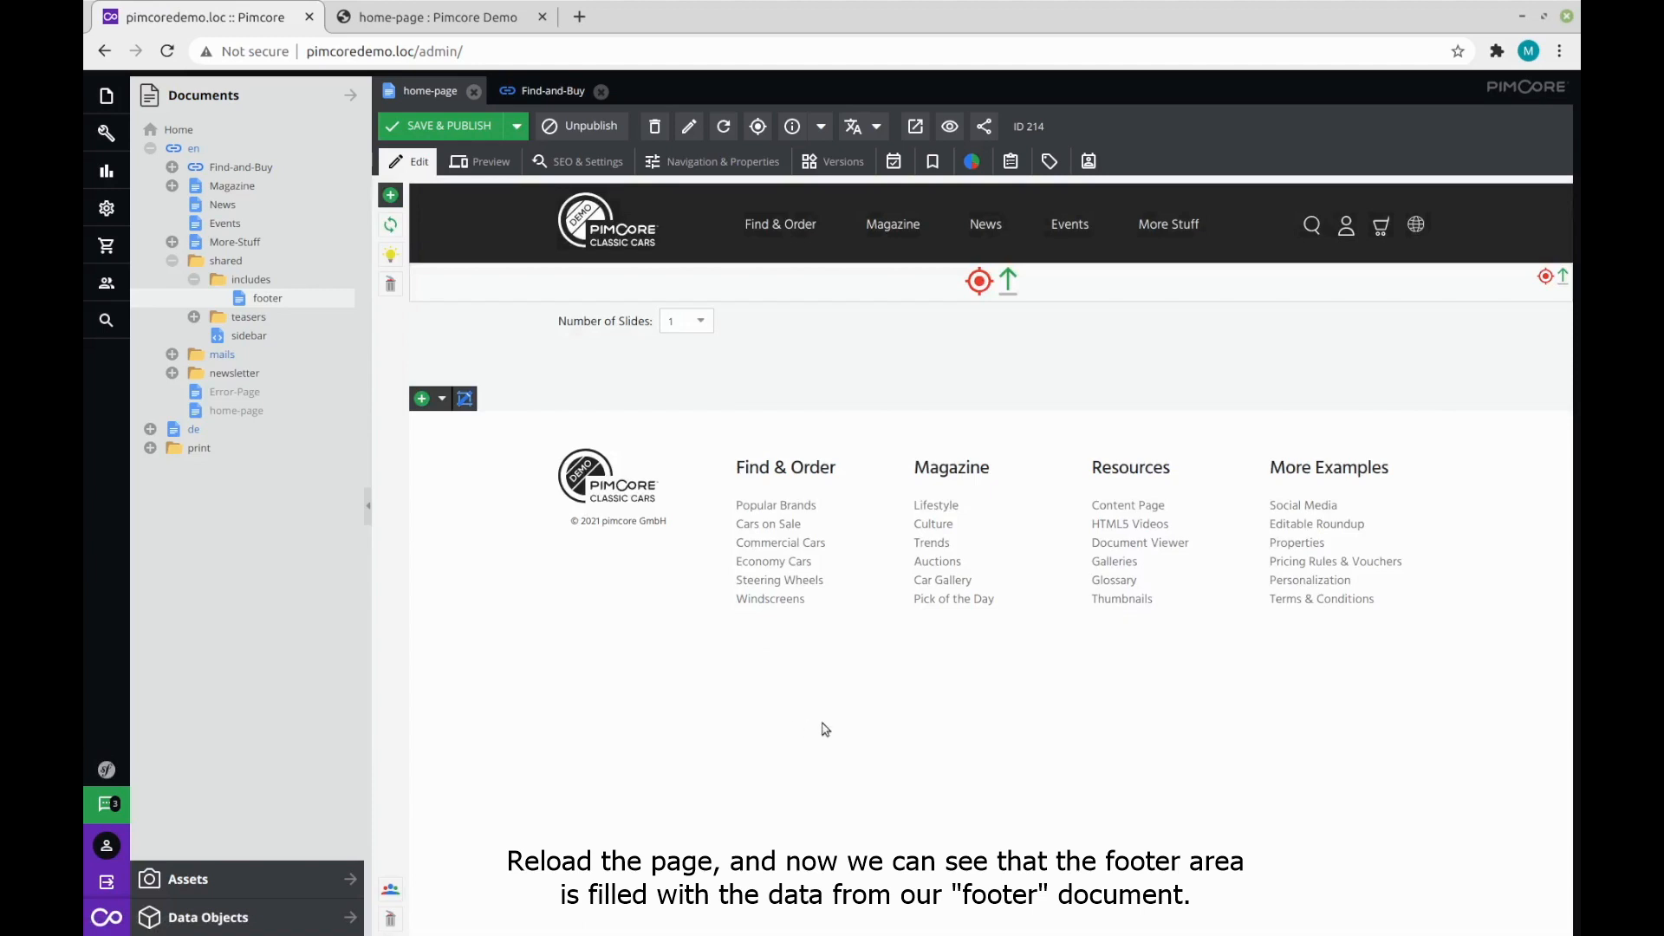
mouse_move(1105, 691)
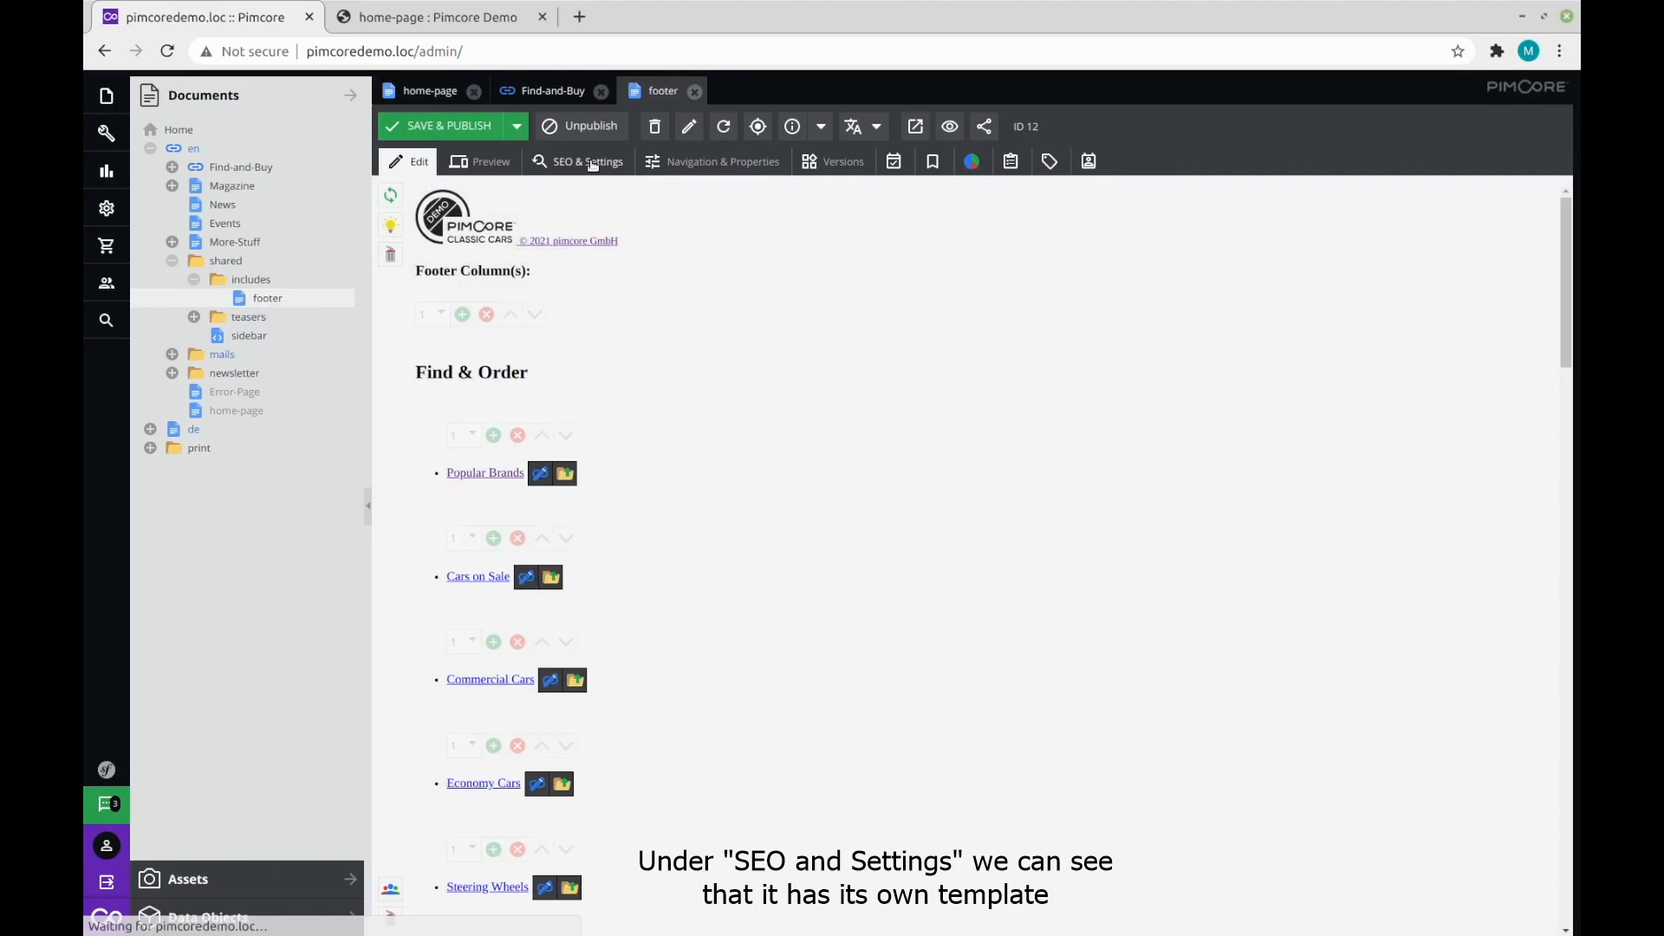
click(588, 161)
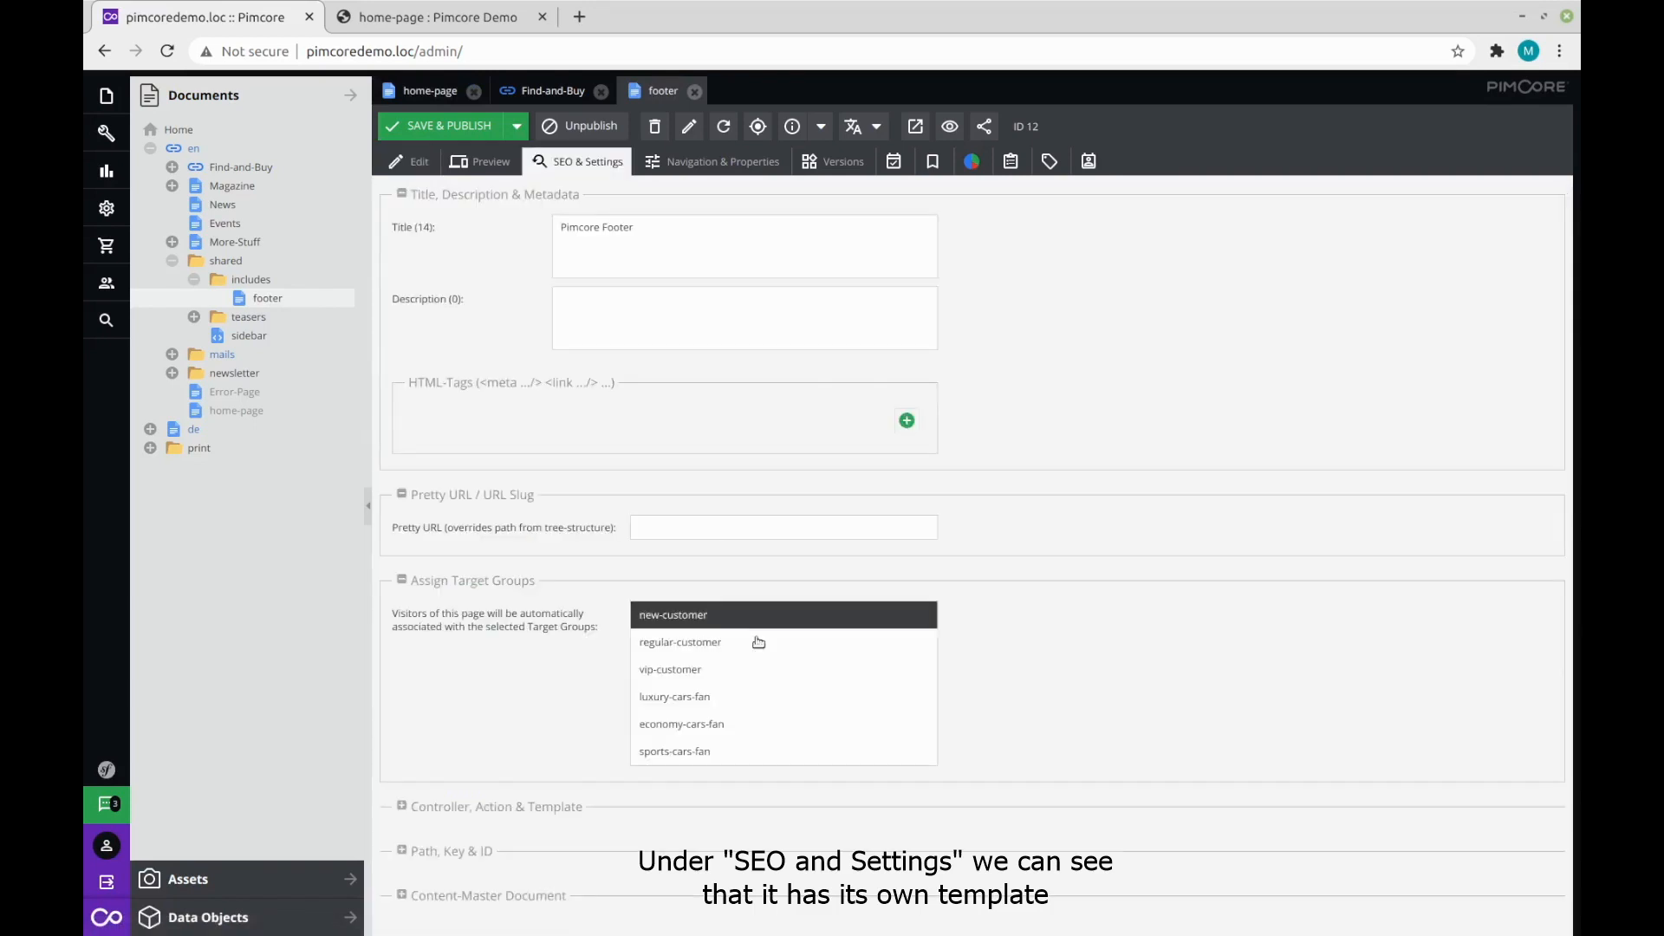
scroll(down, 3)
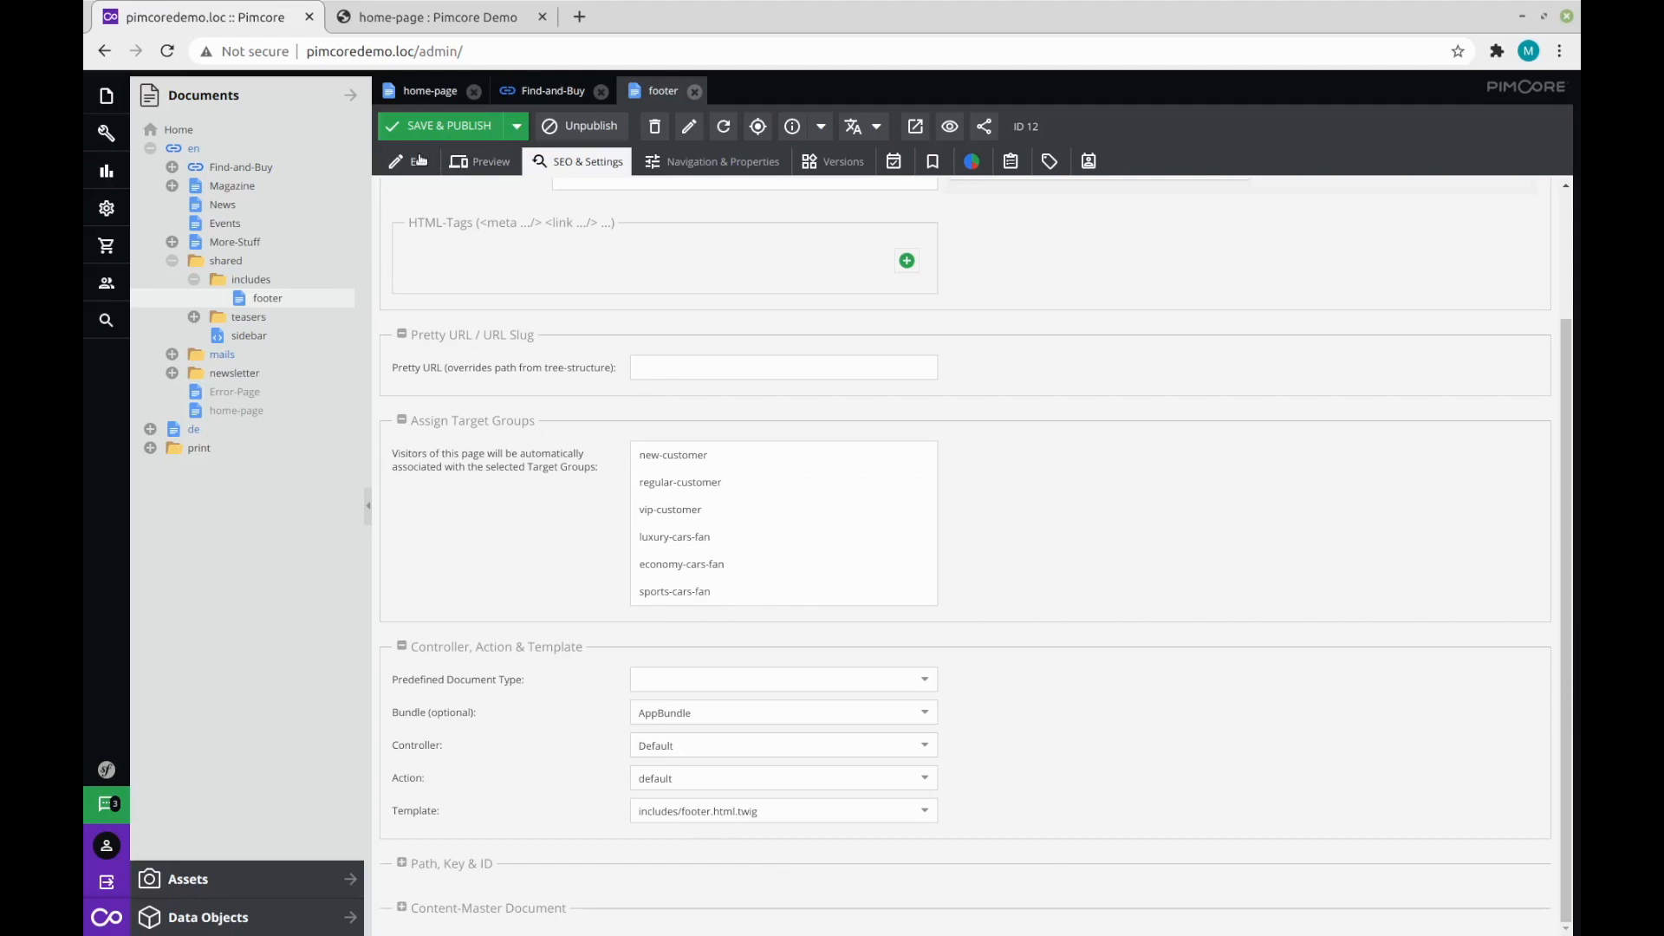
click(418, 161)
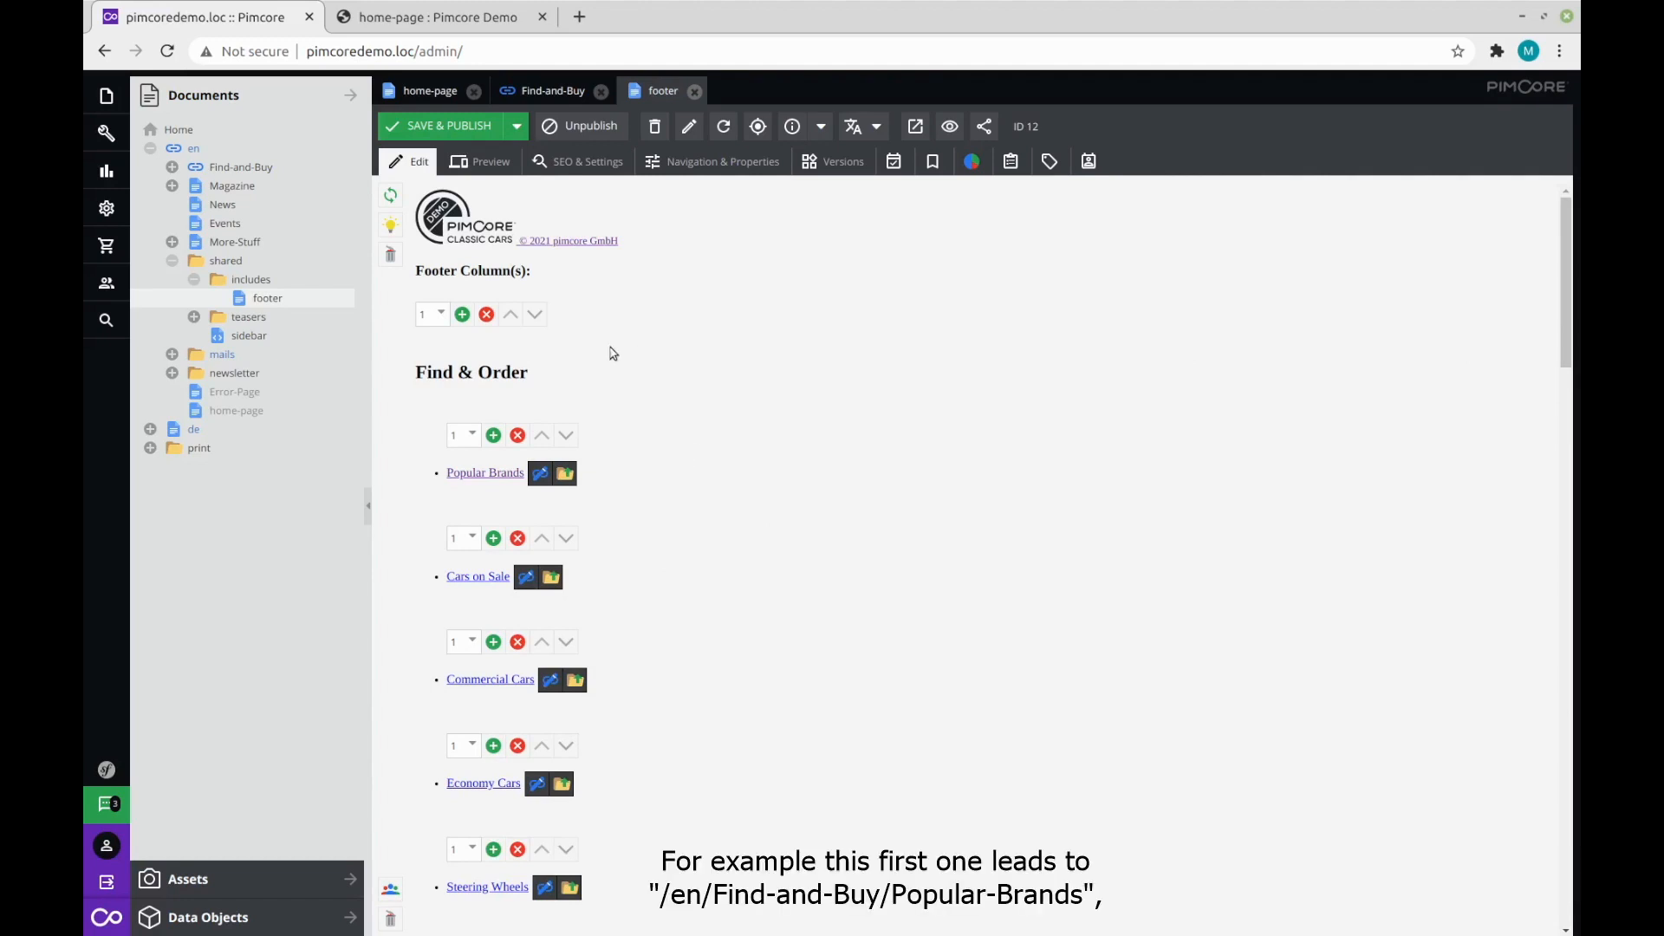
Open the link editor for the footer's Popular Brands link to view its path.
click(538, 472)
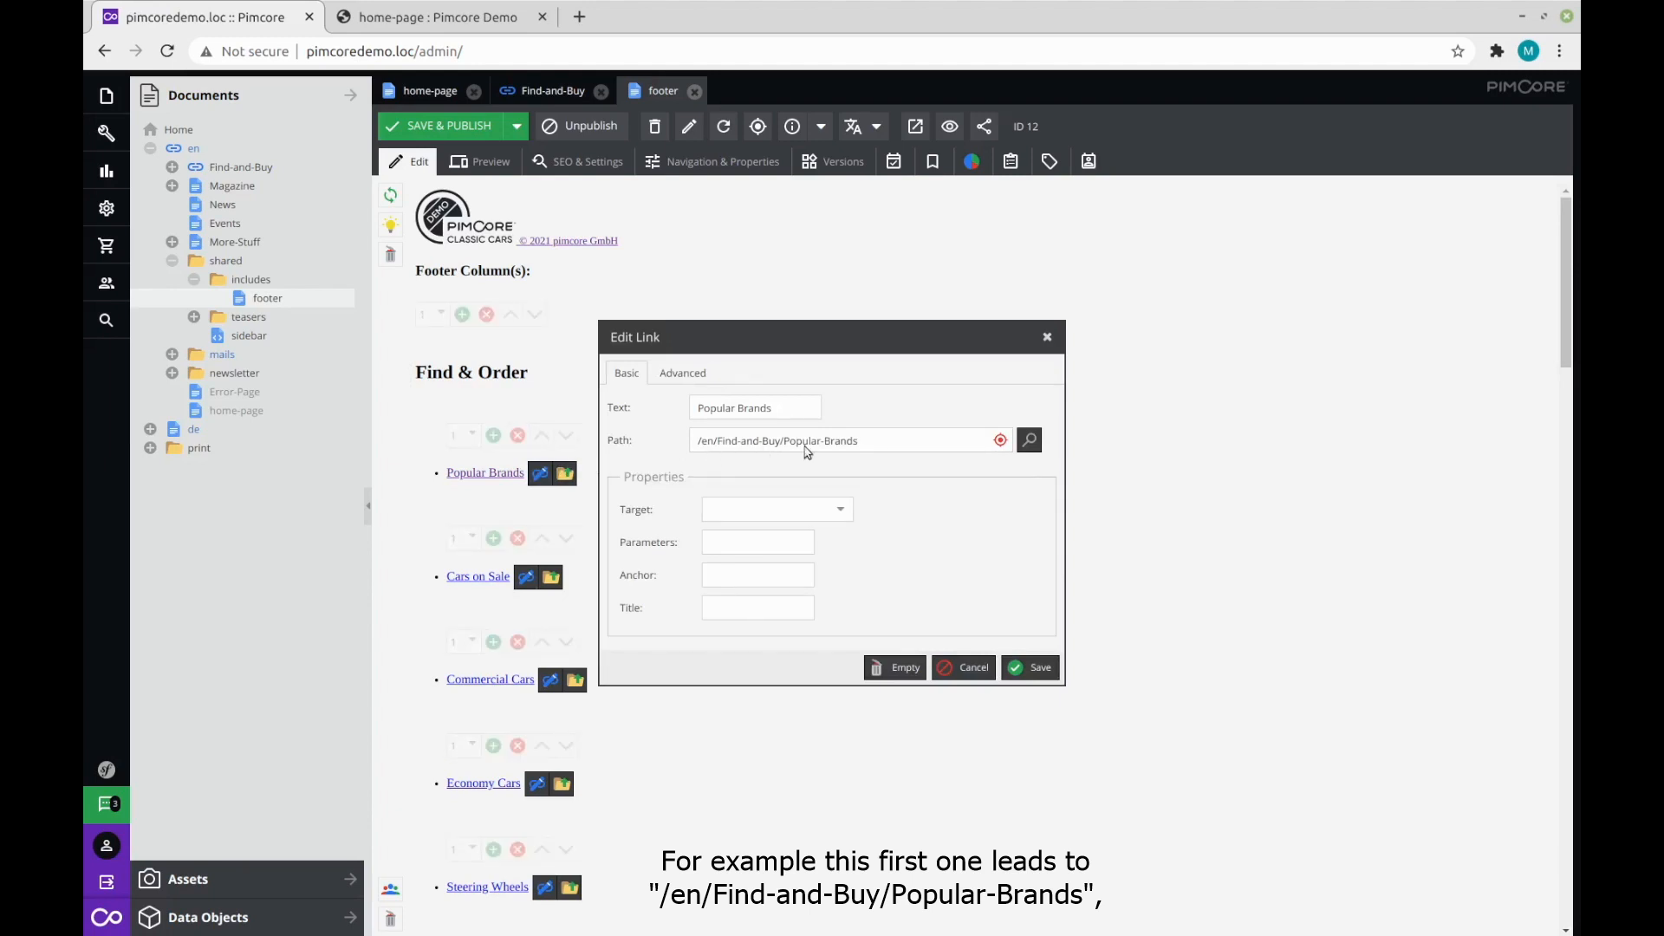
mouse_move(846, 445)
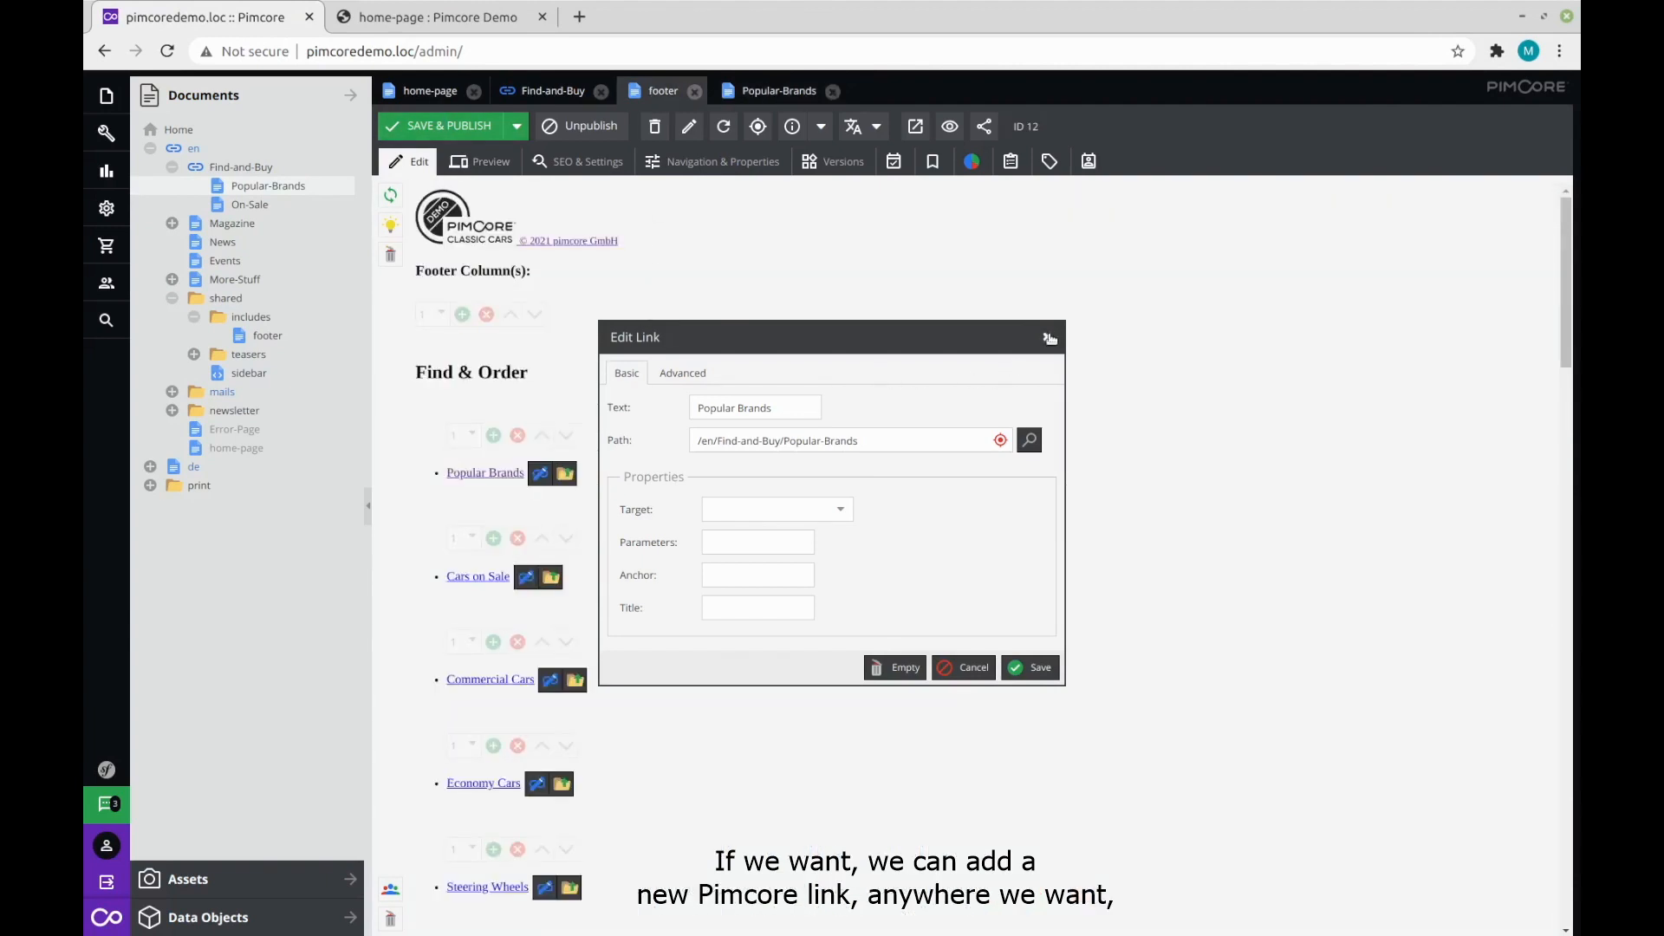
click(1028, 667)
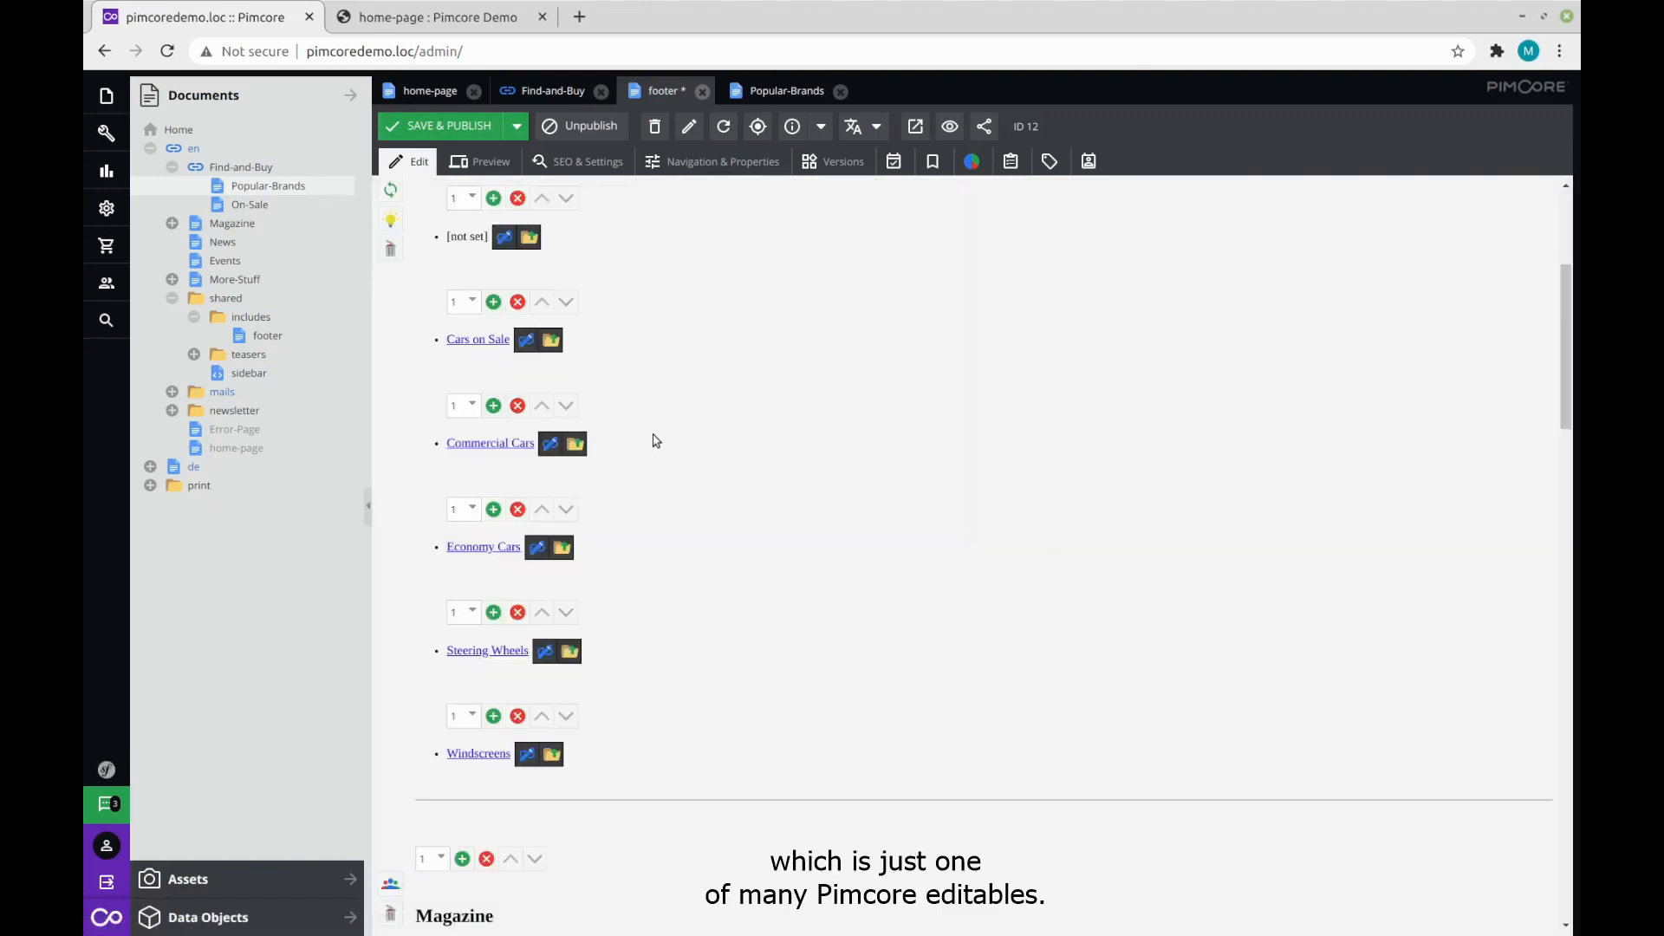
mouse_move(698, 473)
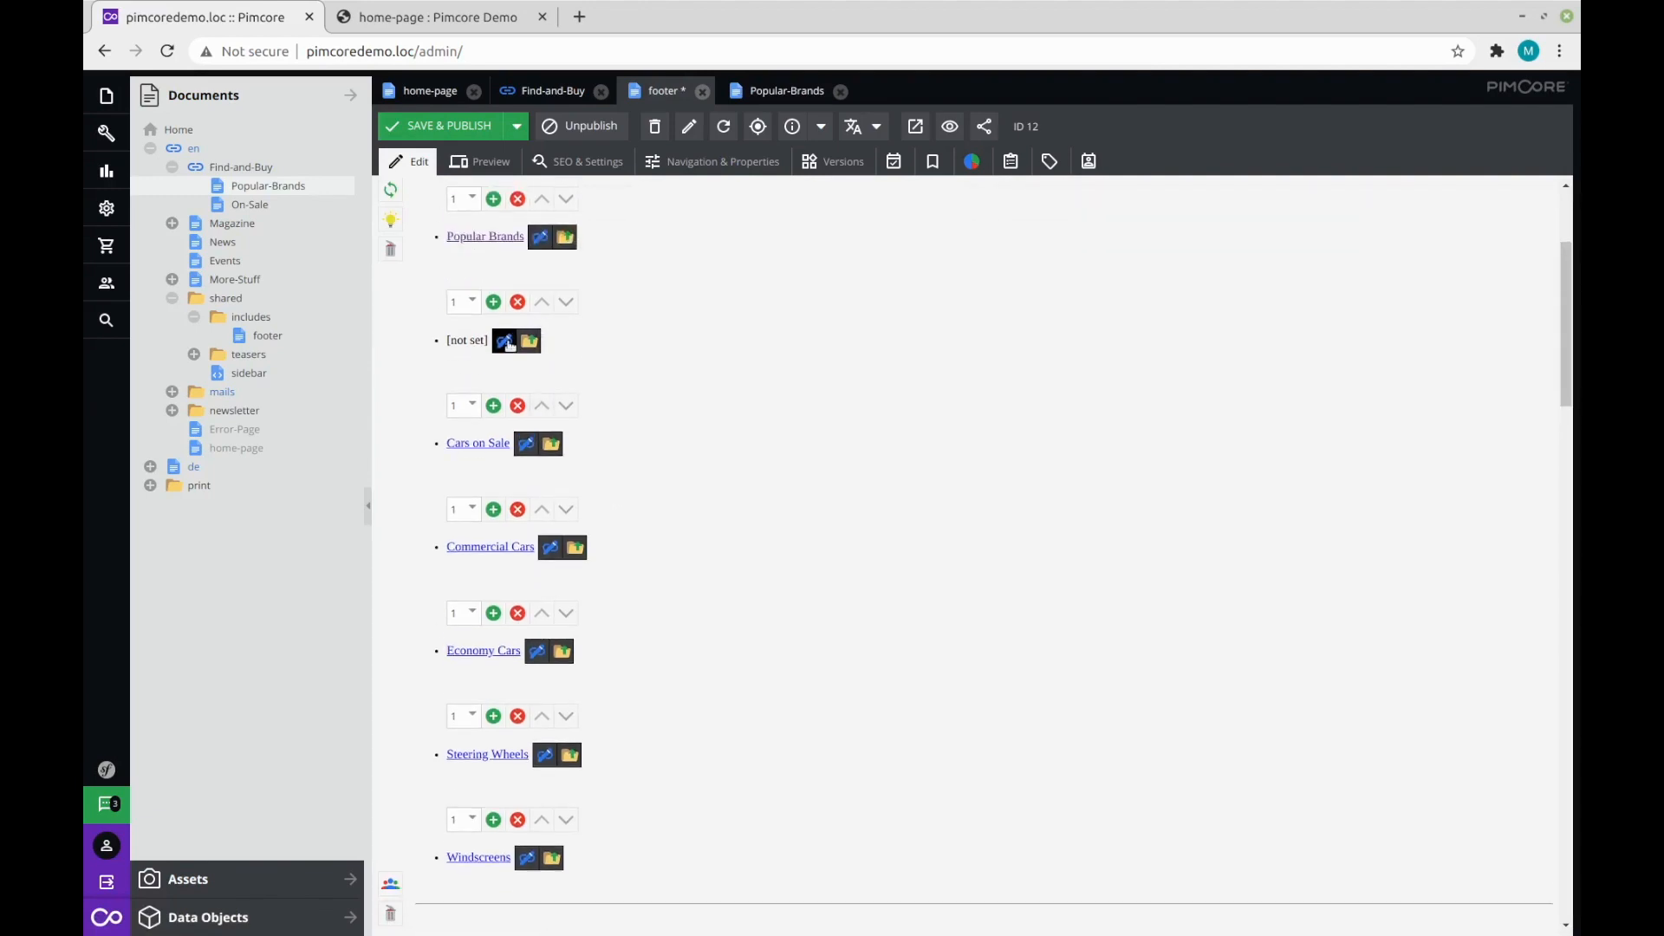
click(505, 341)
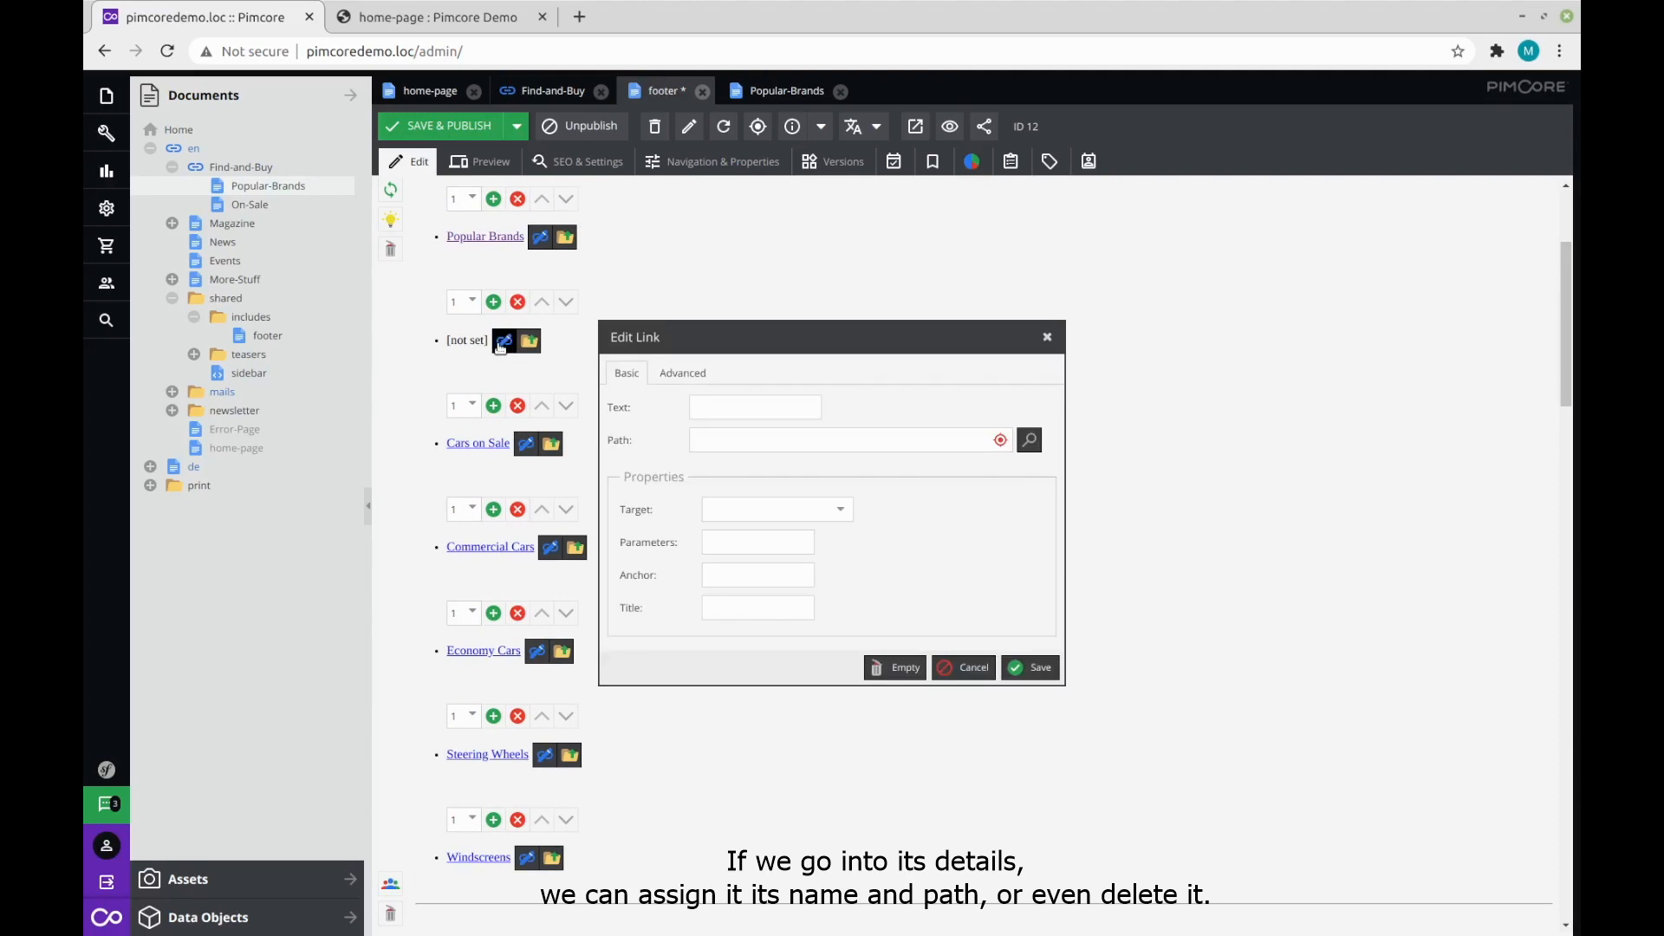
click(753, 407)
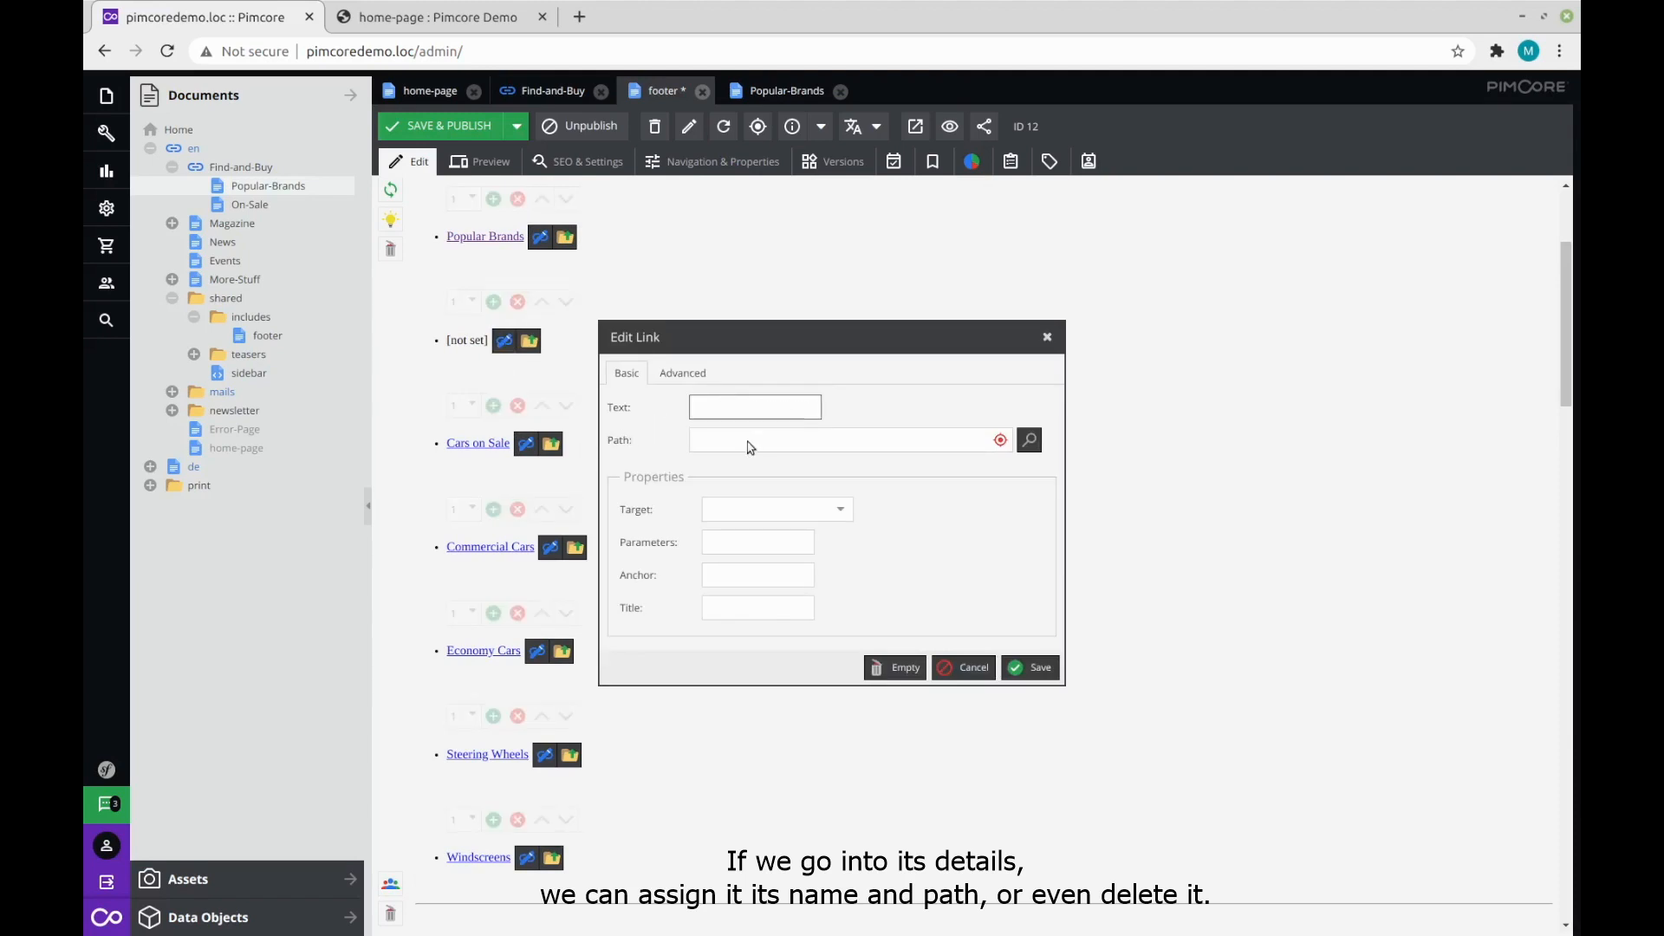
click(843, 439)
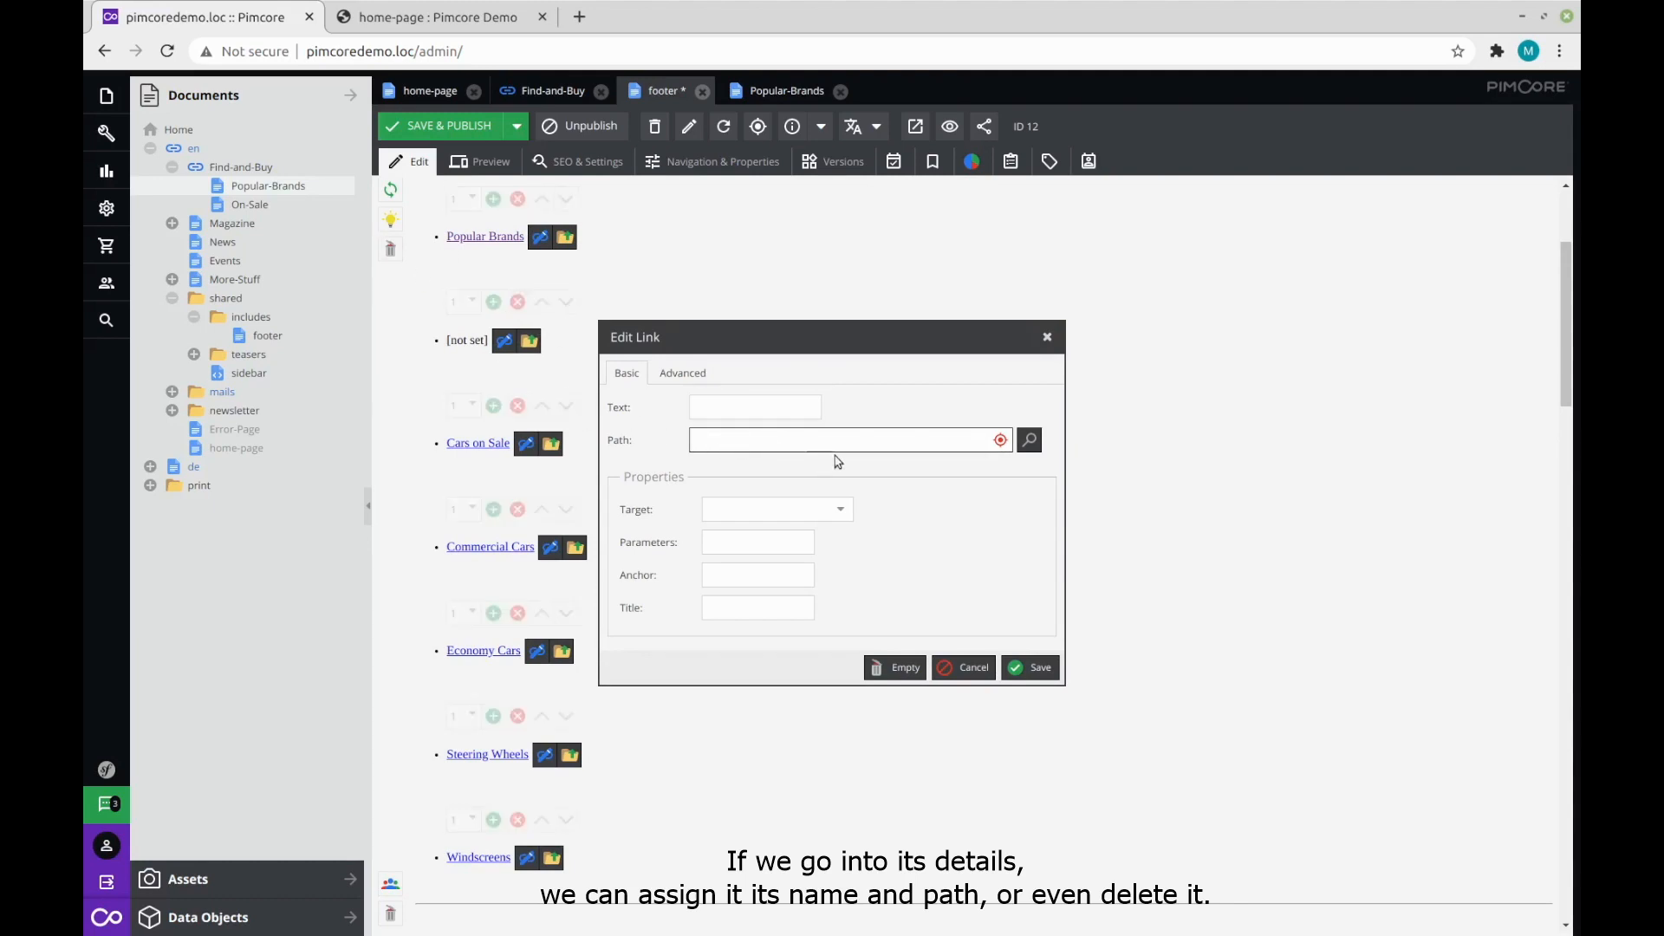
click(838, 439)
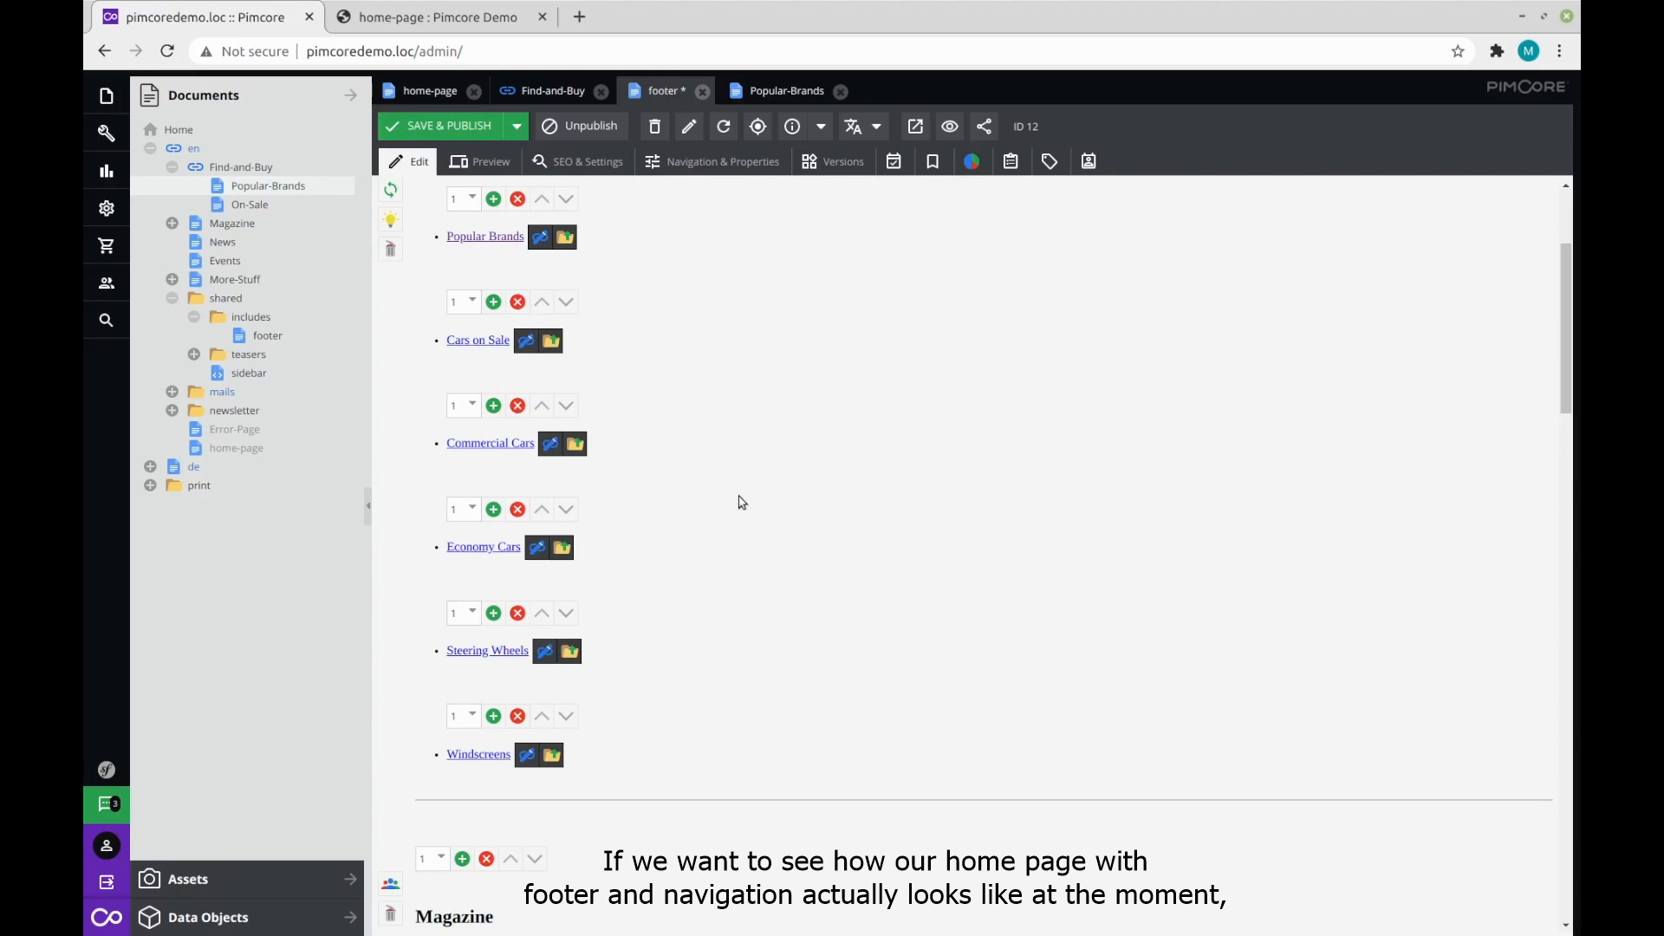
Preview the home page in Pimcore, then compare it with the live page in Chrome.
click(430, 90)
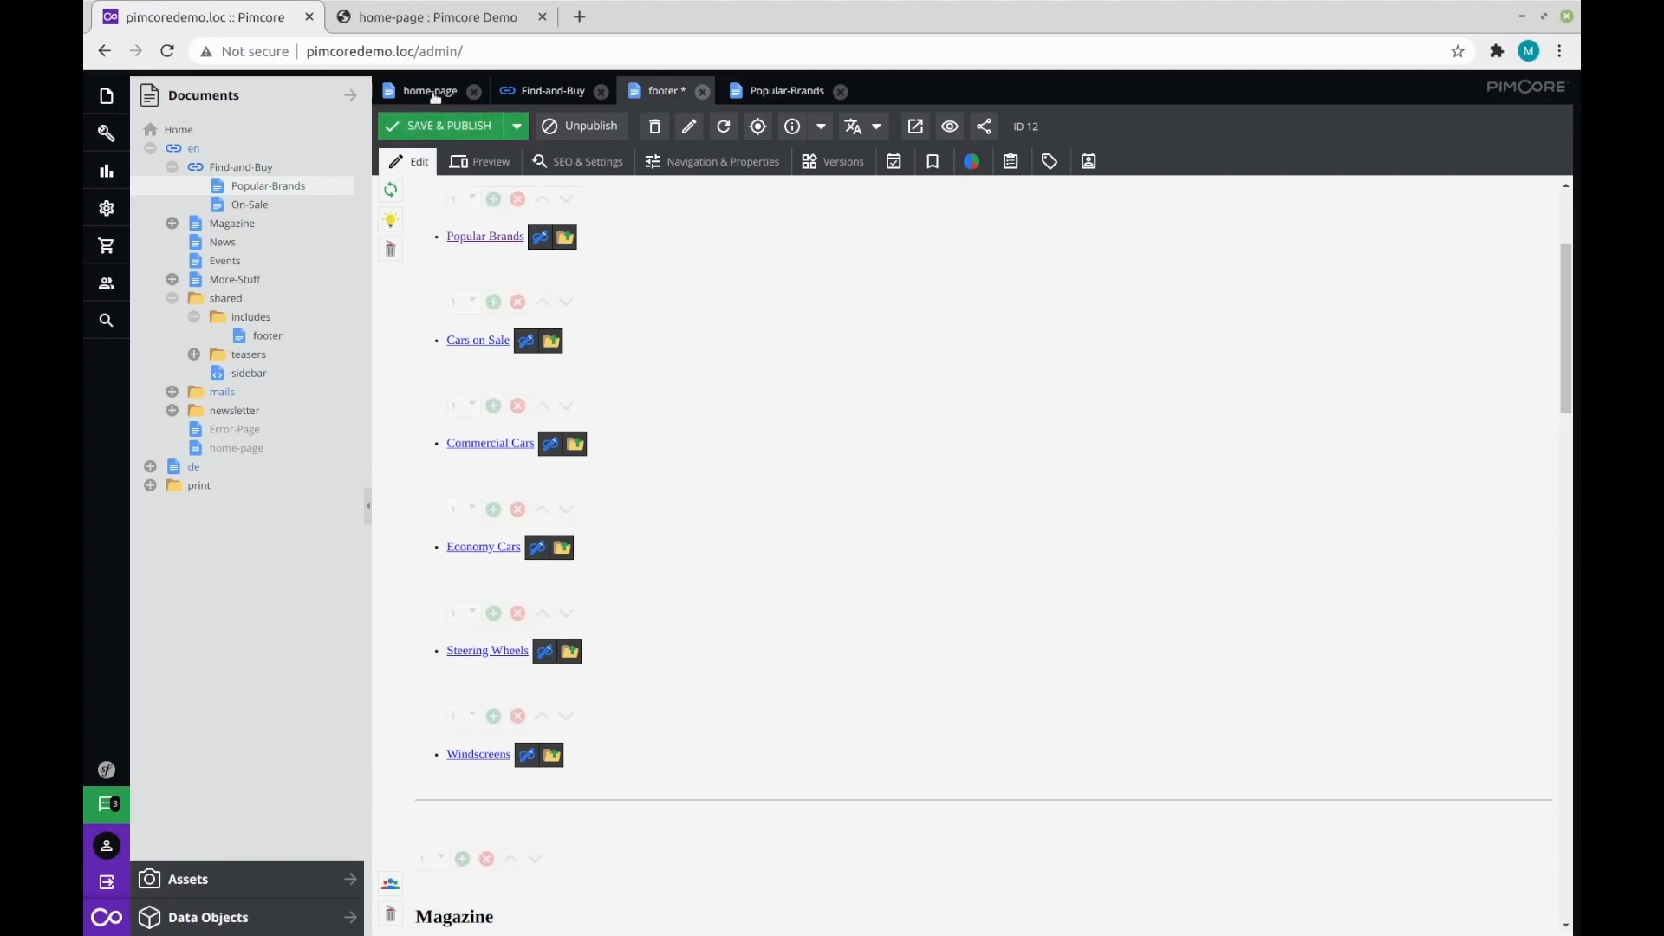
click(478, 161)
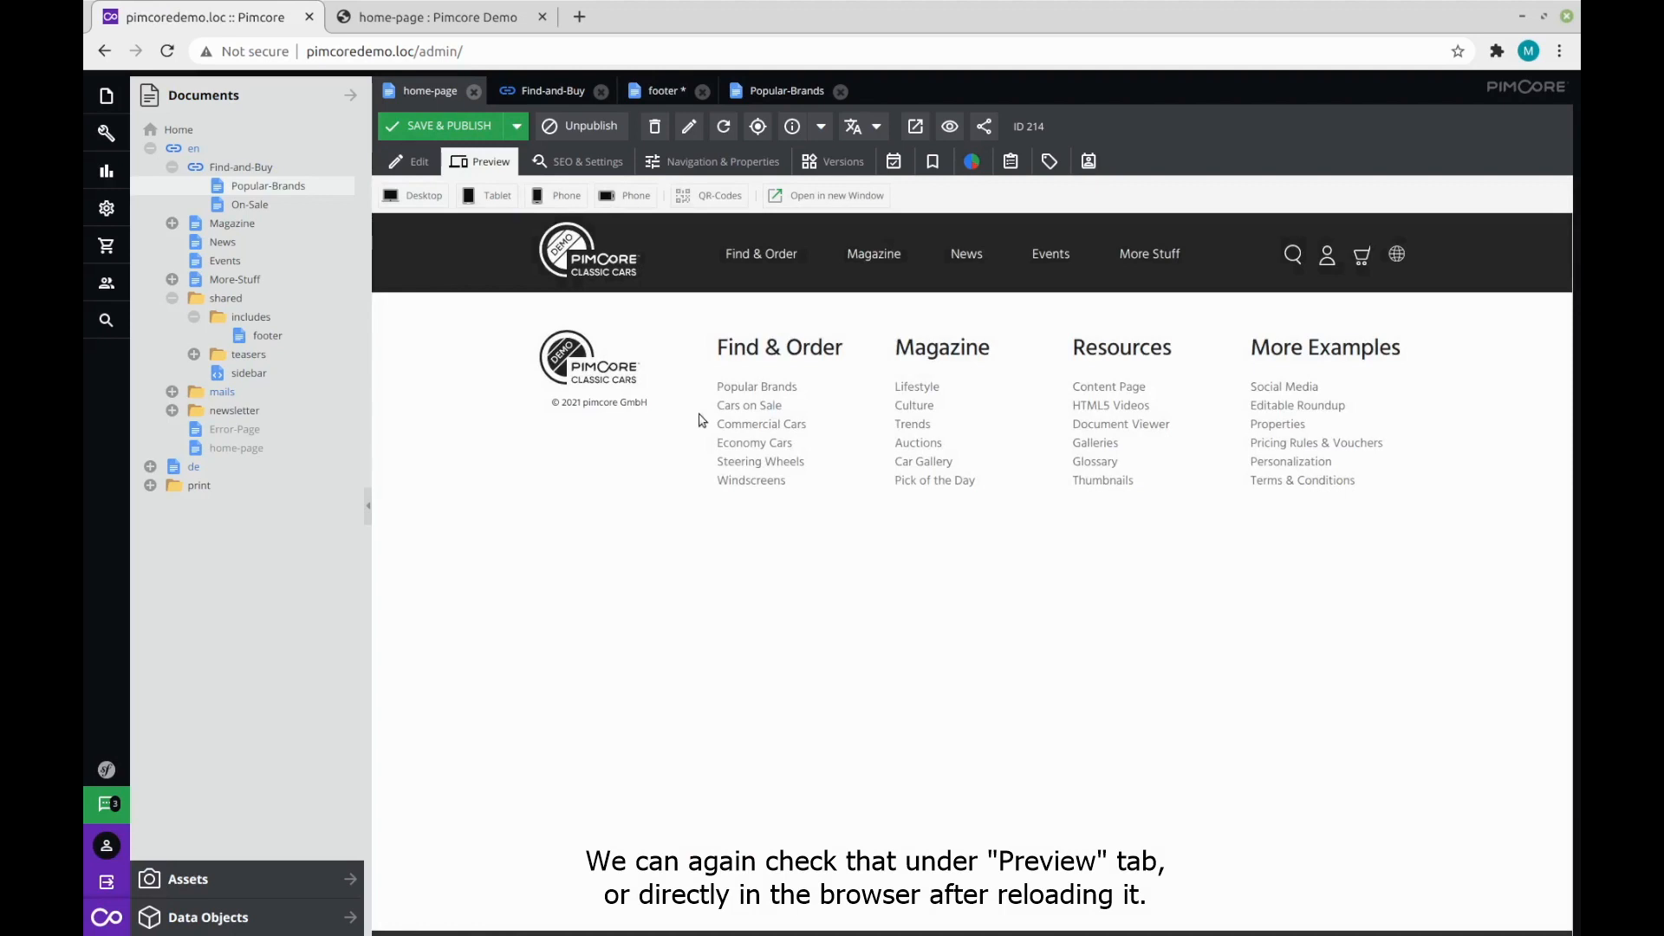
click(435, 17)
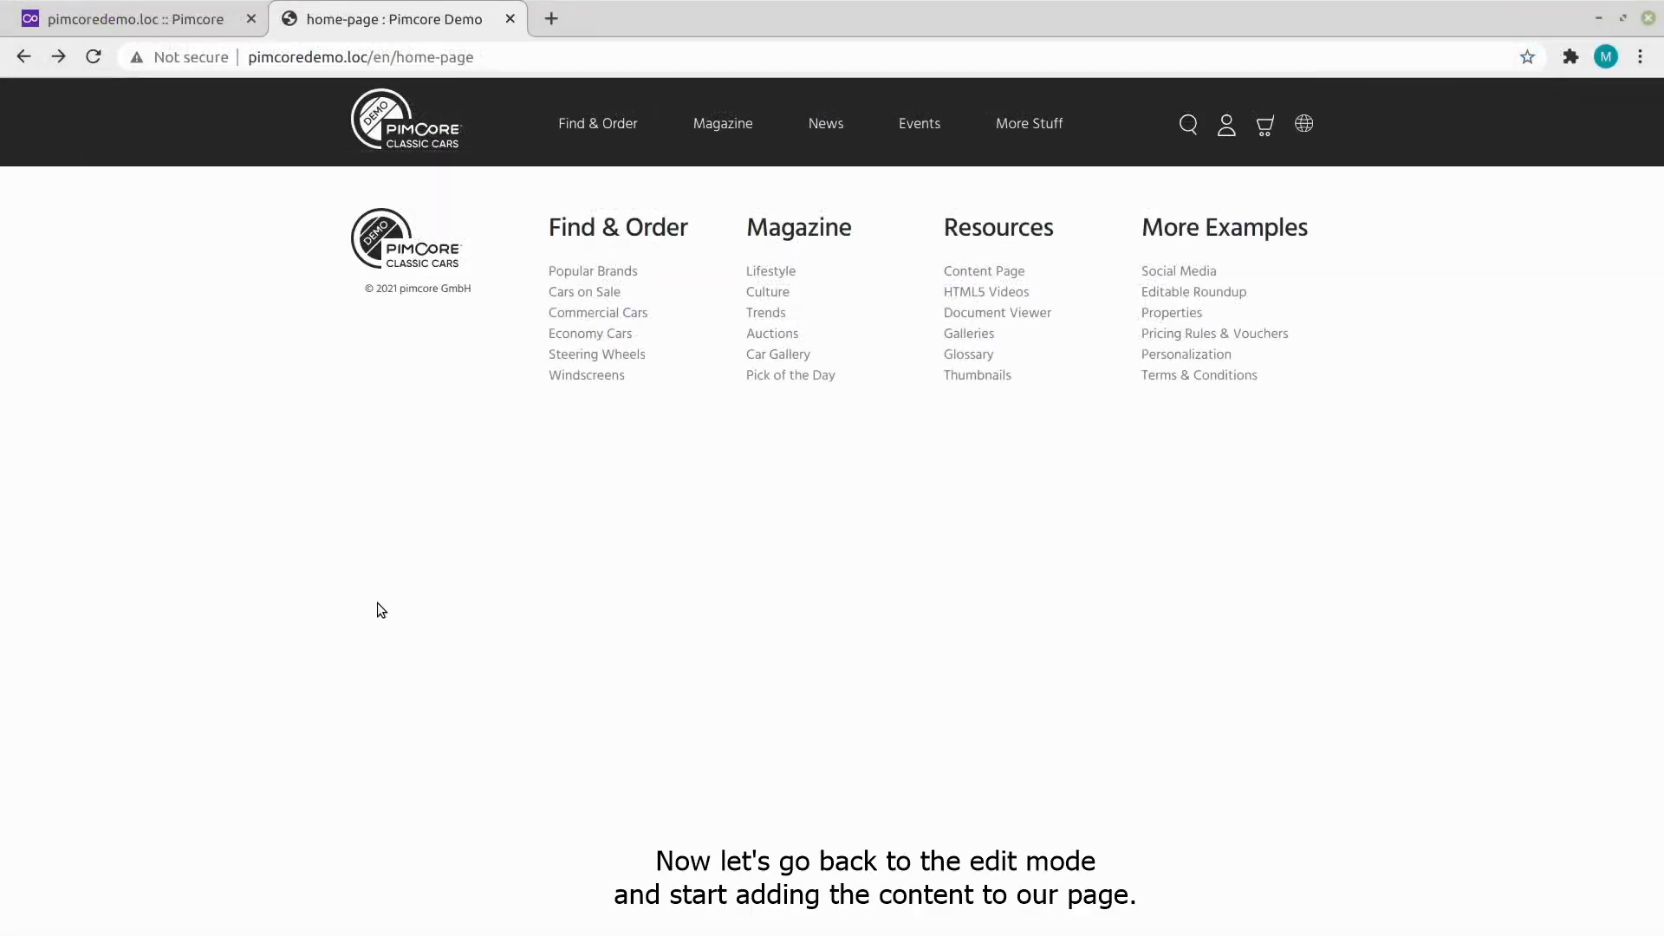
Return to the Pimcore home-page editor and list the slider's one-to-five slide choices.
click(131, 19)
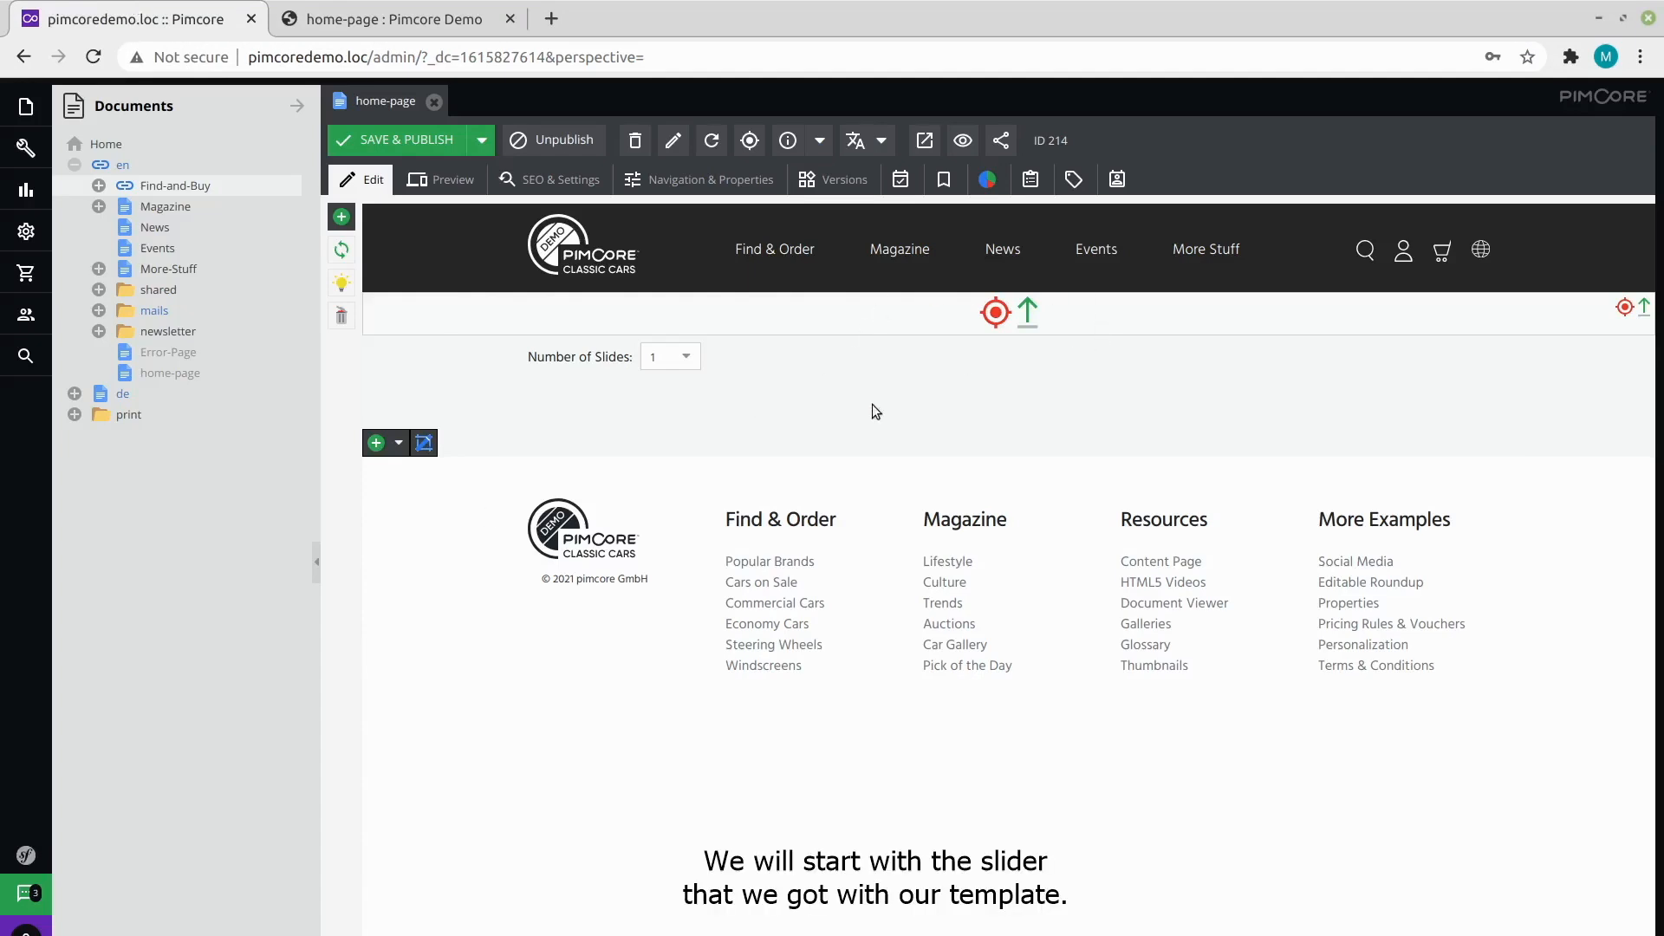
mouse_move(962, 369)
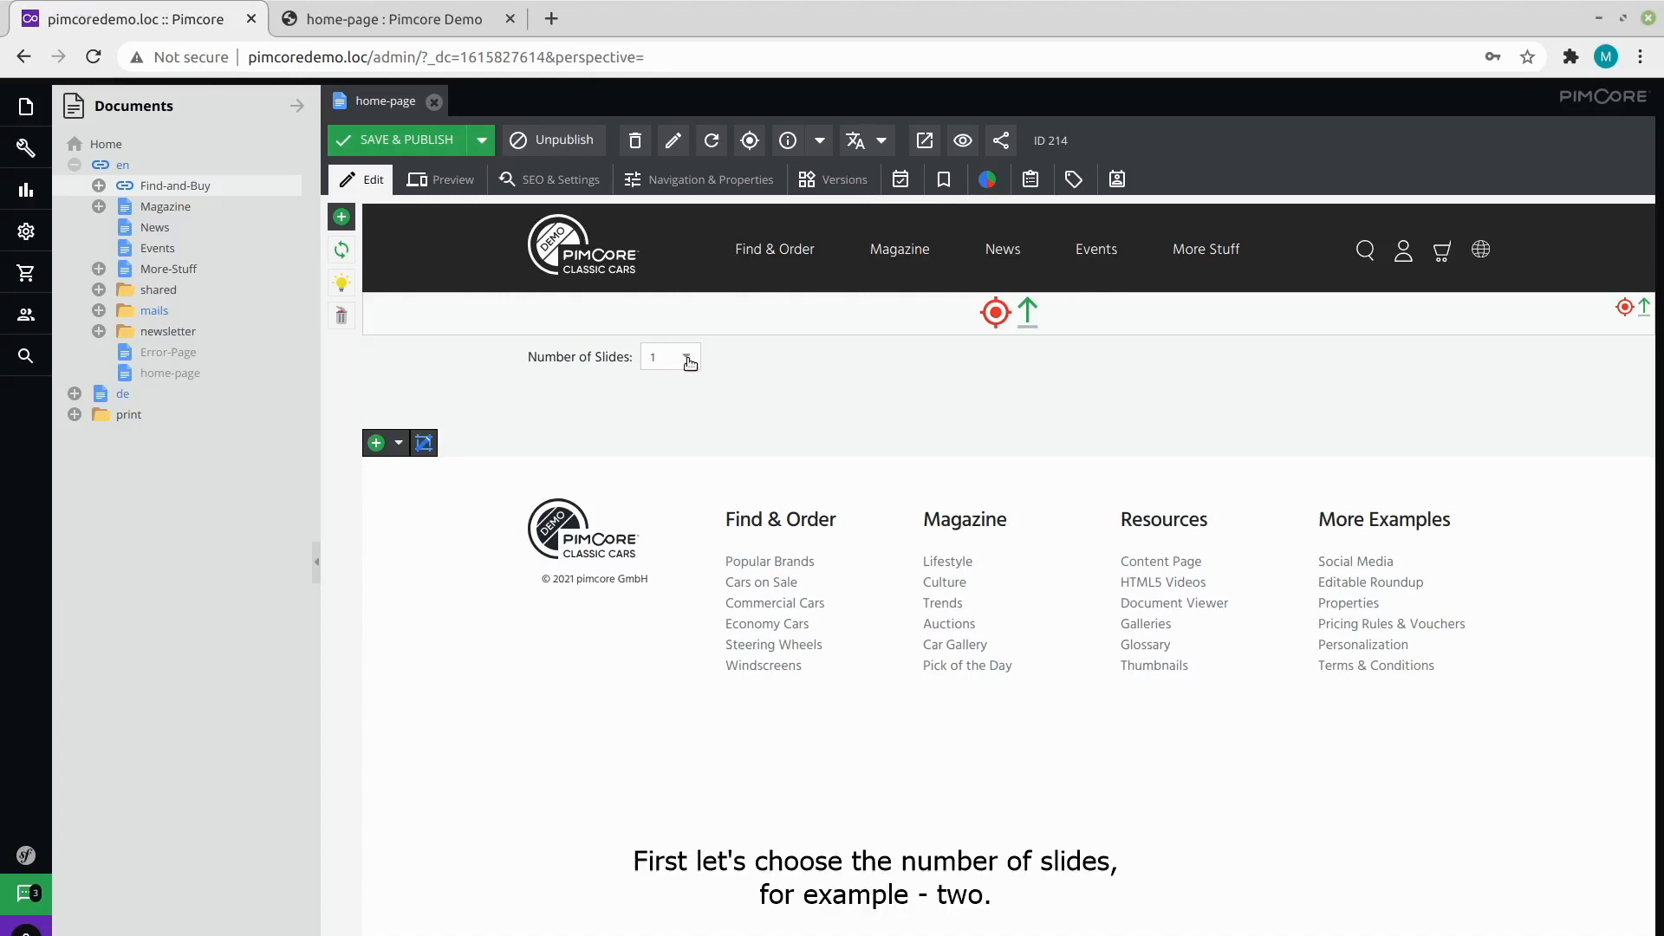
click(685, 356)
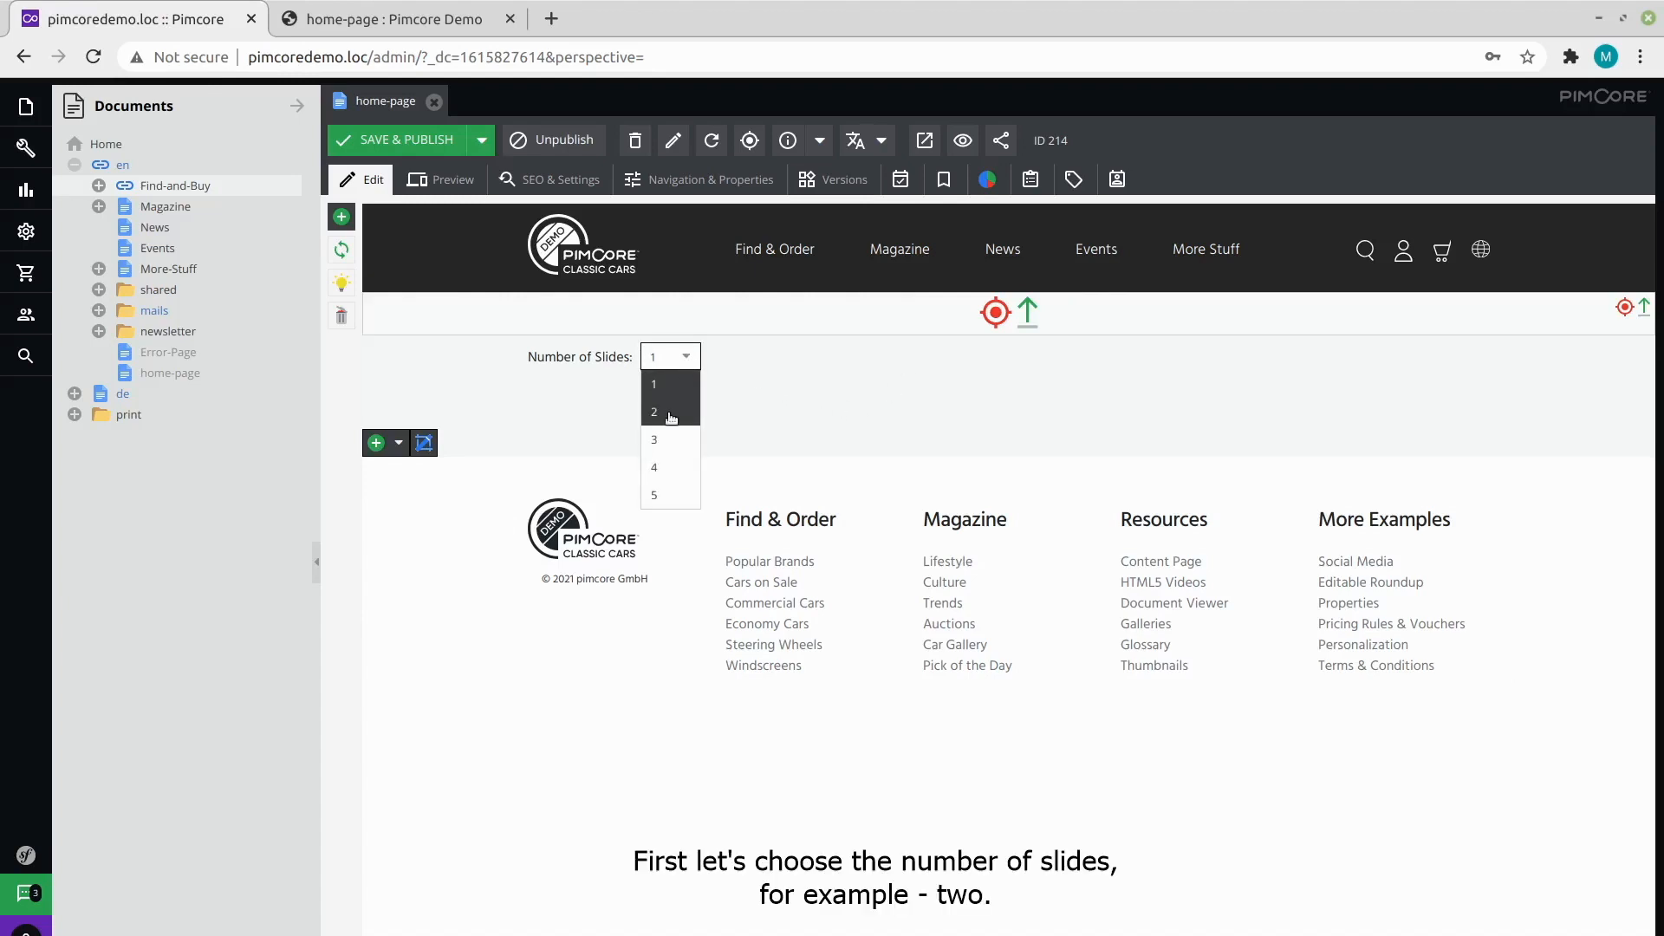
Choose 2 slides; give slide one the Chevrolet image, 'CLASSIC CARS FOR SALE!' and sales subline.
click(653, 411)
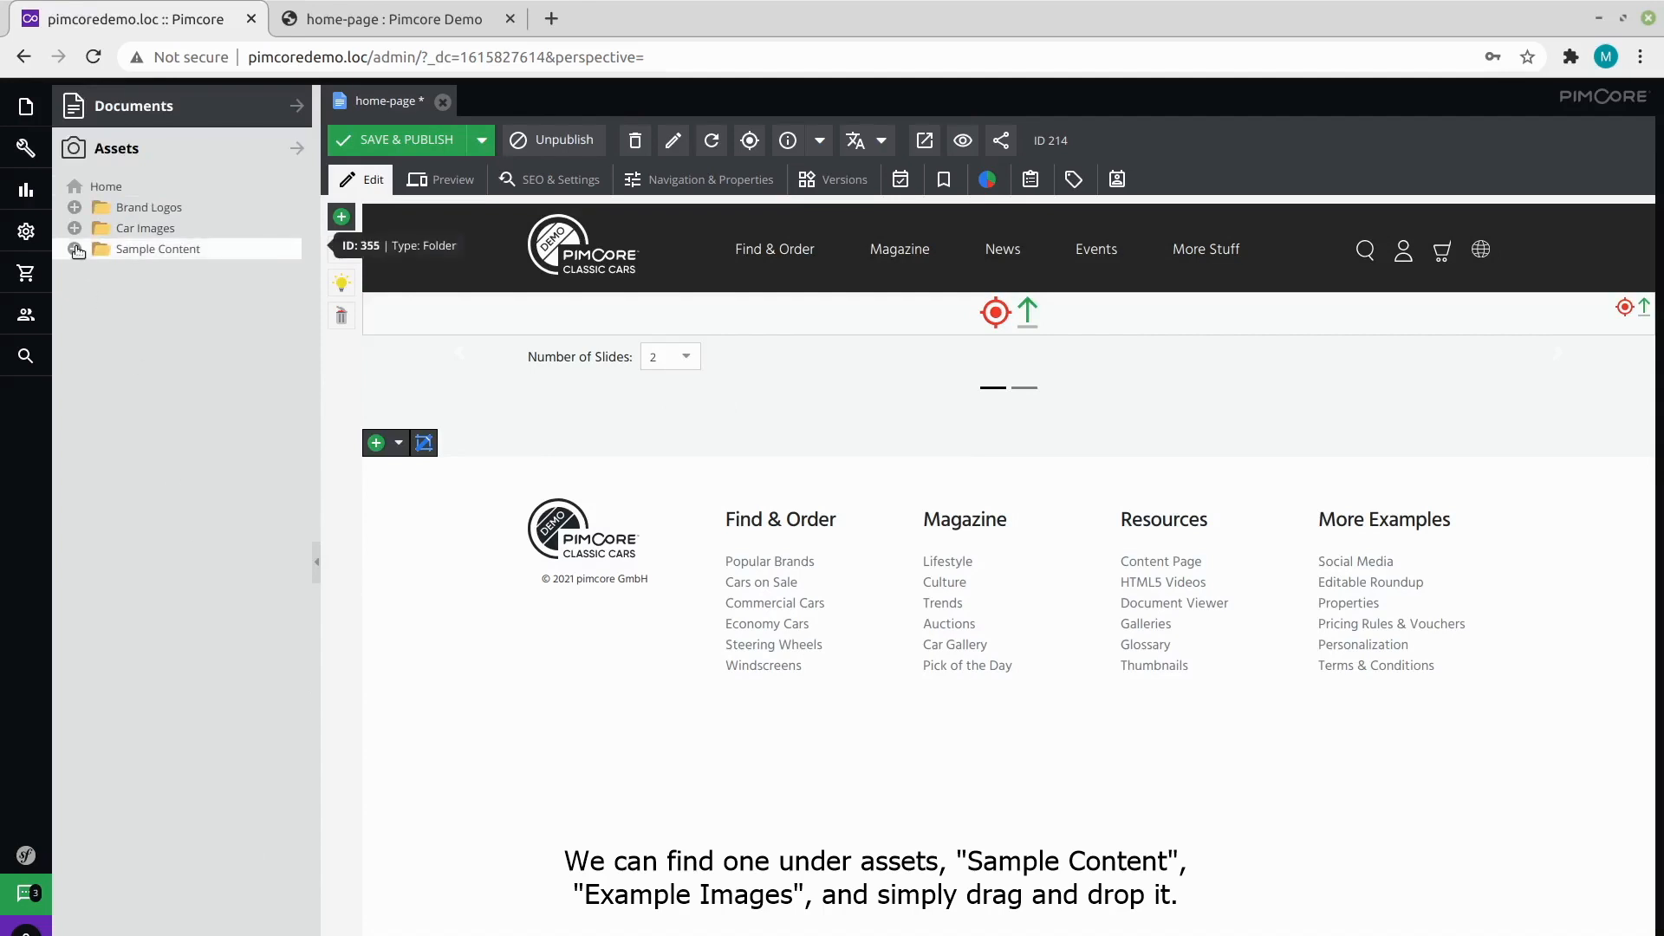
click(75, 249)
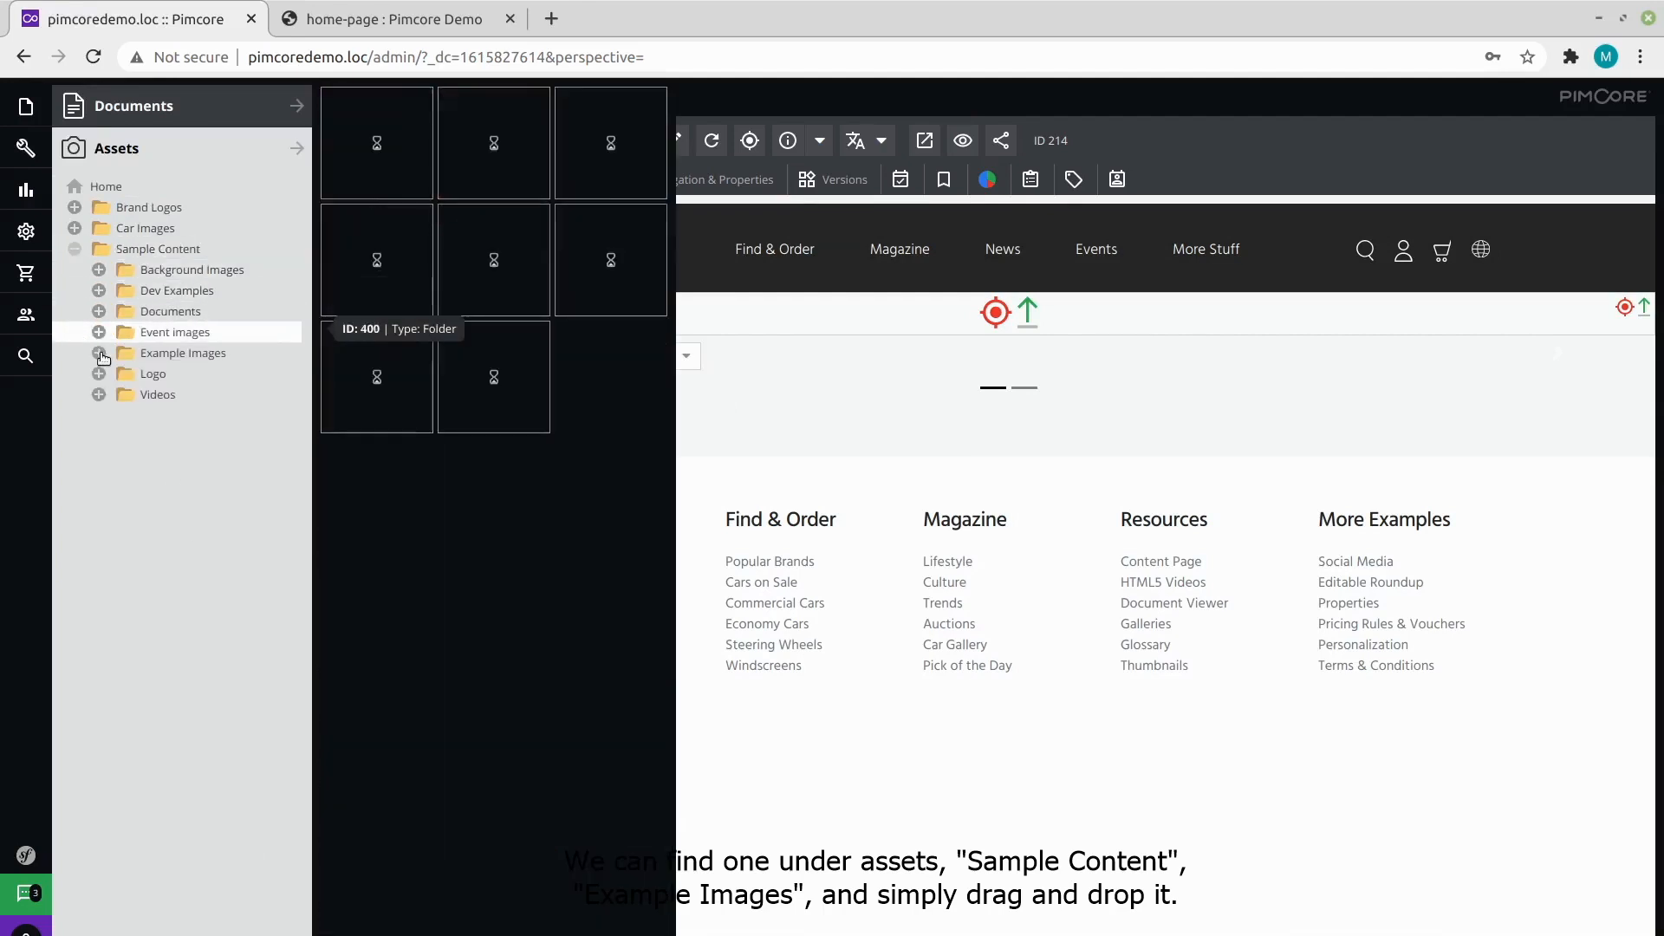
click(98, 353)
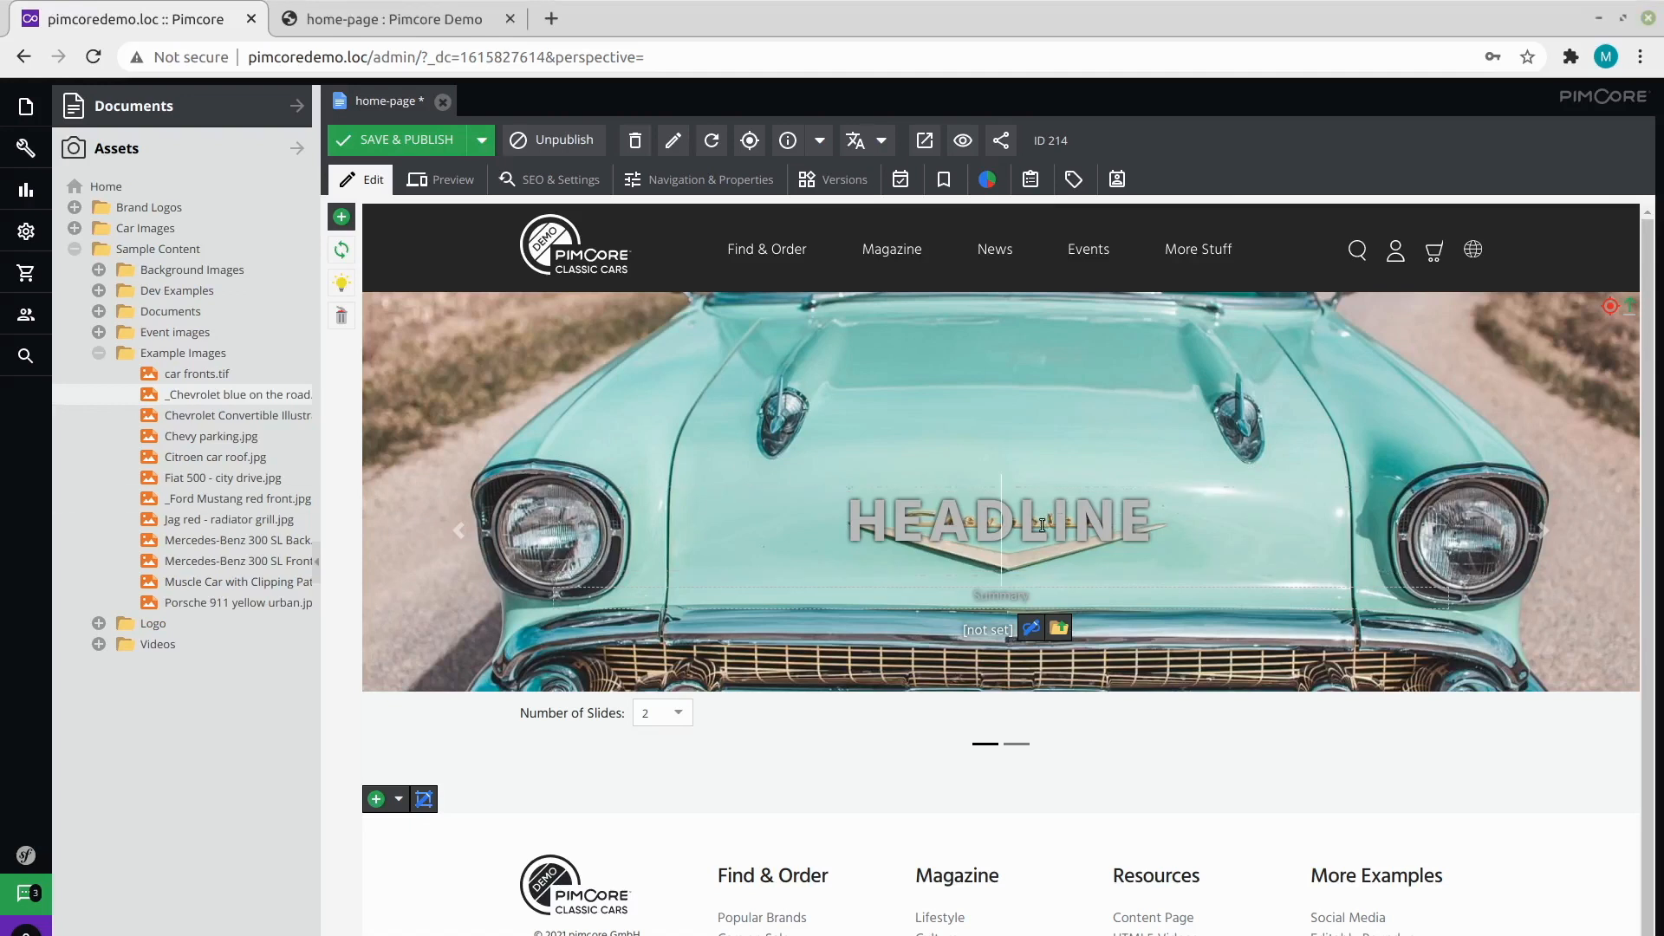
text(CLASSIC CARS FOR SALE!)
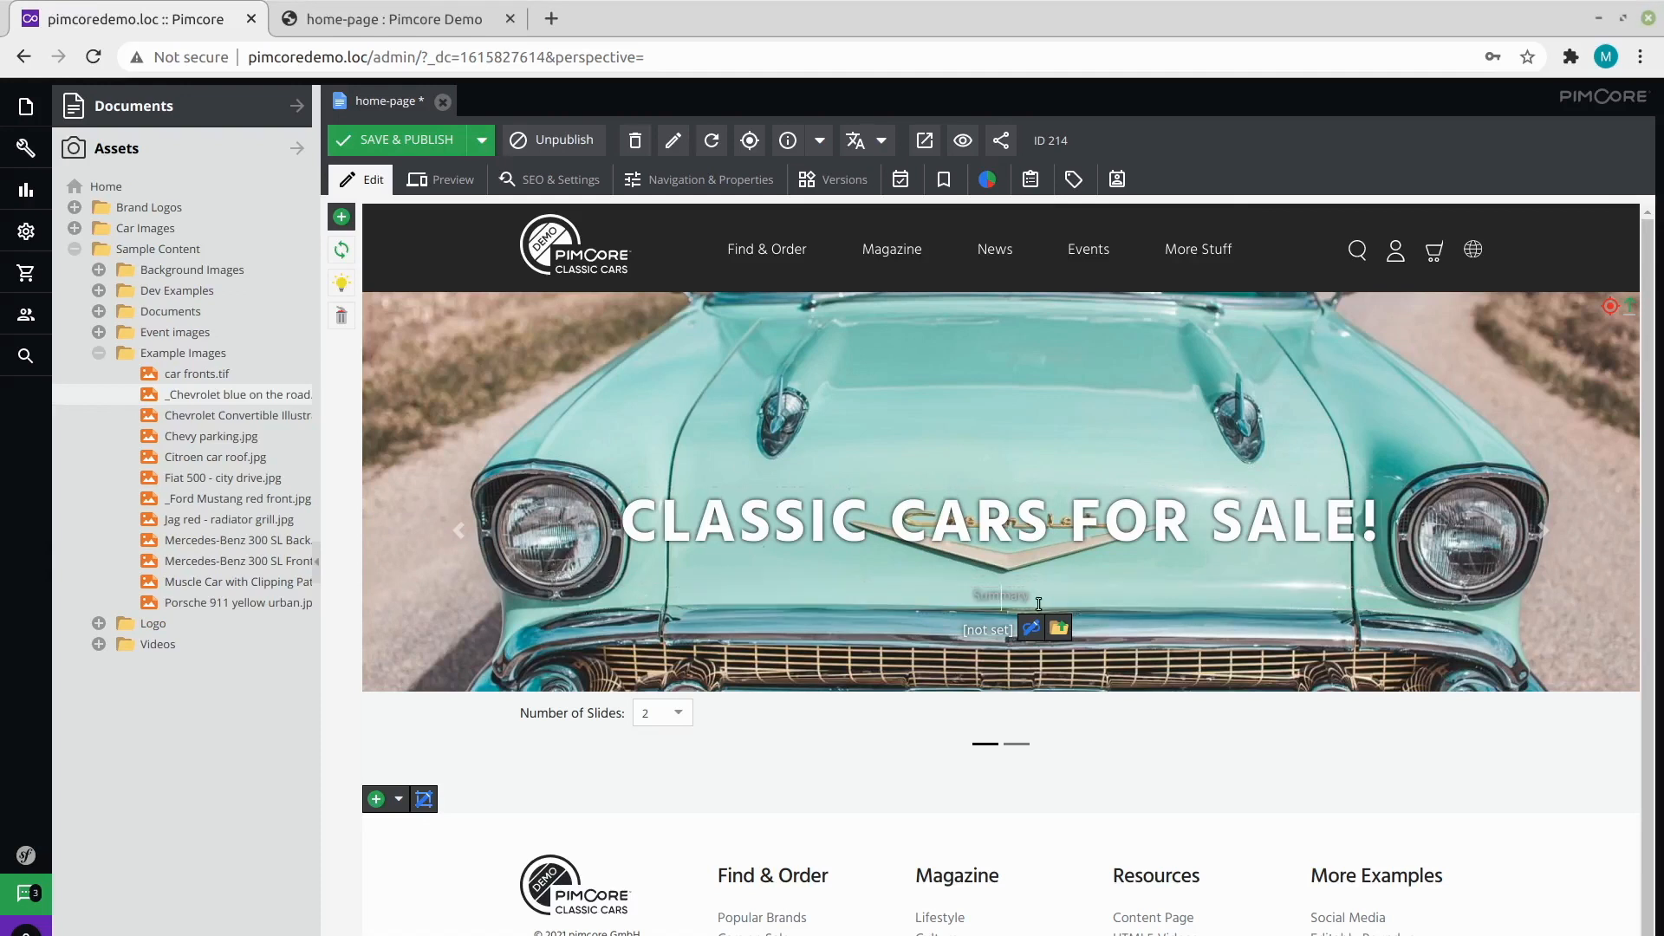
text(More than 61.300 classic cars and vintage trucks for sale today)
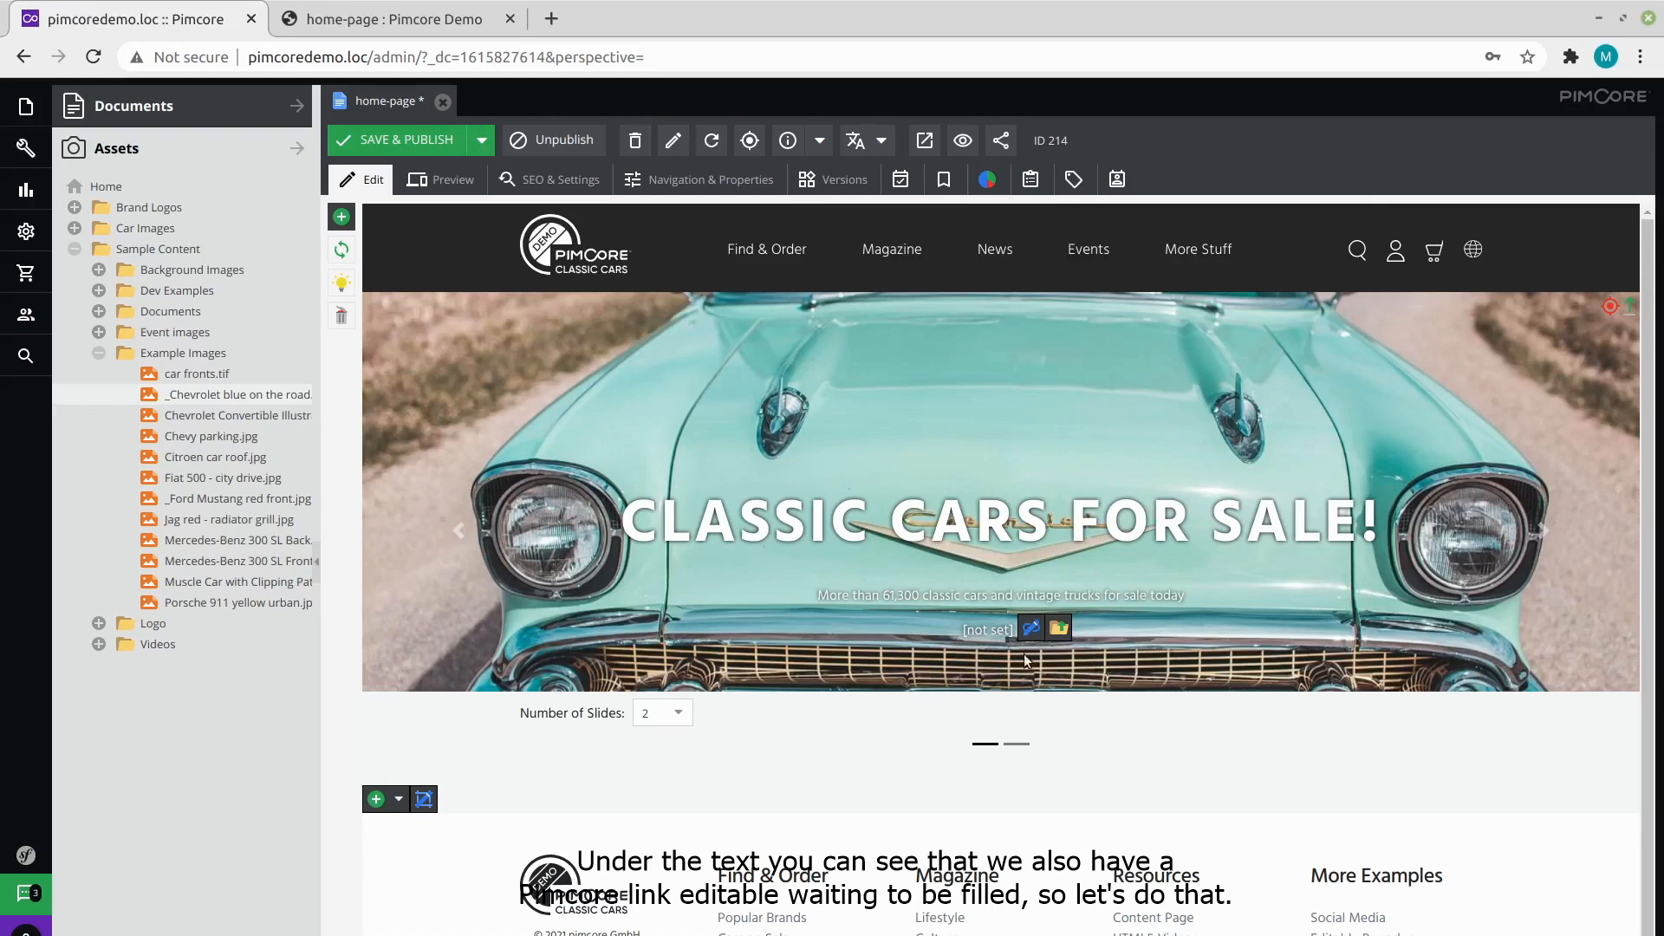
Save the first slide's link as 'Find Your Car Now' pointing to /en/Find-and-Buy.
click(1030, 627)
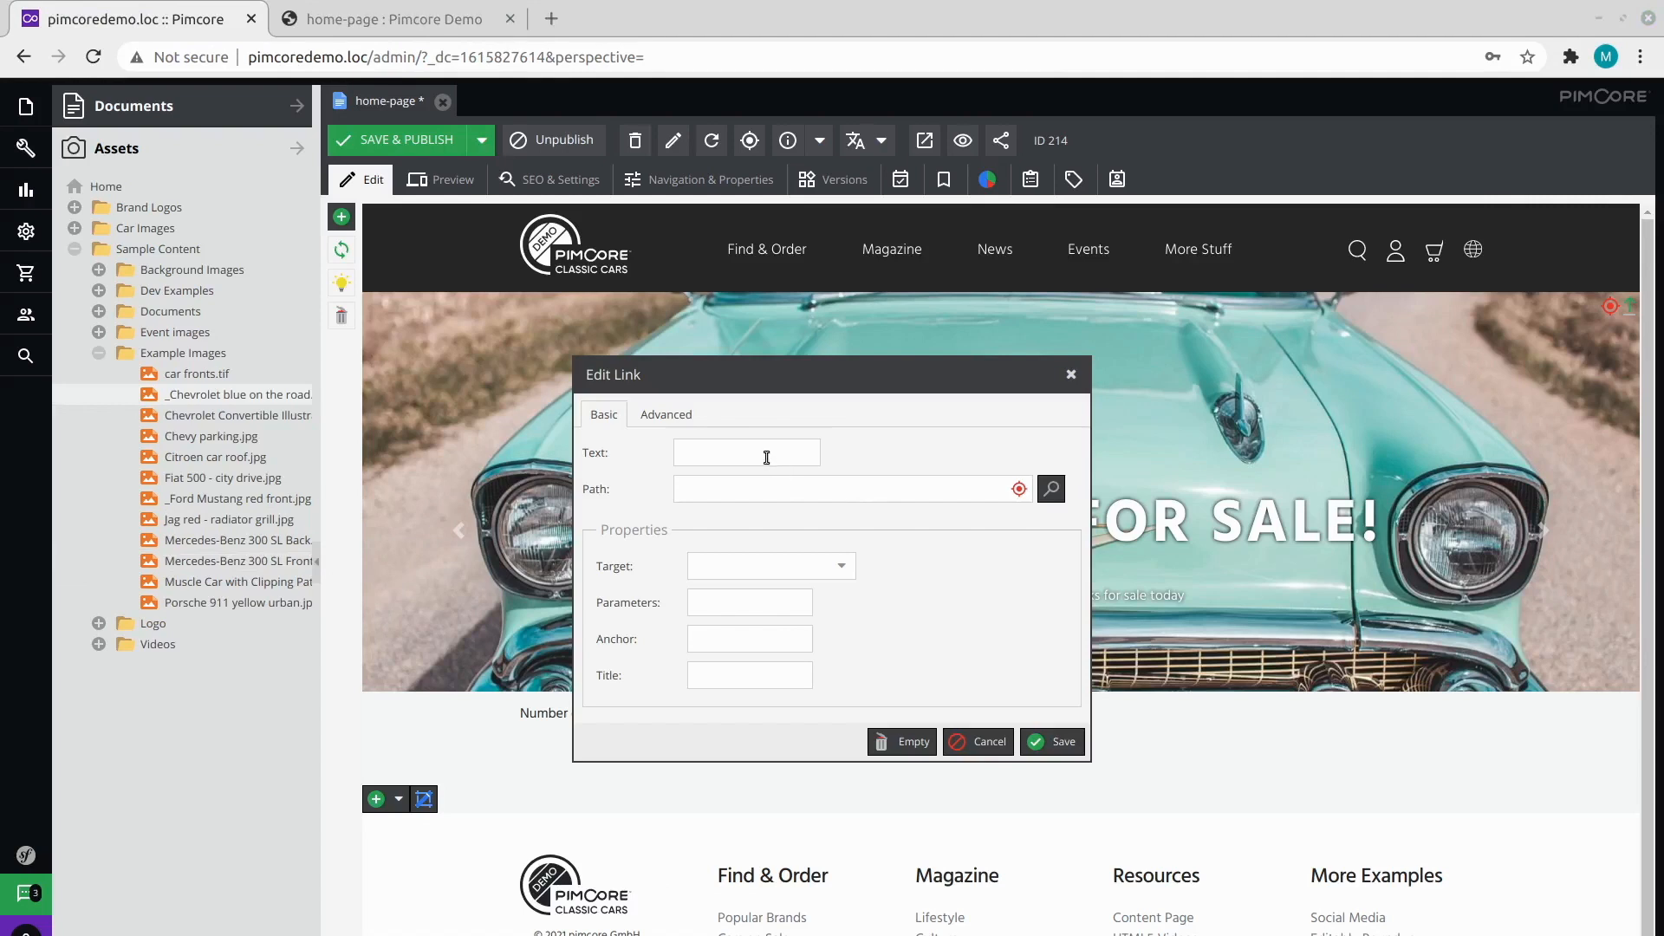
text(Find Your Car Now!)
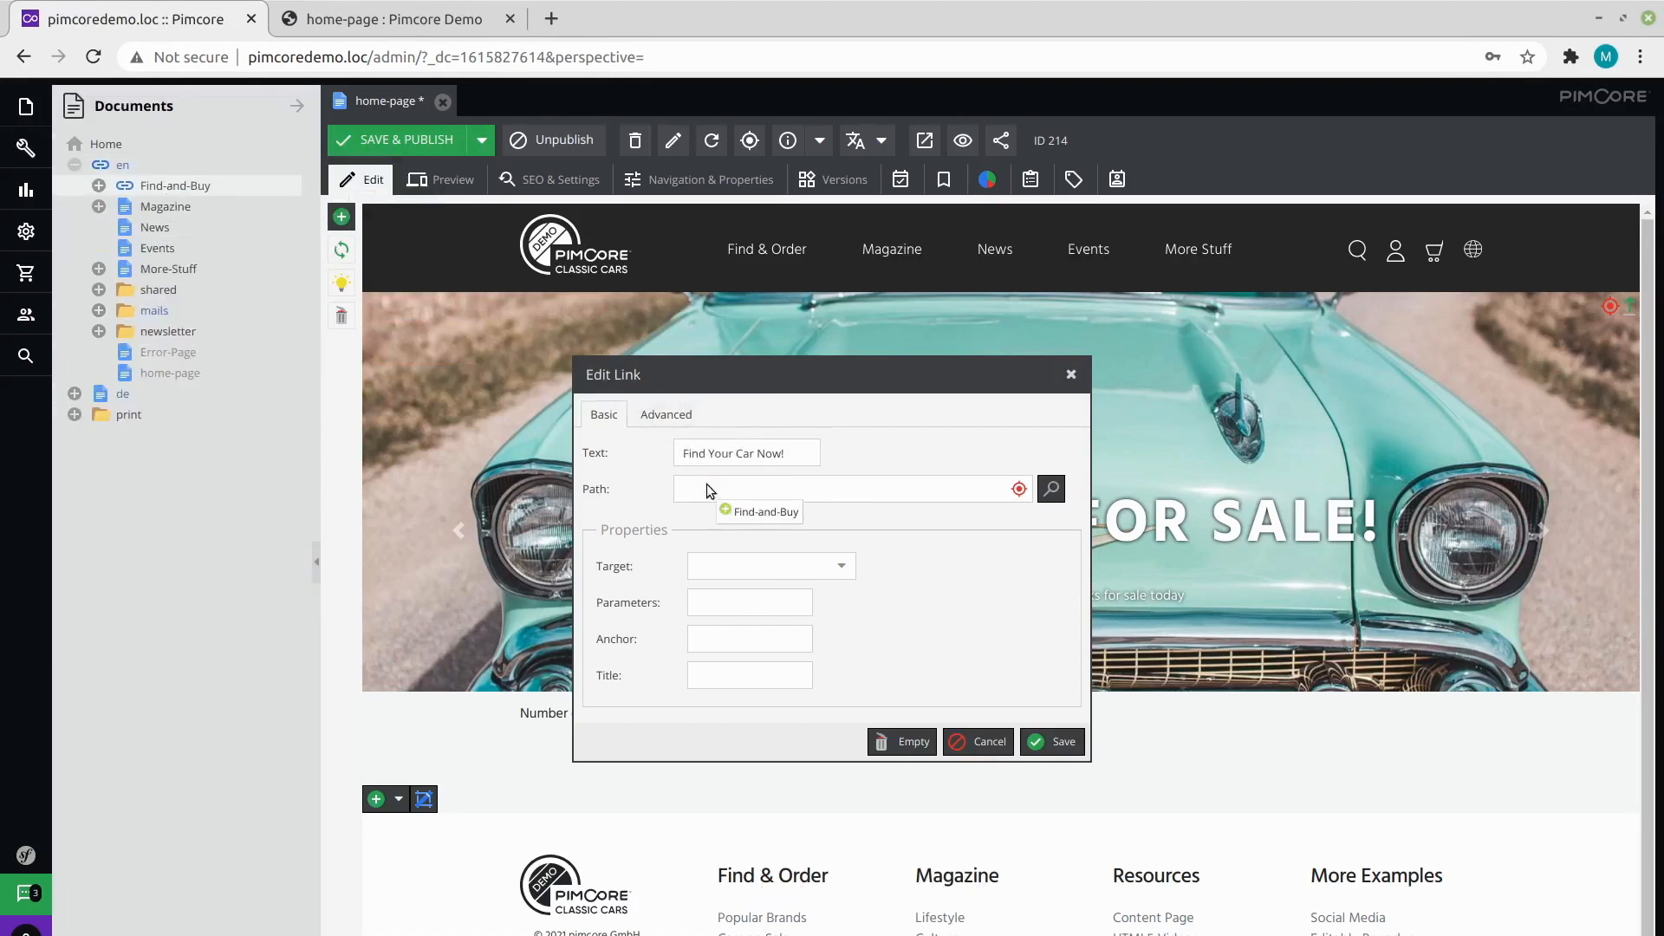
click(765, 512)
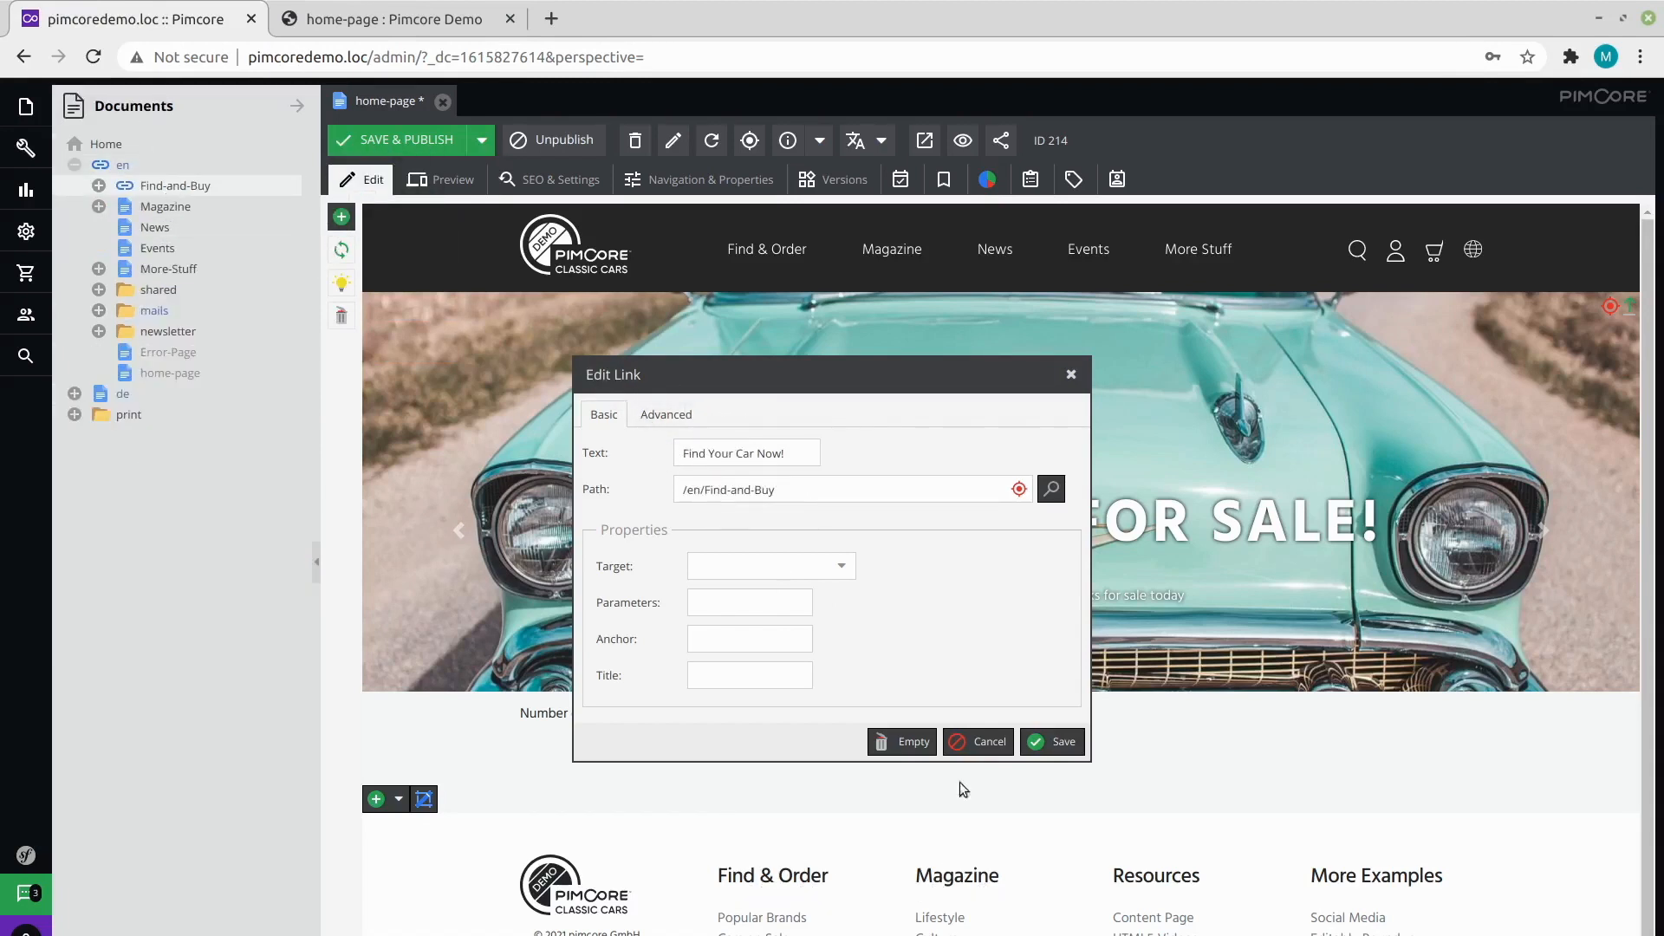
click(1060, 741)
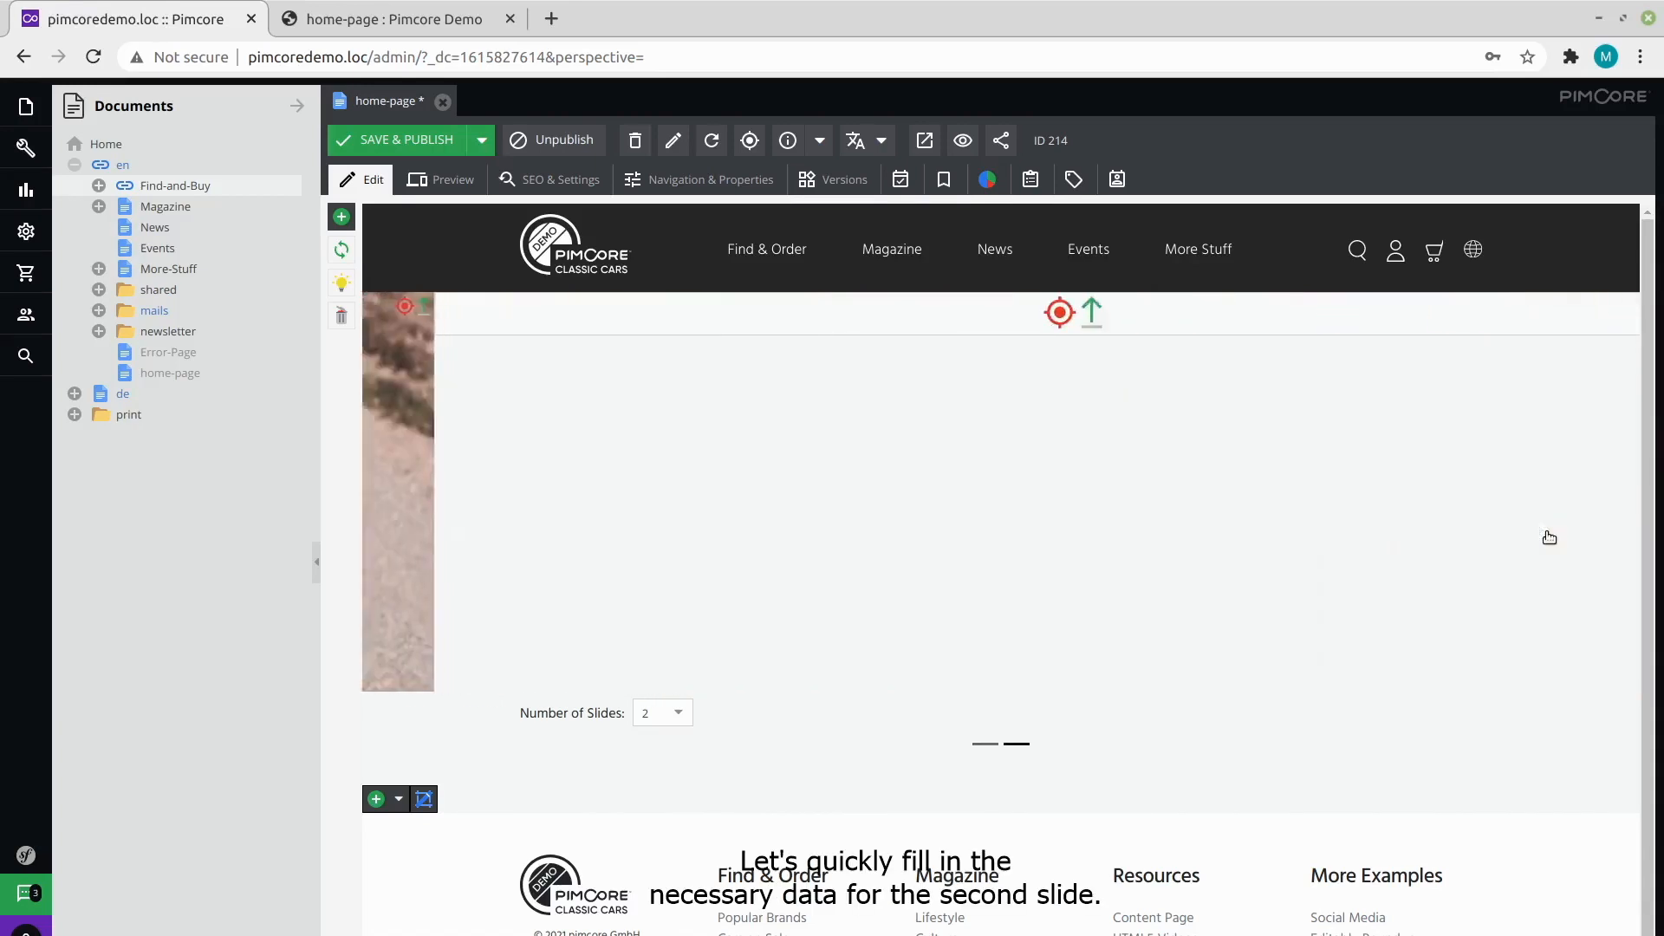
Scroll down to the second slide and open its link details.
scroll(down, 3)
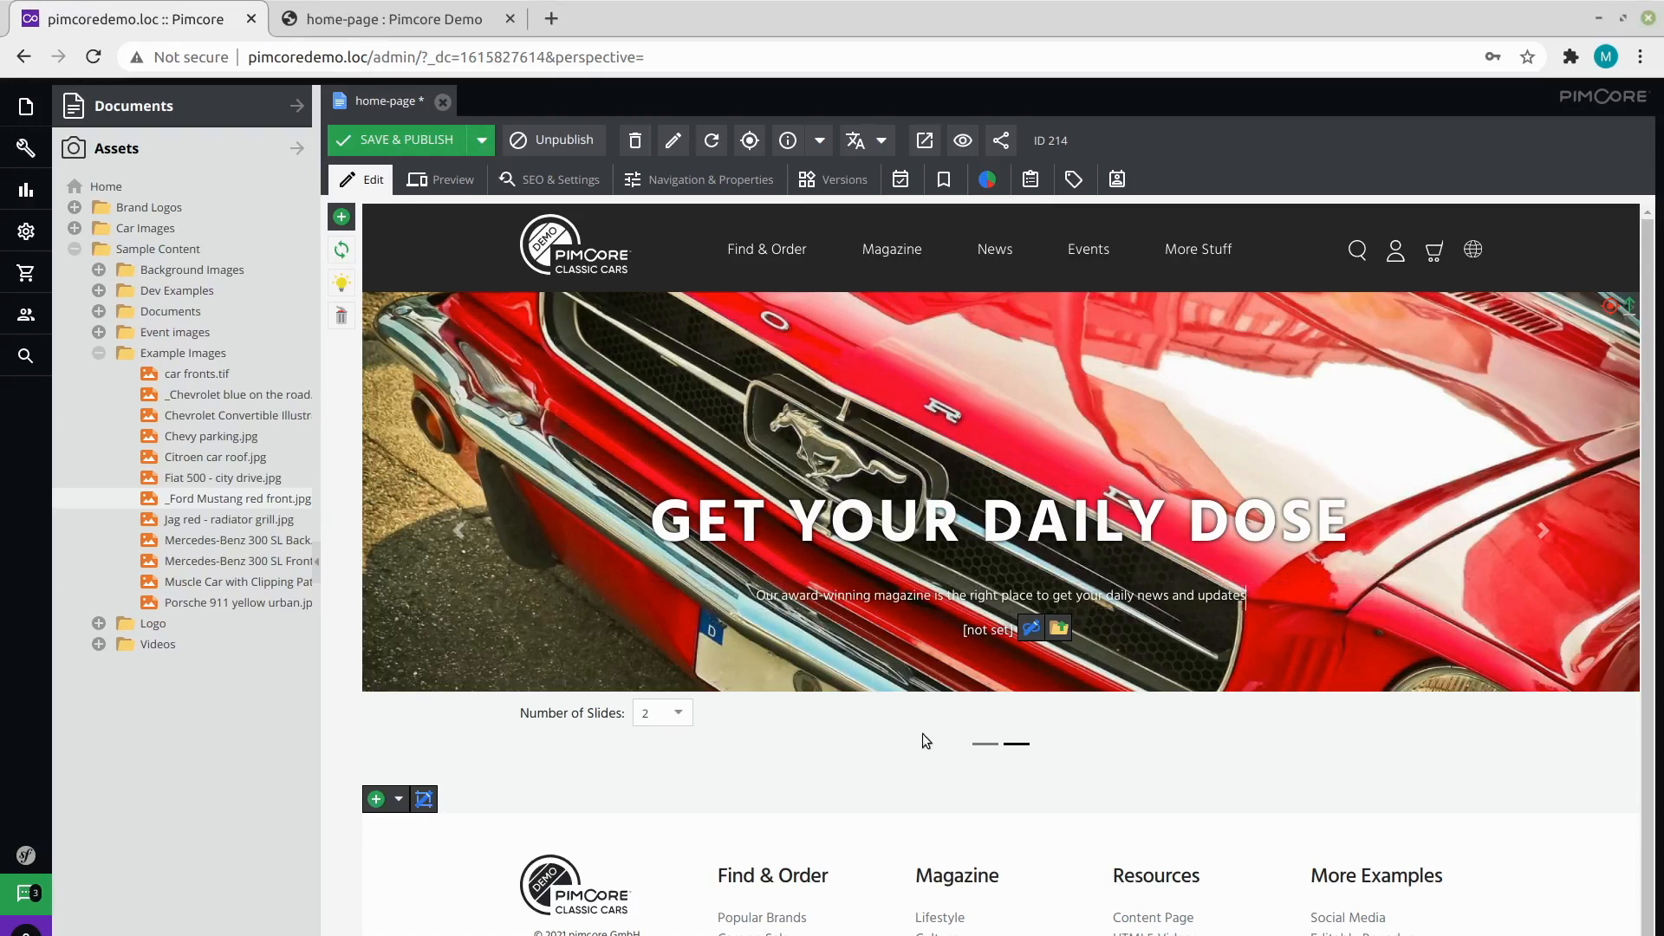
click(1031, 628)
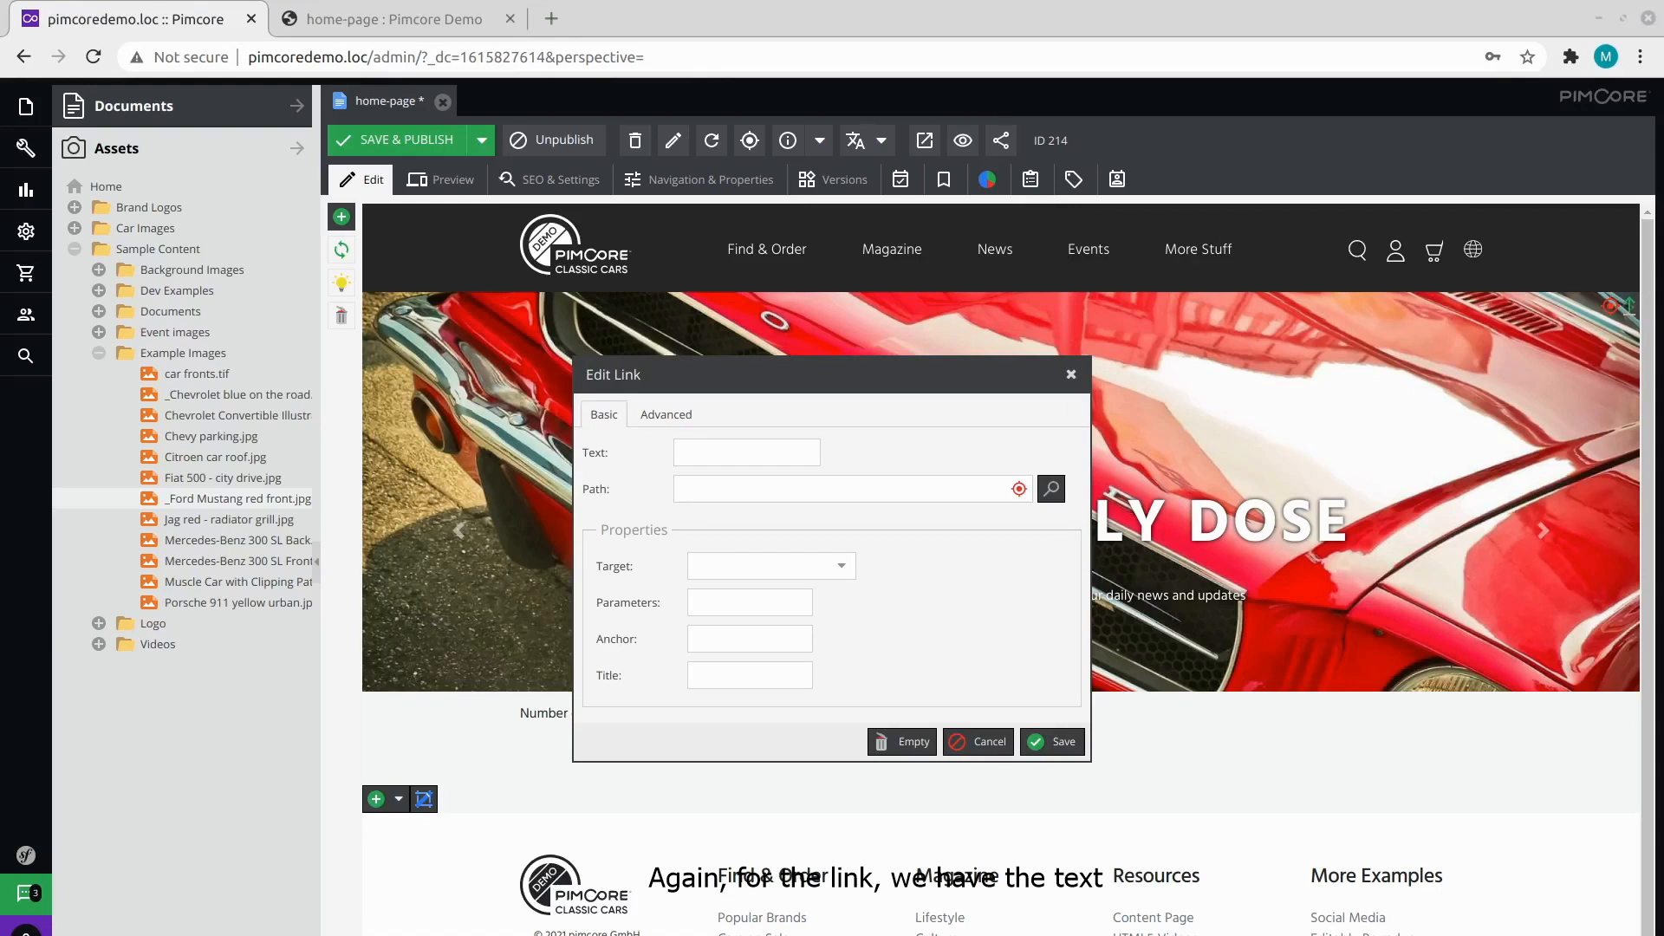
Save the second slide's link with text 'Read More' toward /en/Magazine.
text(Read More)
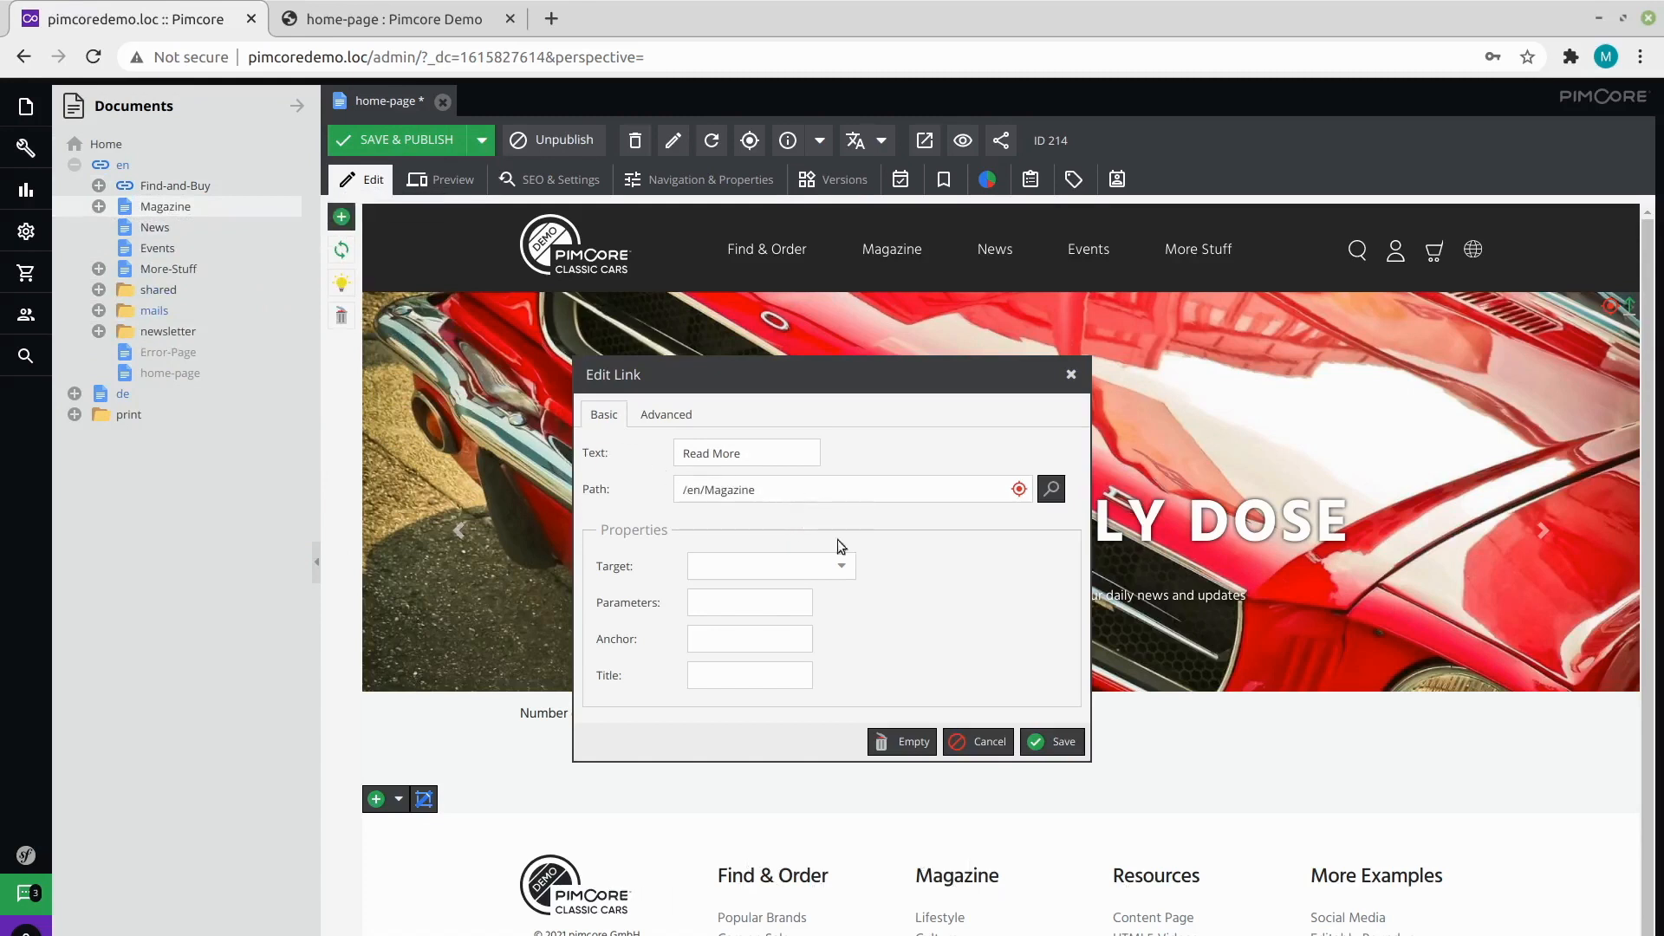
click(1059, 741)
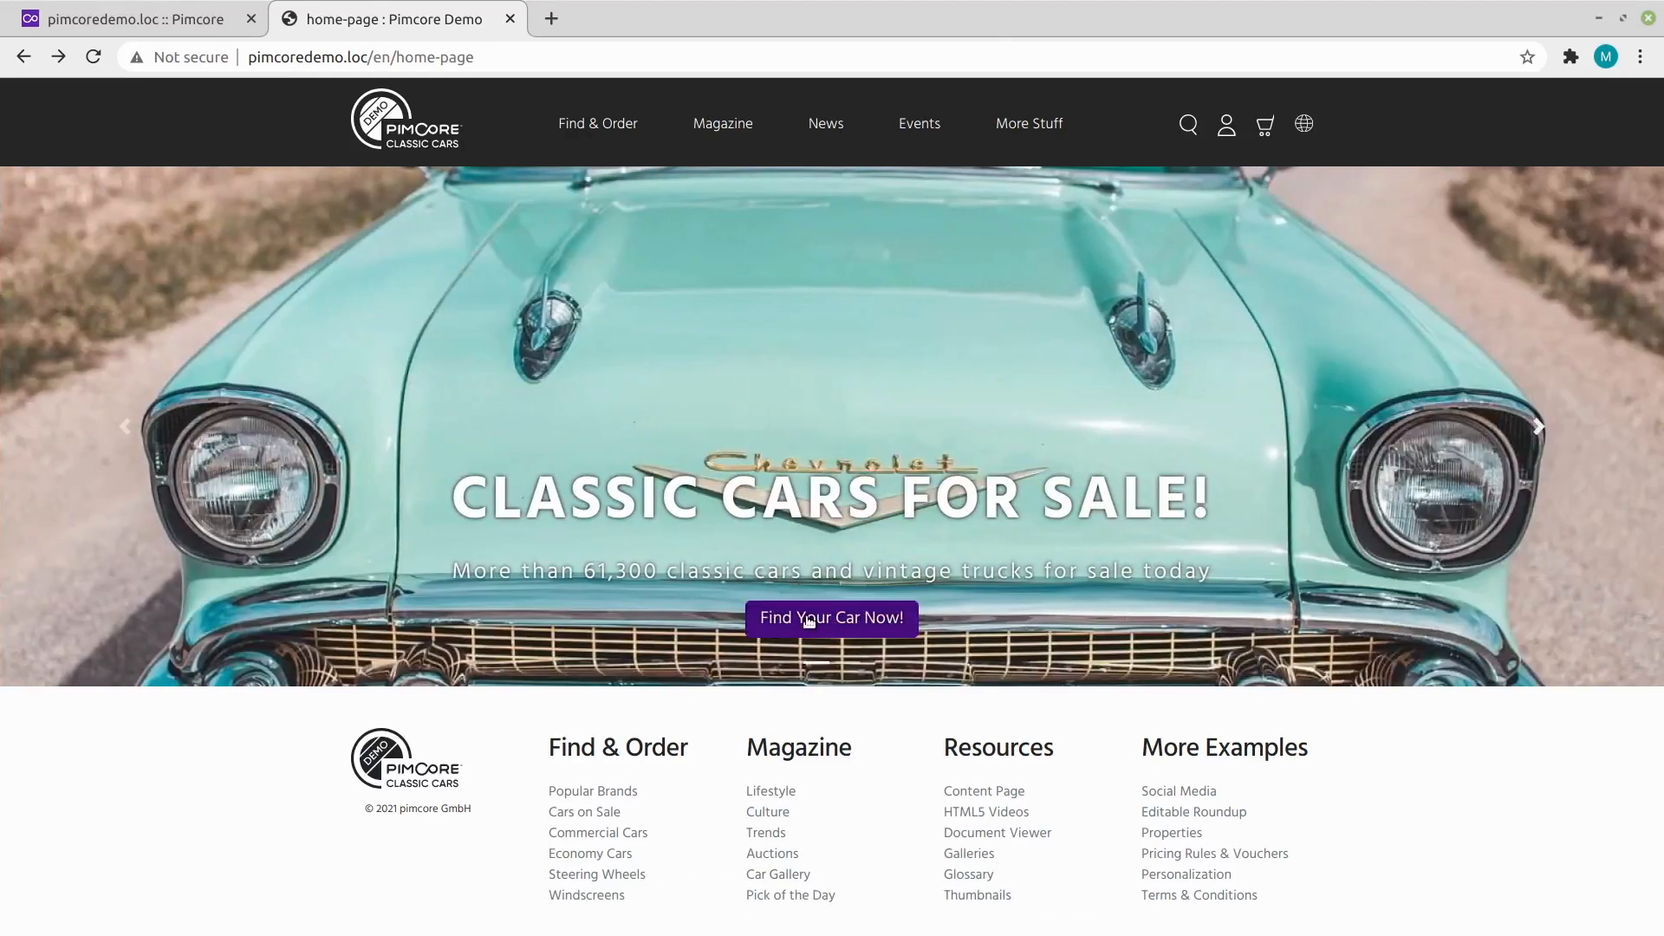
click(830, 618)
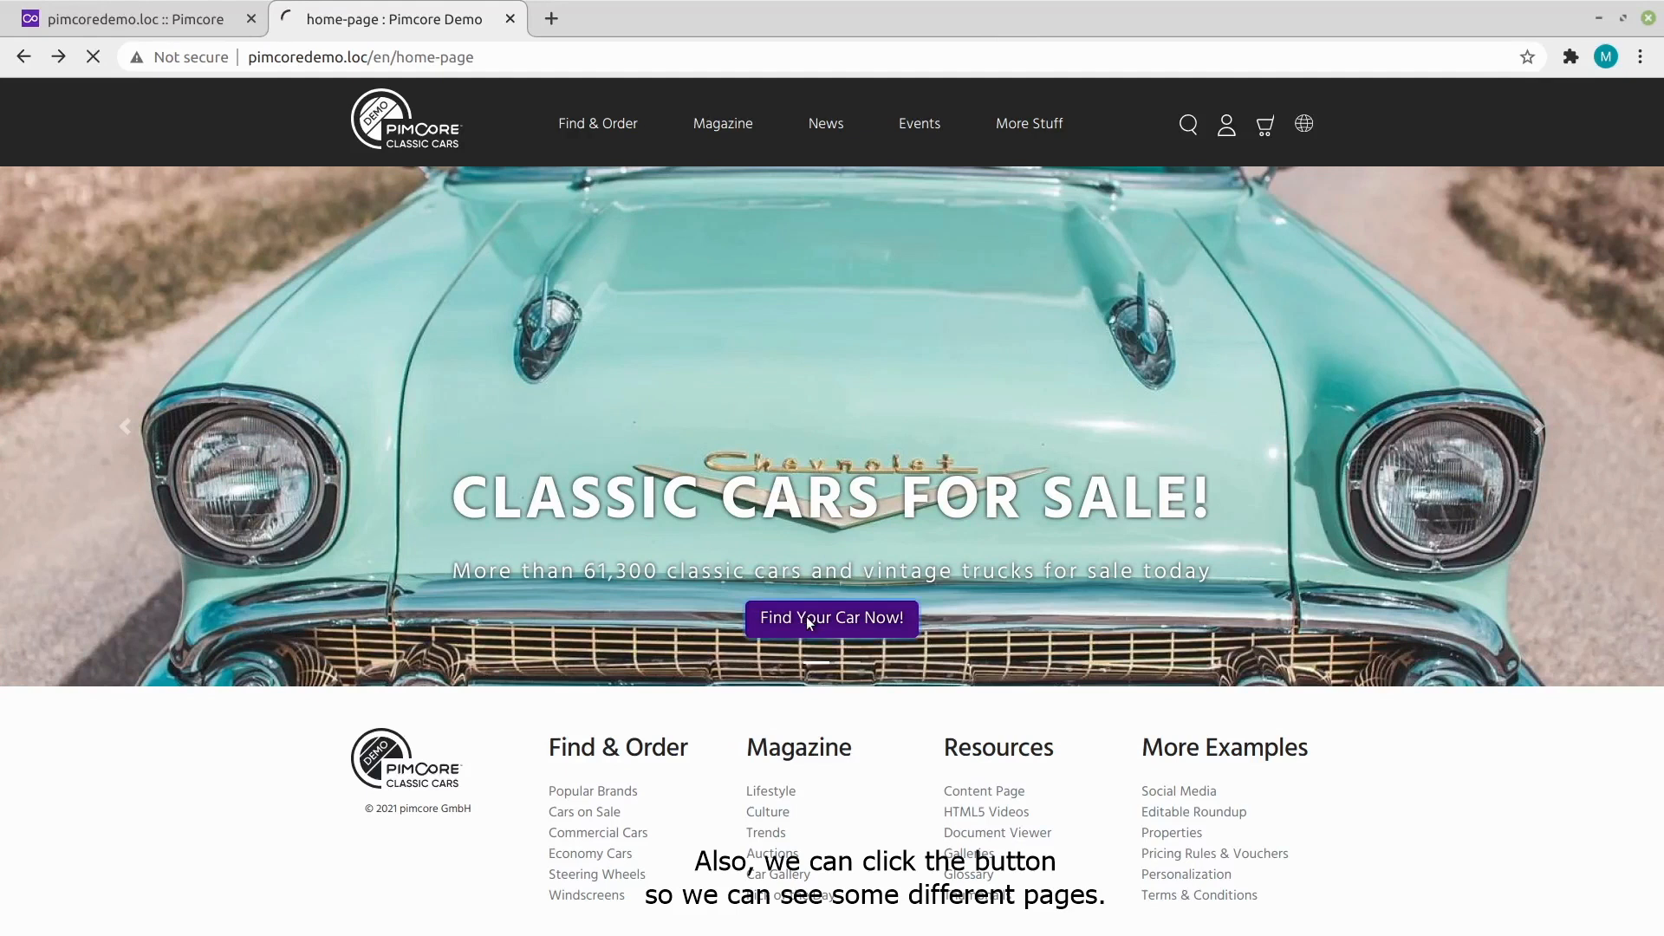
click(831, 618)
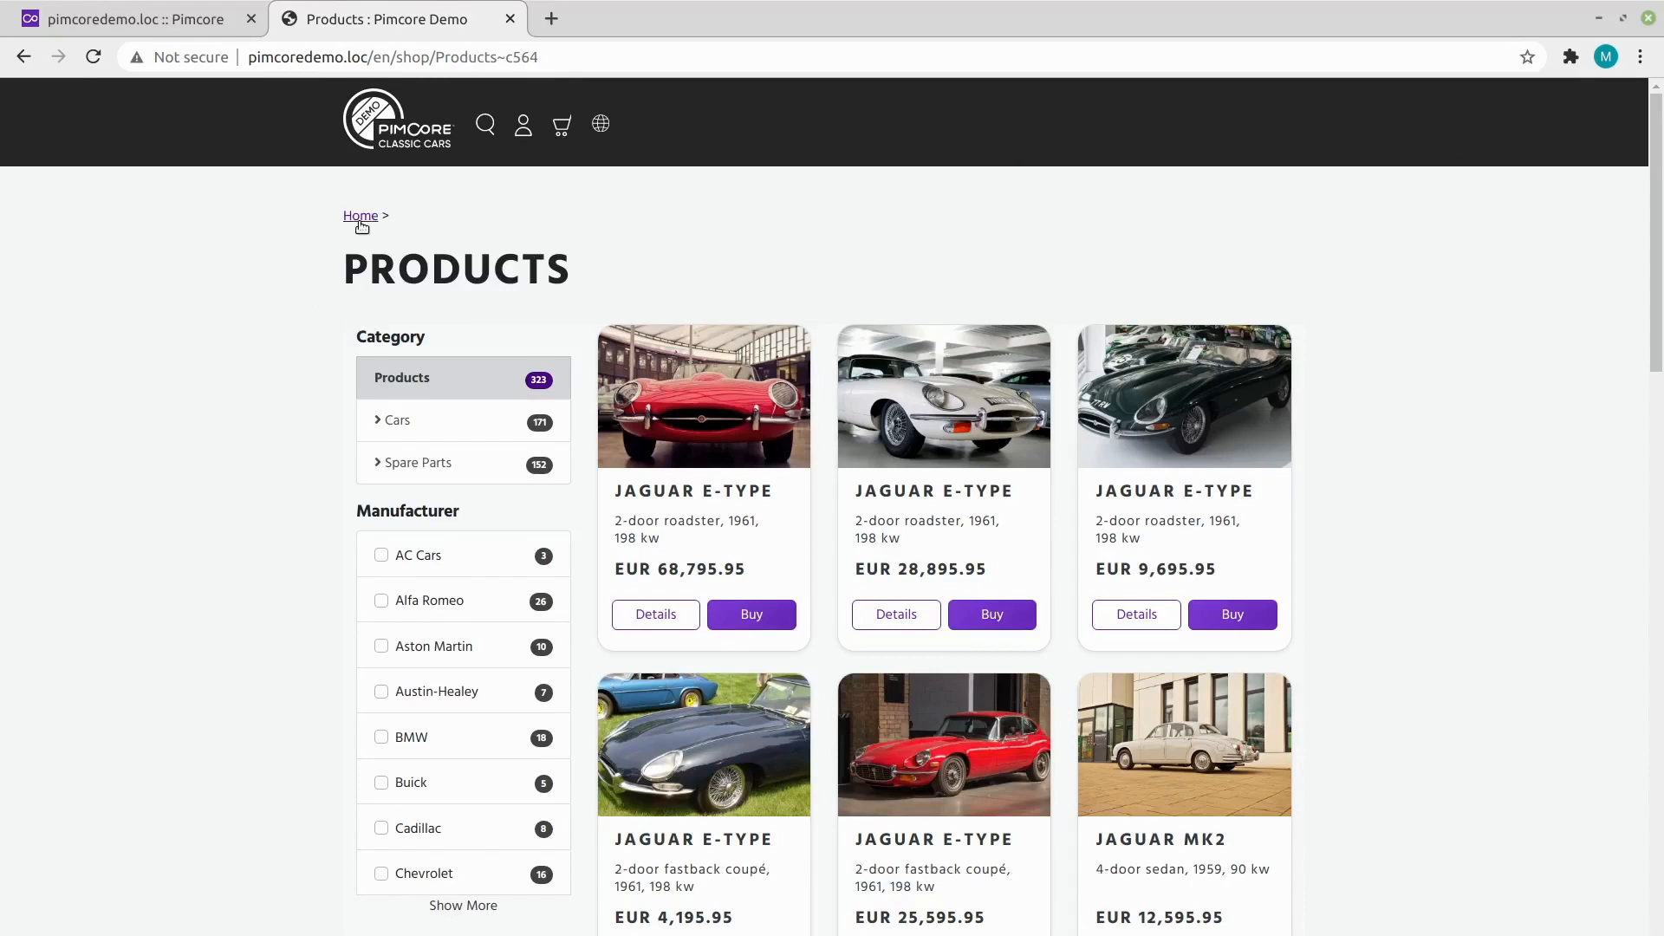
click(359, 215)
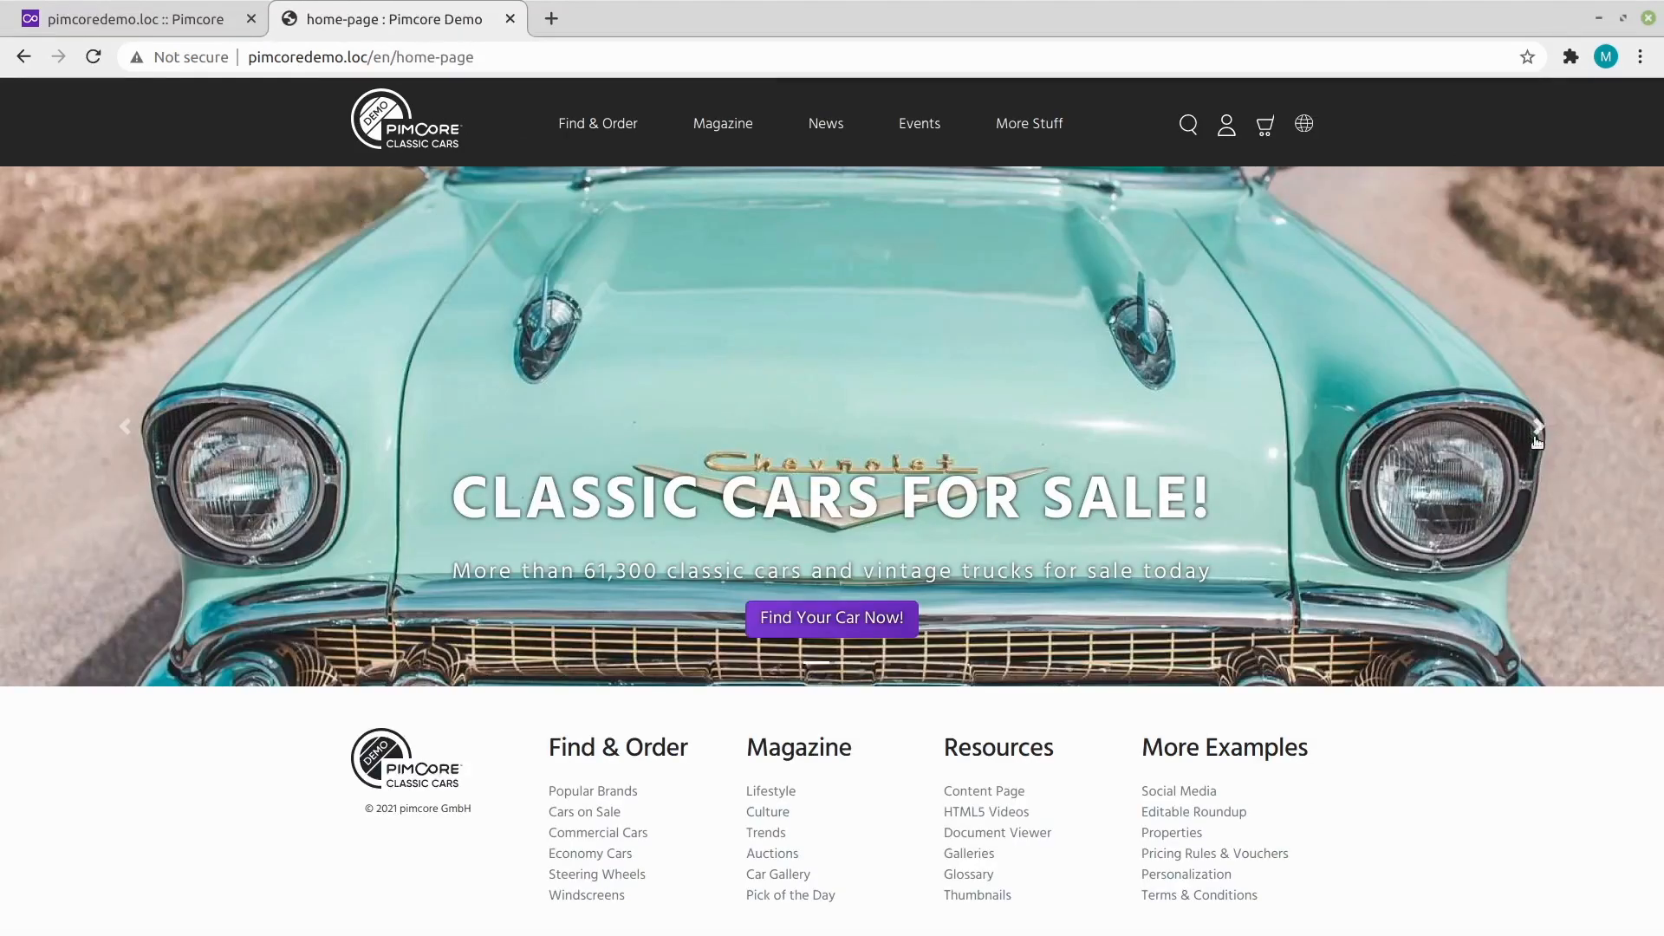
click(1536, 427)
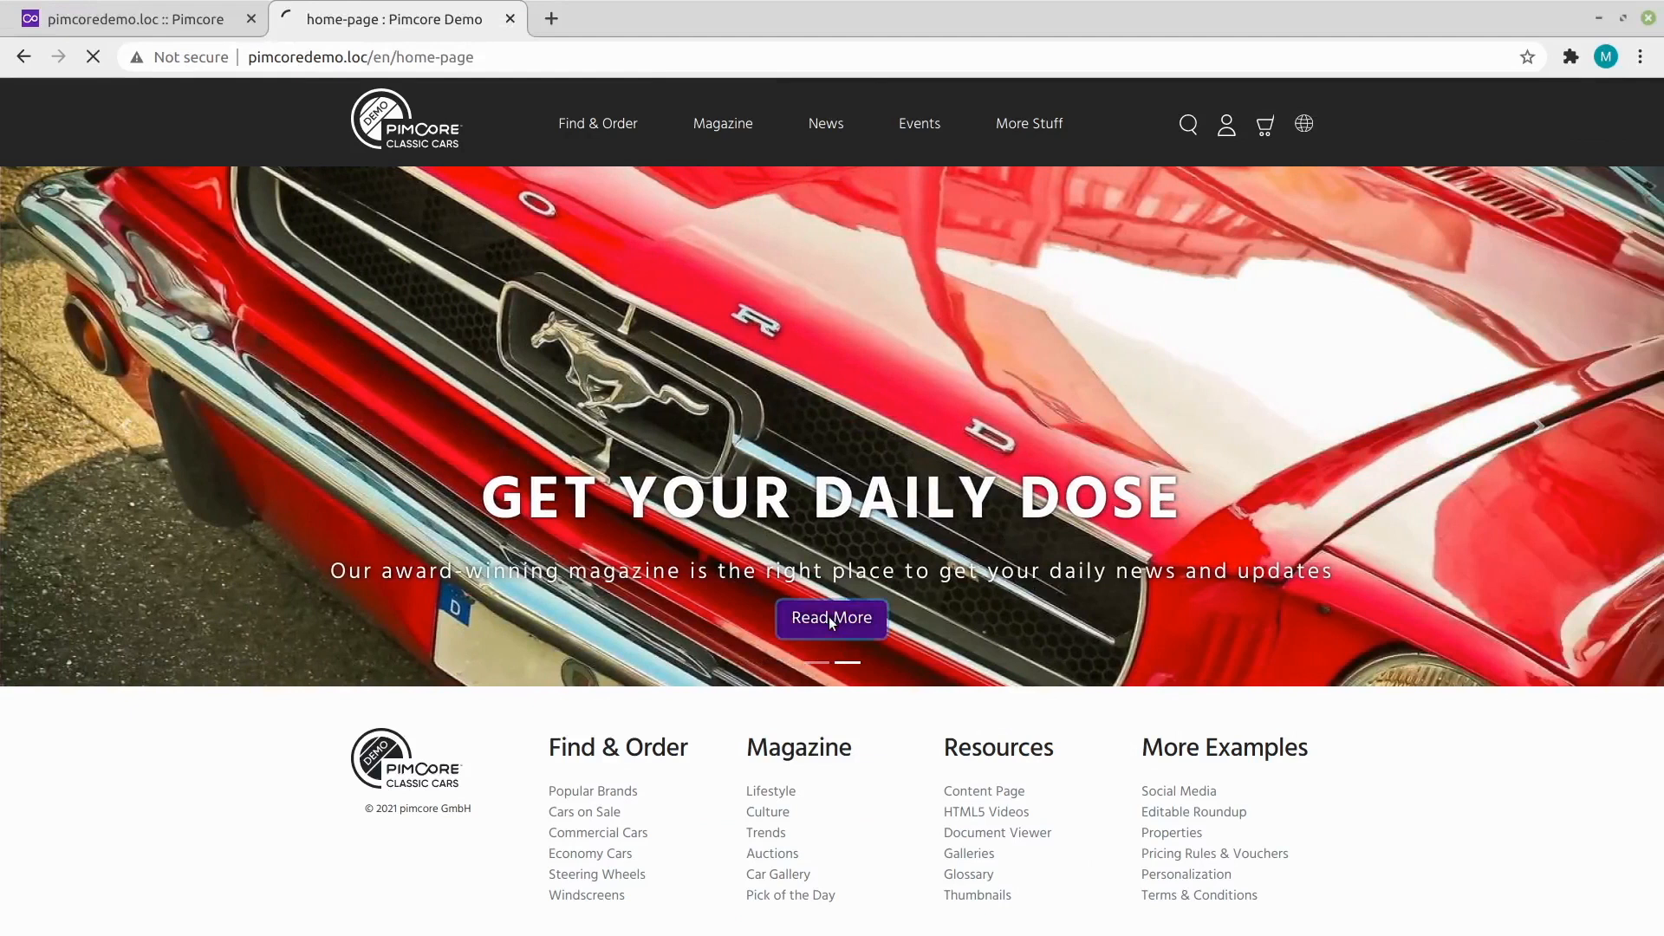
click(831, 618)
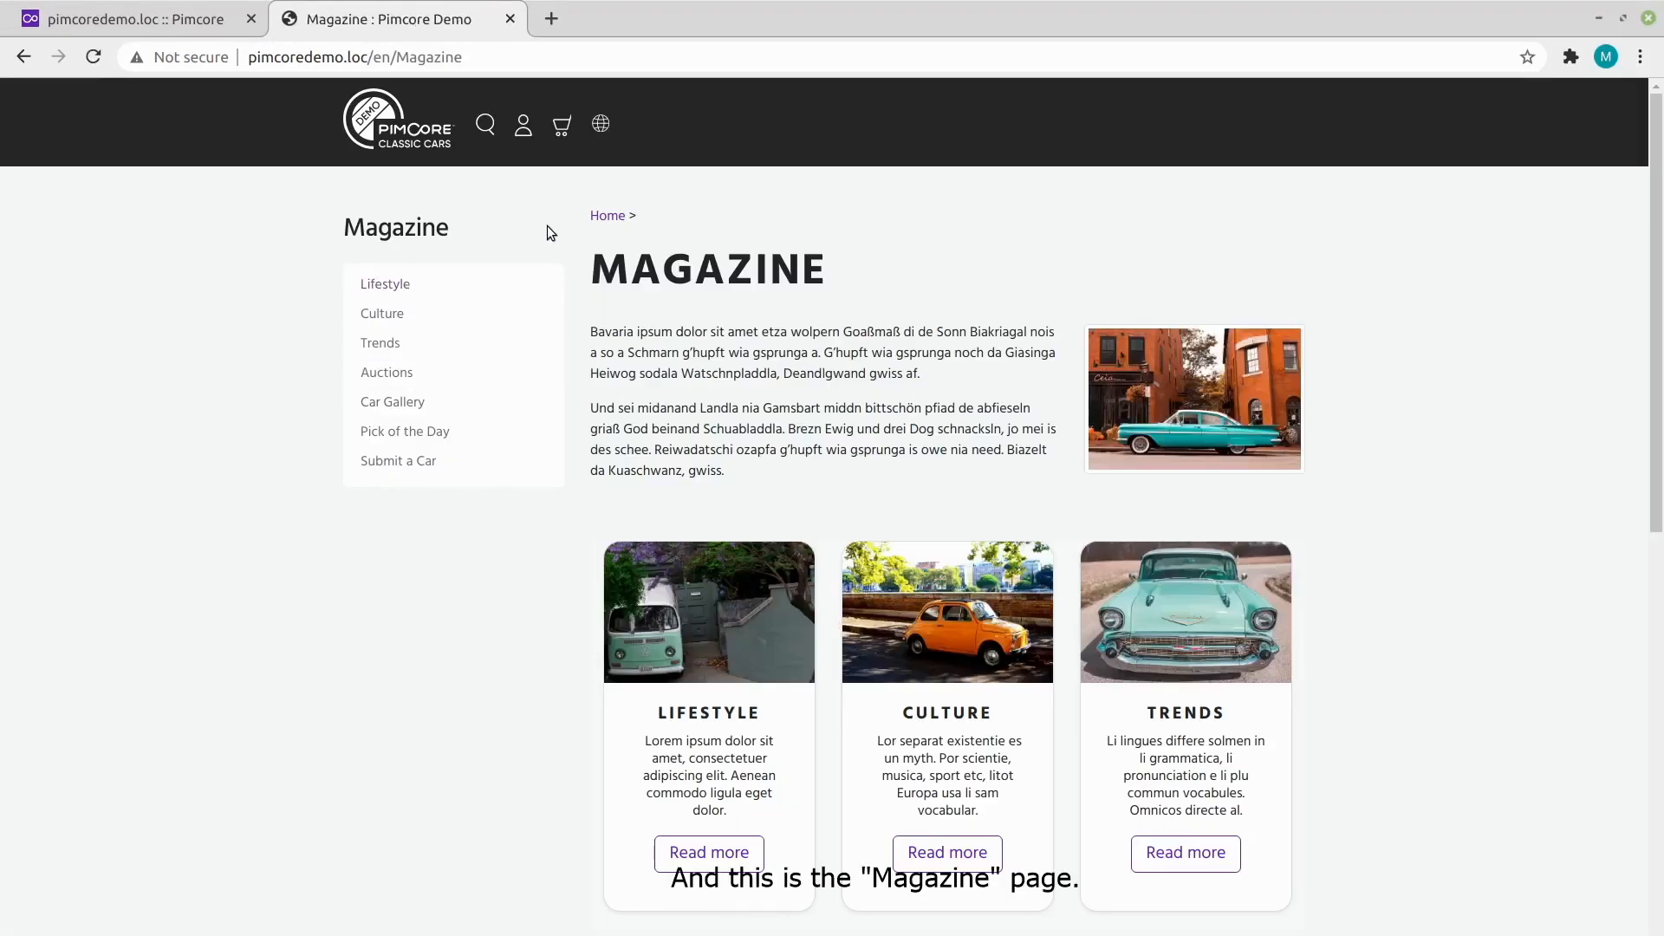
mouse_move(600, 252)
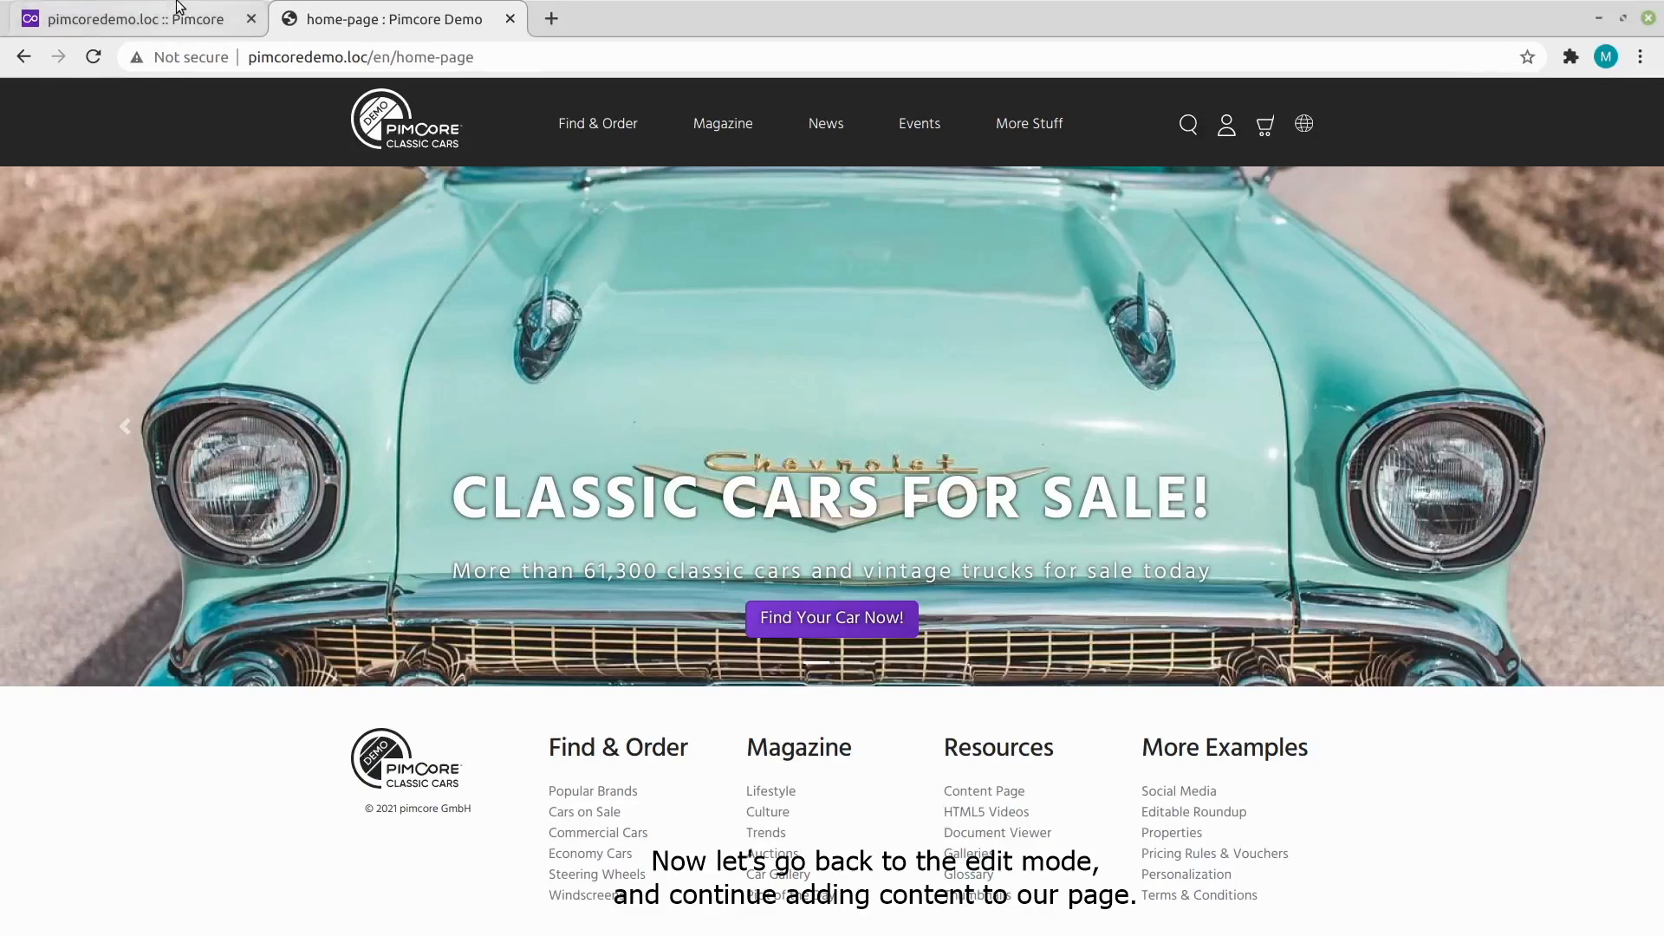
Back in the admin tab, insert a Standard Teaser brick from the add-brick menu below the slider.
click(133, 19)
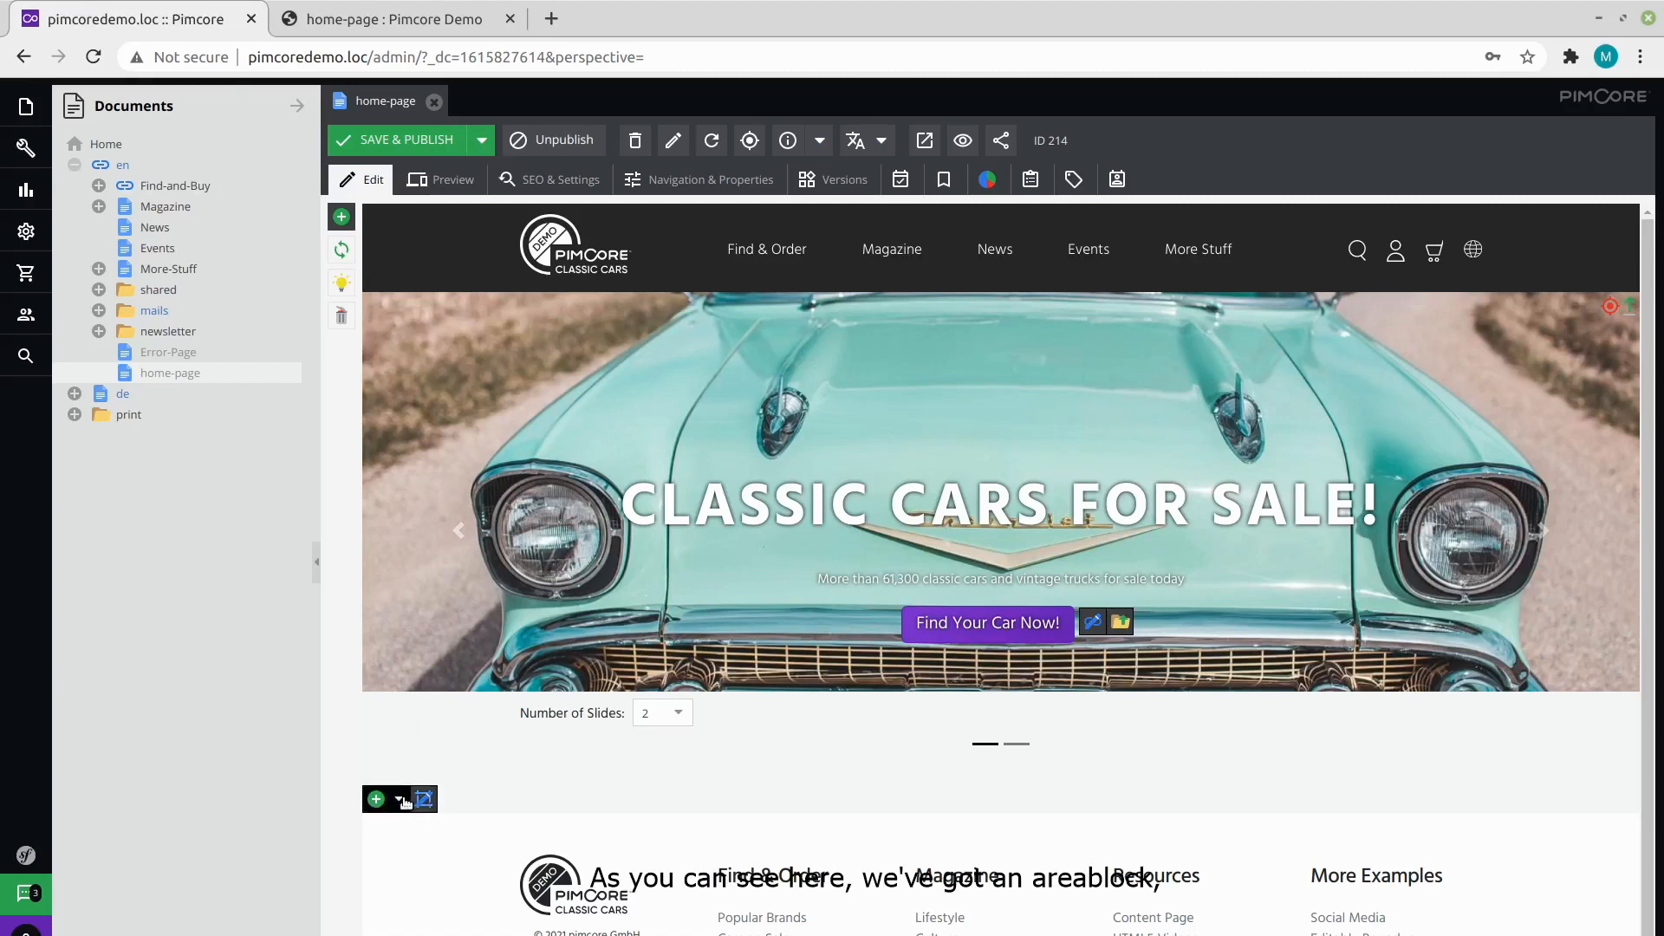
click(375, 798)
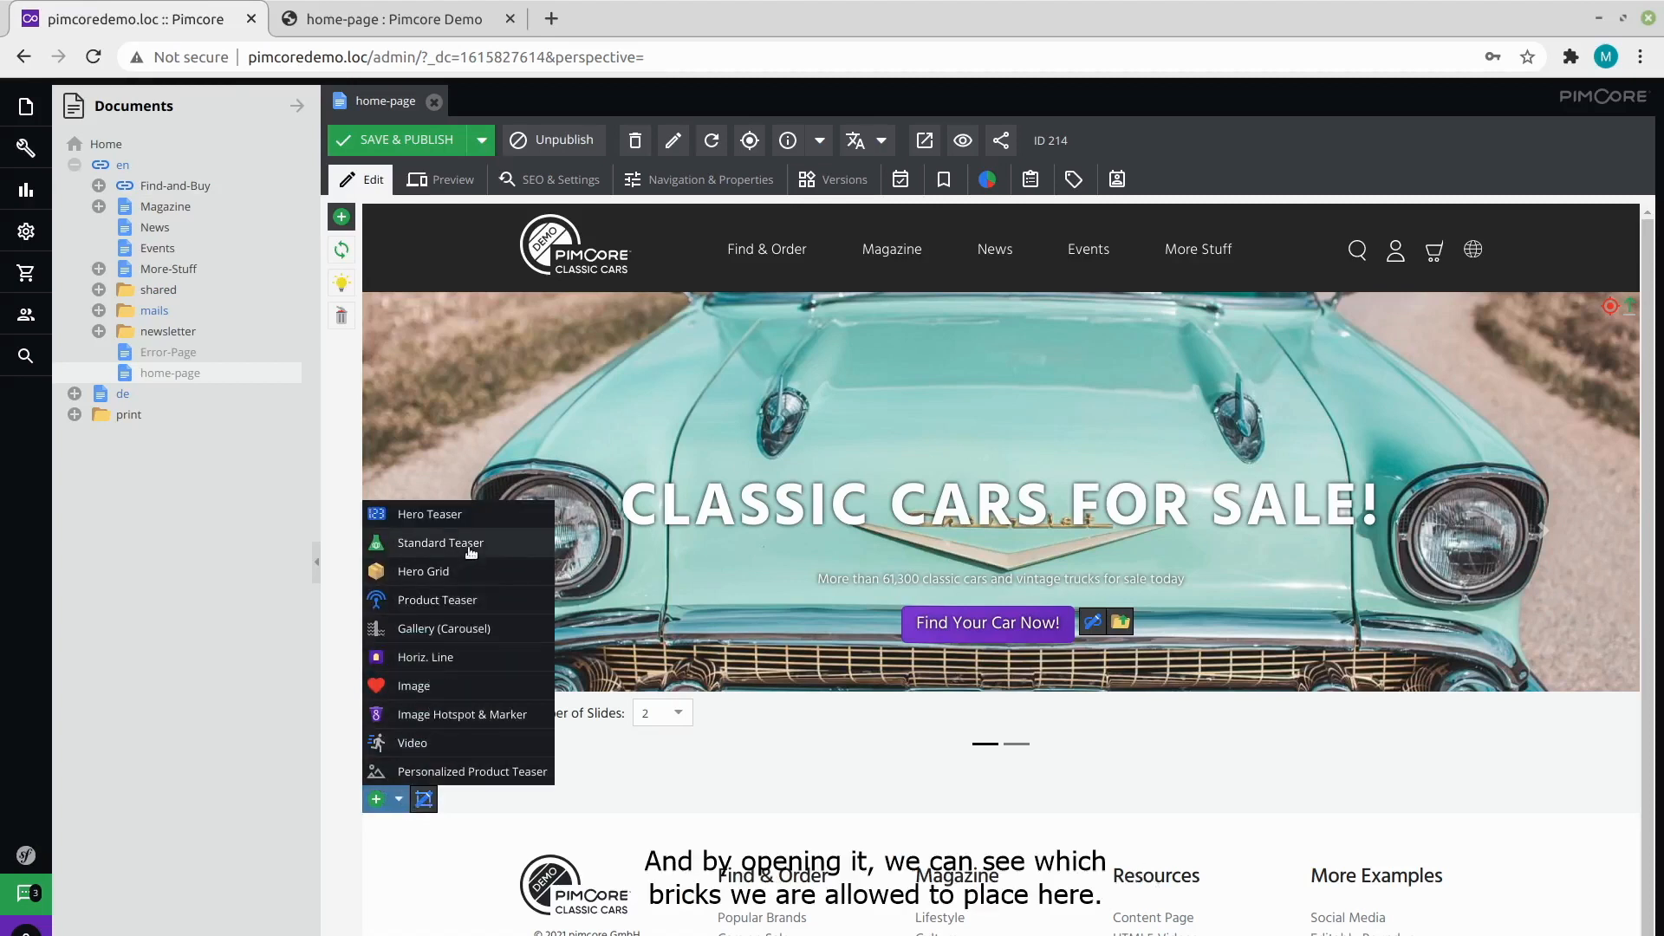
mouse_move(443, 628)
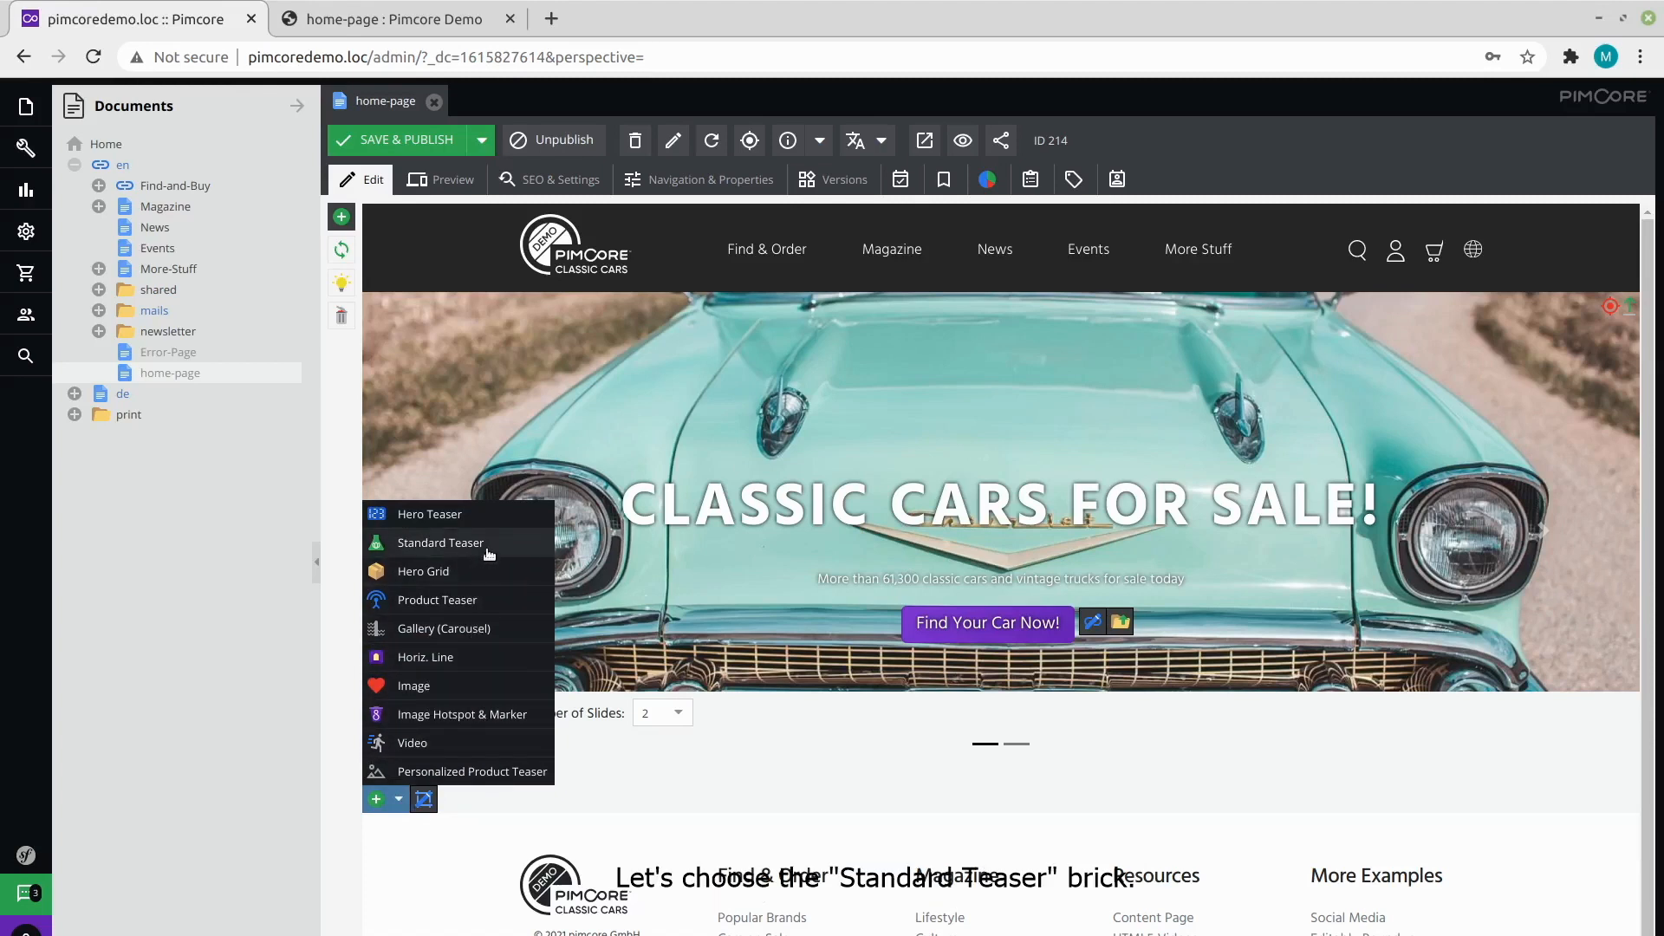
click(439, 542)
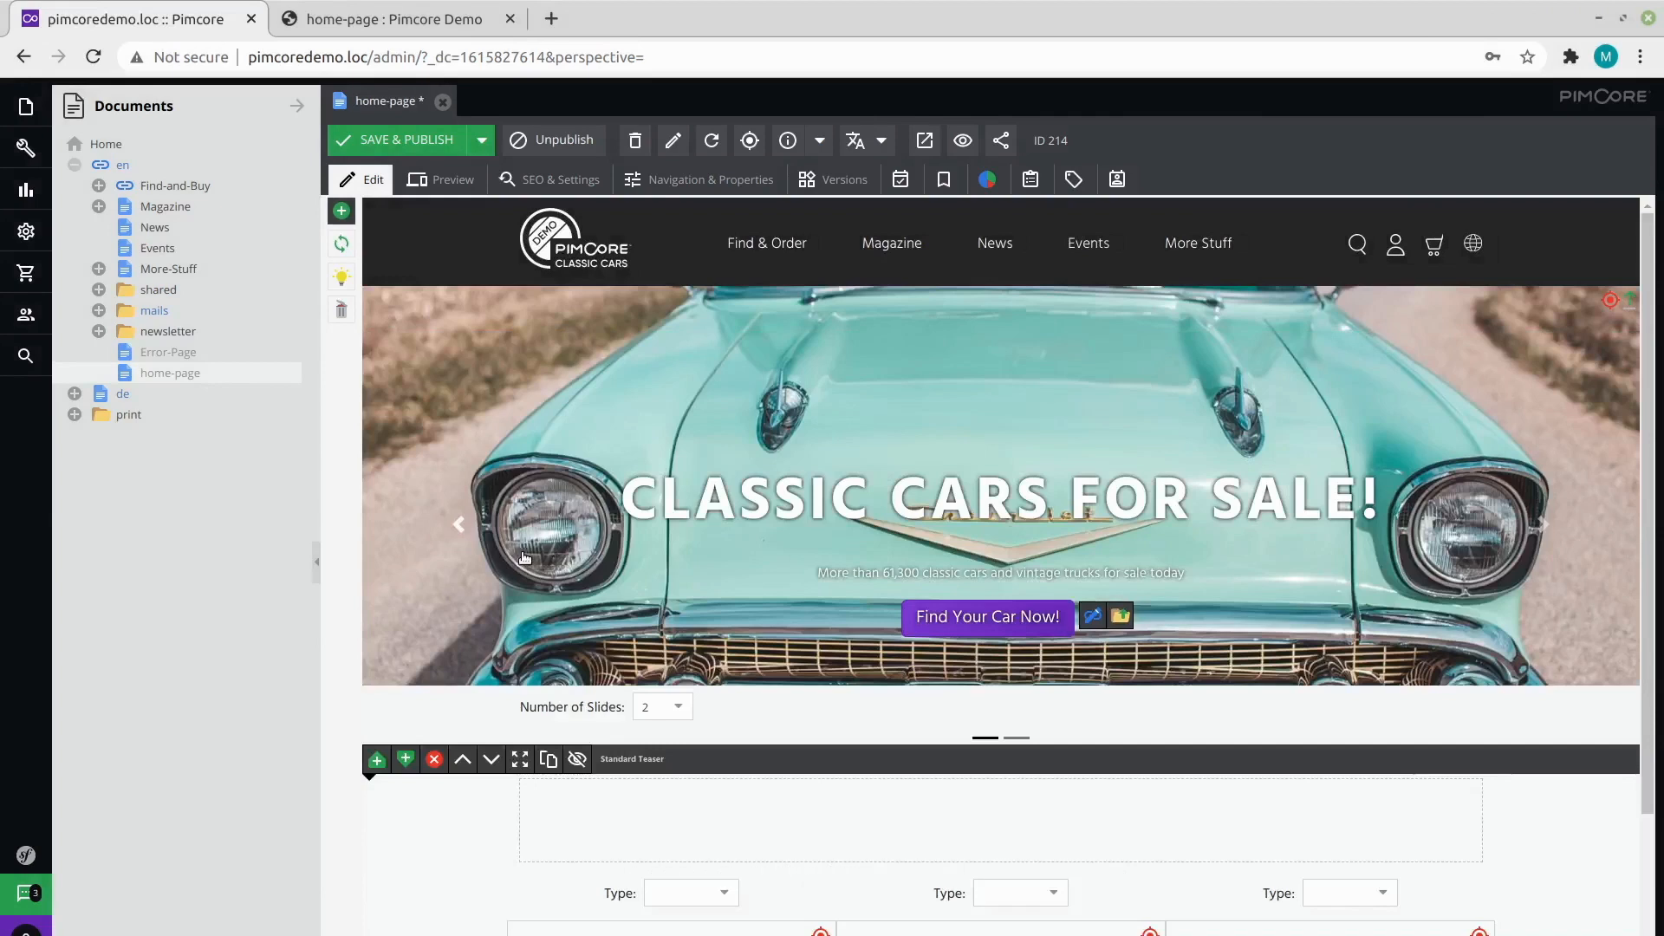
scroll(down, 3)
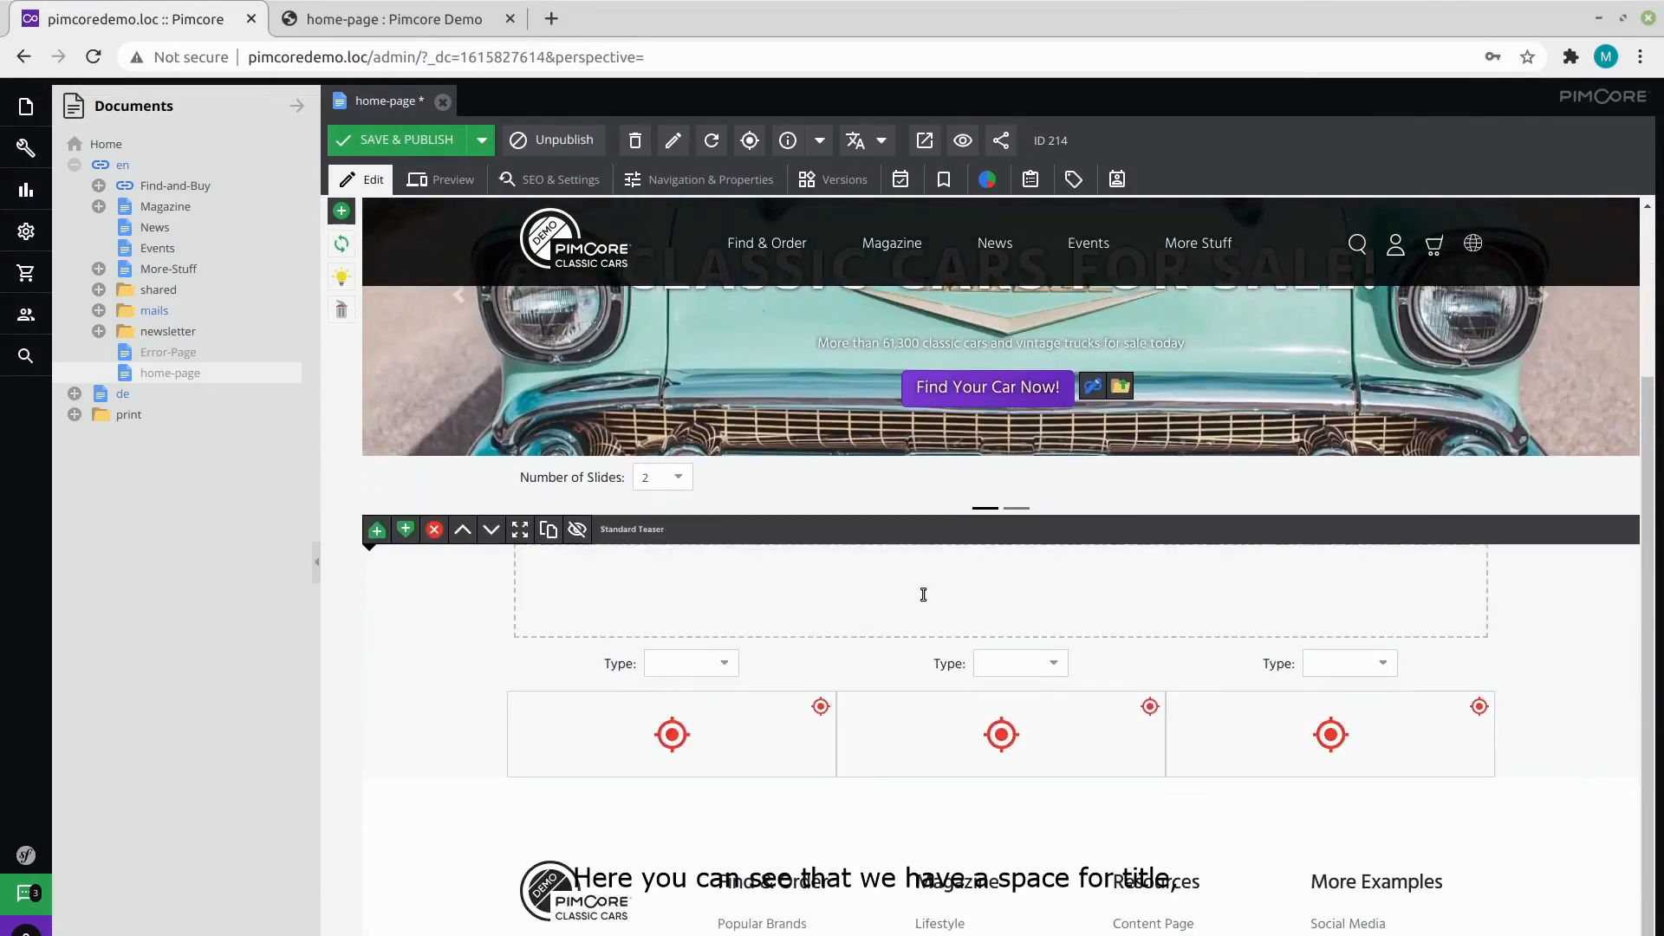
Give the teaser the heading 'Your Classic Car One-Stop Shop' and set item one to snippet.
click(945, 591)
text(Your Classic Car One-Stop Shop)
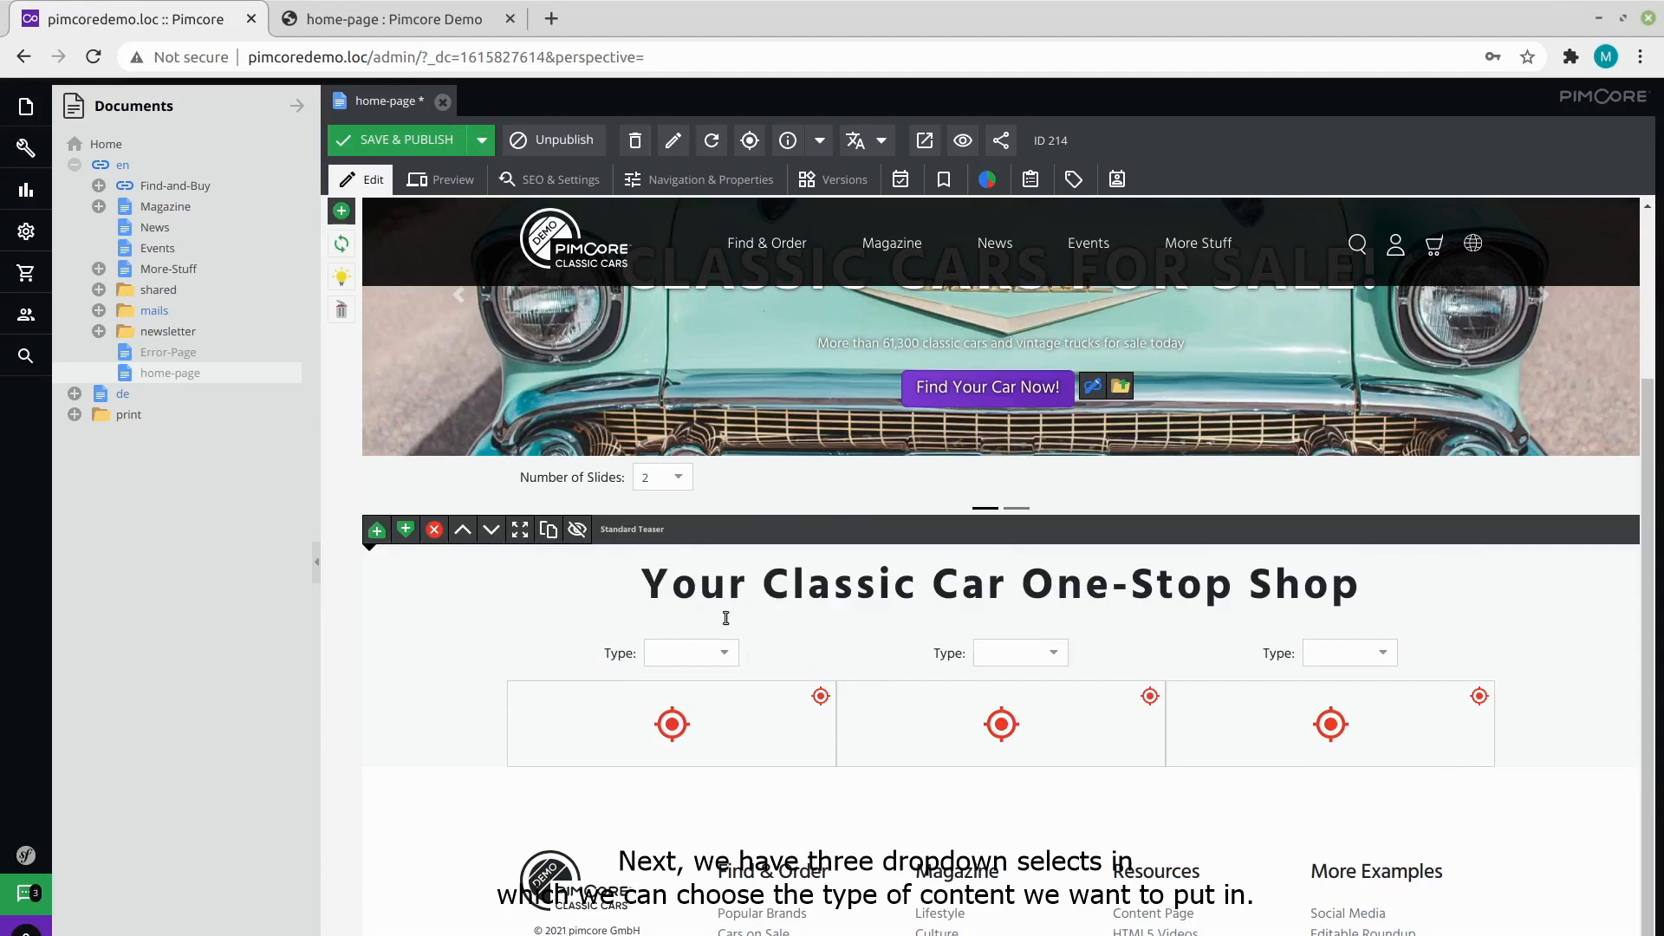
click(690, 651)
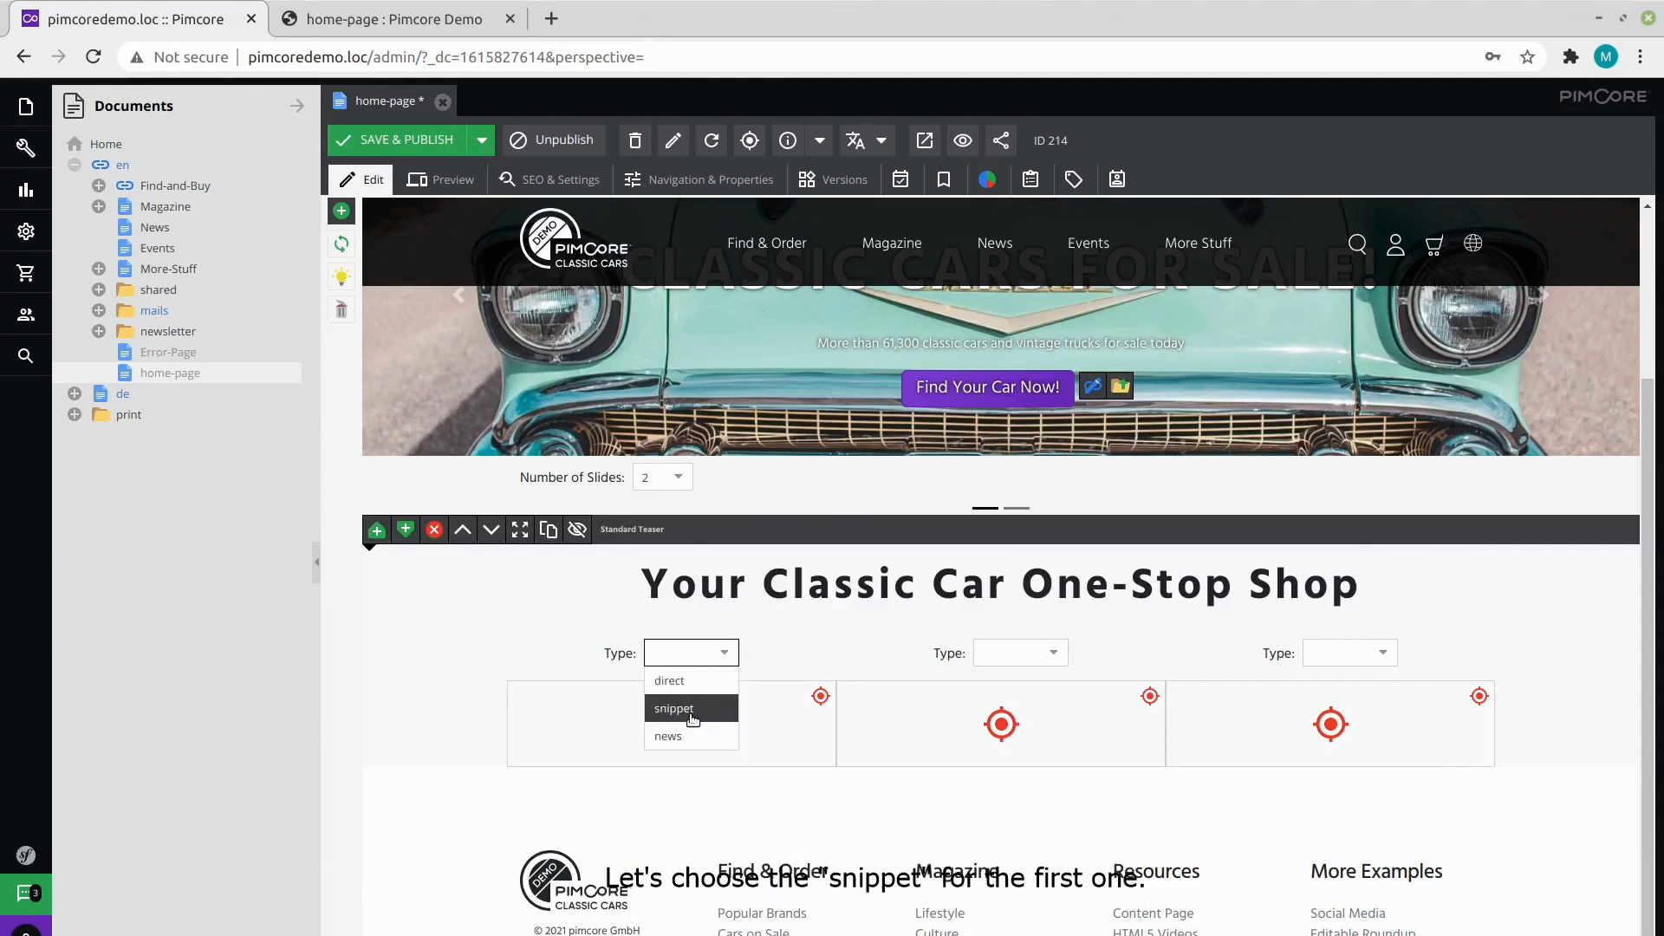
click(672, 708)
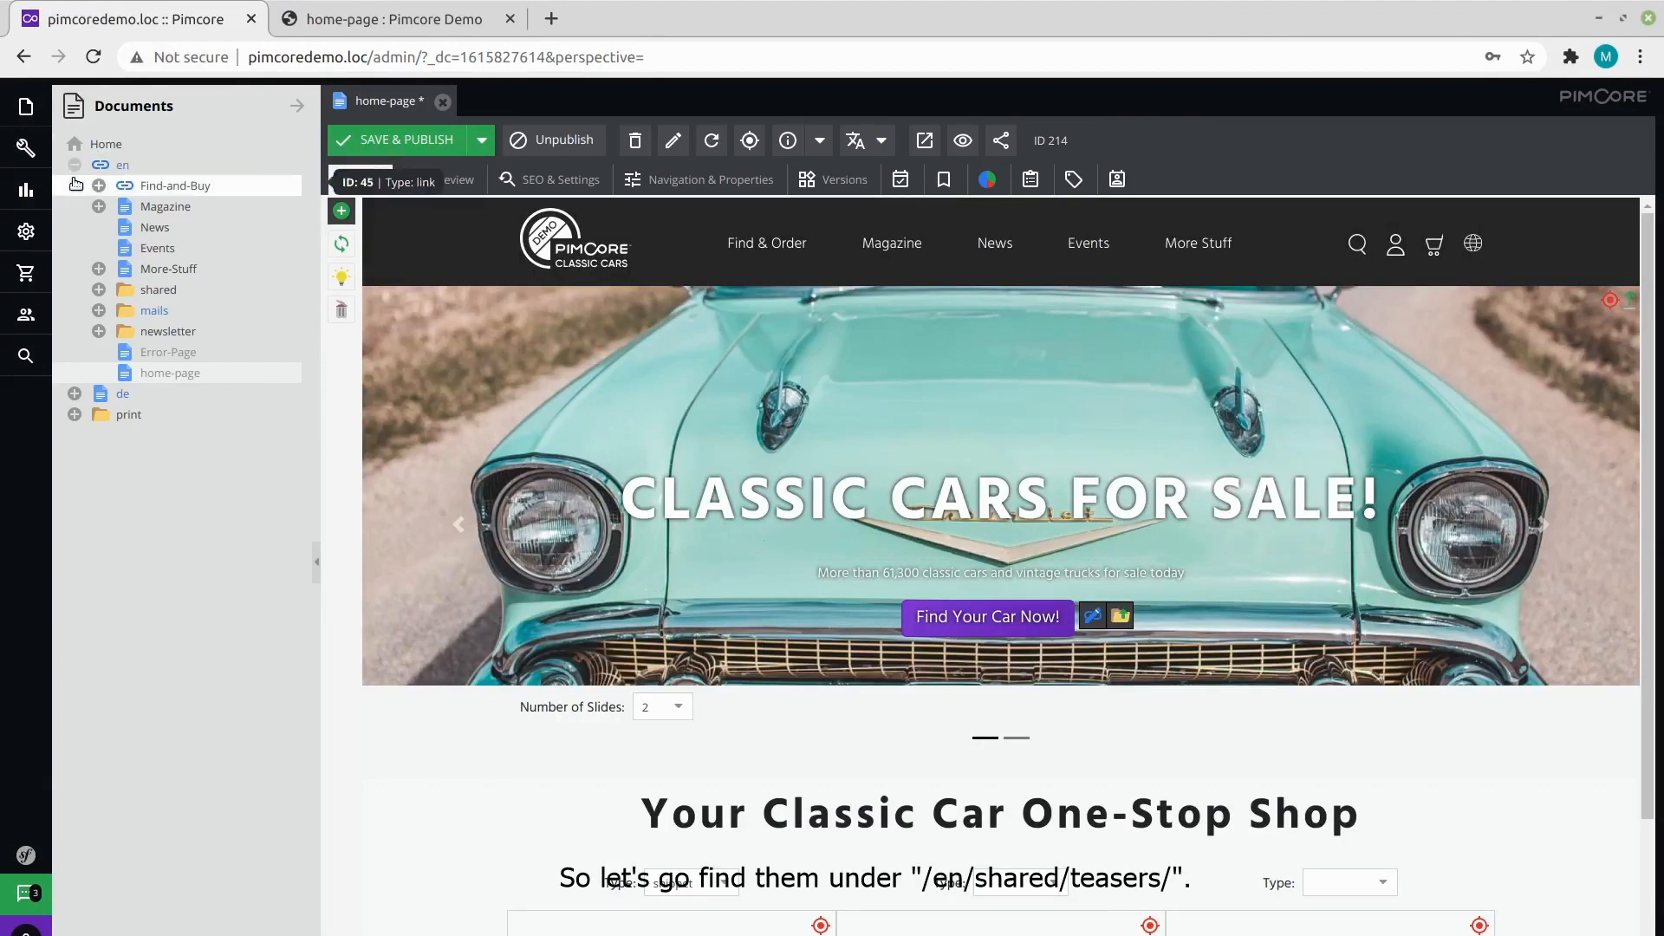
Expand shared > teasers and inspect the Popular Brands snippet's settings.
click(98, 294)
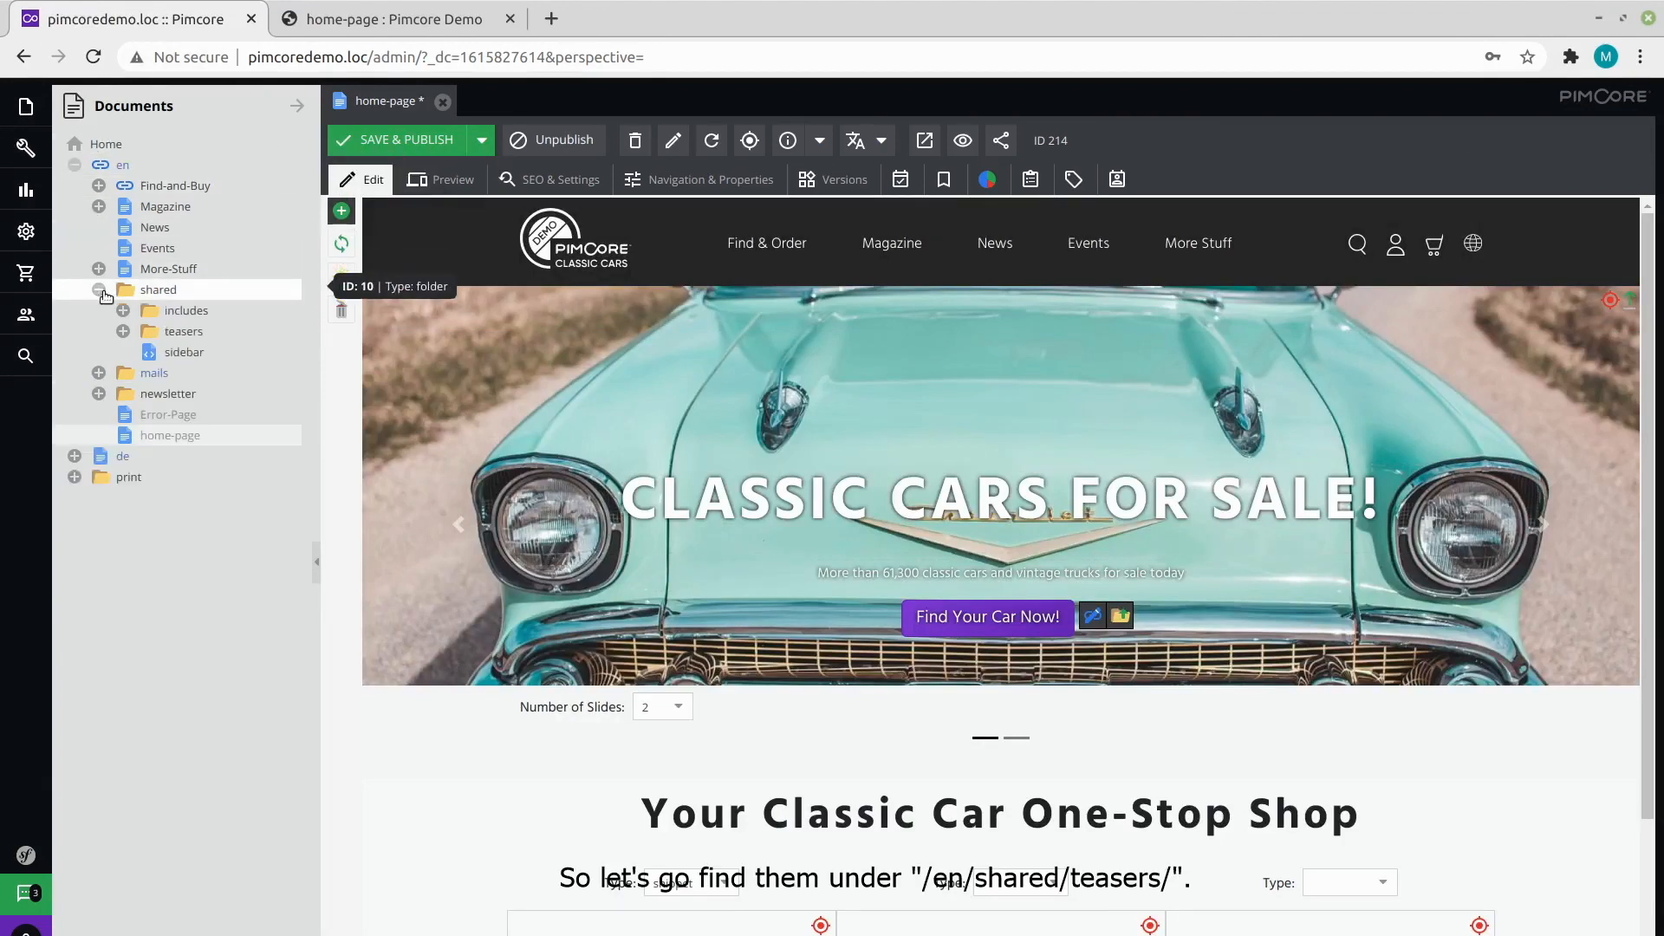
click(122, 331)
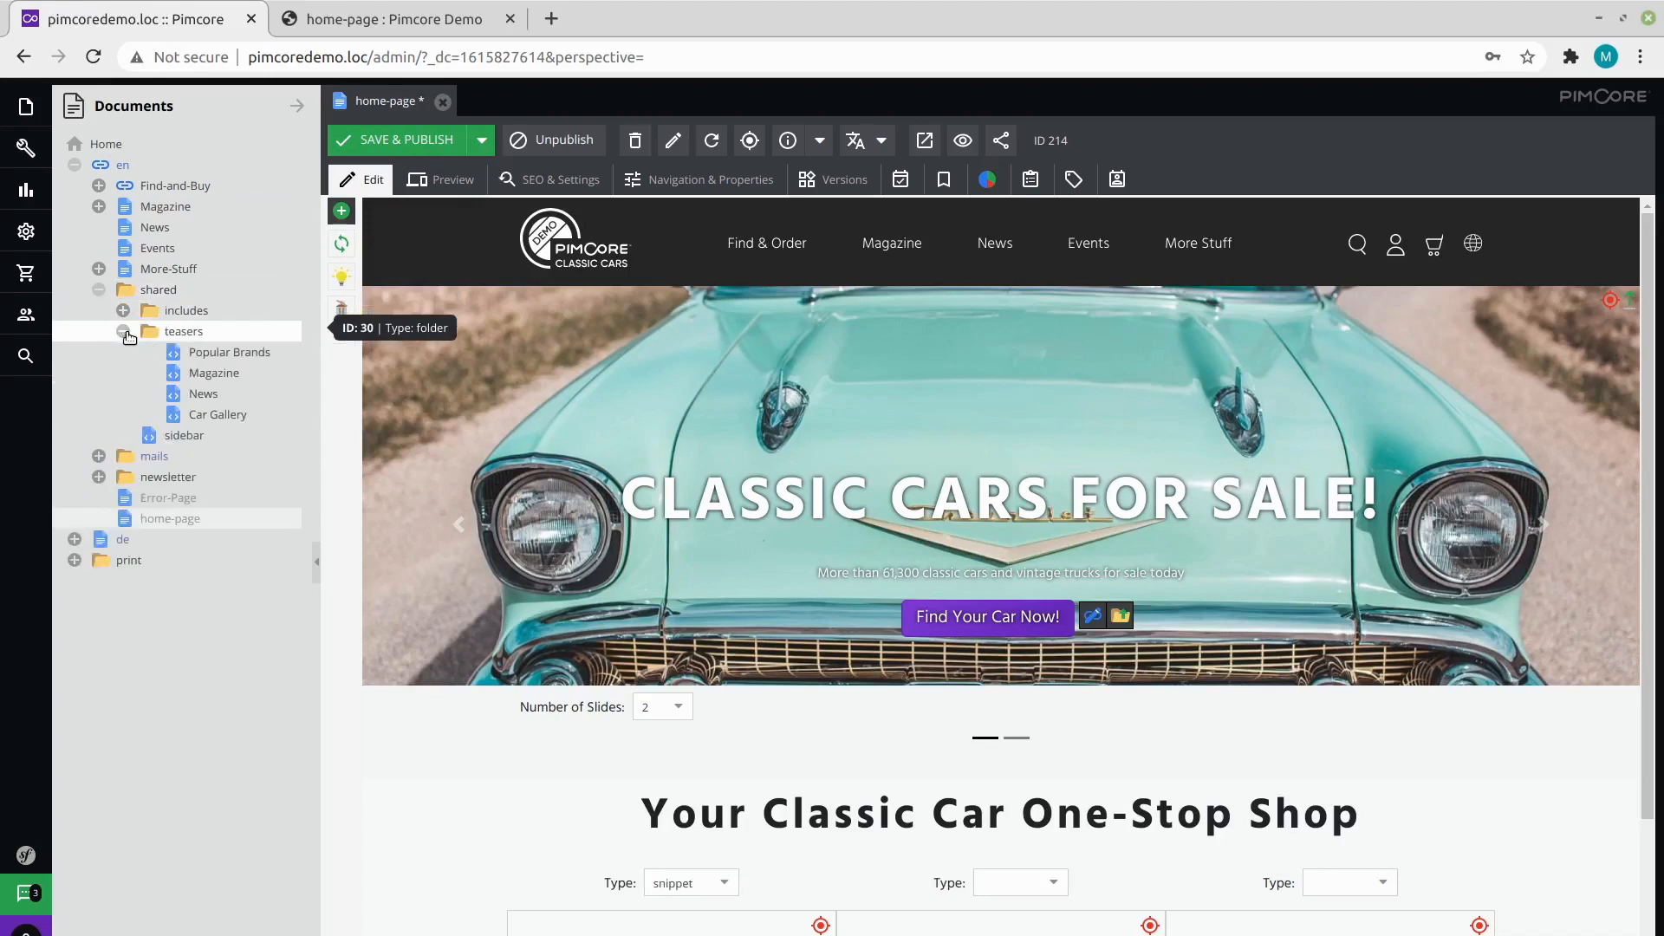
mouse_move(228, 351)
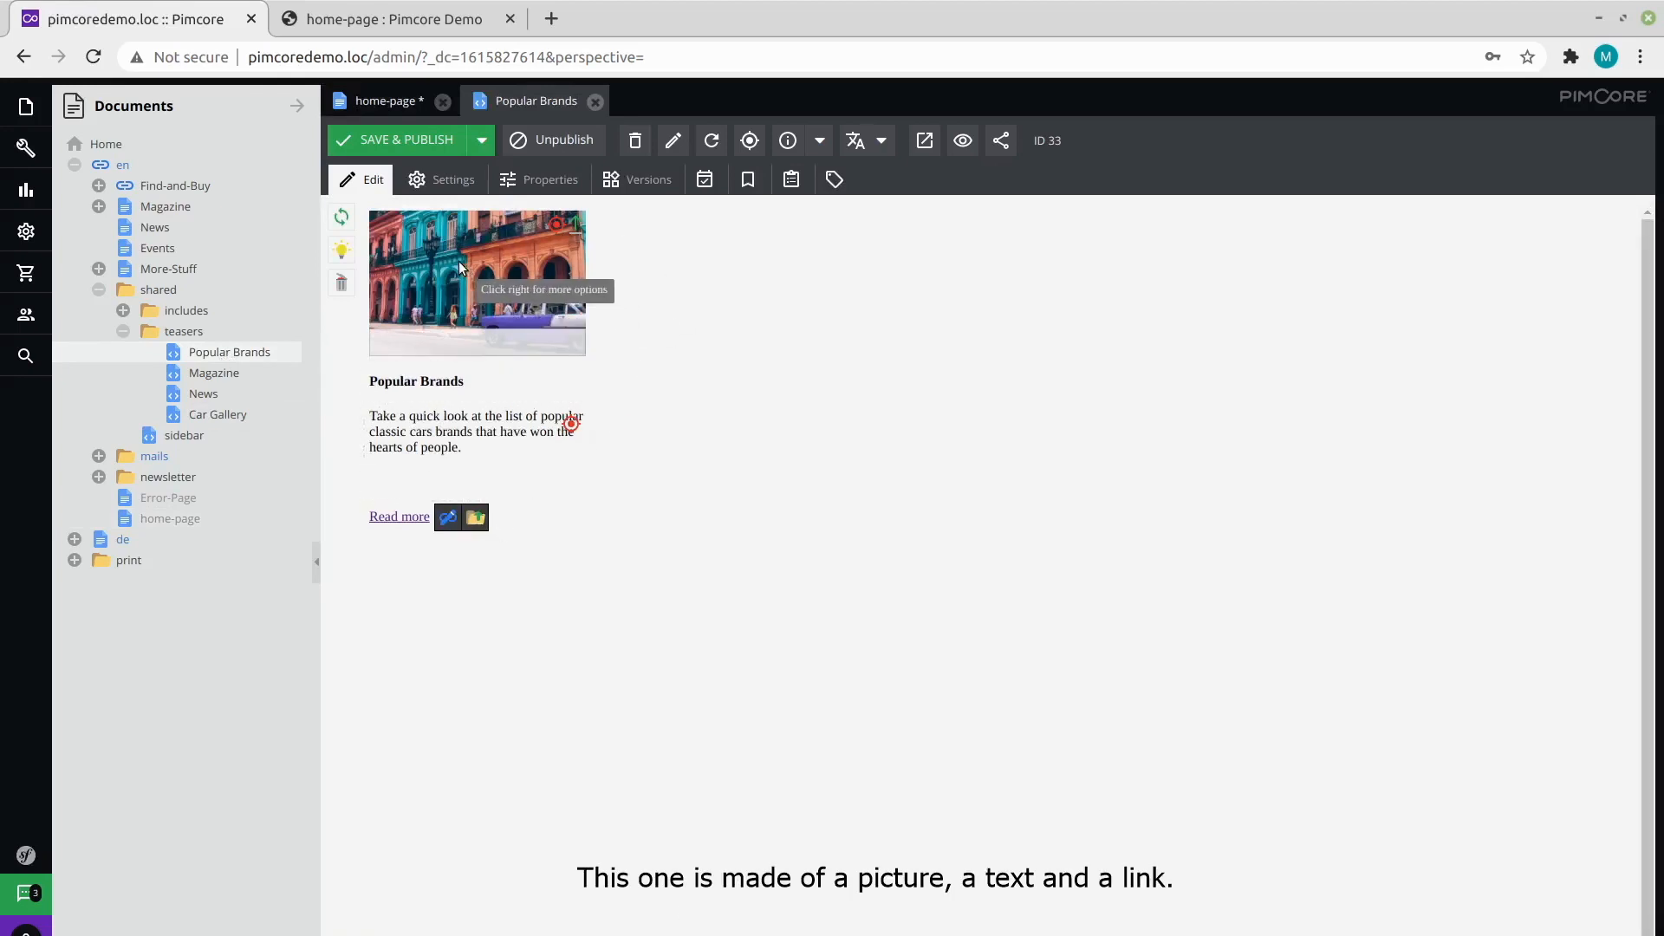
mouse_move(511, 387)
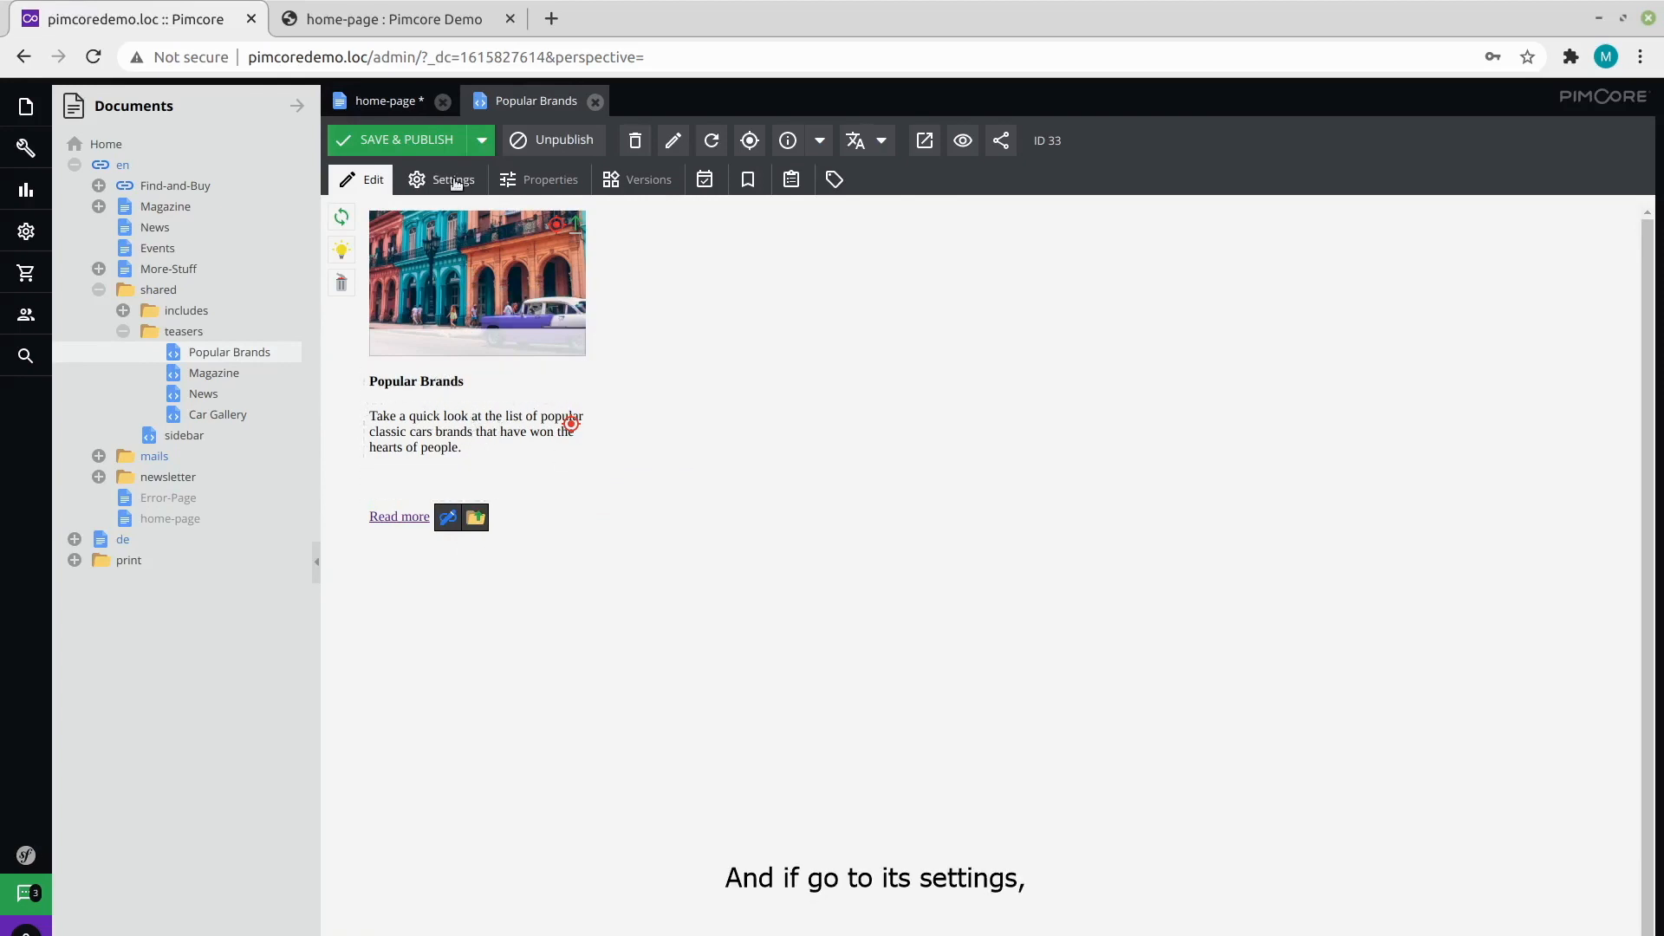
click(452, 179)
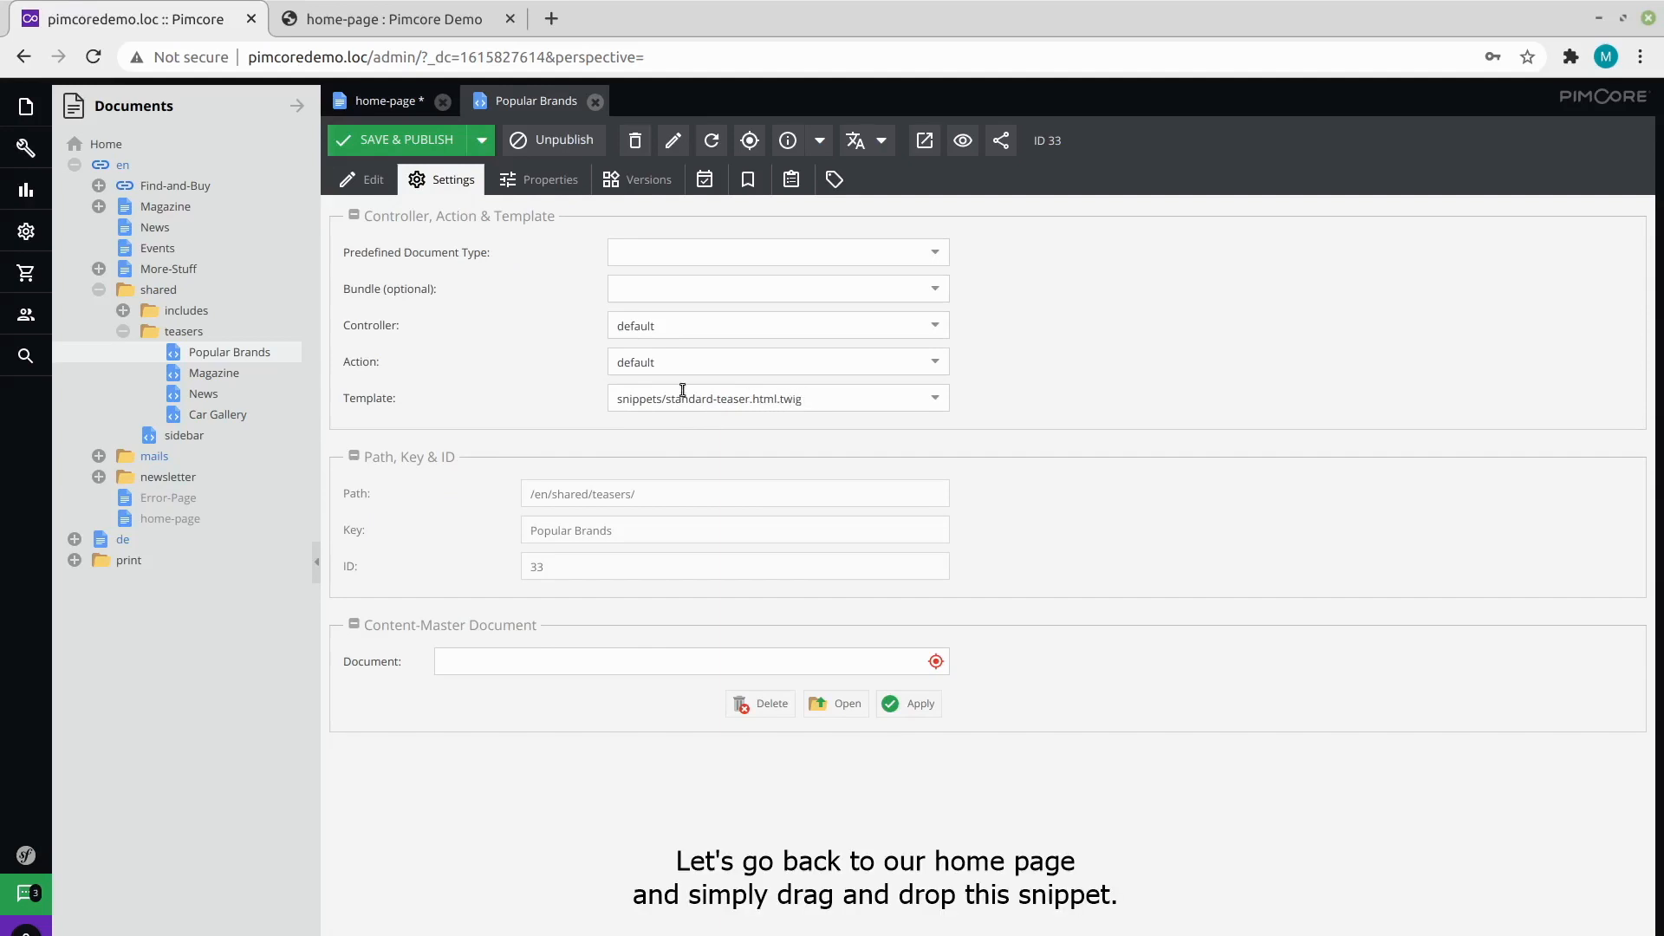
click(373, 179)
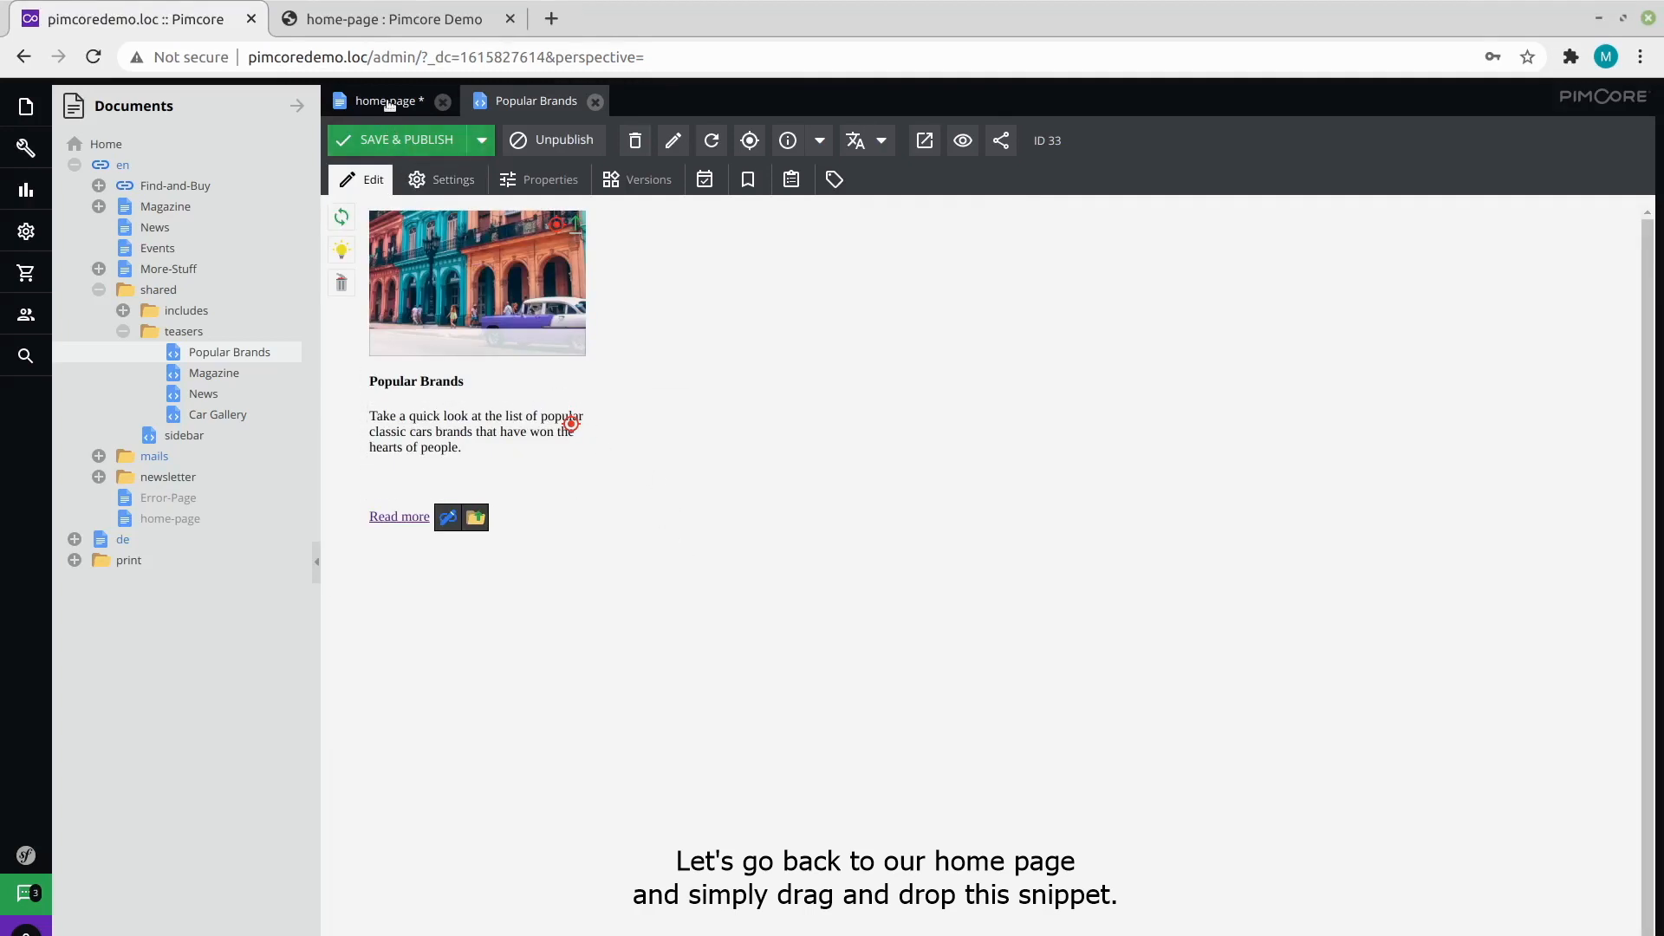
Drag Popular Brands into the home page's first teaser slot.
click(384, 100)
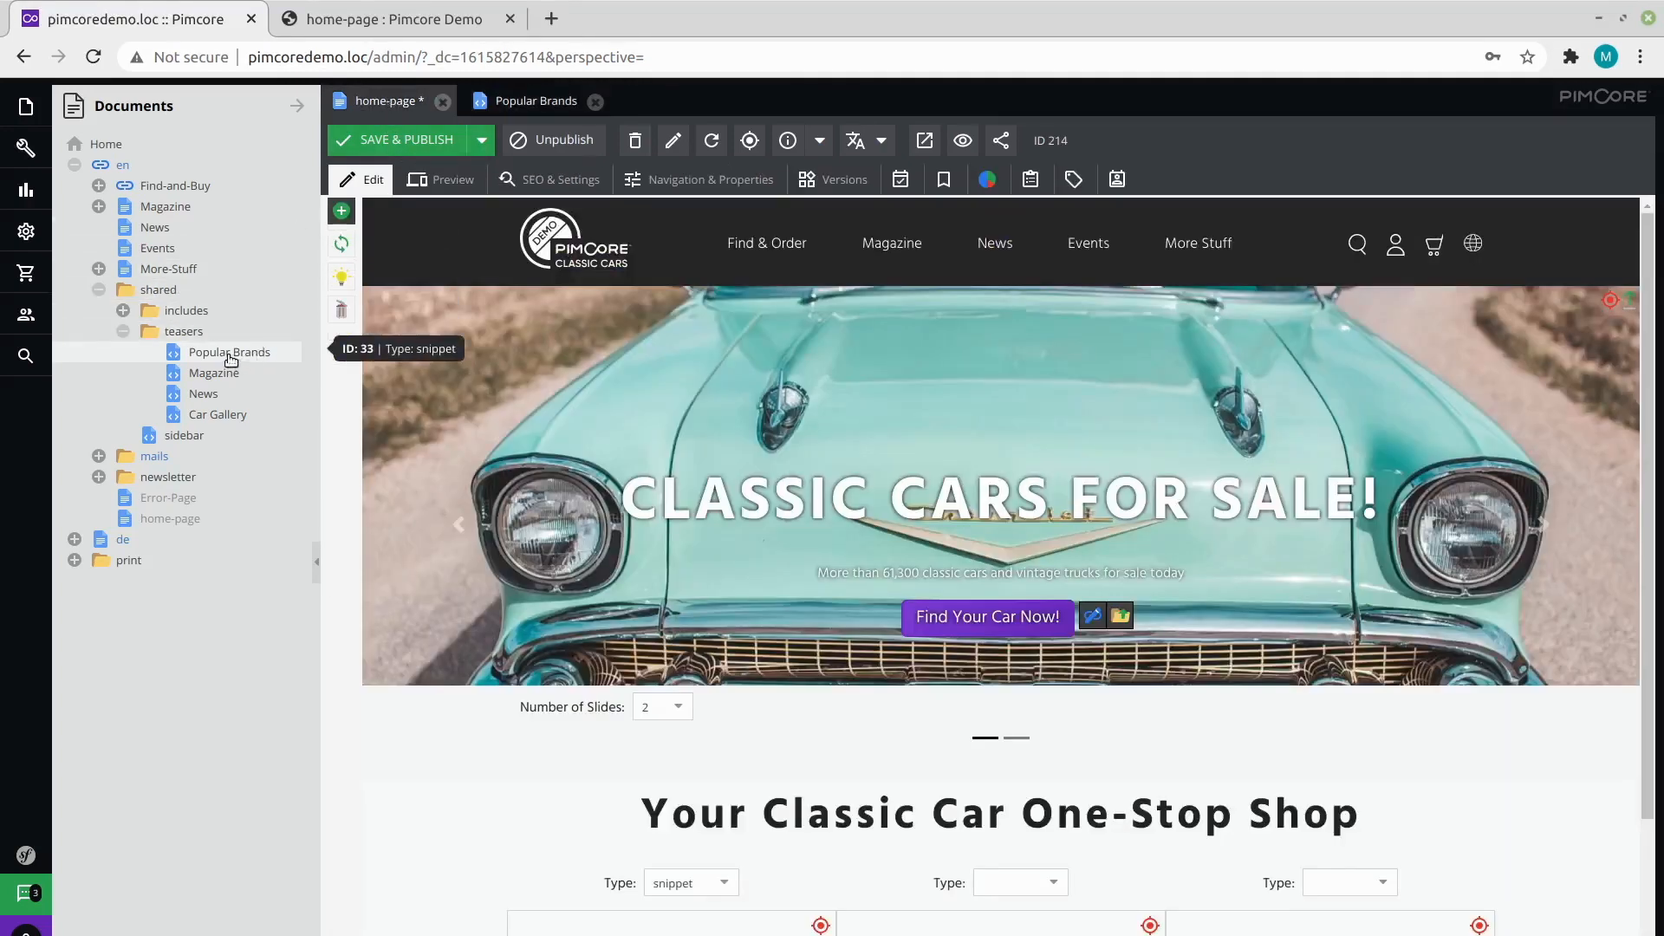
click(997, 813)
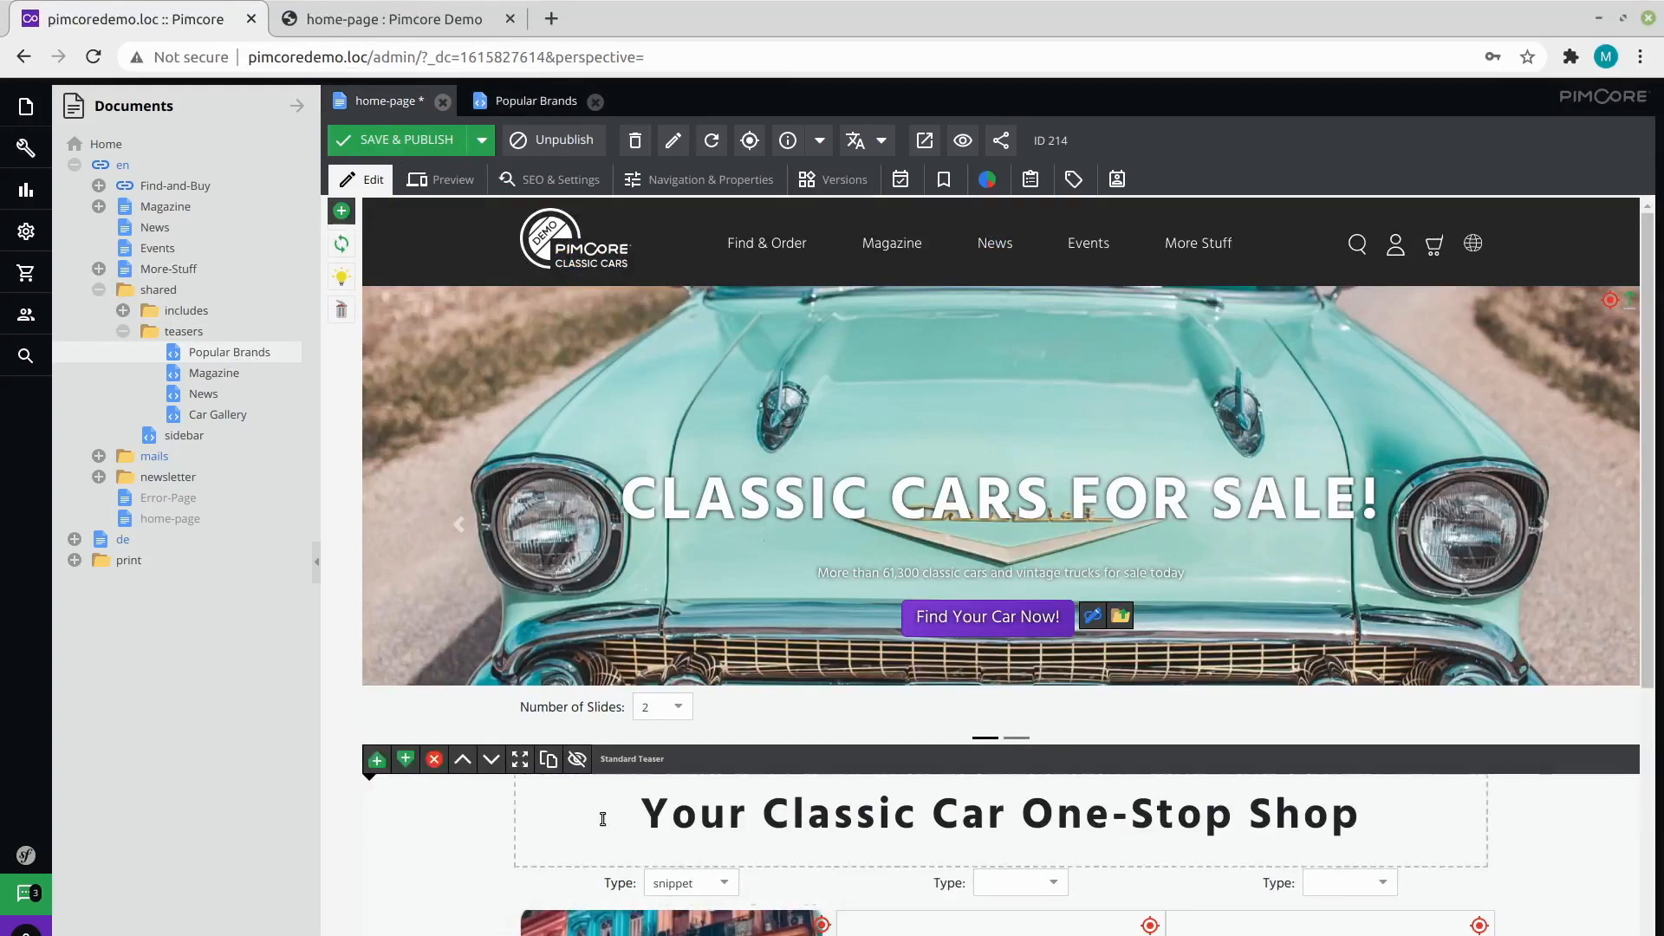
scroll(down, 3)
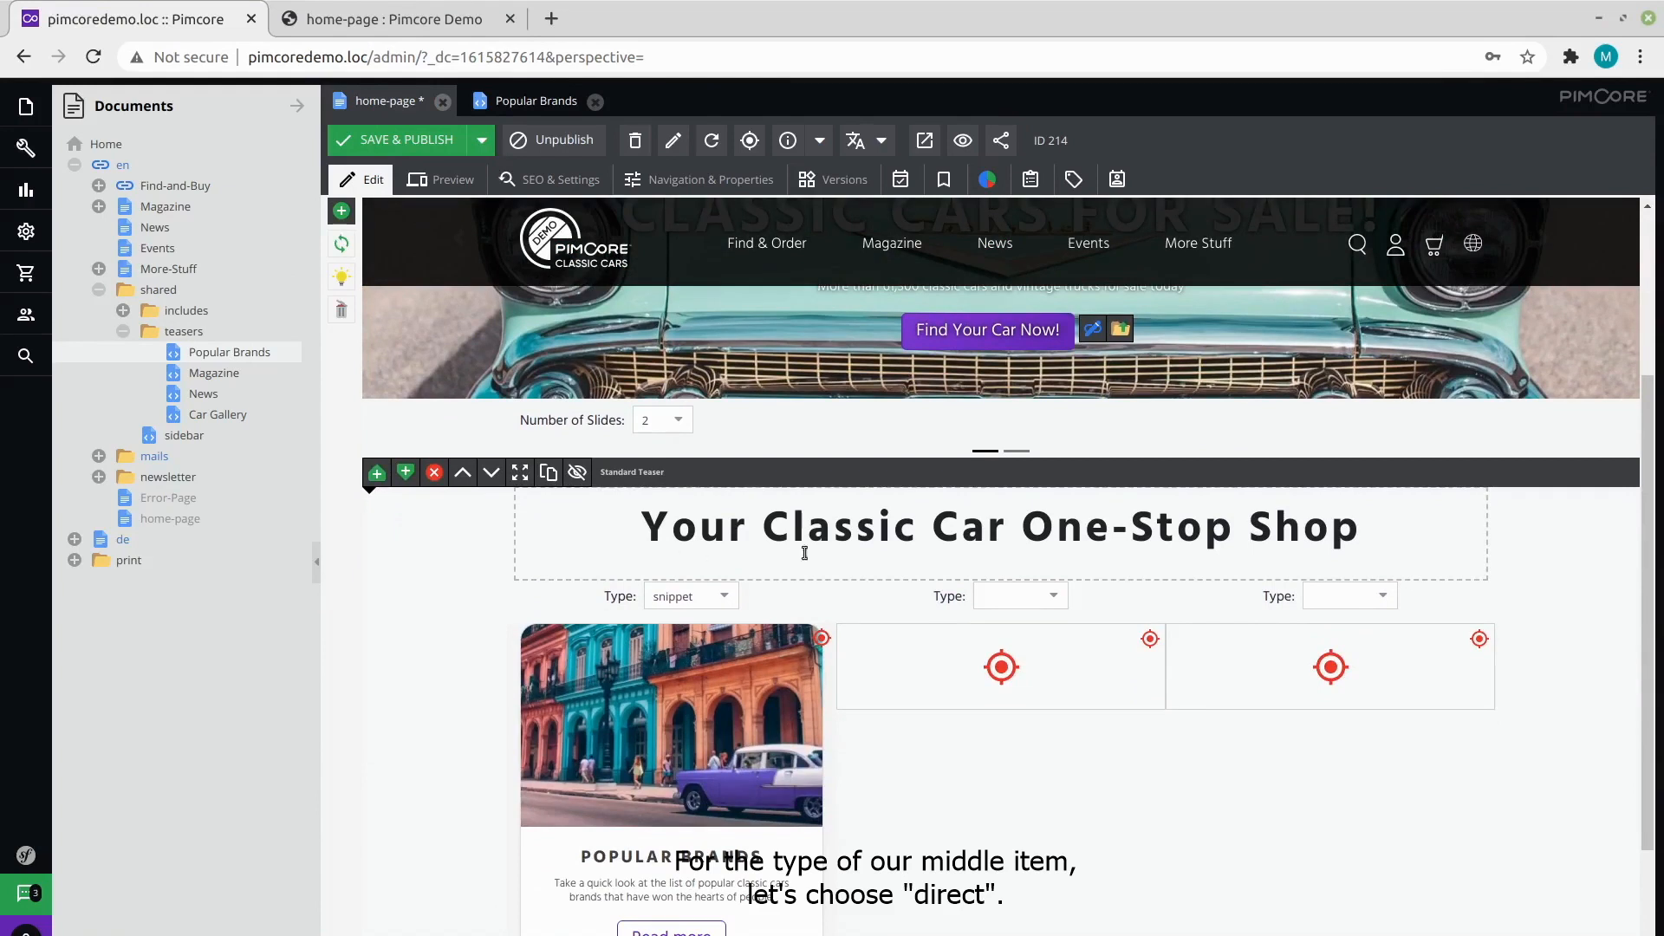
Set the middle teaser to direct with the Citroen car roof image and headline LATEST NEWS.
click(1019, 595)
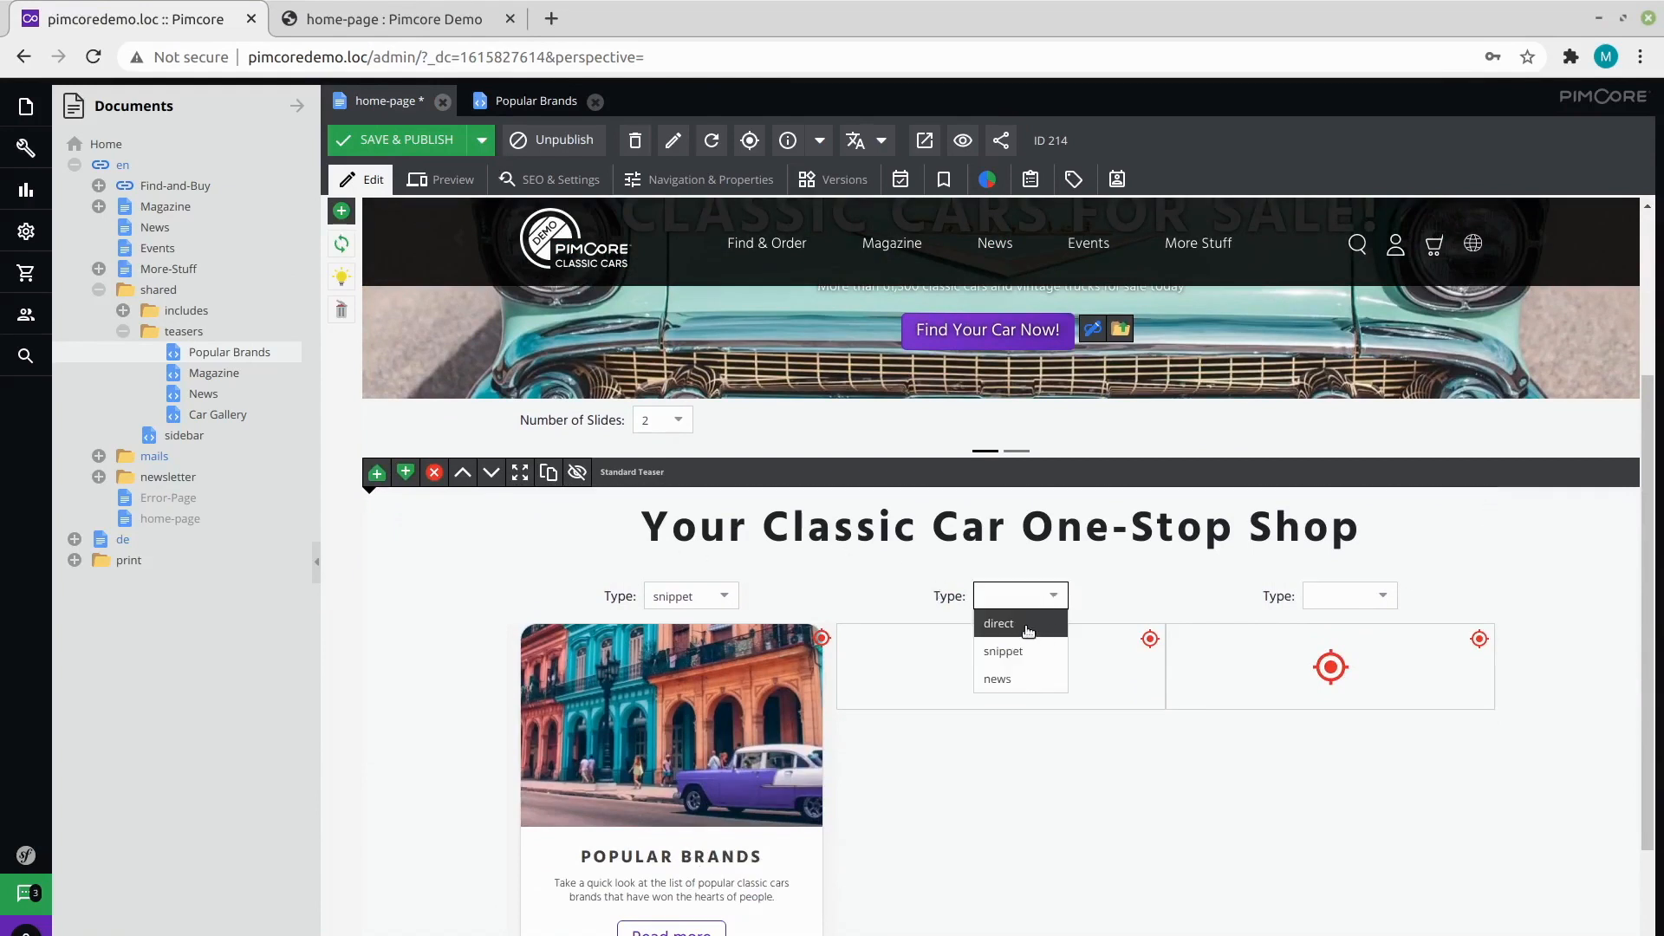
click(997, 623)
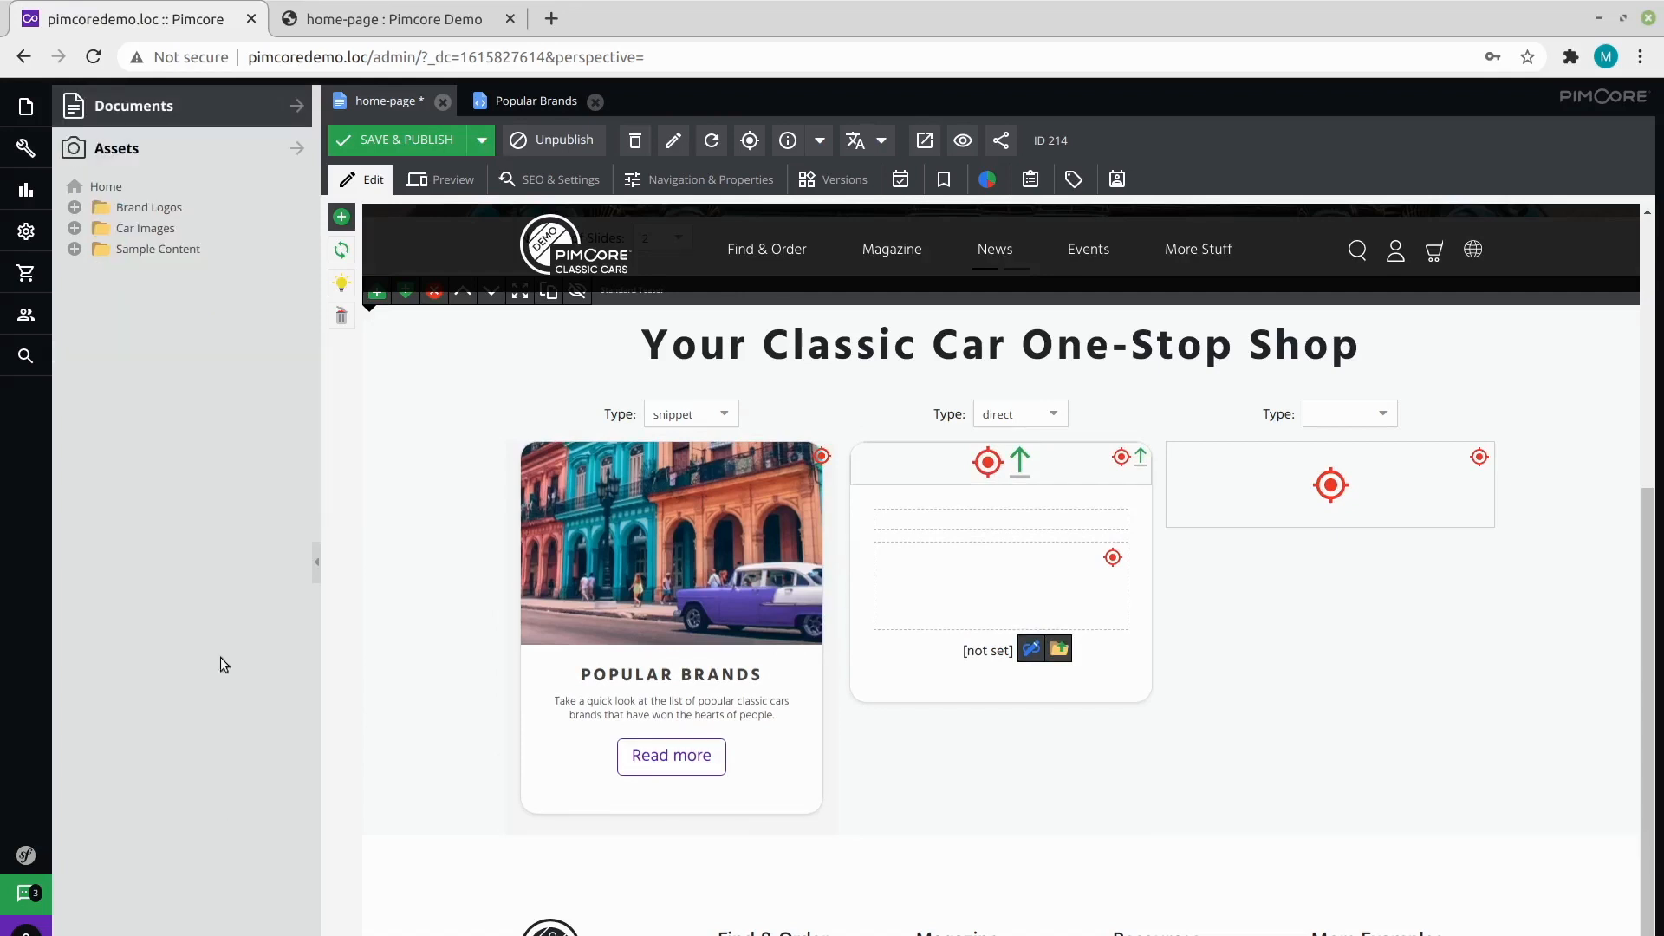
click(75, 249)
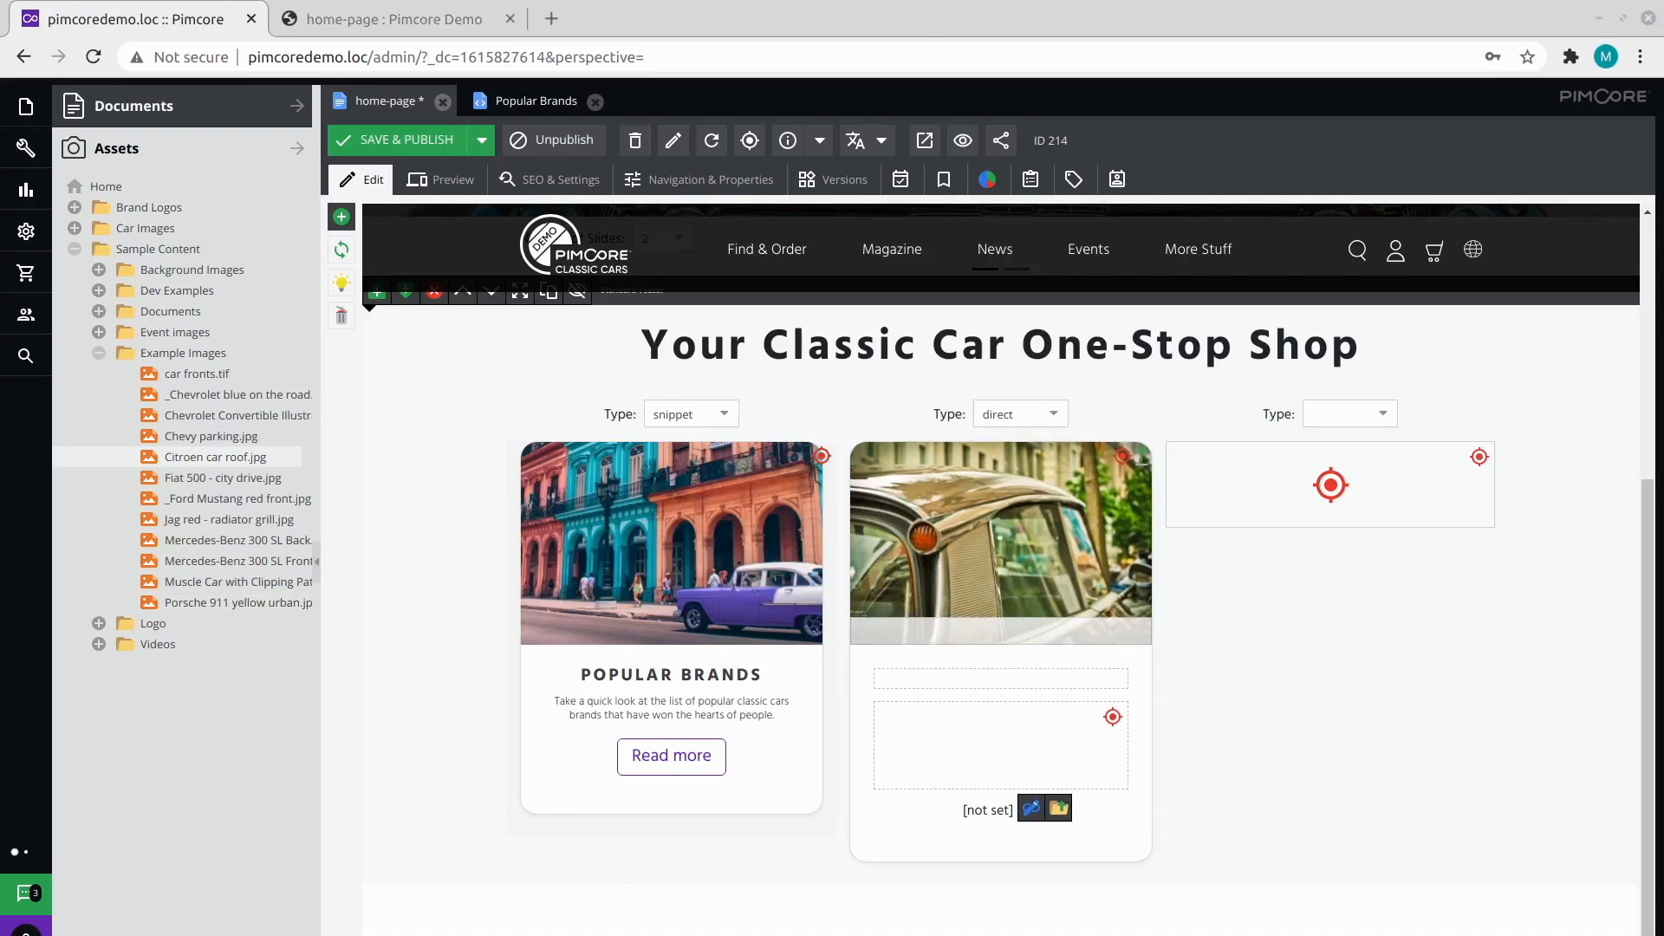
text(LATEST NEWS)
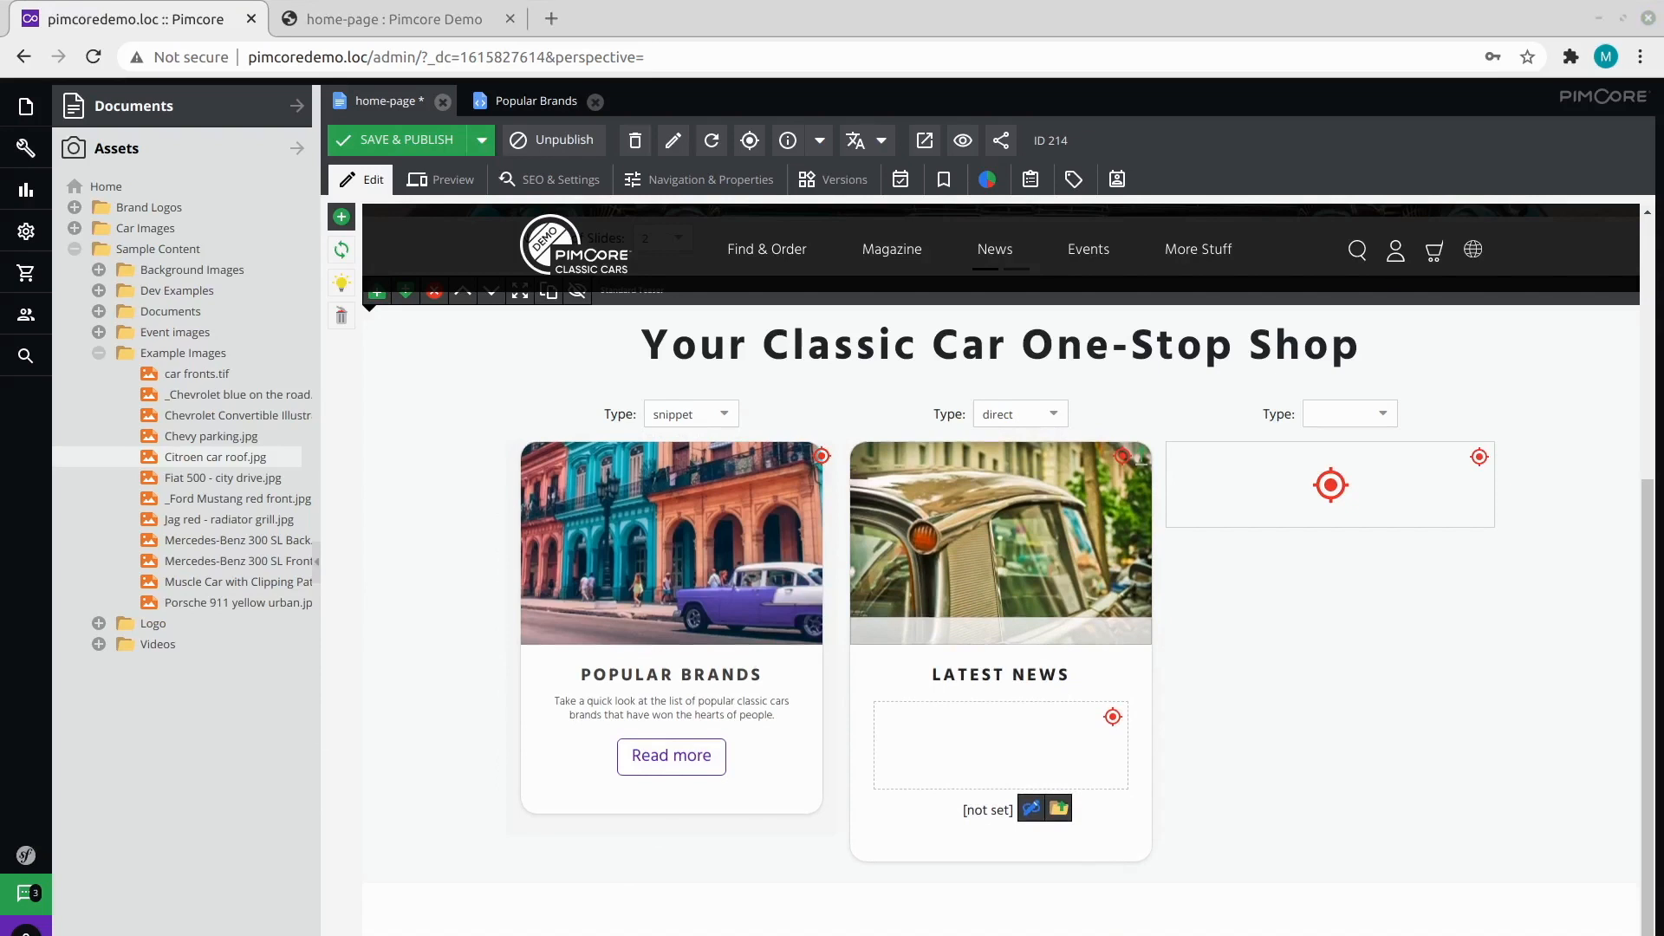
mouse_move(58, 732)
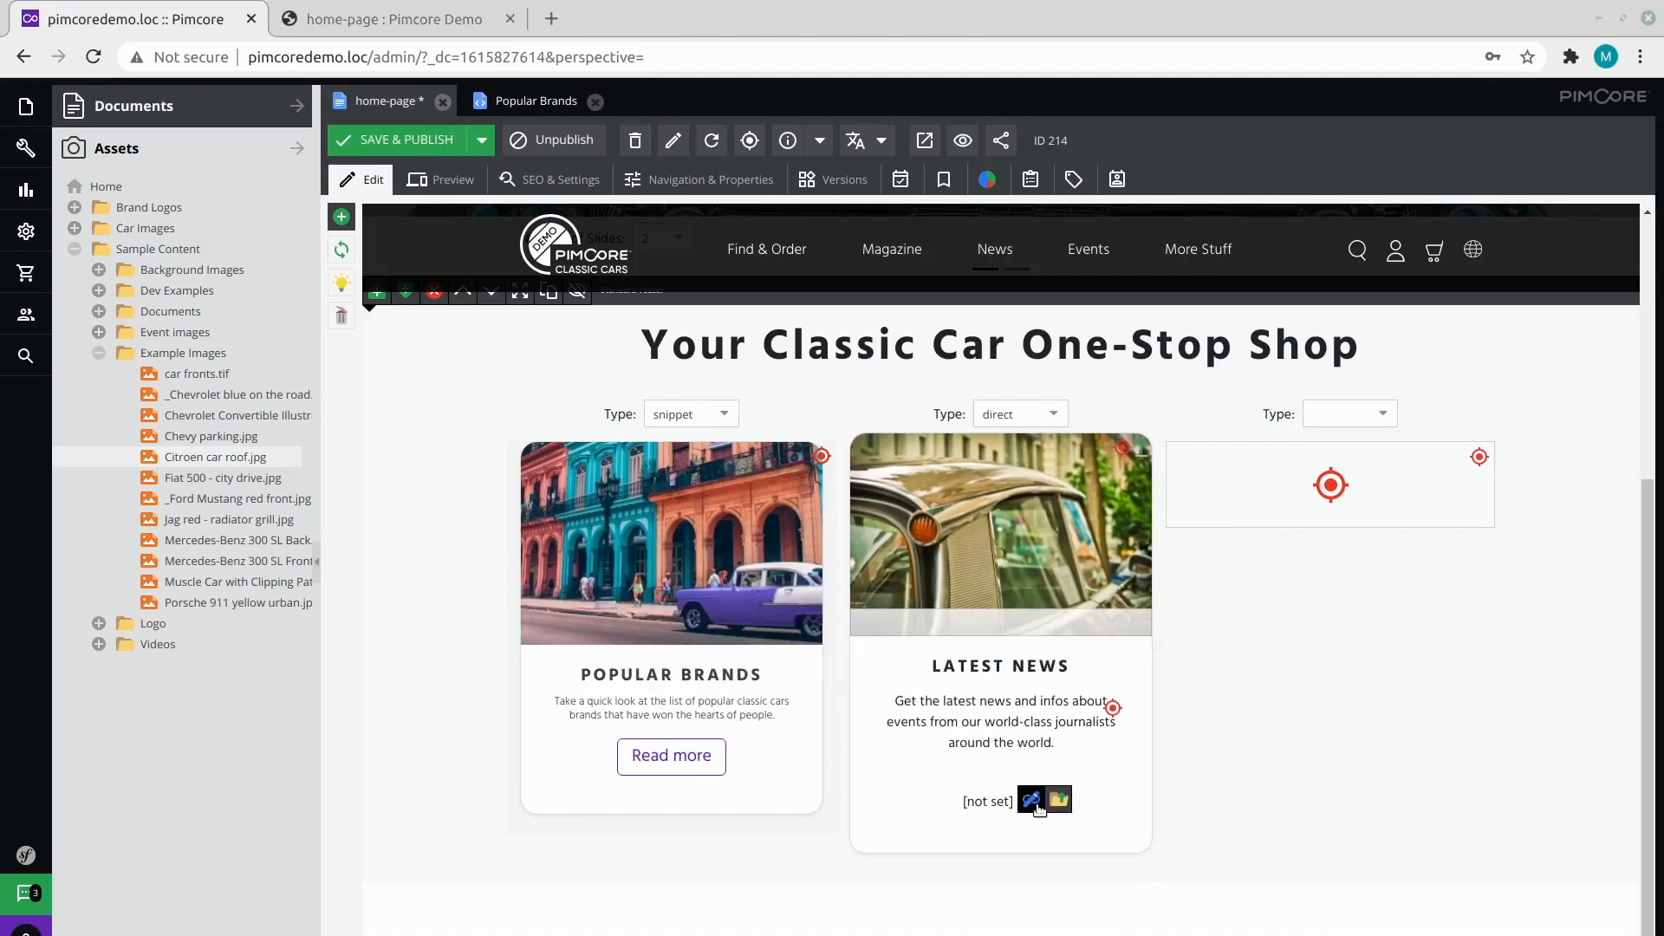
Caption the Latest News teaser's link button 'Read more' and save the link.
click(1030, 799)
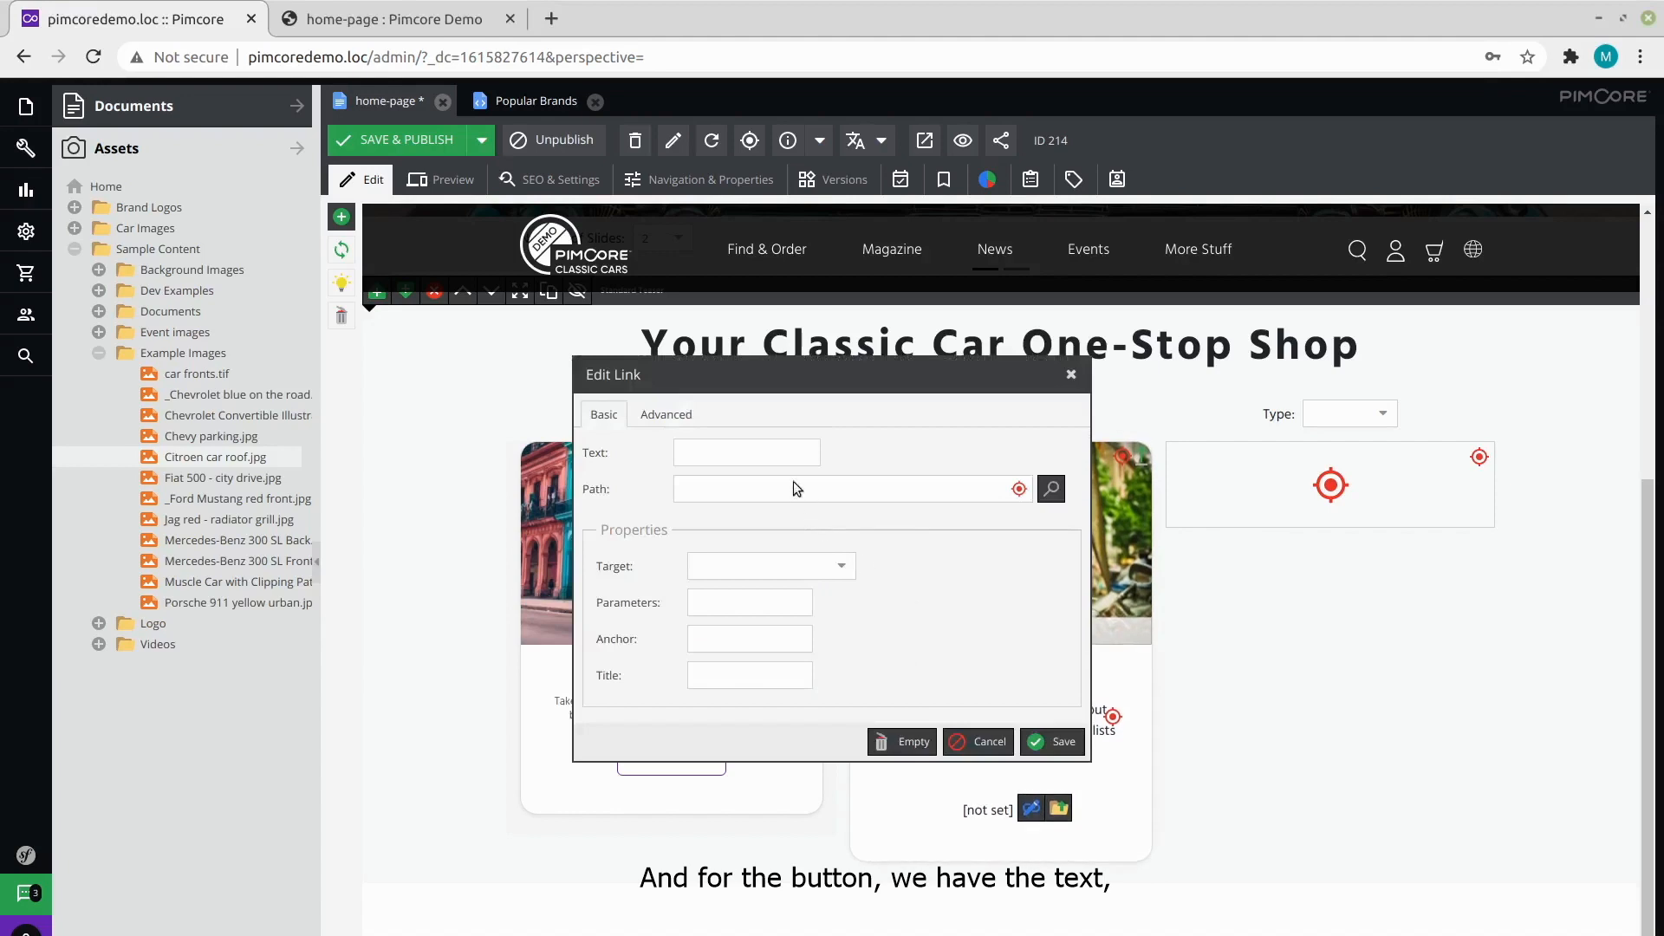
text(Read more)
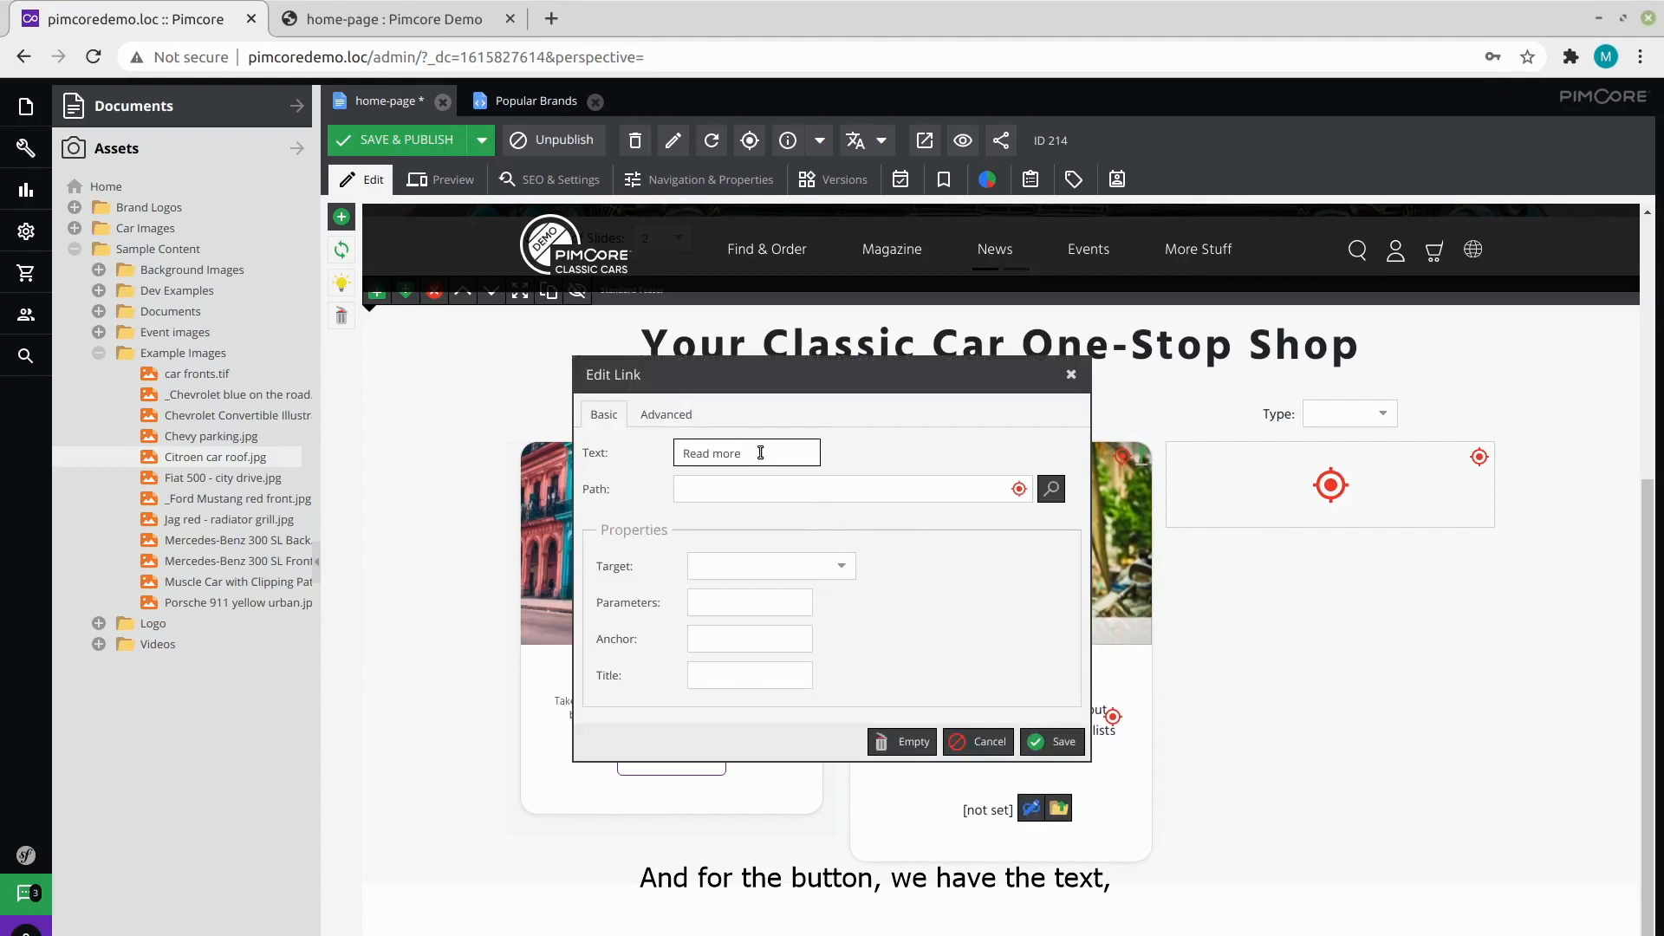
click(746, 452)
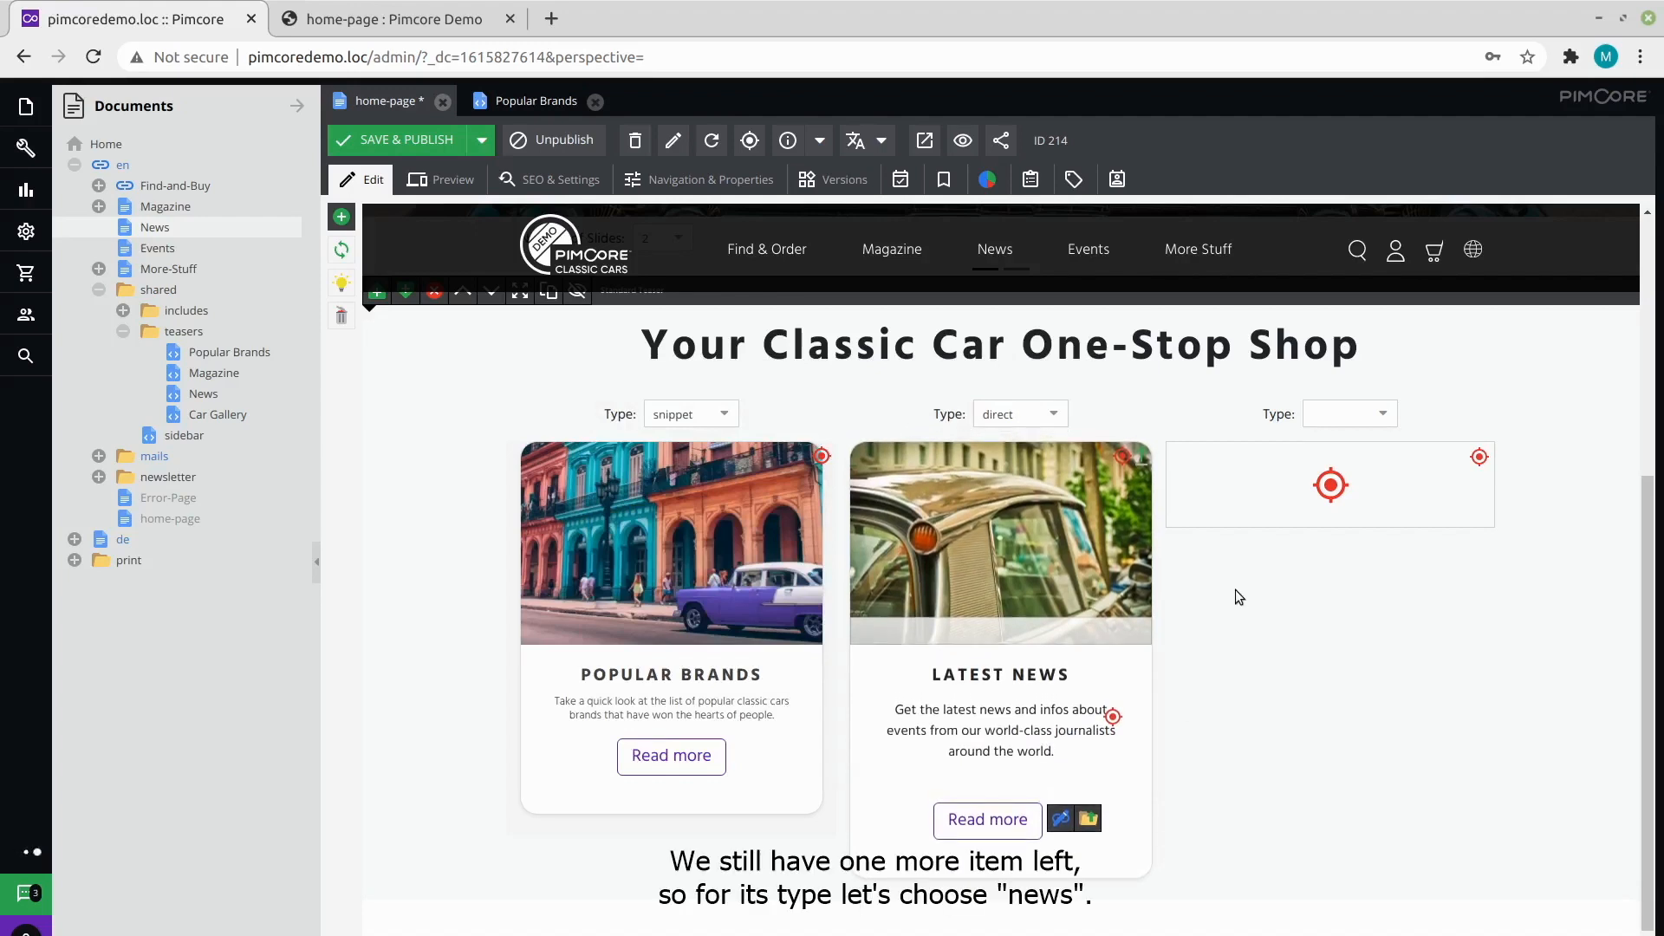
mouse_move(1412, 419)
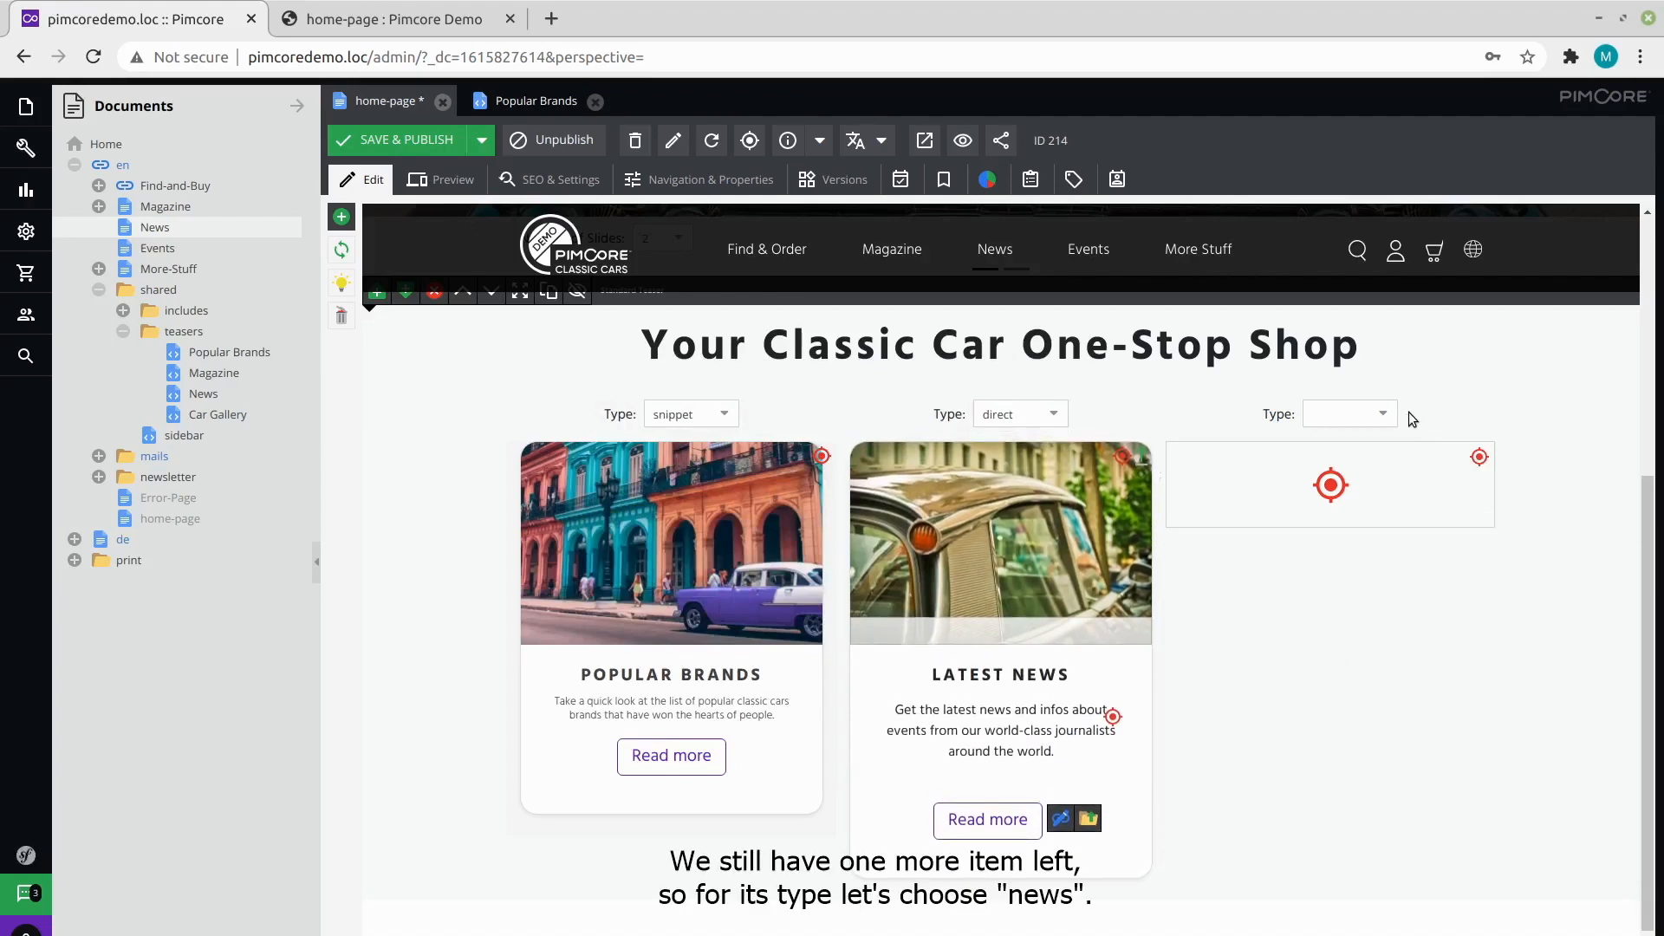
Set the third teaser type to news and drop in the 'Vintage Car Auction Detroit' article from Data Objects > News.
click(1348, 415)
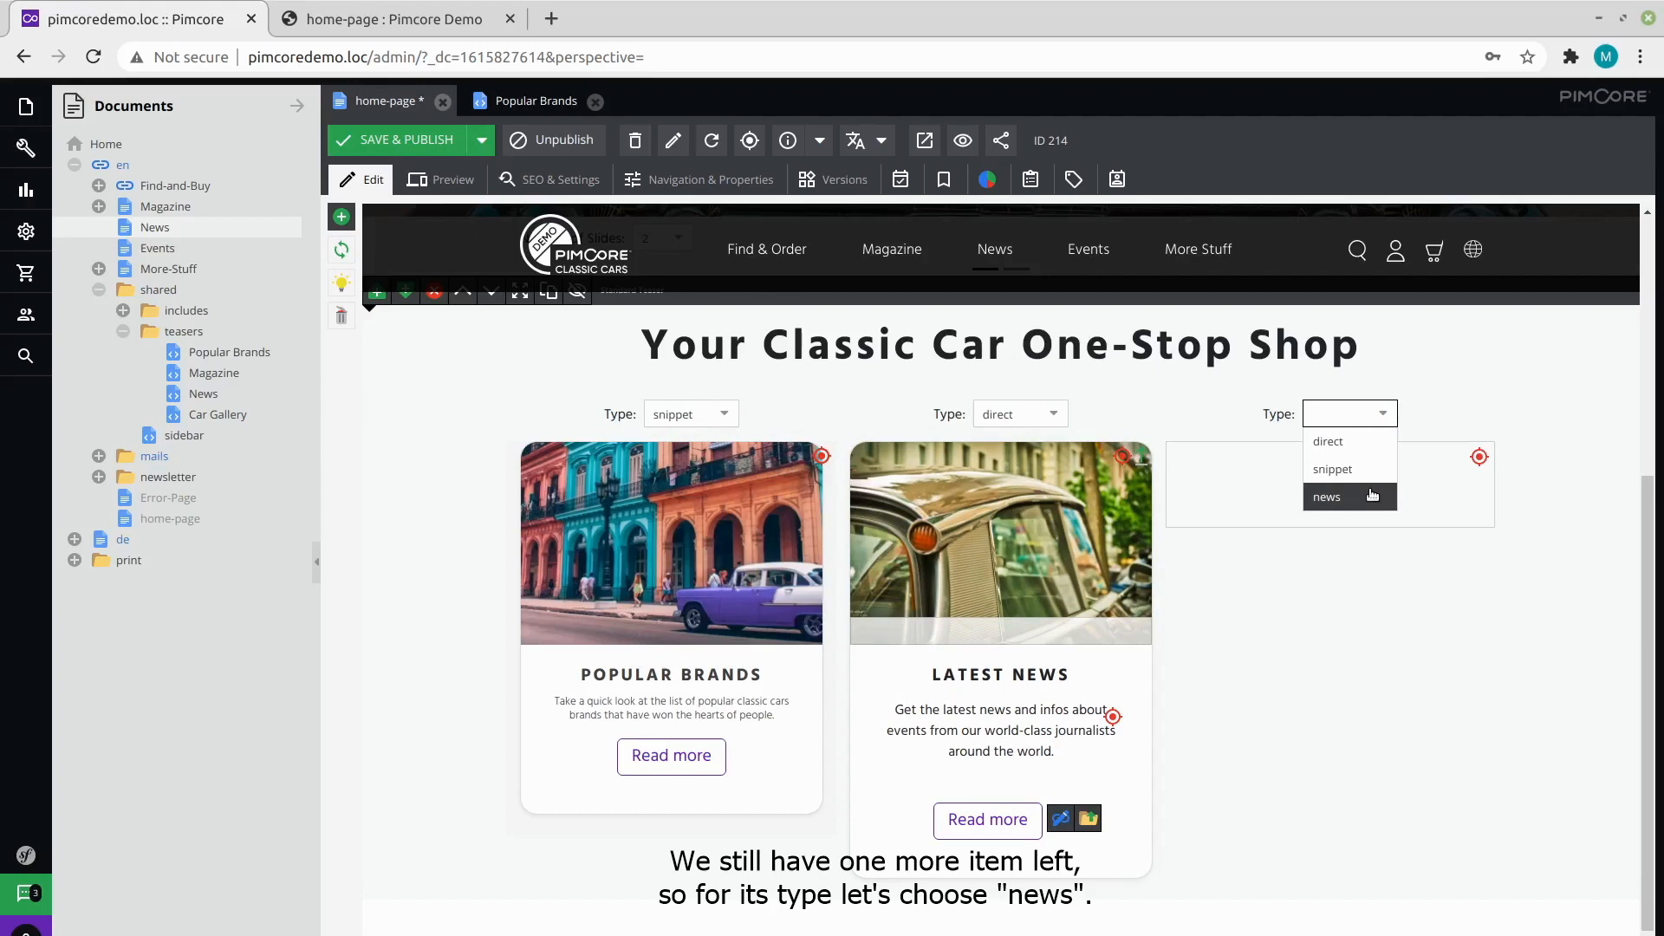
click(1324, 497)
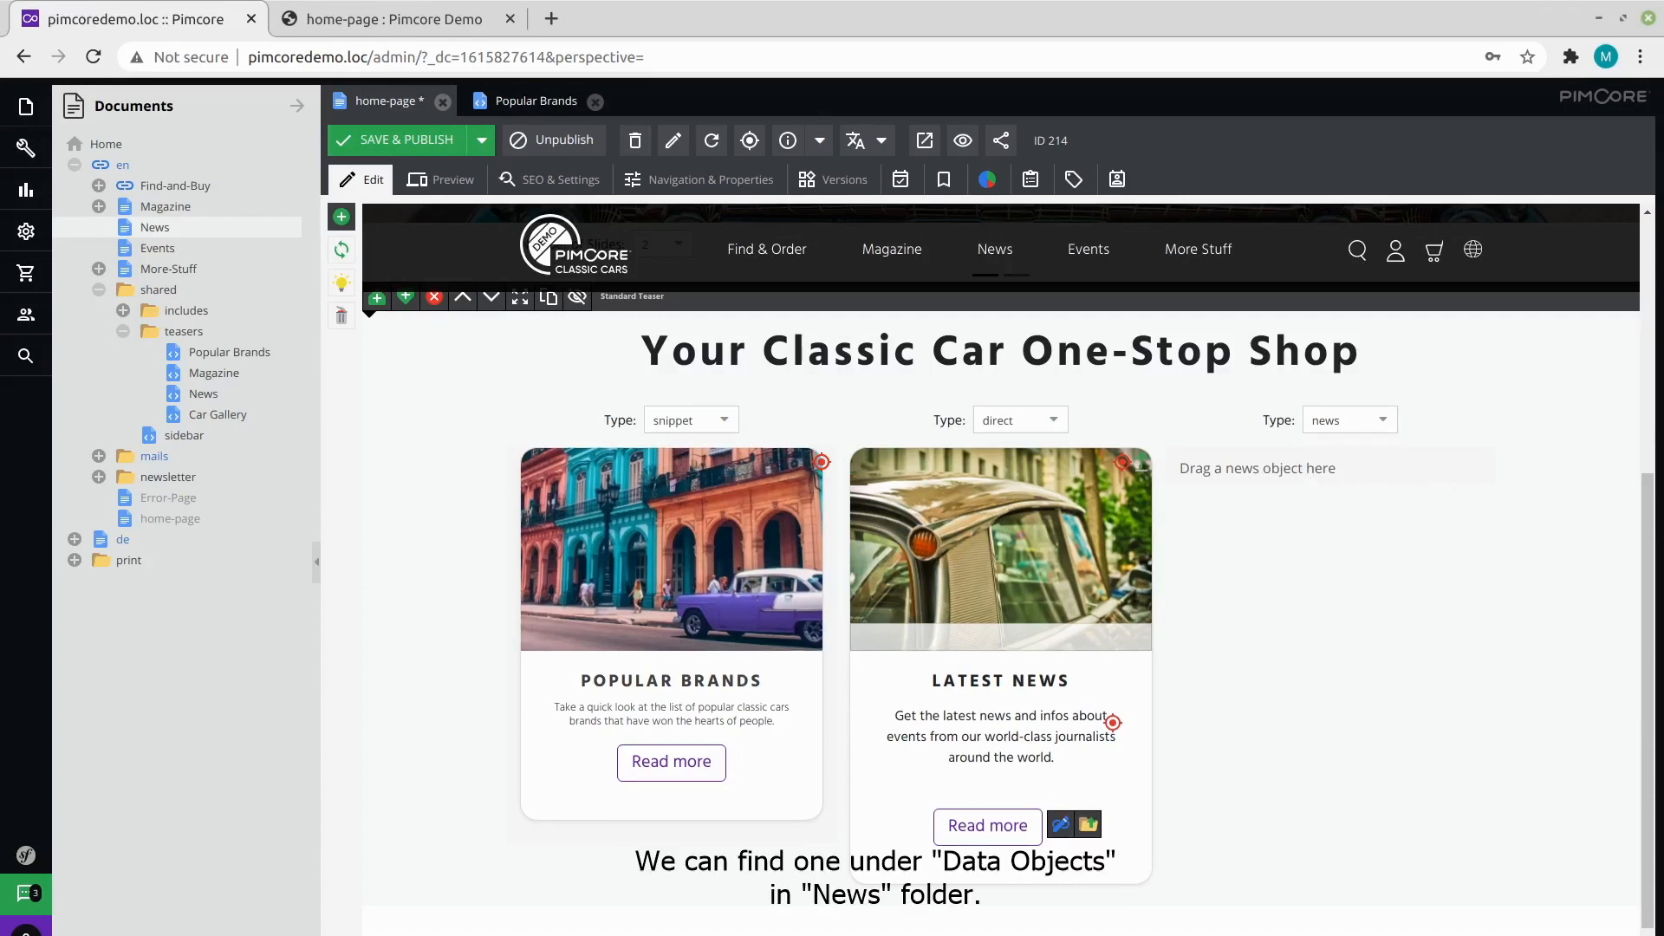
click(25, 314)
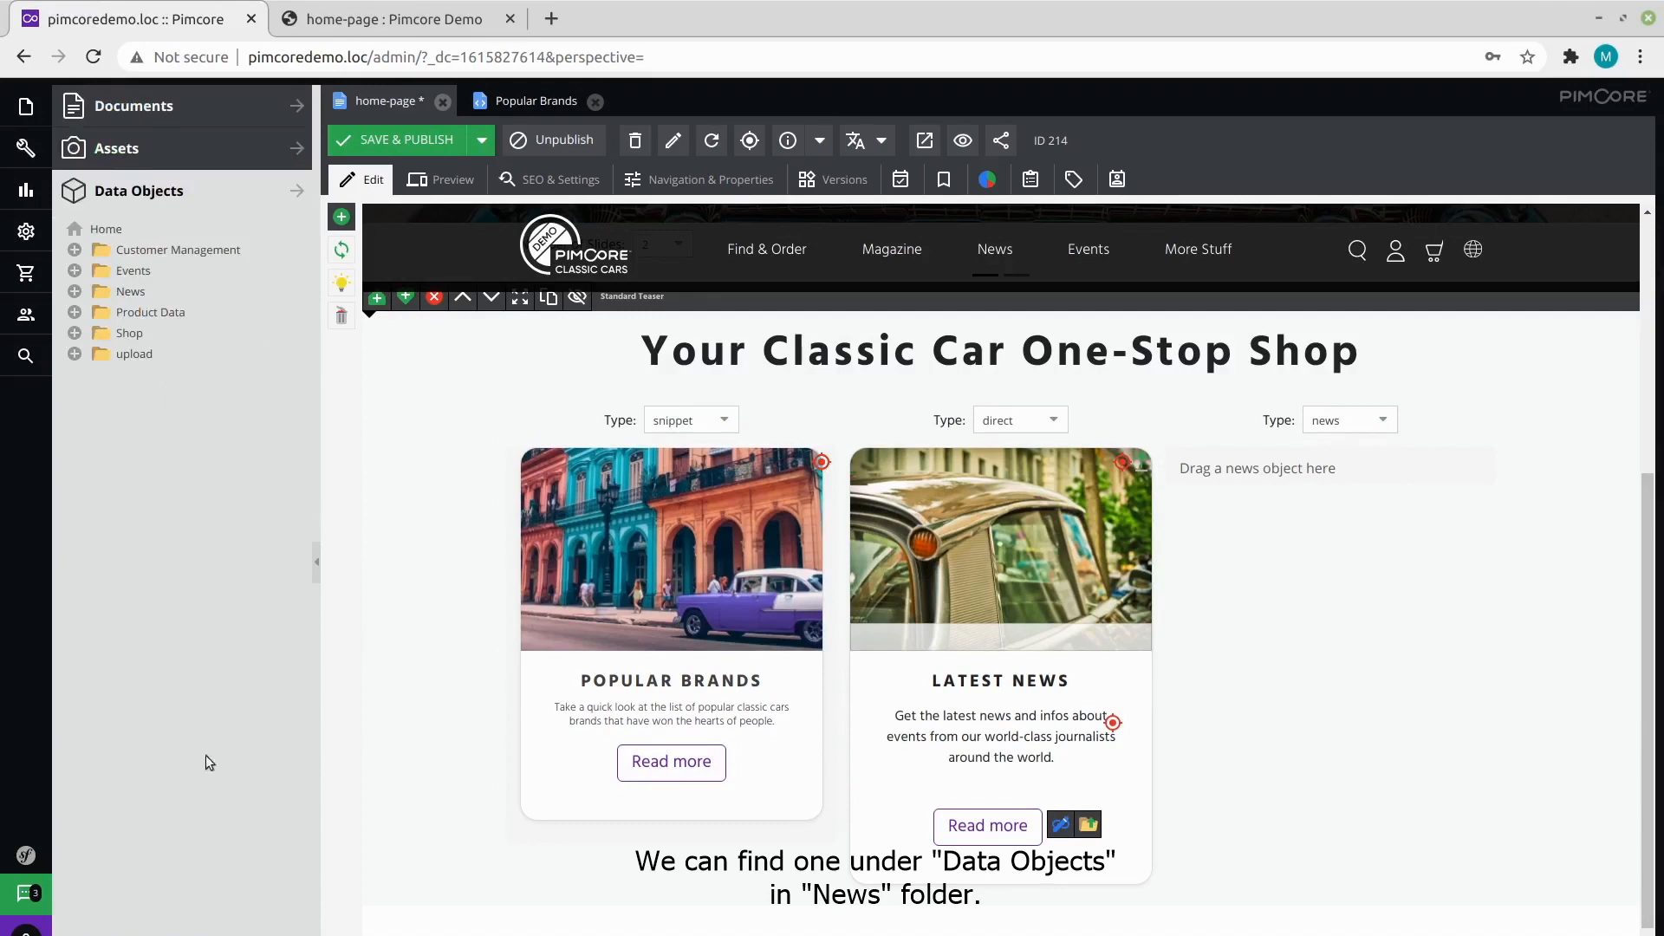
click(129, 291)
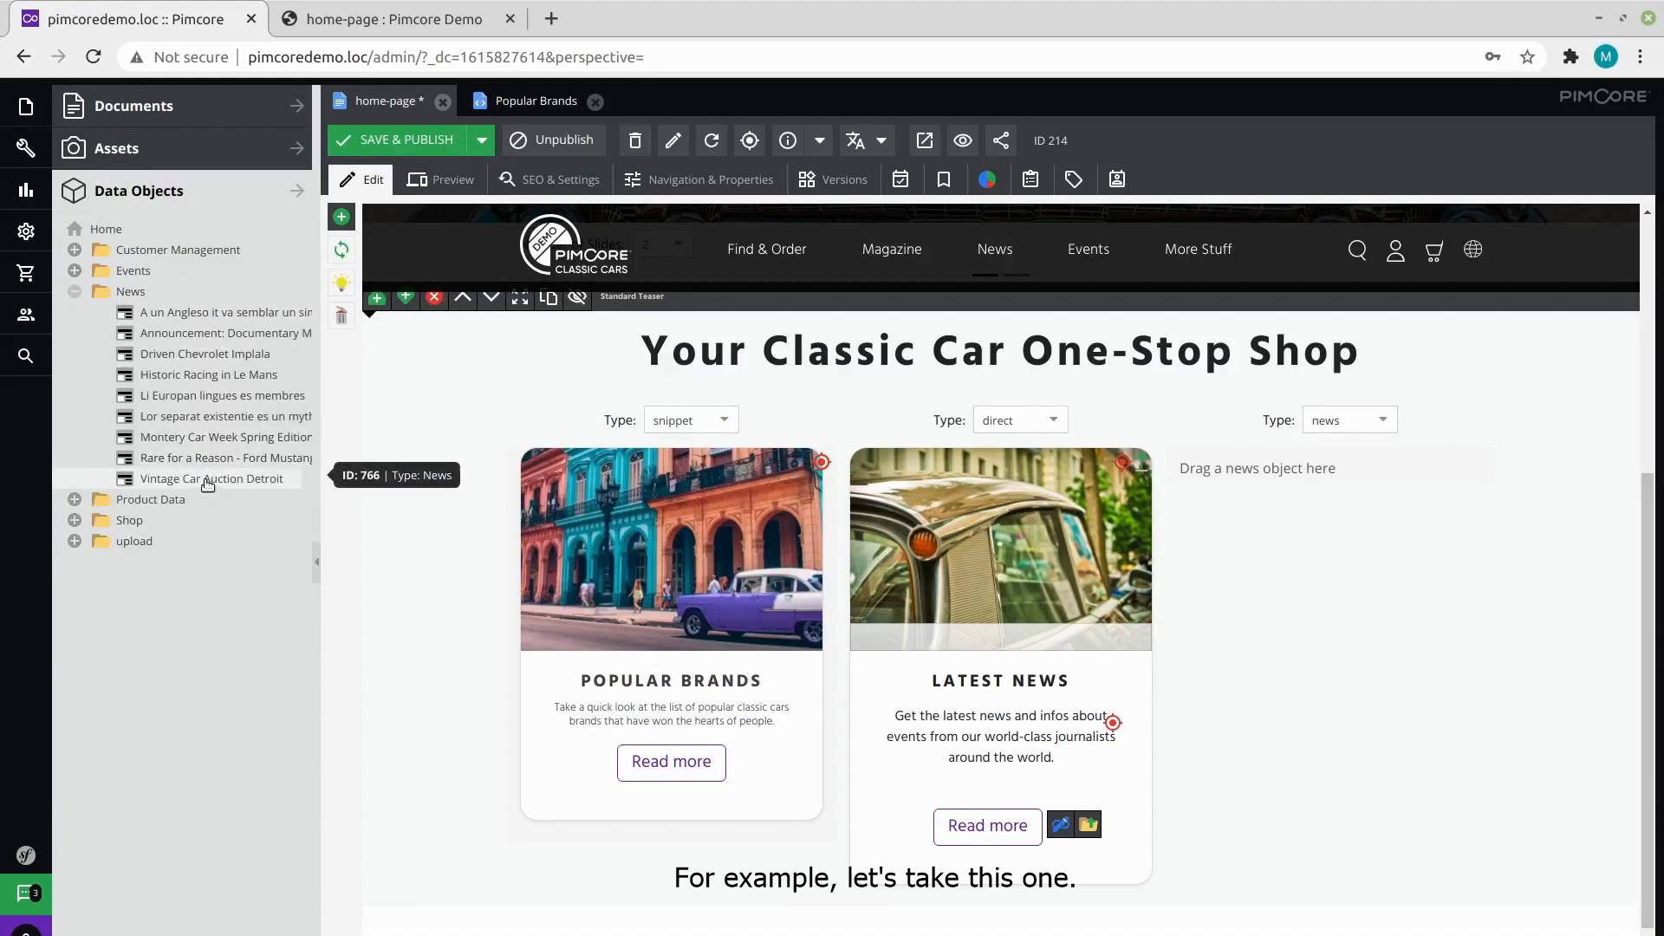
drag(212, 479, 1332, 467)
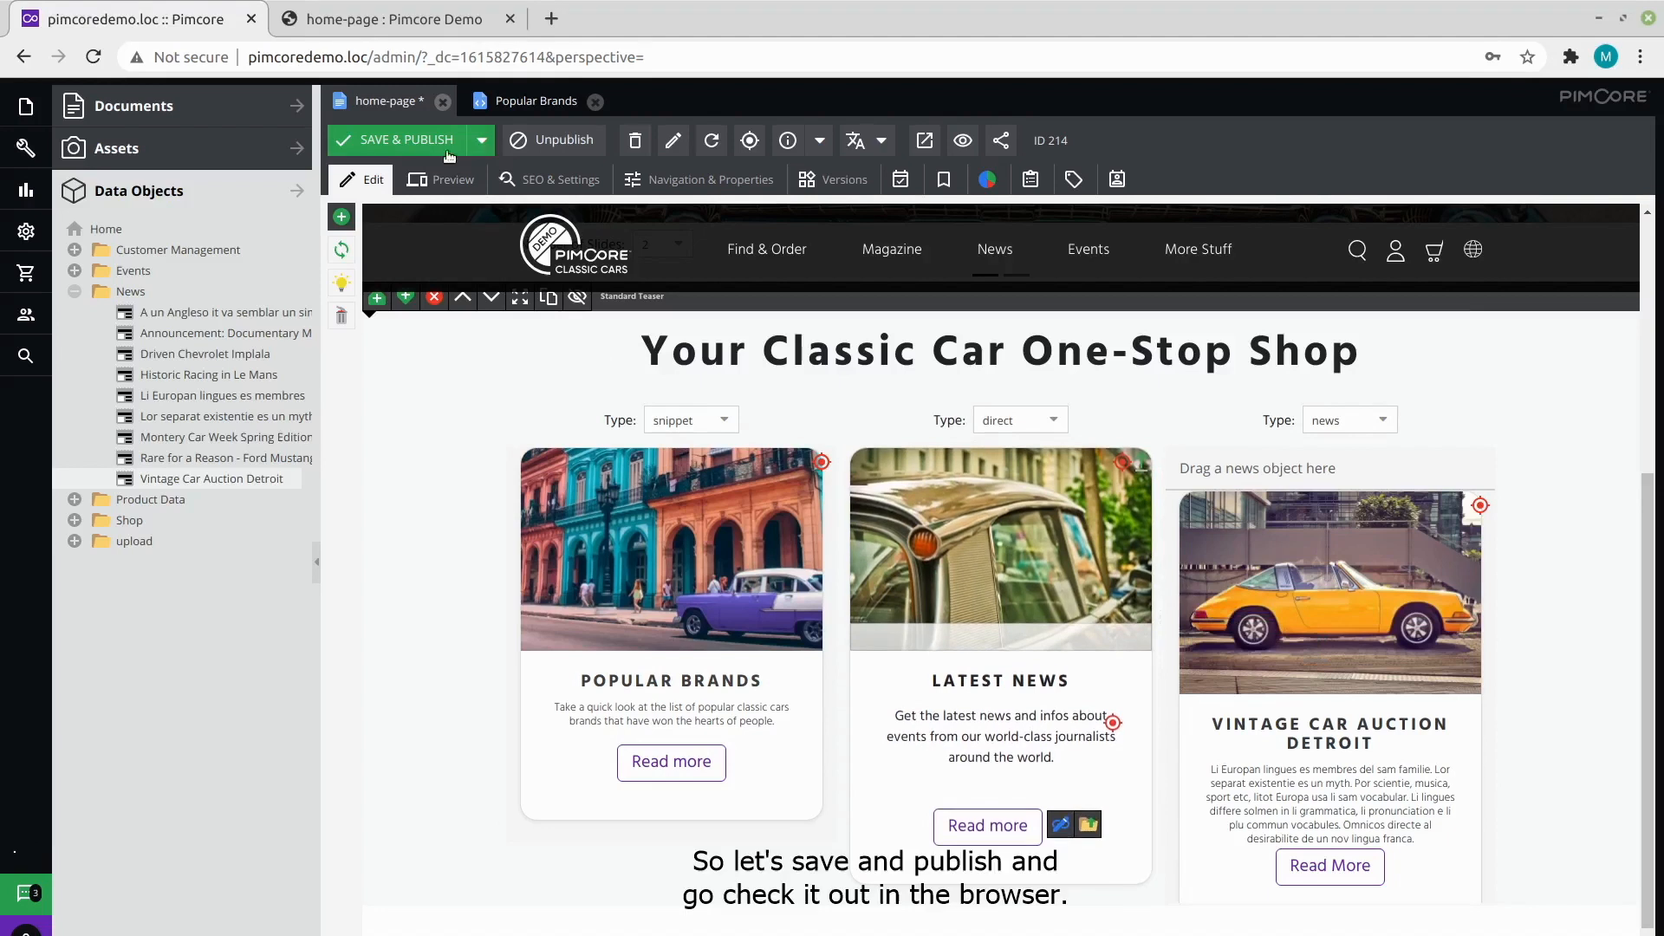
Save & Publish the home page, then scroll the live site to the three teasers.
click(404, 139)
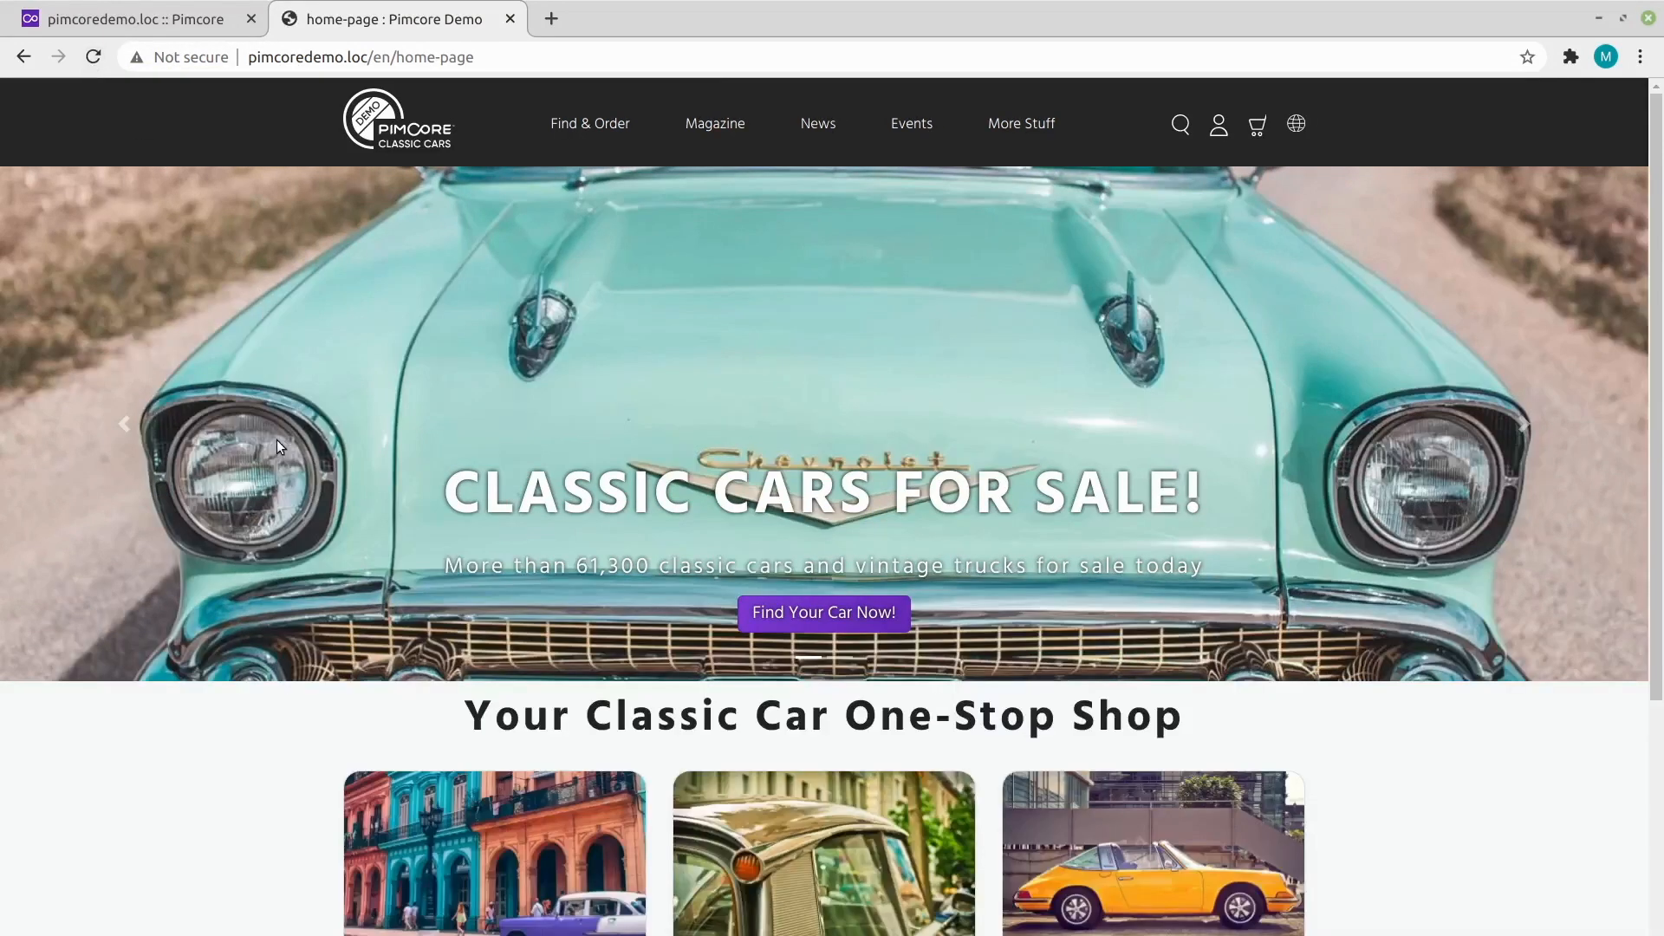
scroll(down, 3)
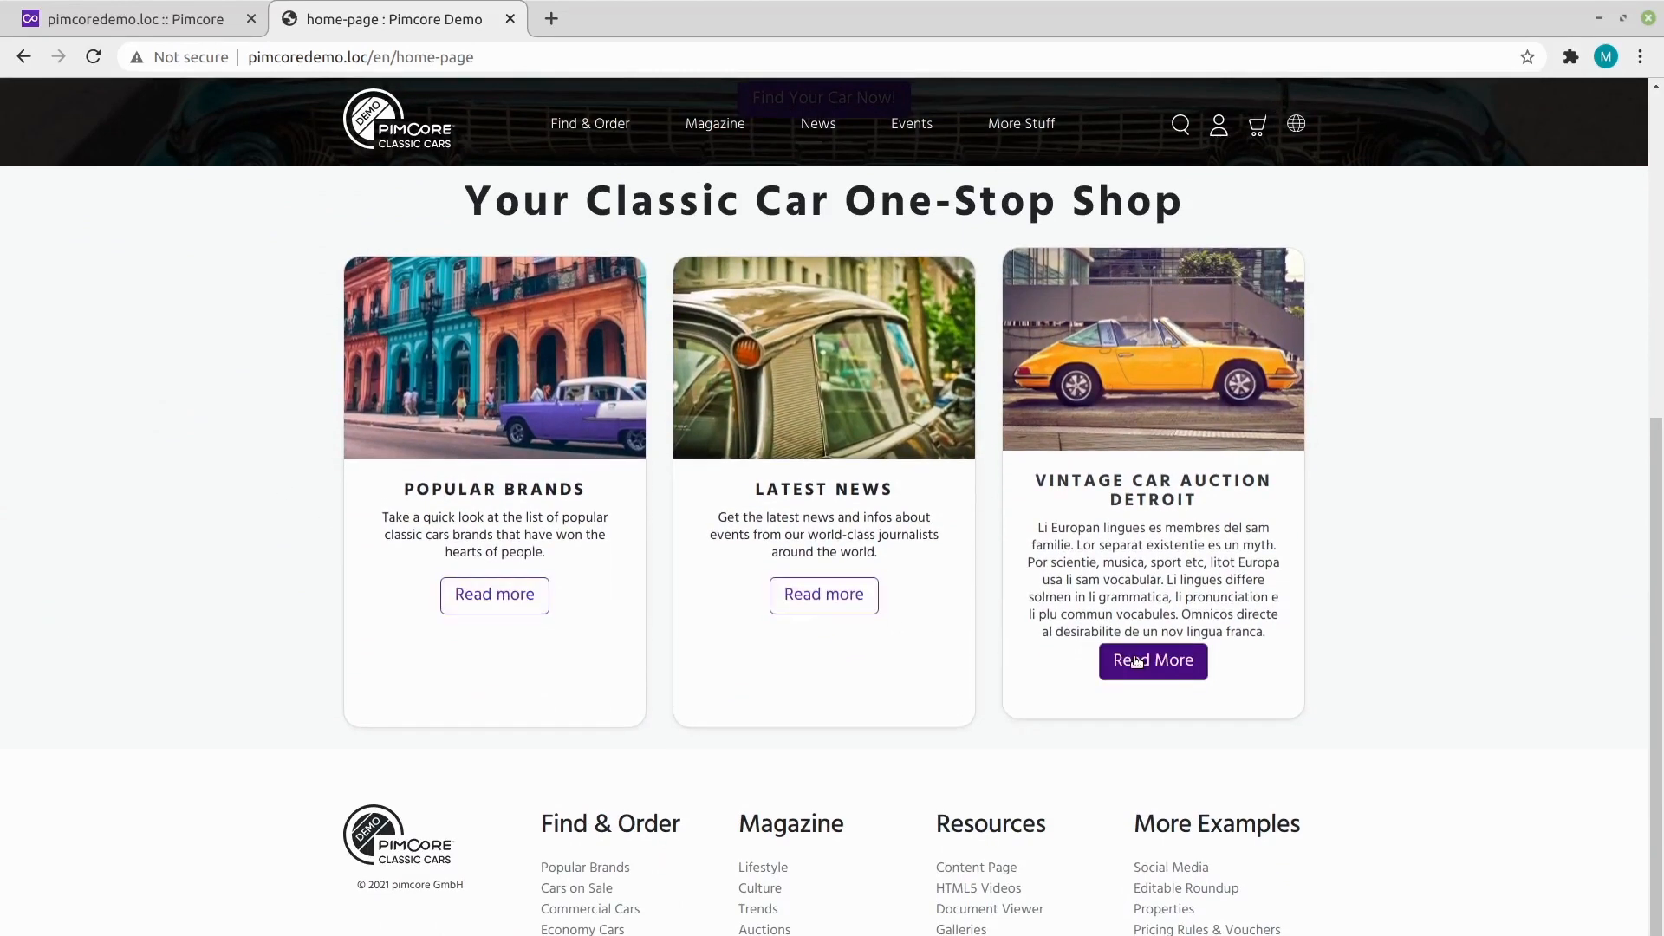
mouse_move(1141, 443)
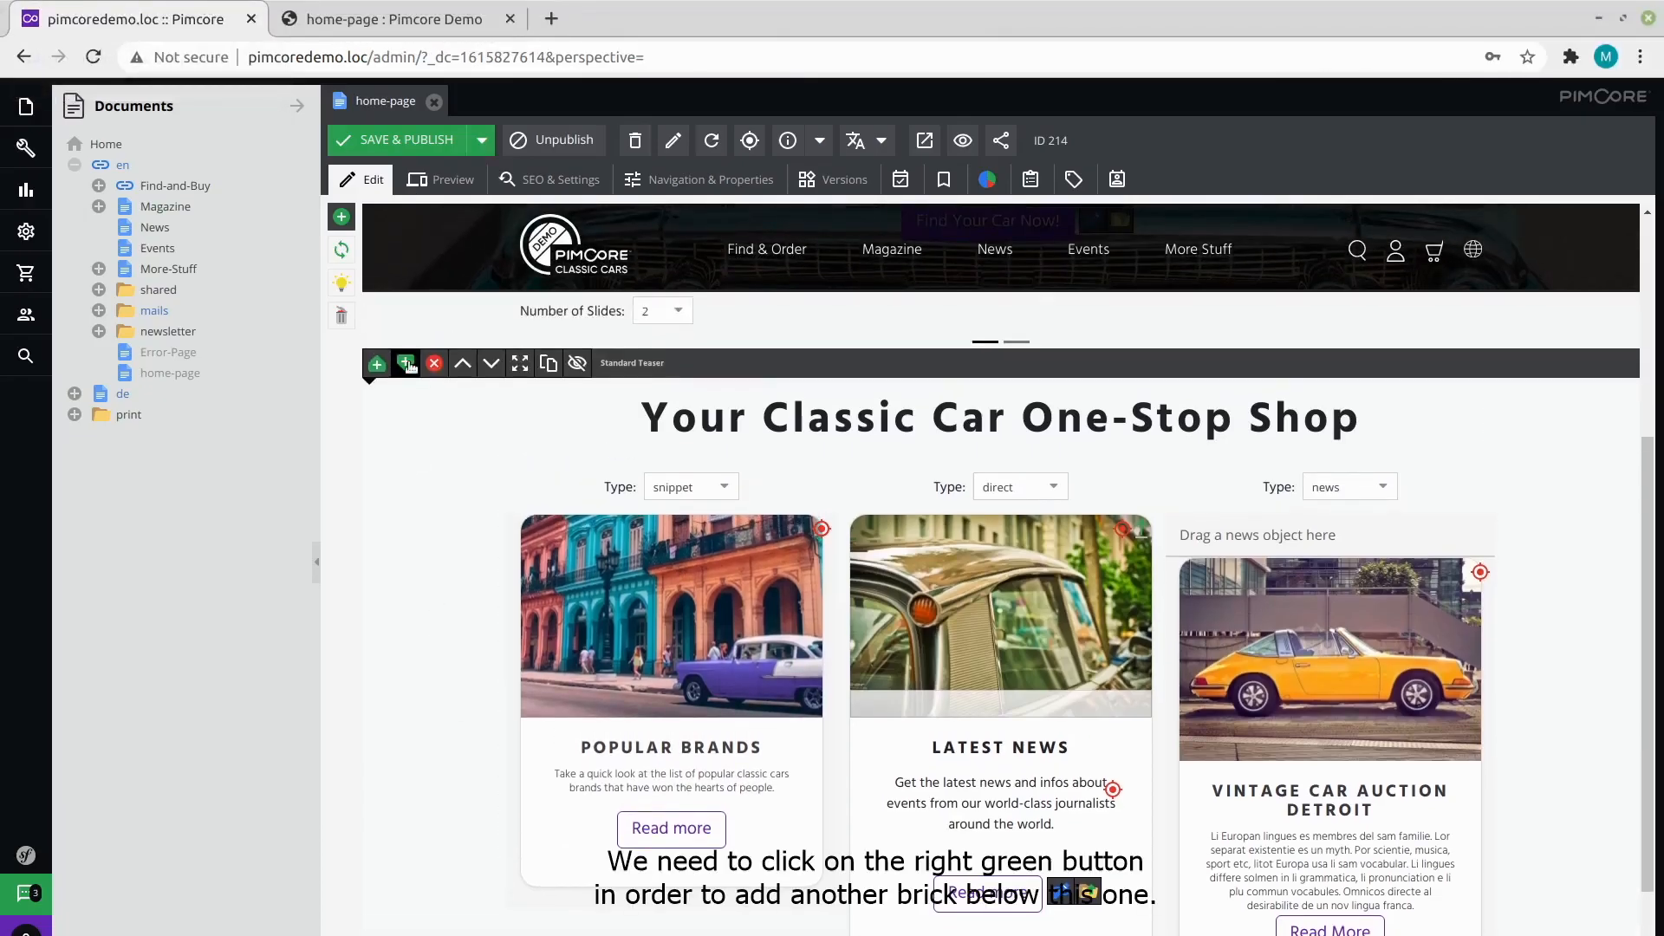
Insert a Hero Grid brick under the teasers and fill its tiles from Background Images.
click(406, 364)
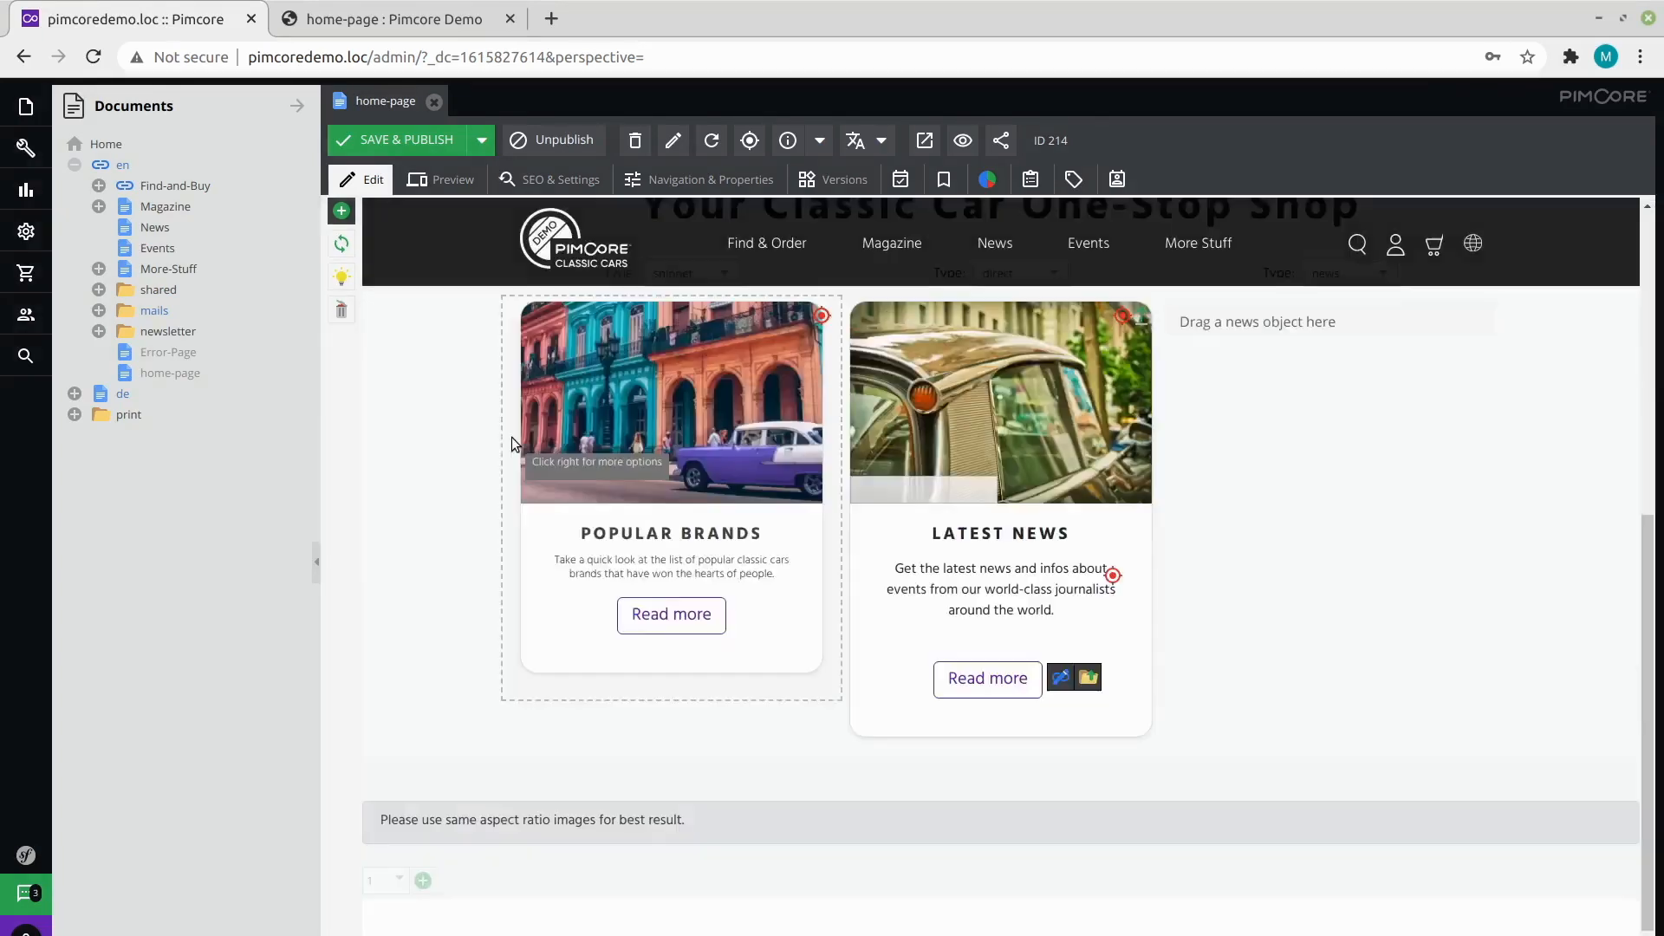
click(385, 699)
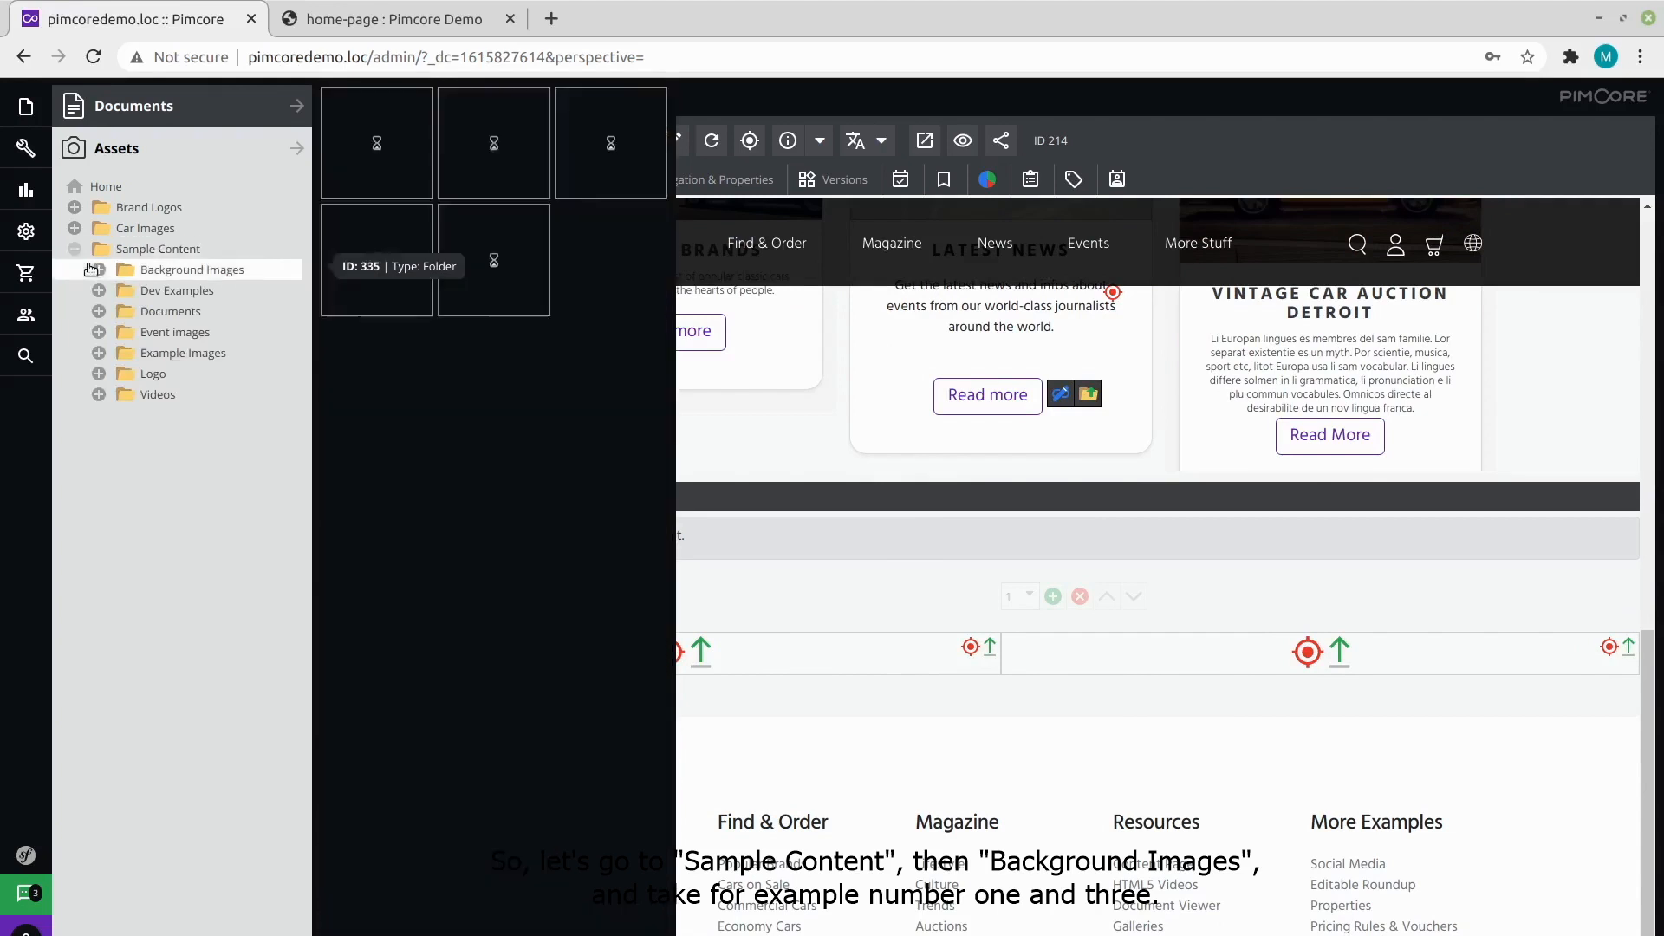
click(99, 269)
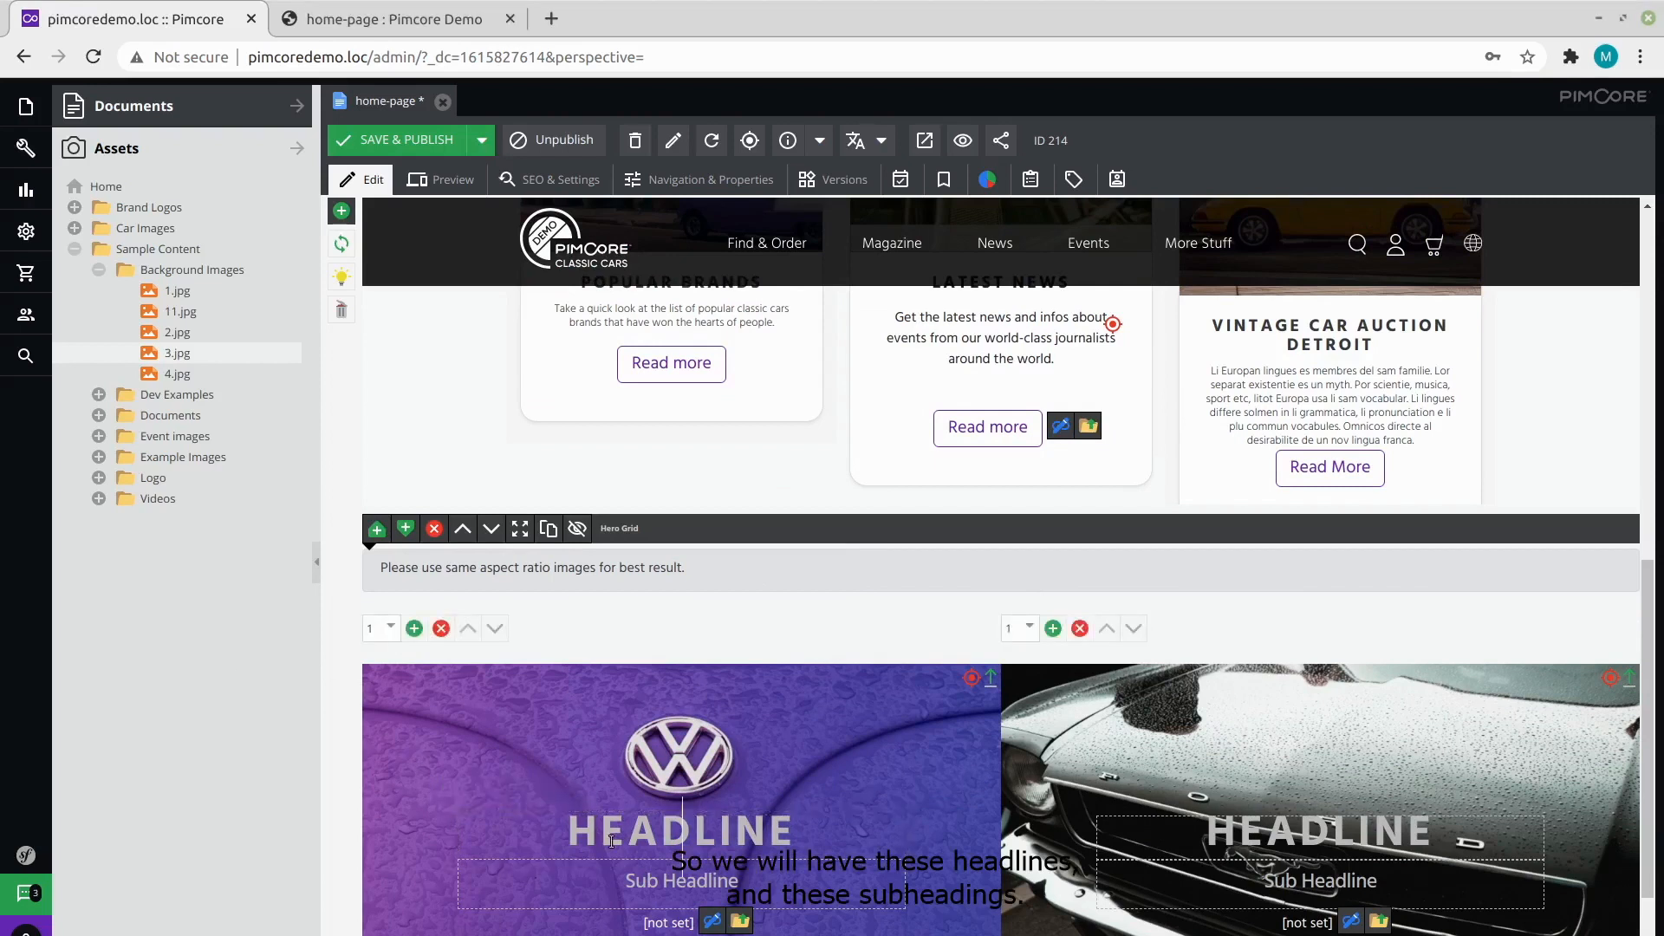
Enter VOLKSWAGEN and FORD as the two hero tile headlines.
text(VOLKSWAGEN)
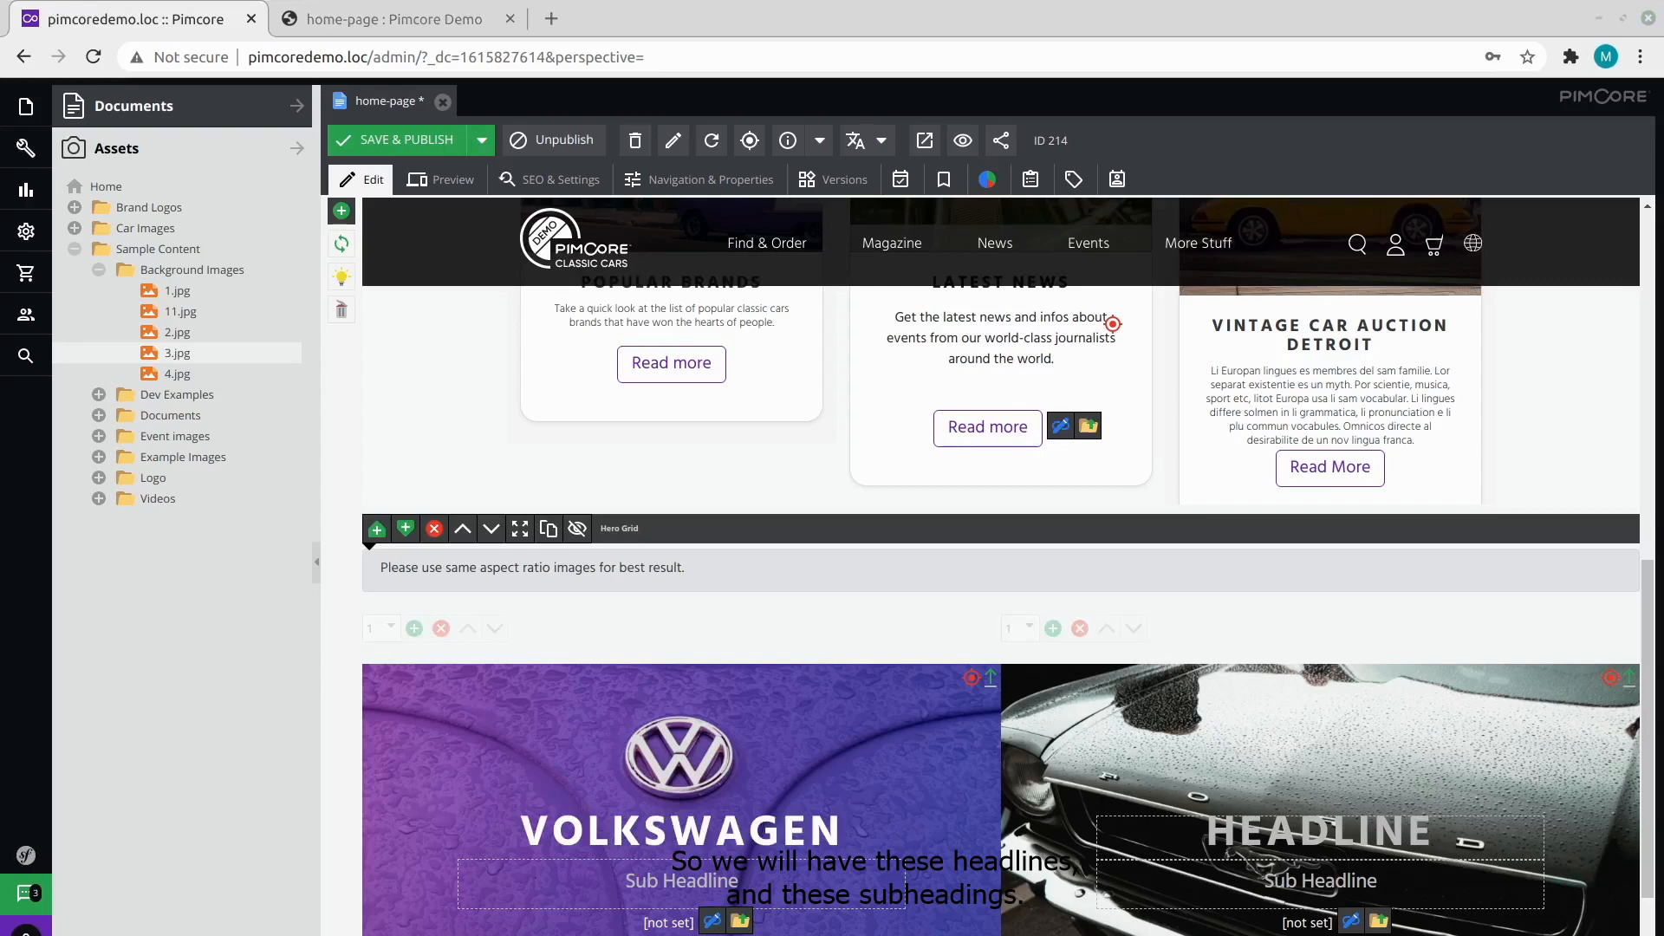
text(FORD)
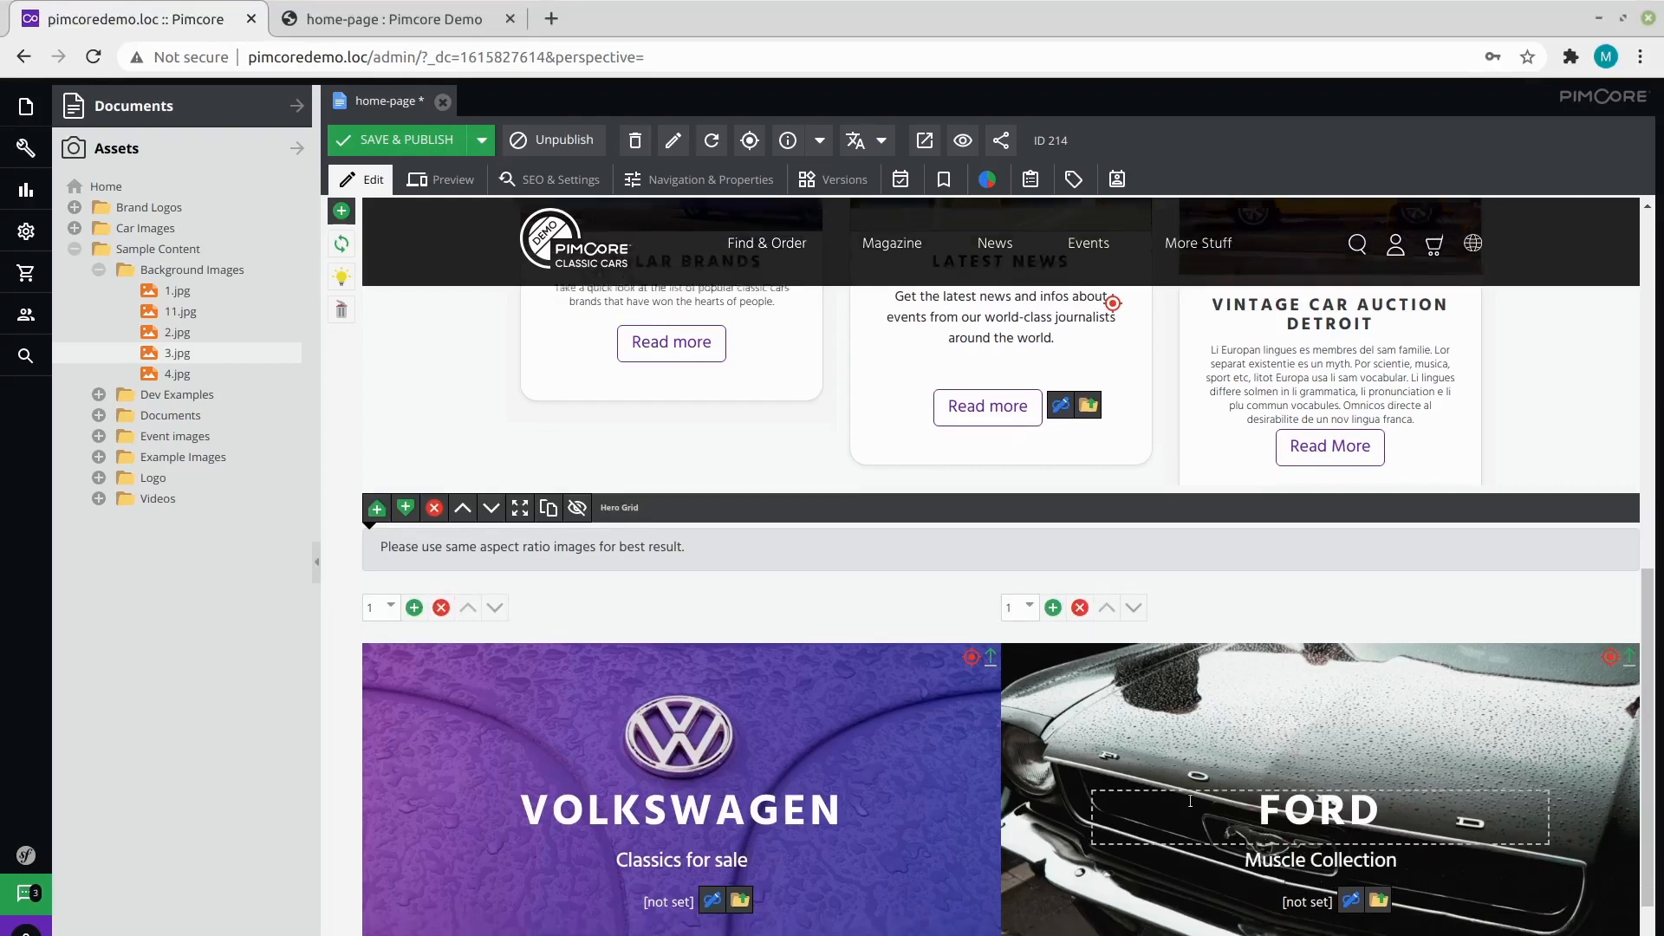
scroll(down, 3)
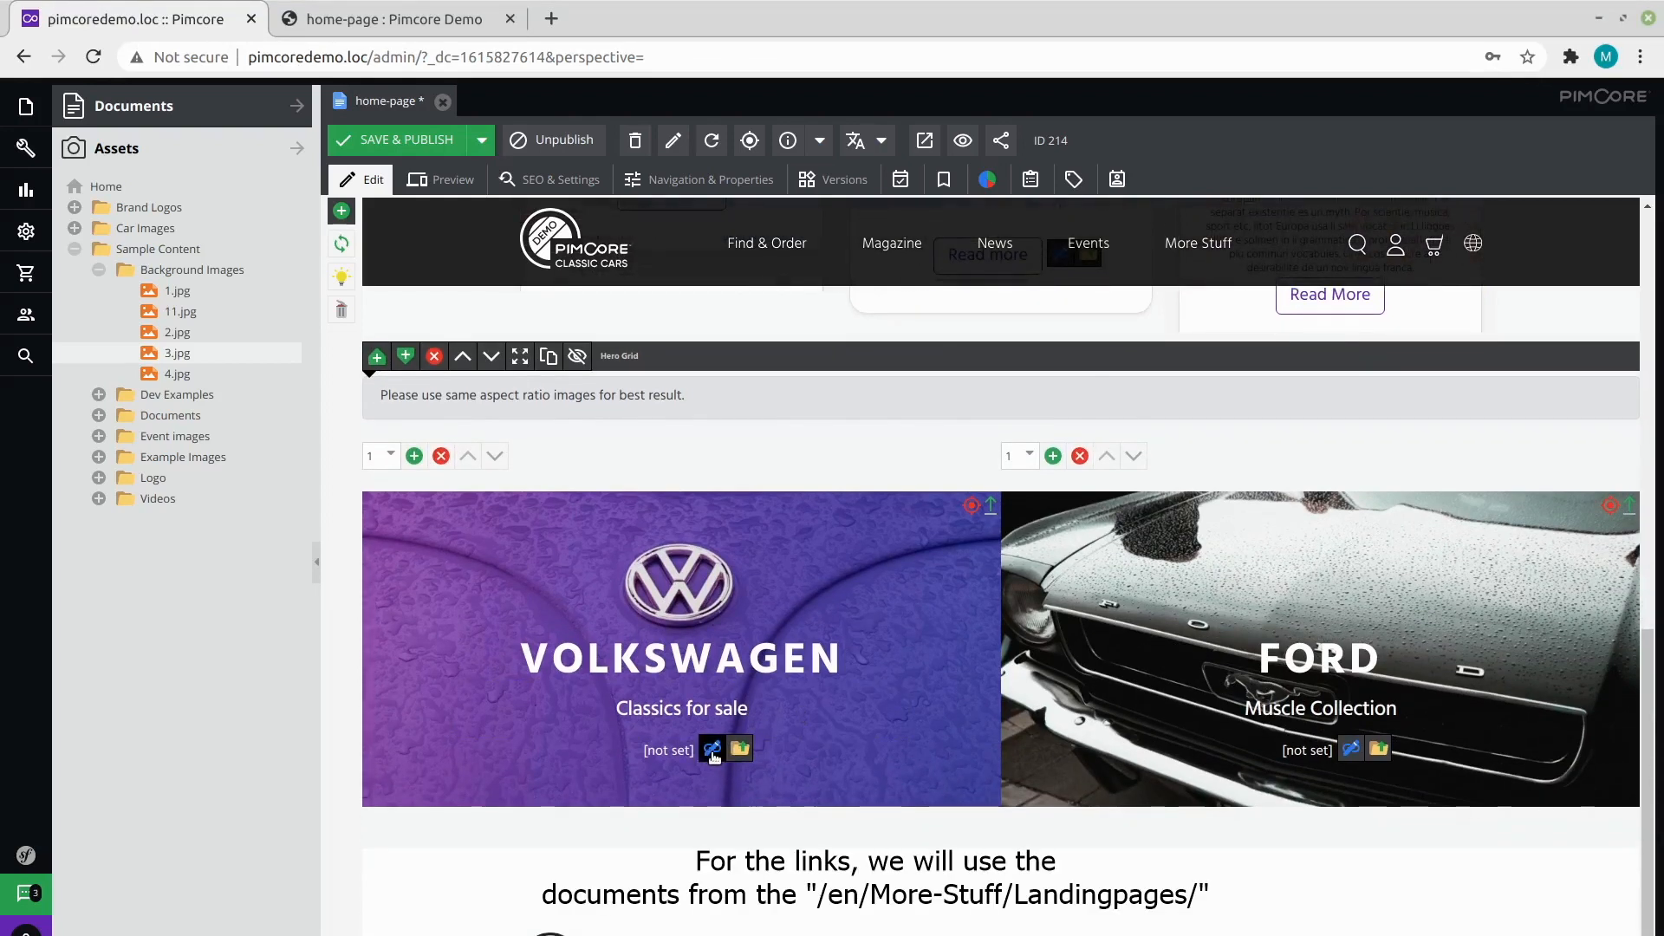
Set tile links to /en/More-Stuff/Landingpages/Volkswagen and /en/More-Stuff/Landingpages/Ford-Musclecars.
click(711, 748)
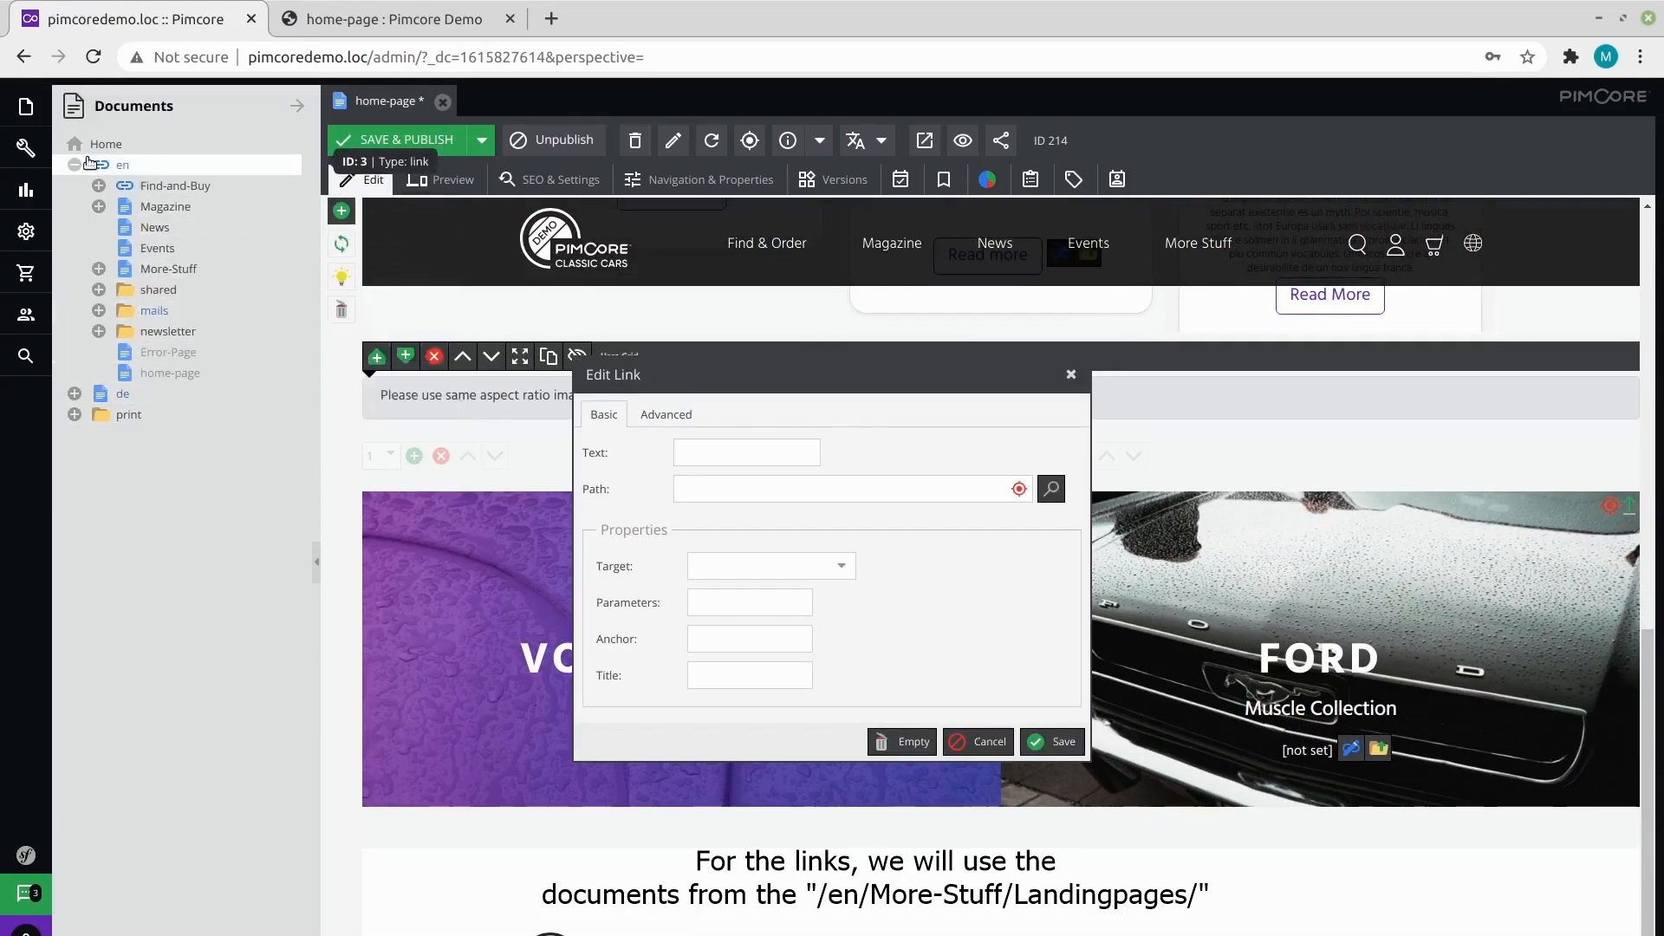
click(98, 268)
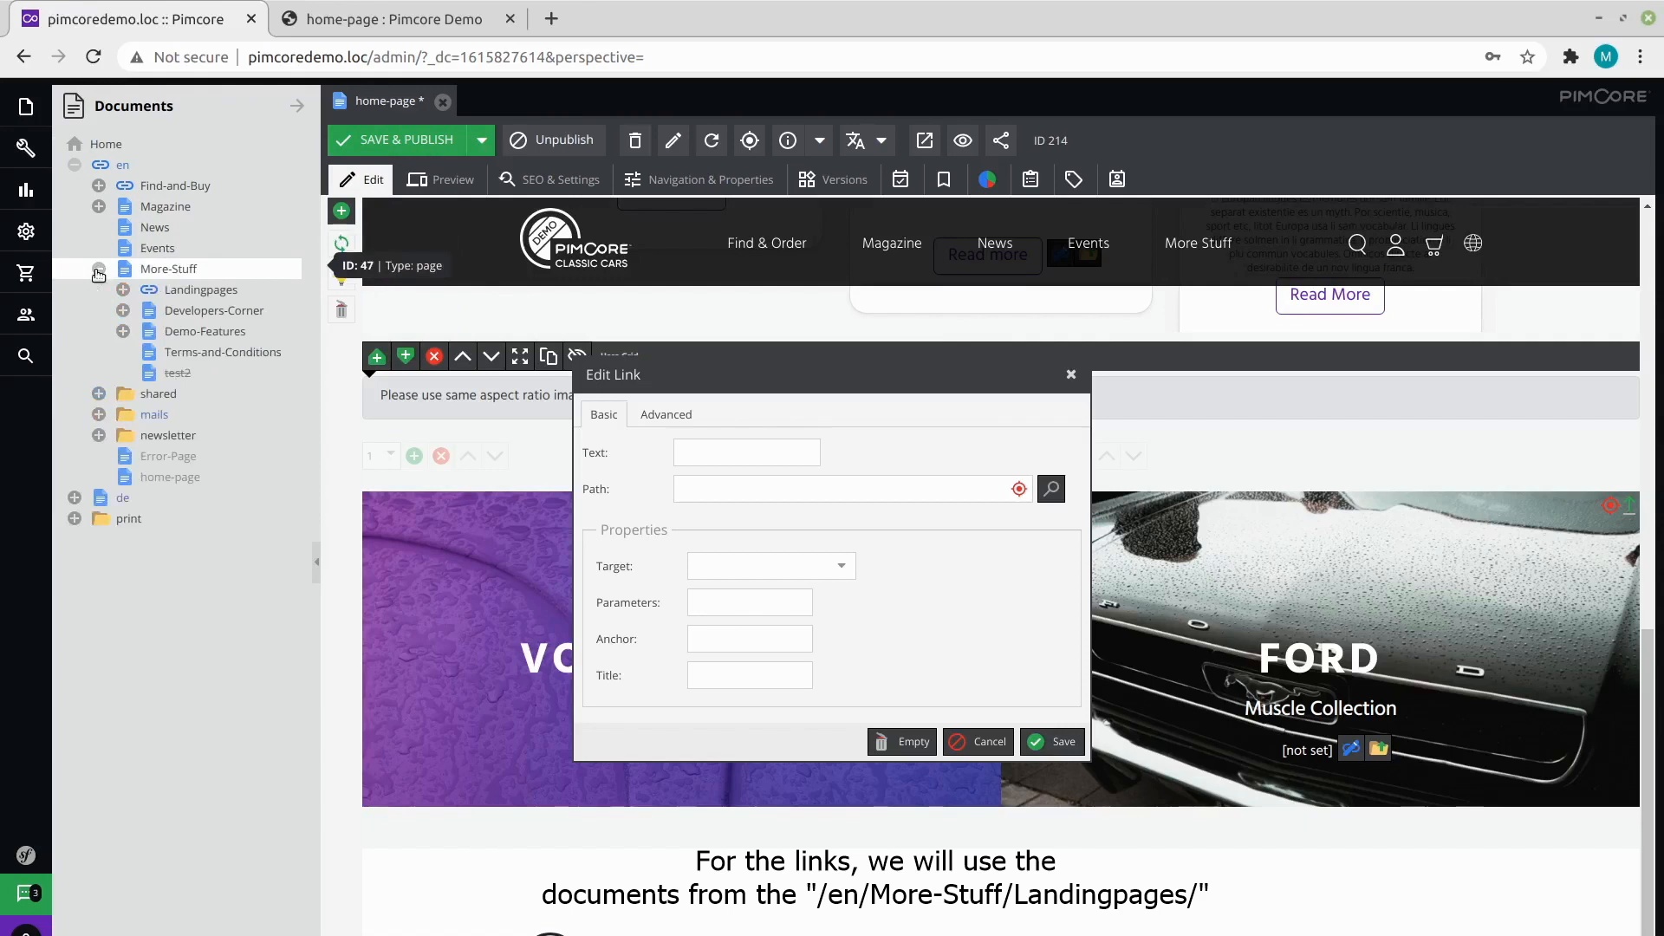
click(123, 288)
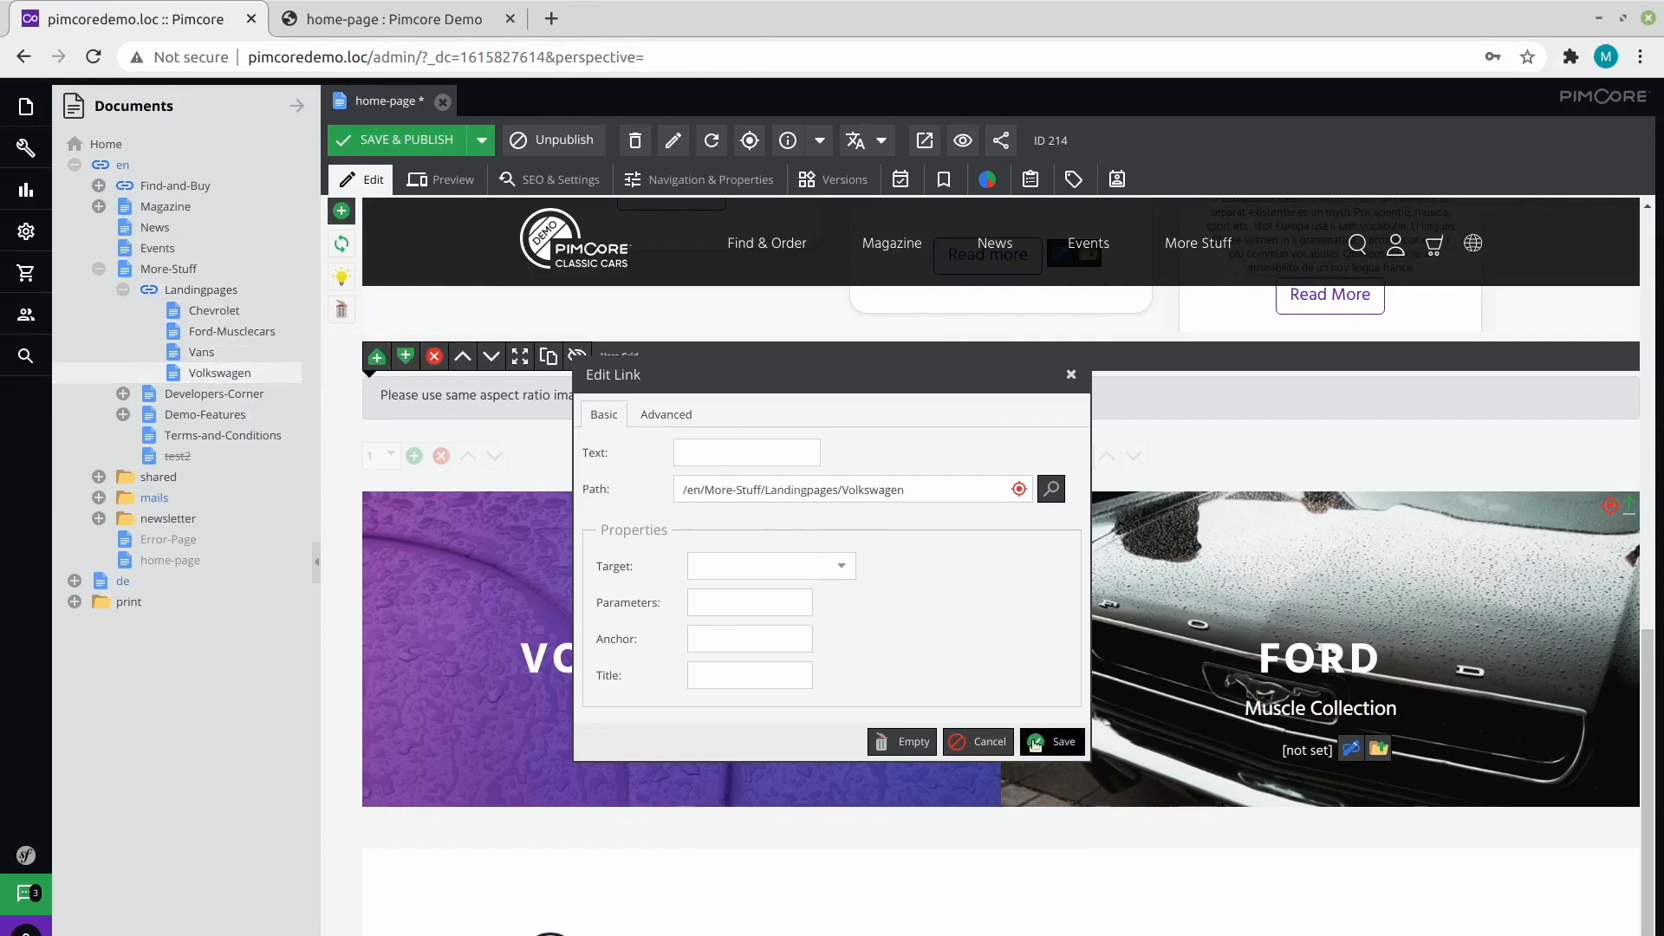
click(1062, 741)
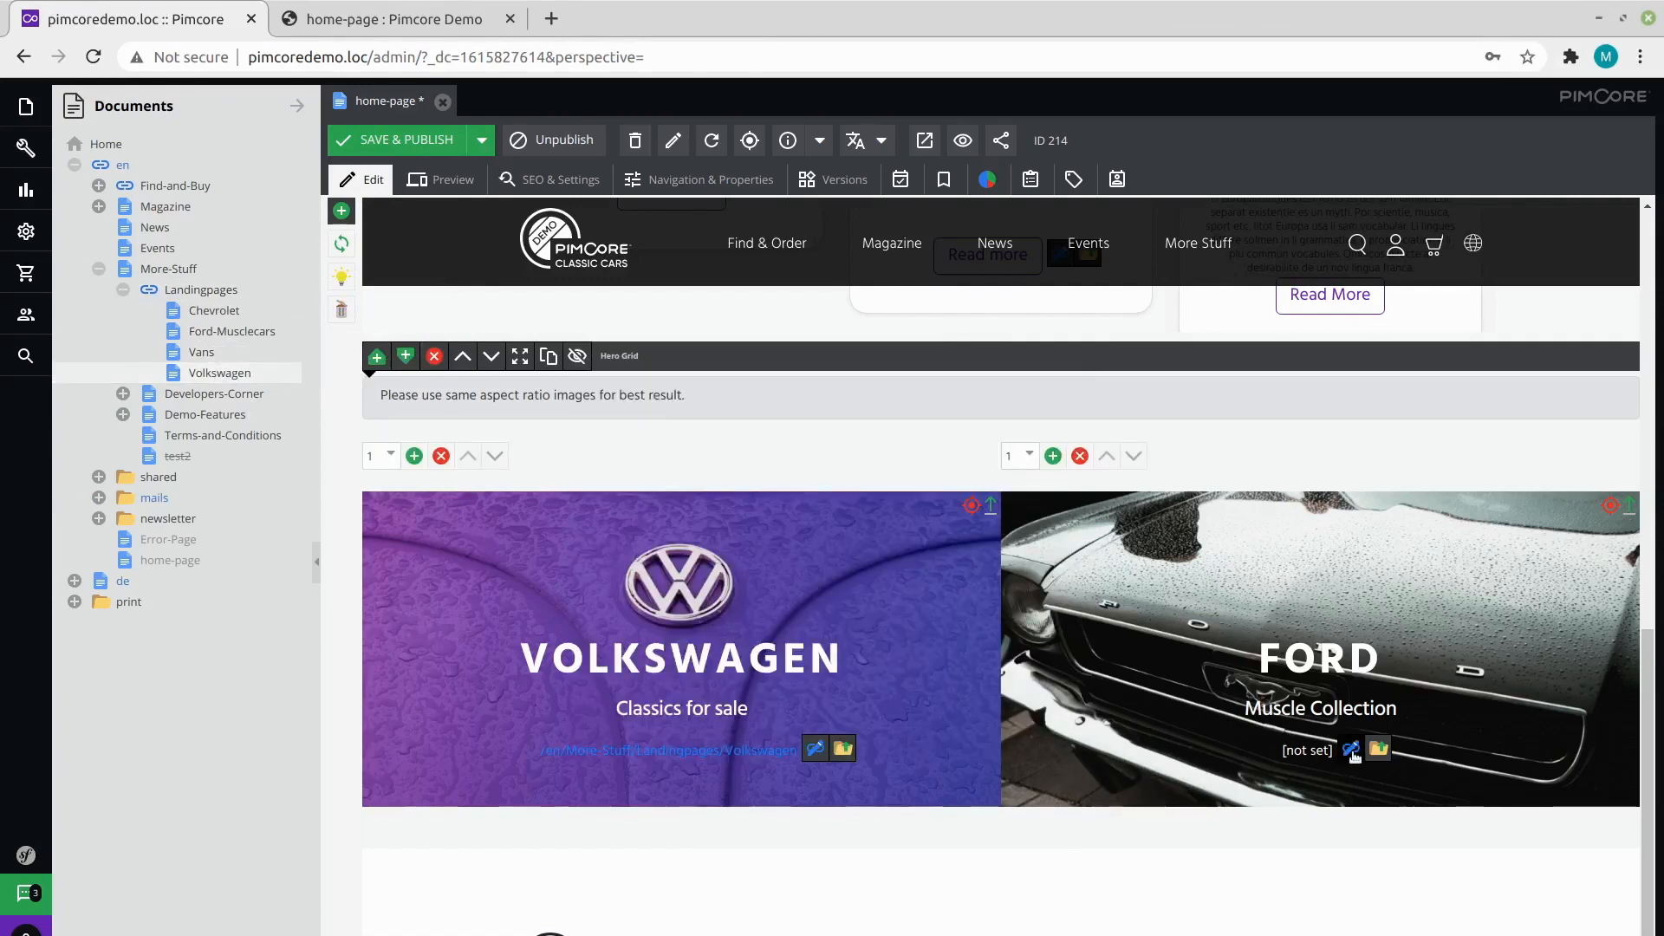
click(1351, 750)
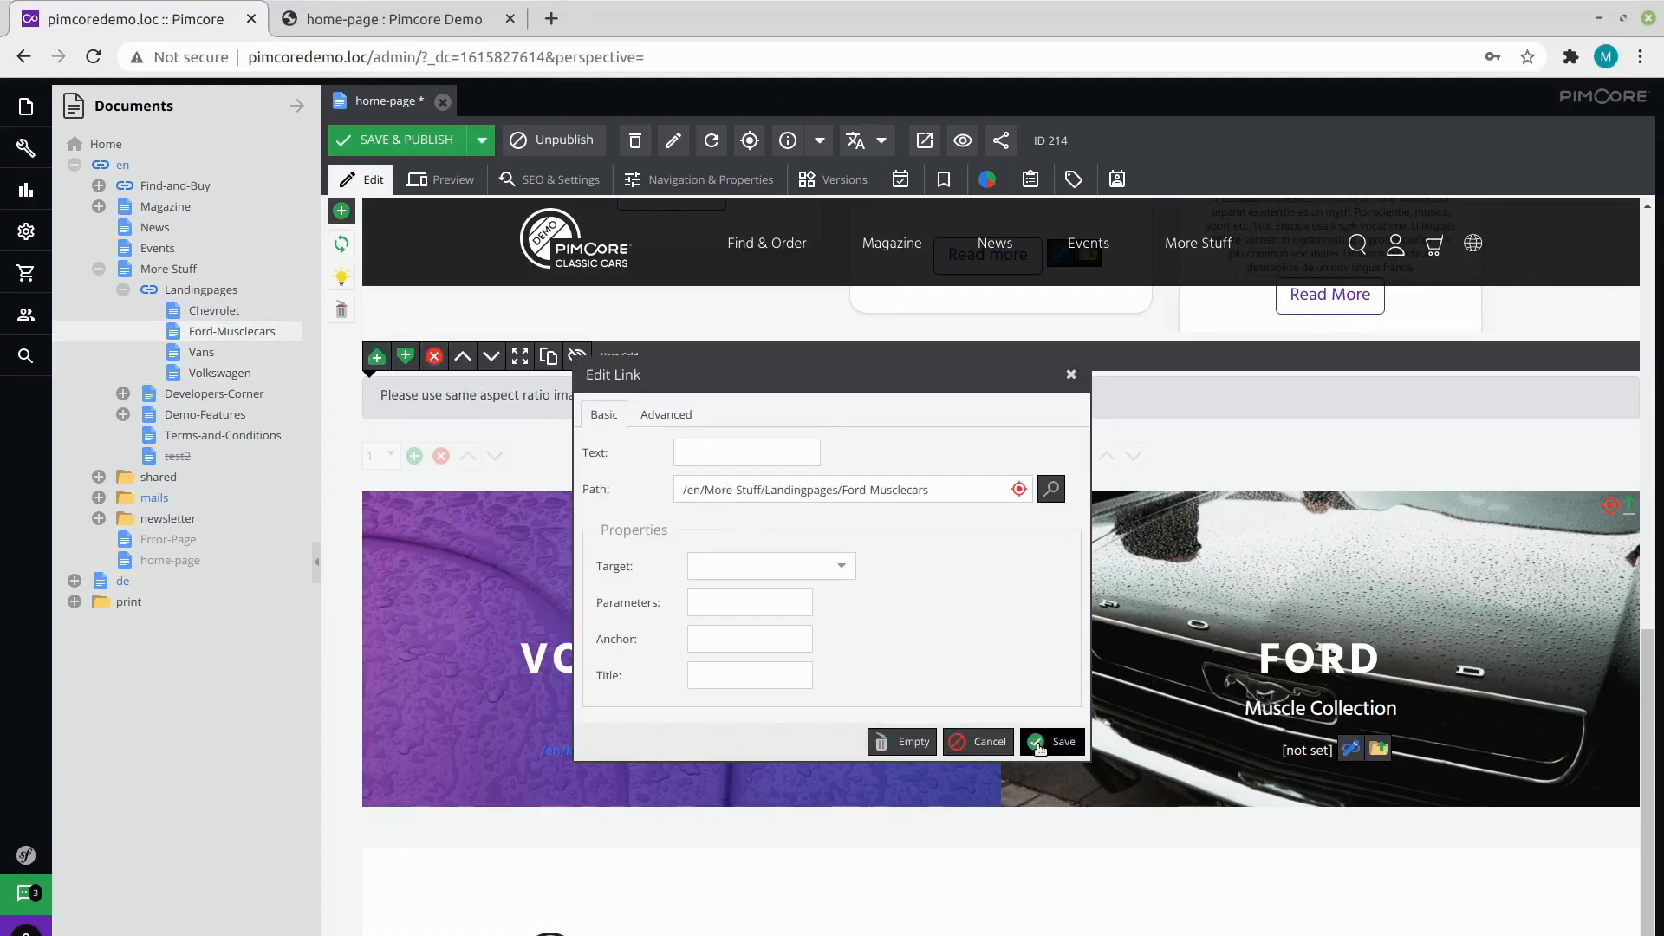
click(1061, 741)
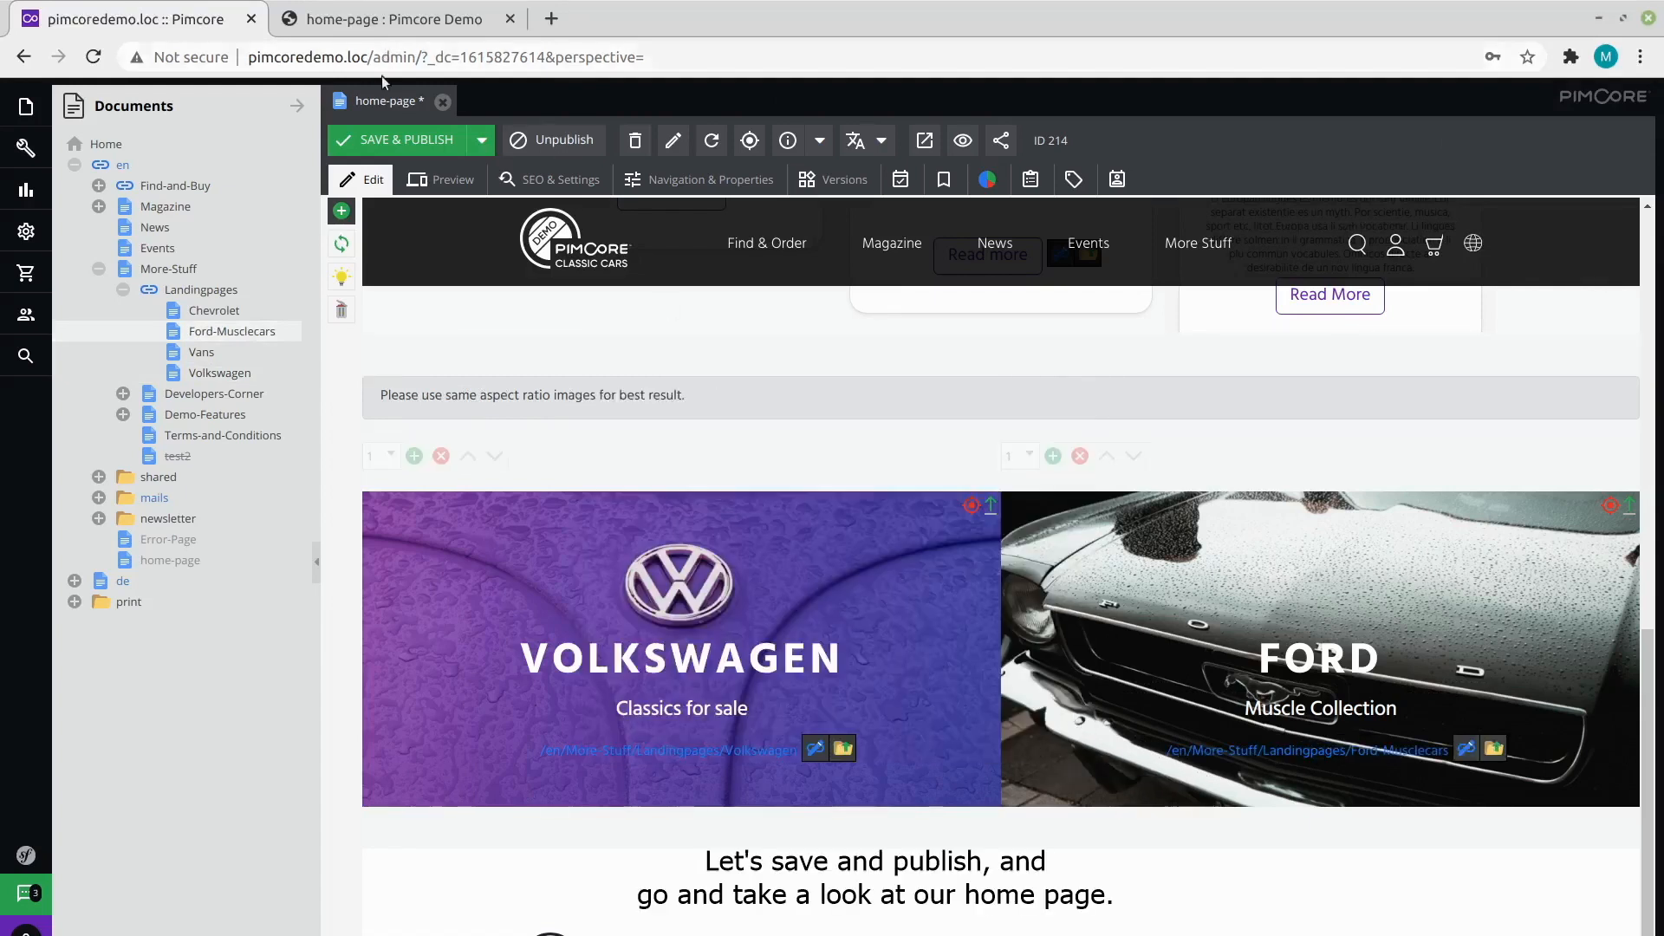
Save & Publish the home page and scroll the live site down to the Hero Grid.
click(398, 139)
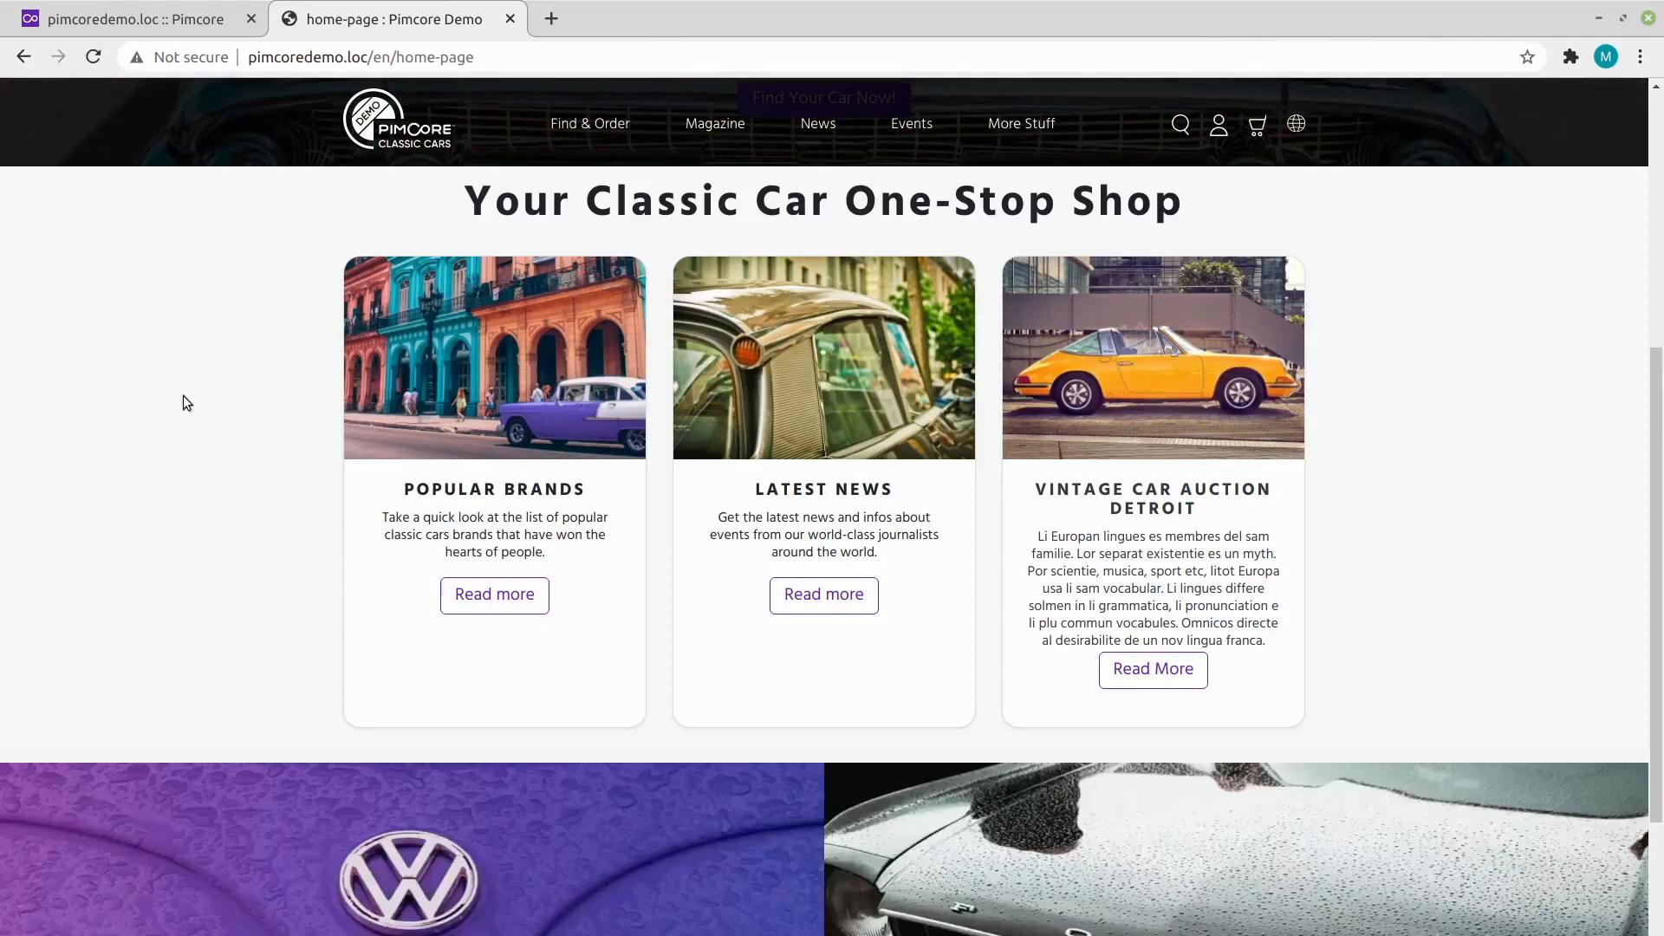
scroll(down, 3)
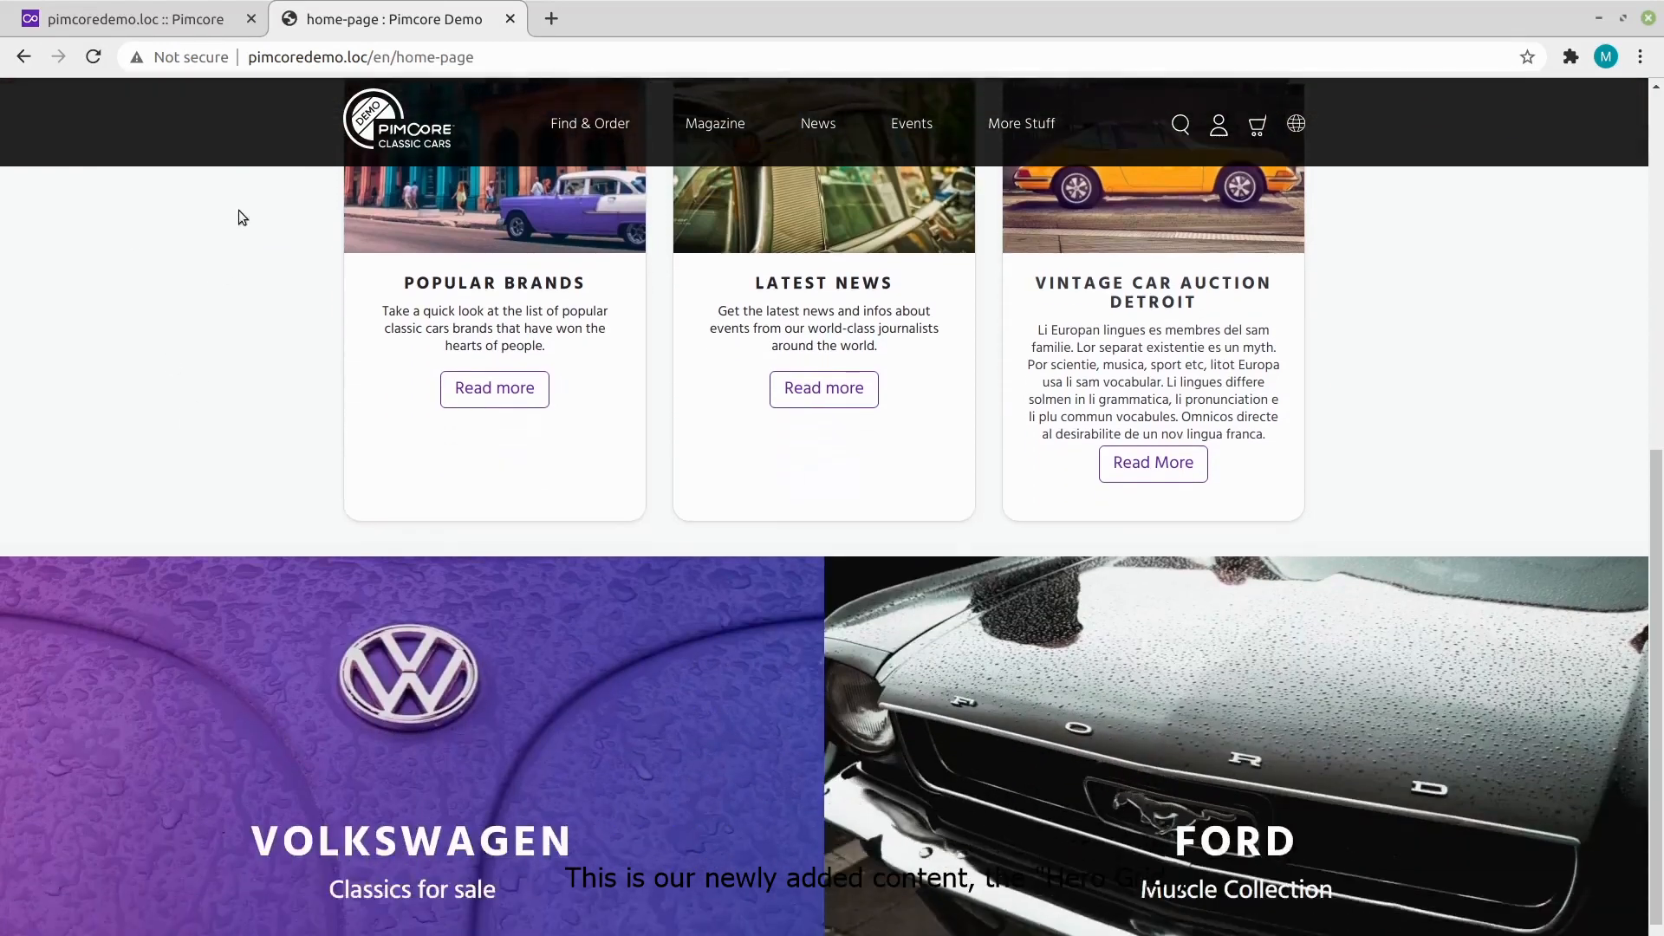
scroll(down, 3)
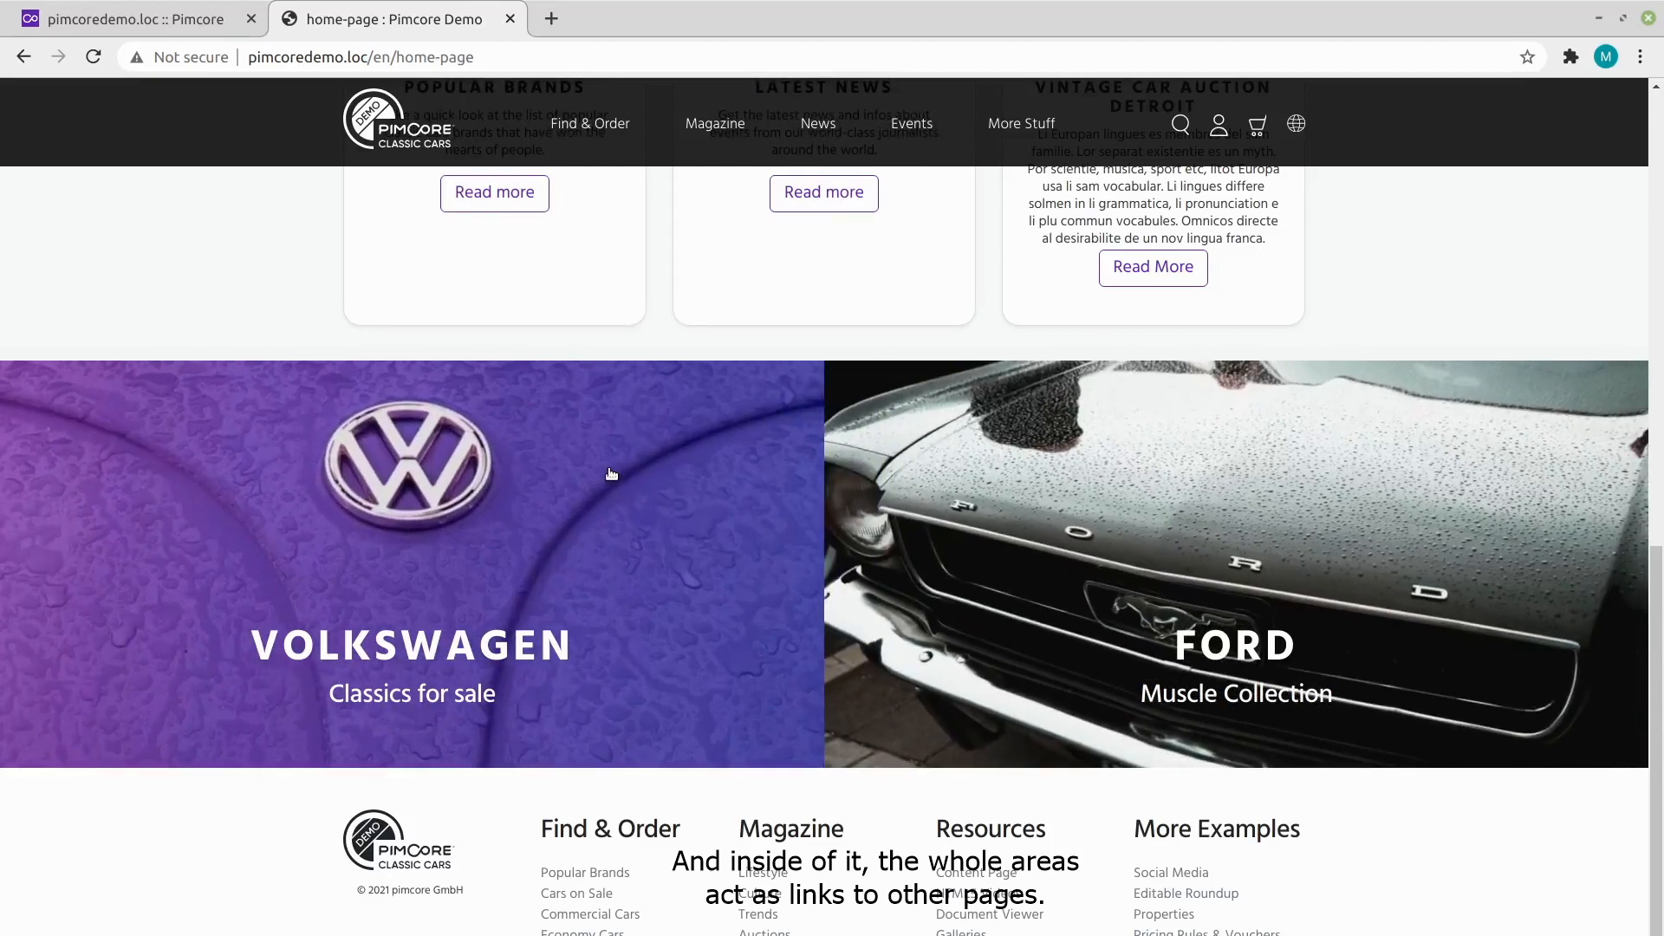
mouse_move(564, 597)
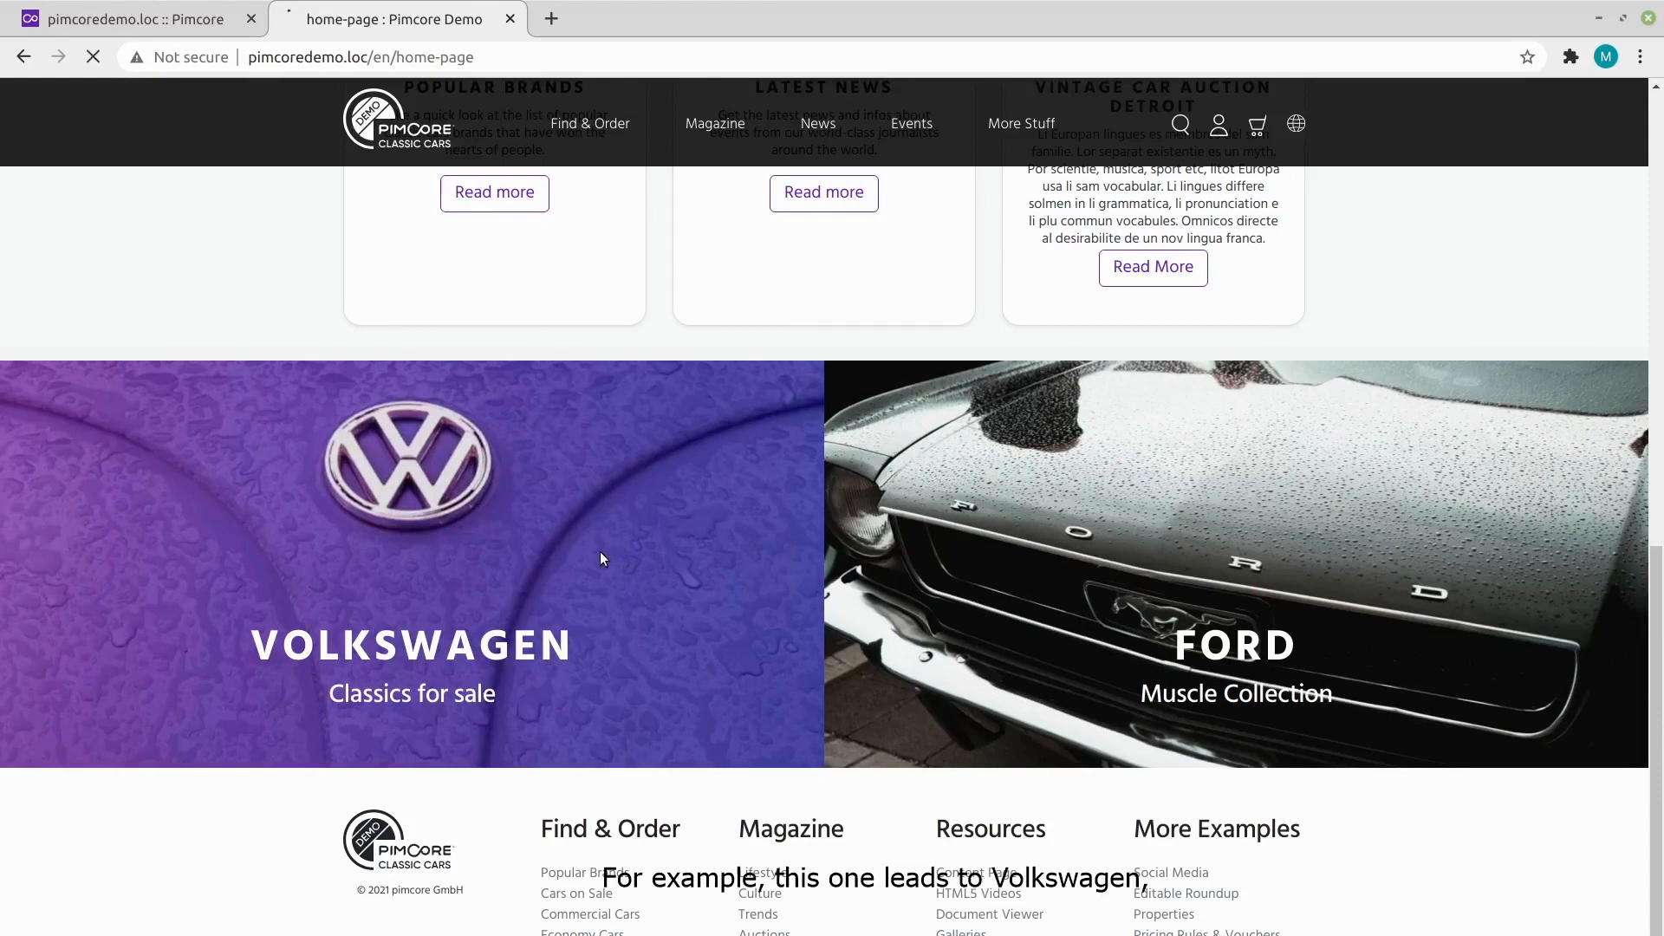
Follow the VOLKSWAGEN tile to its landing page, then return to the home page.
click(411, 562)
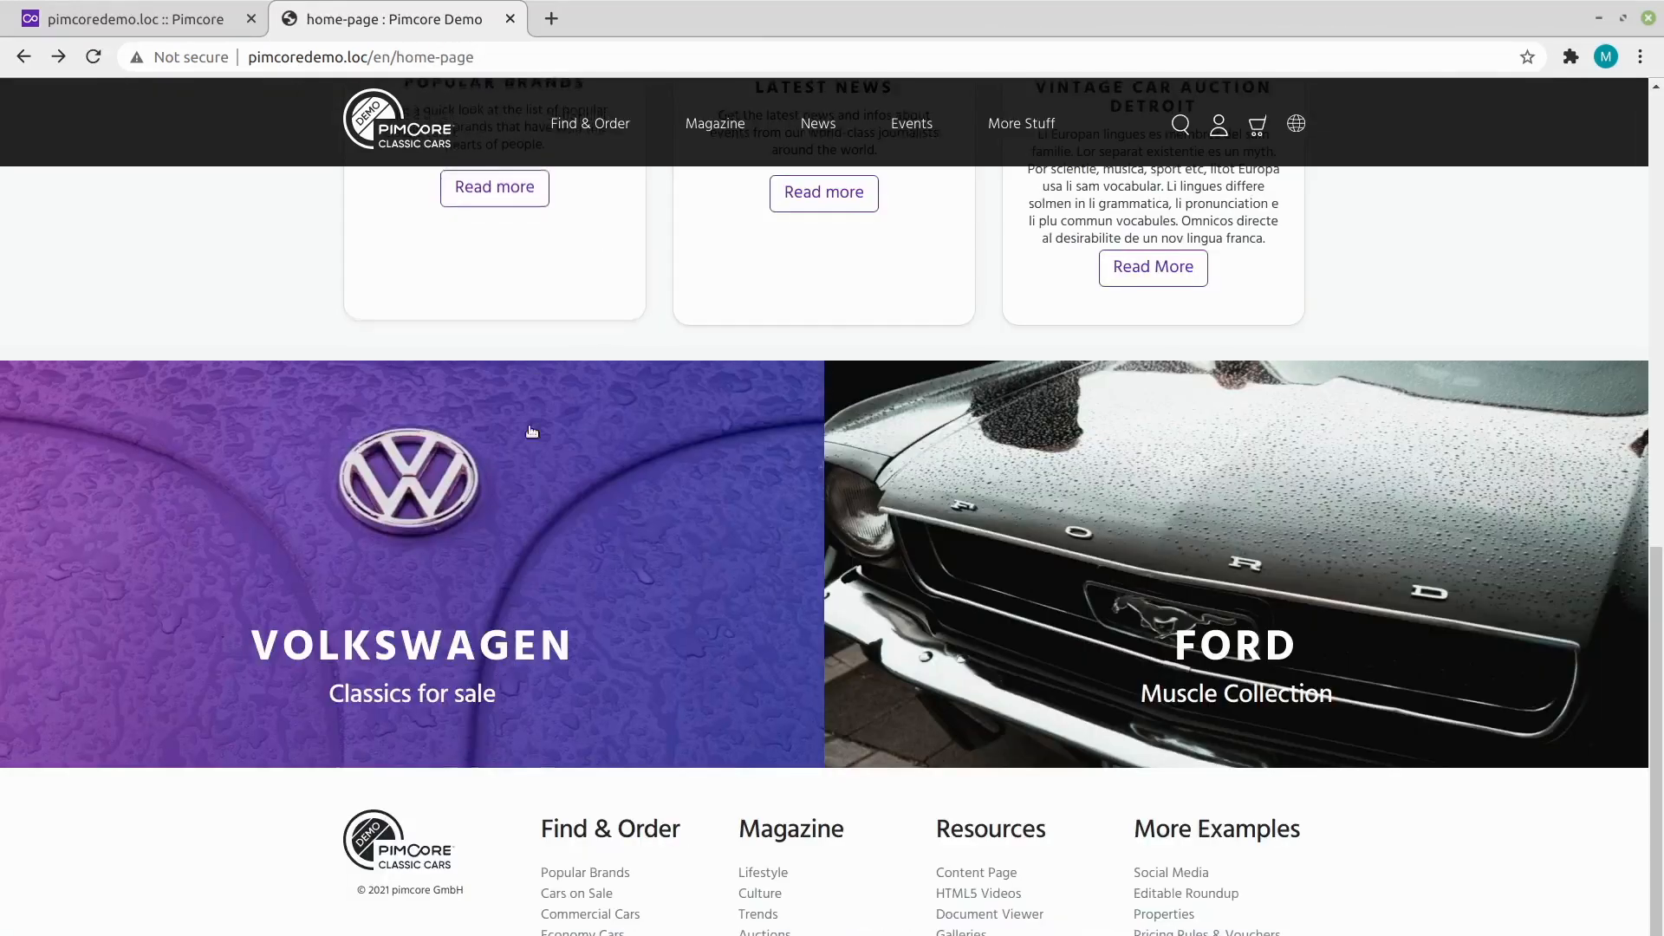
click(1234, 562)
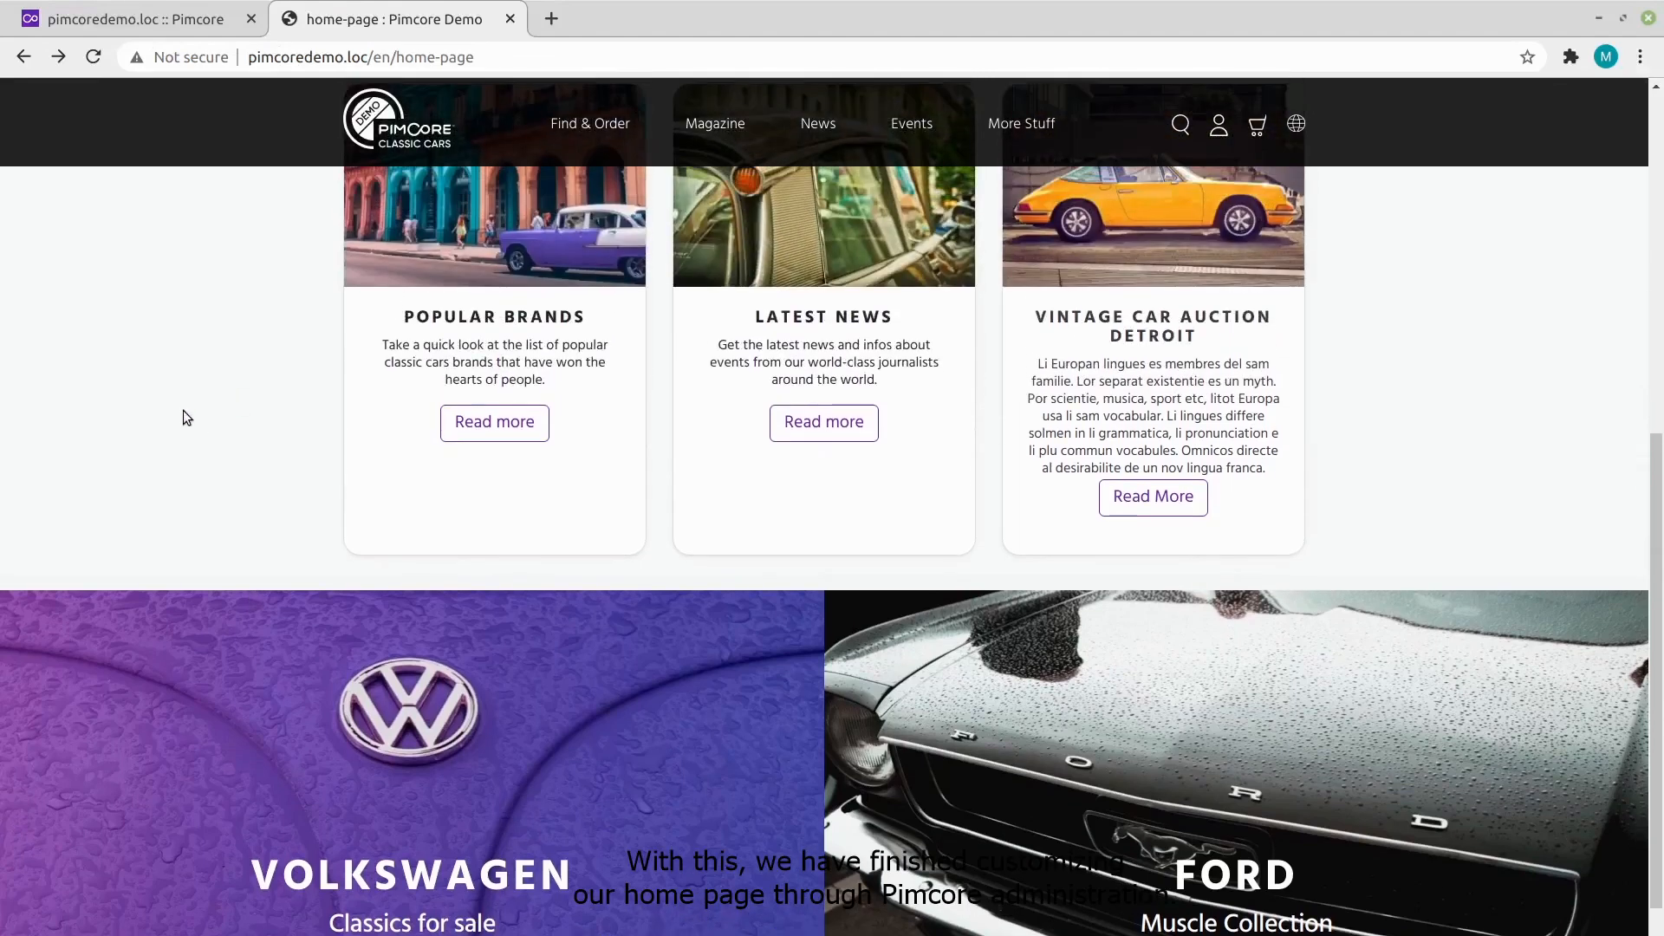
scroll(up, 3)
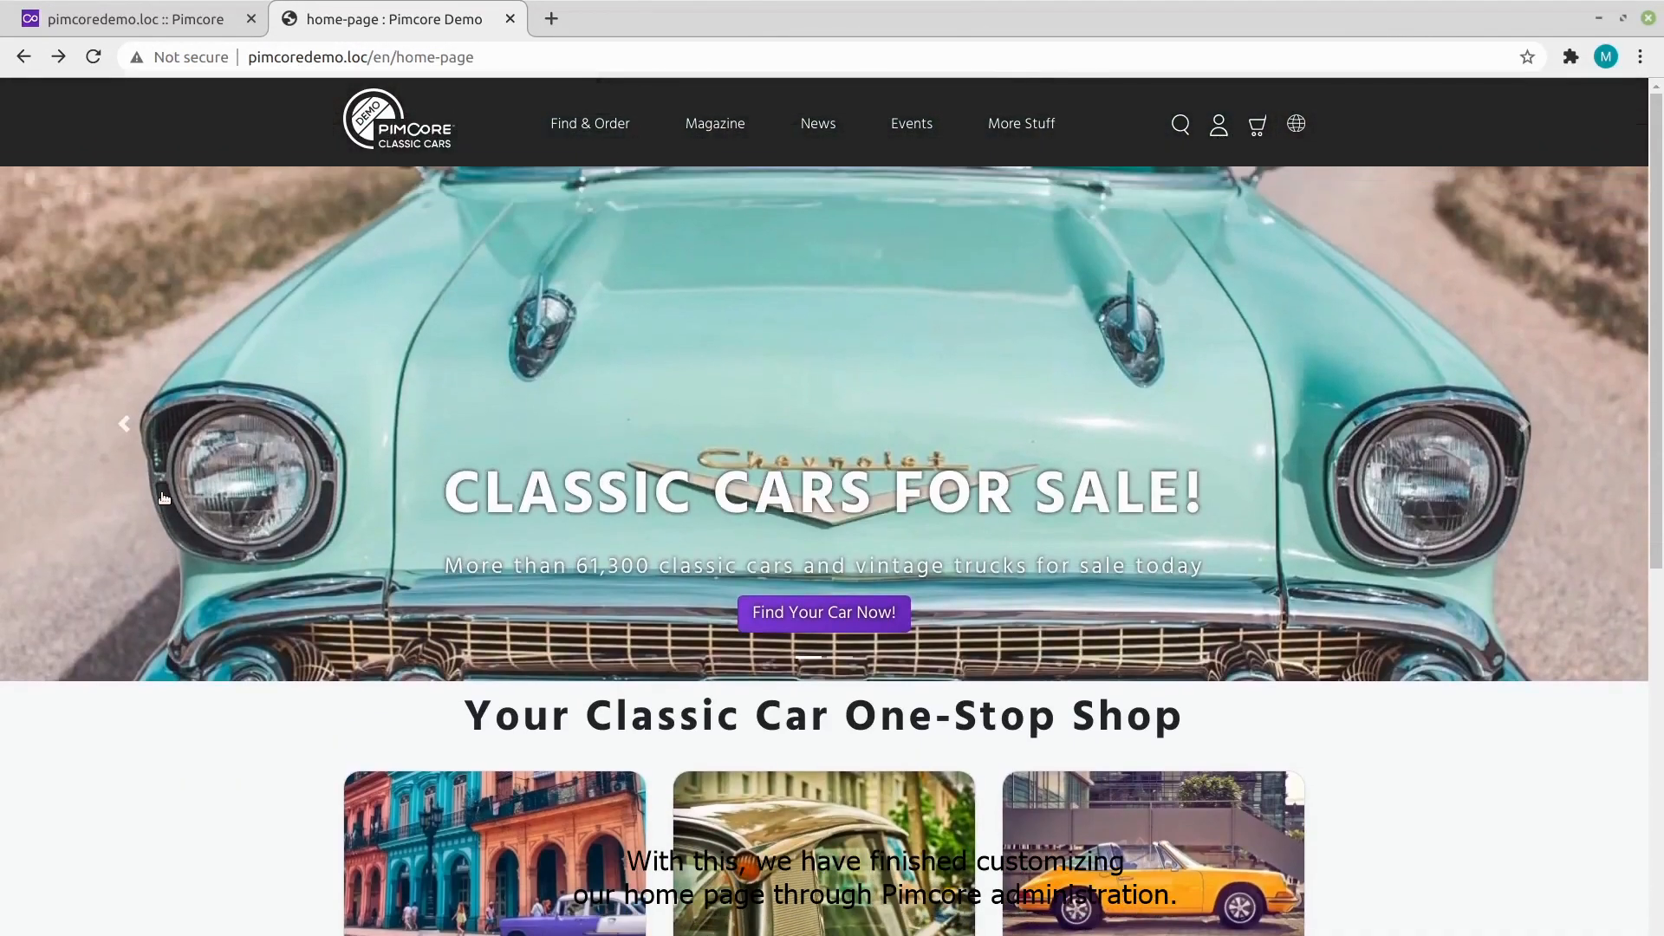